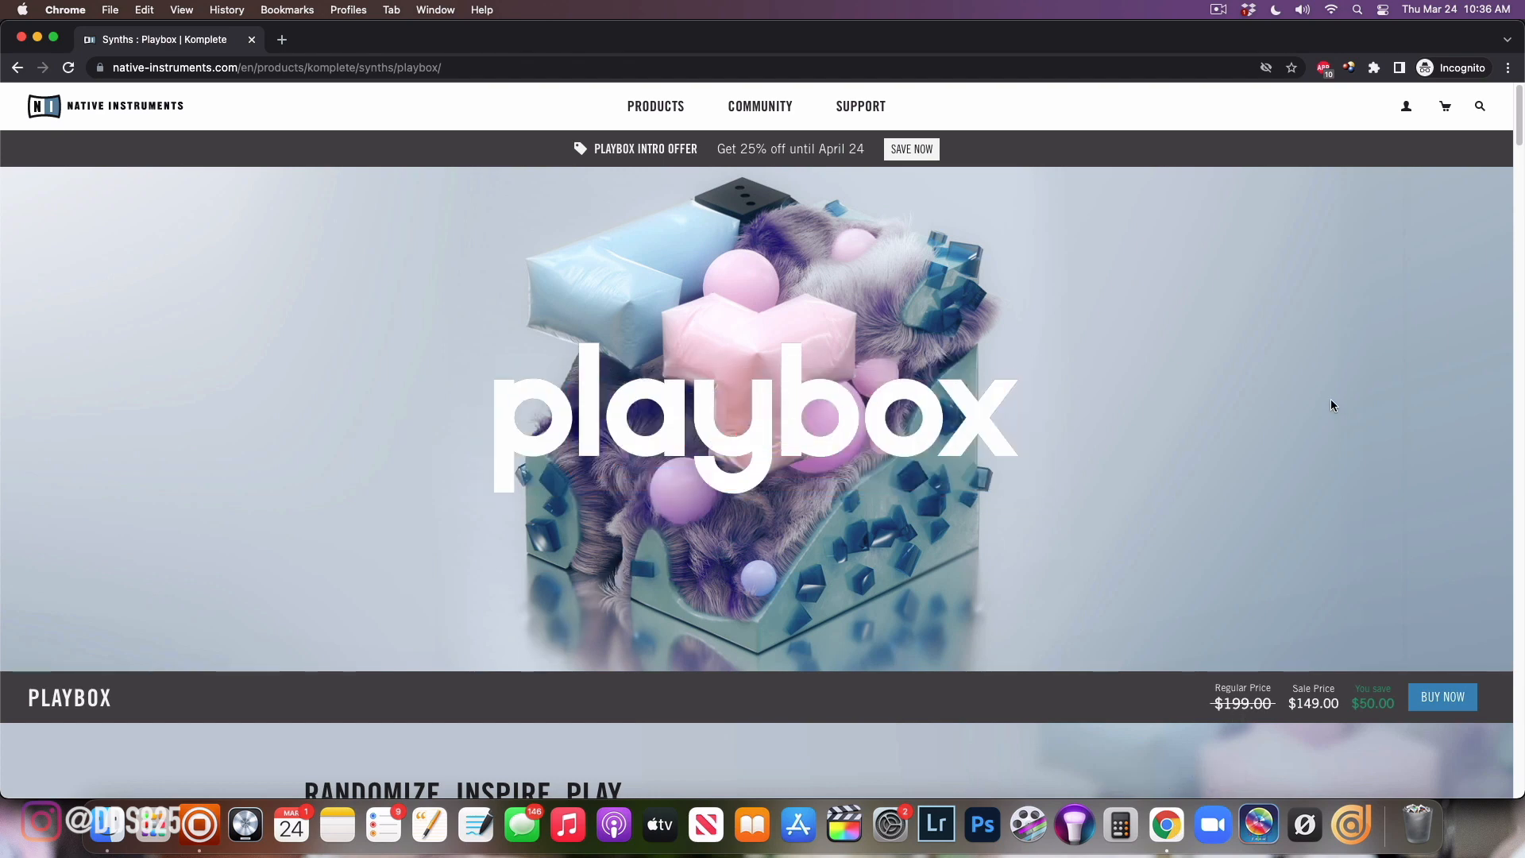
Scroll the Playbox page down past the hero banner to the Randomize, Inspire, Play section
scroll(down, 3)
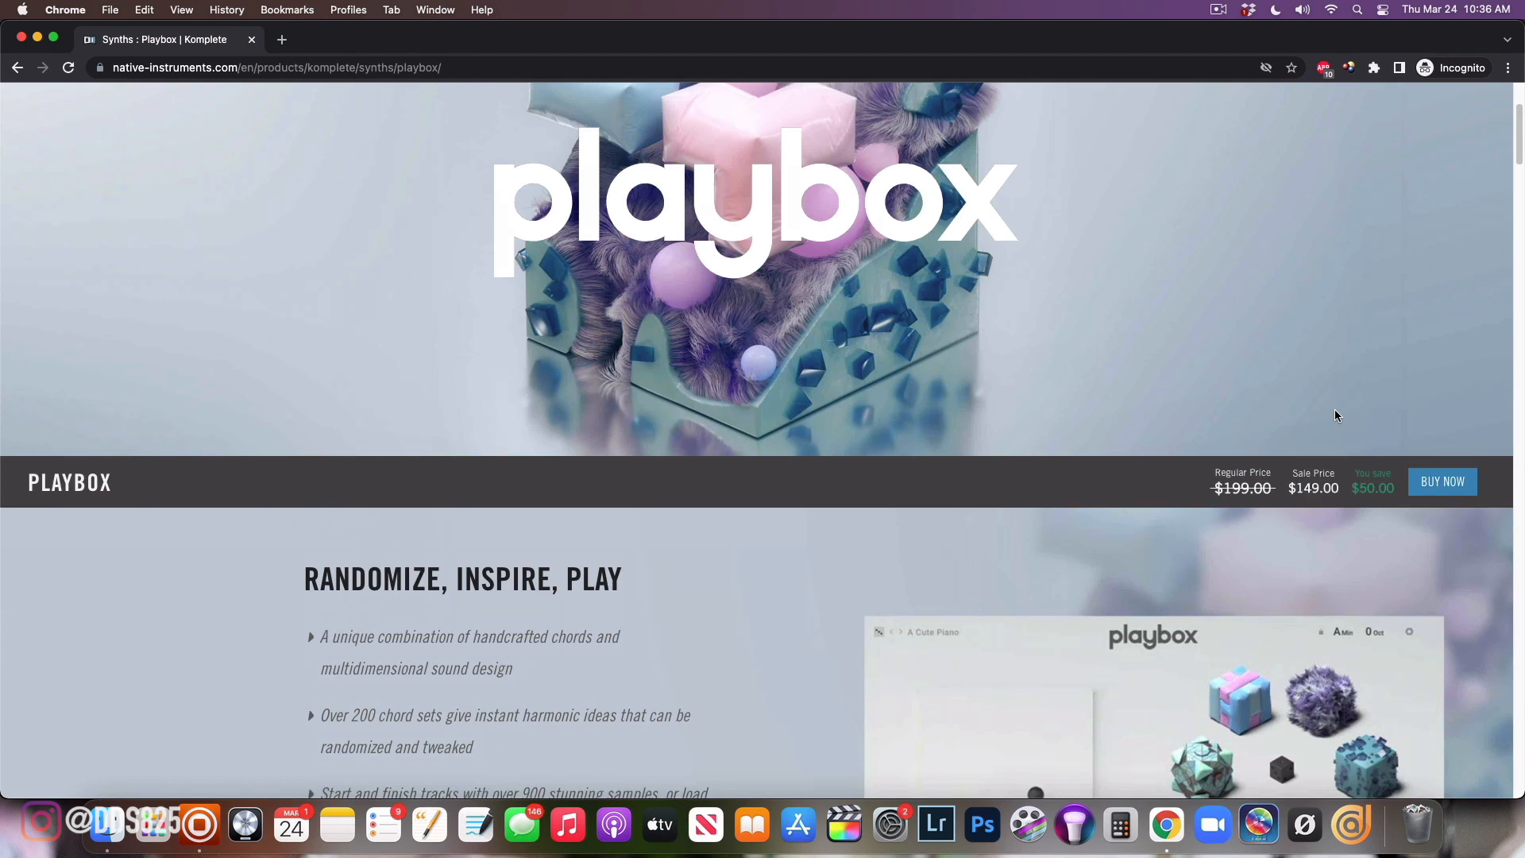
mouse_move(1333, 413)
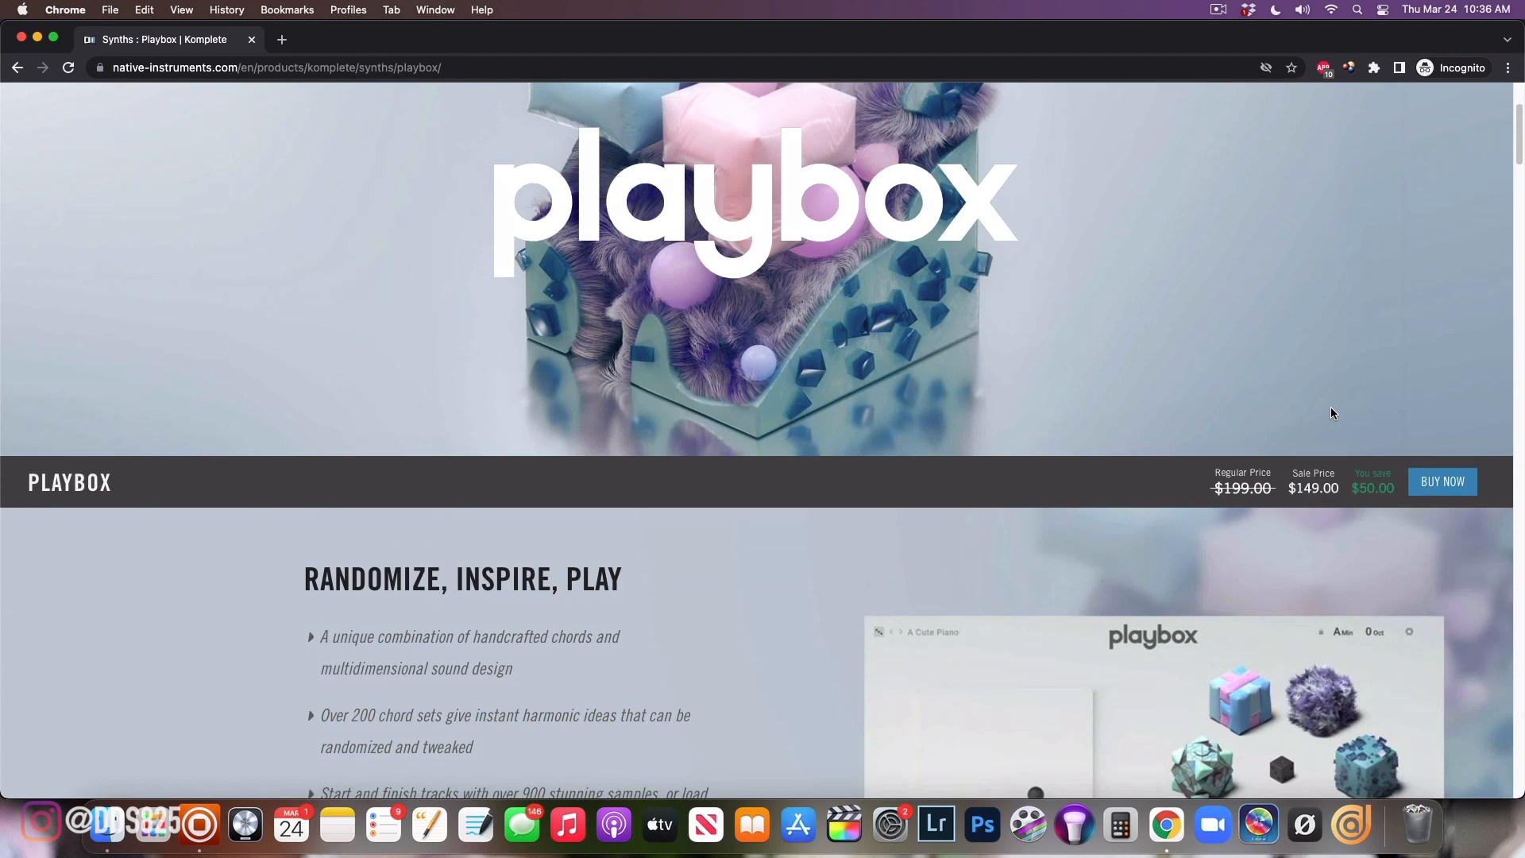
scroll(up, 3)
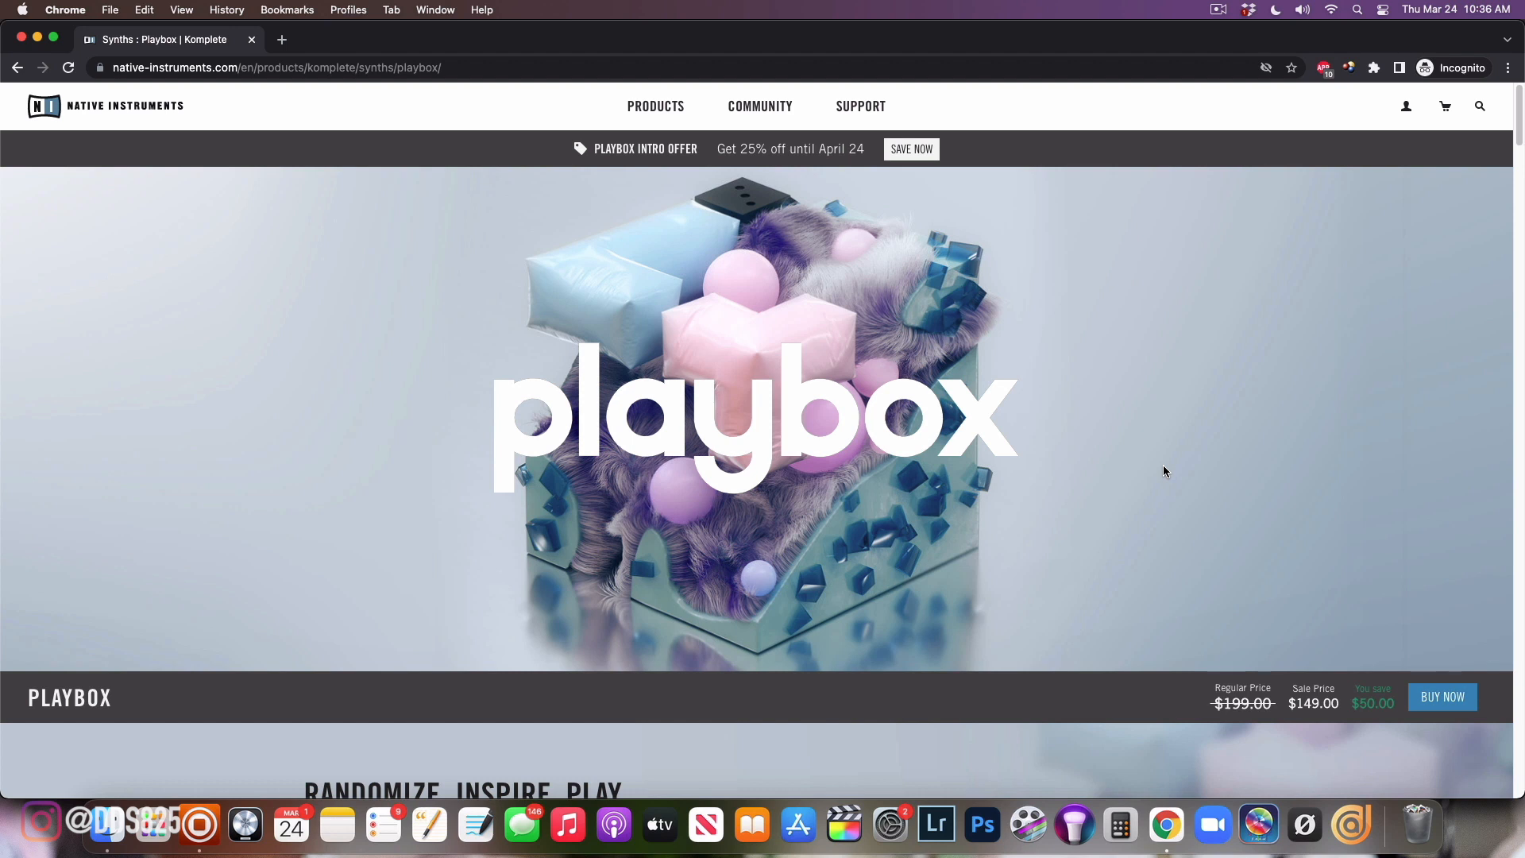
mouse_move(1228, 476)
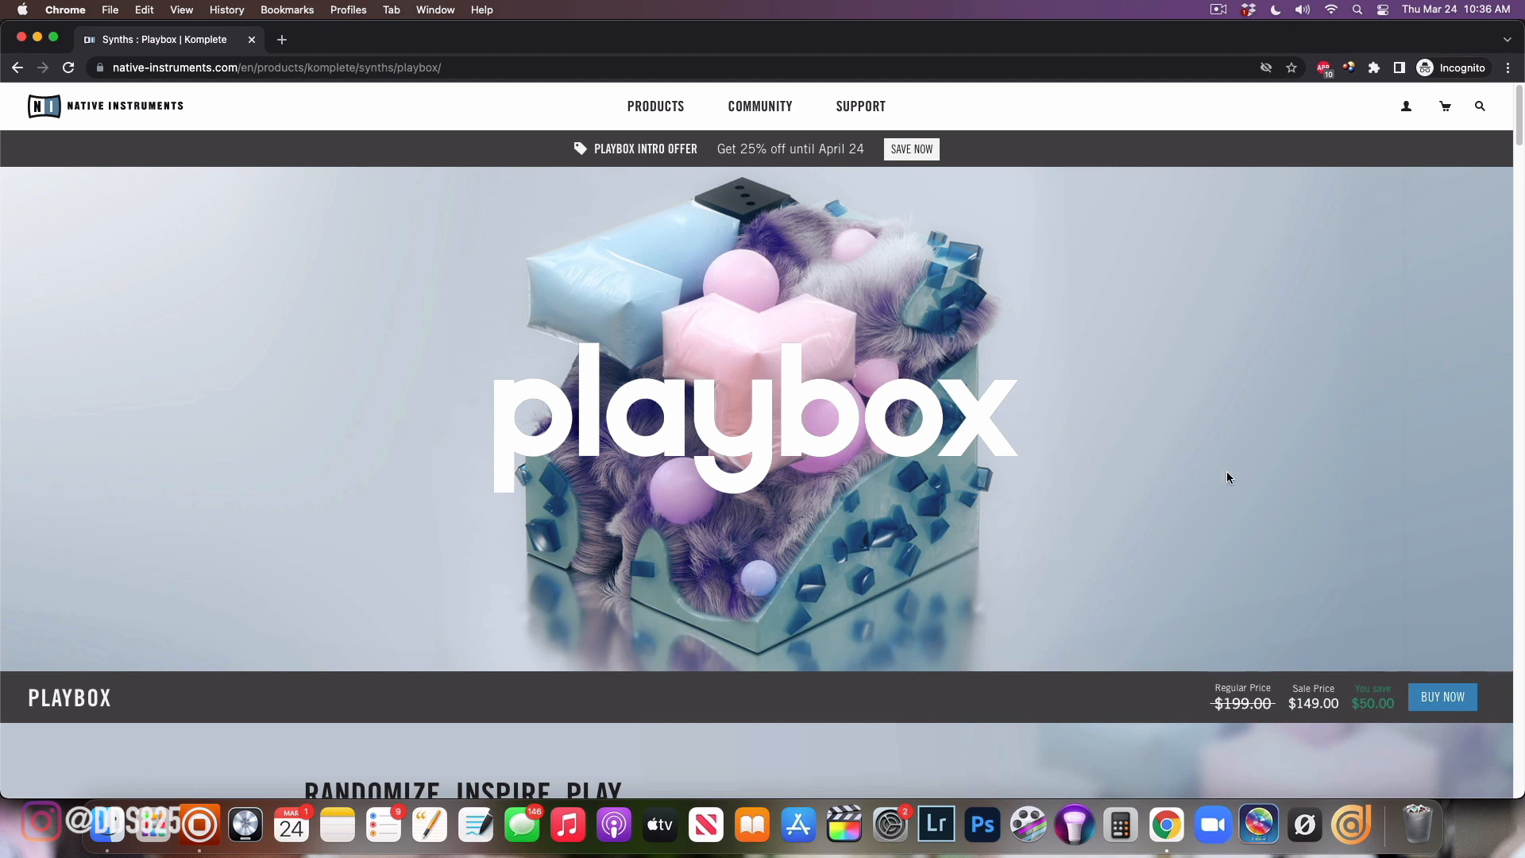
scroll(down, 3)
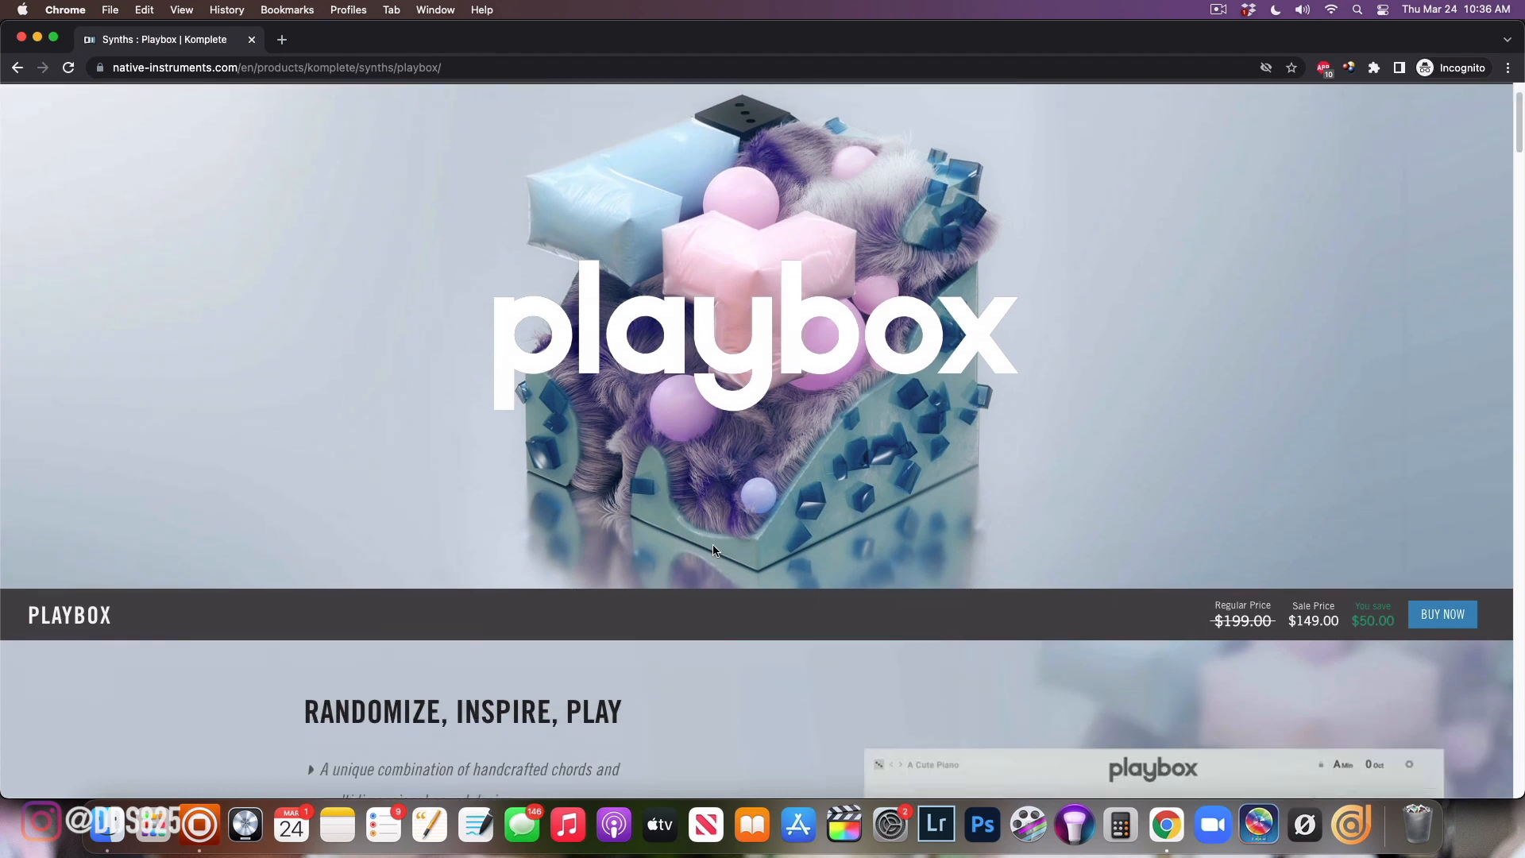
scroll(down, 3)
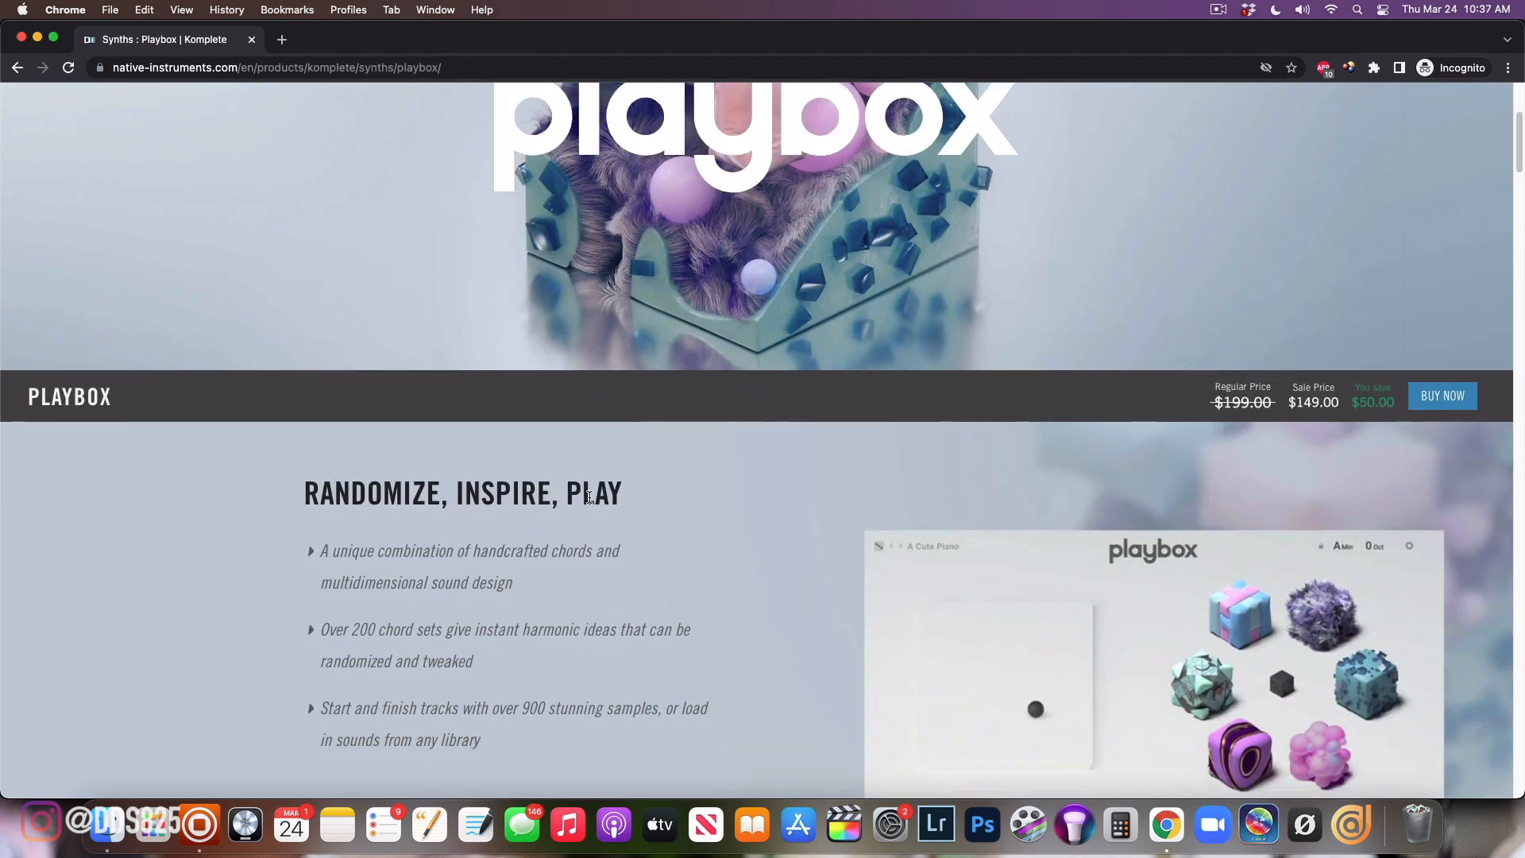
scroll(down, 3)
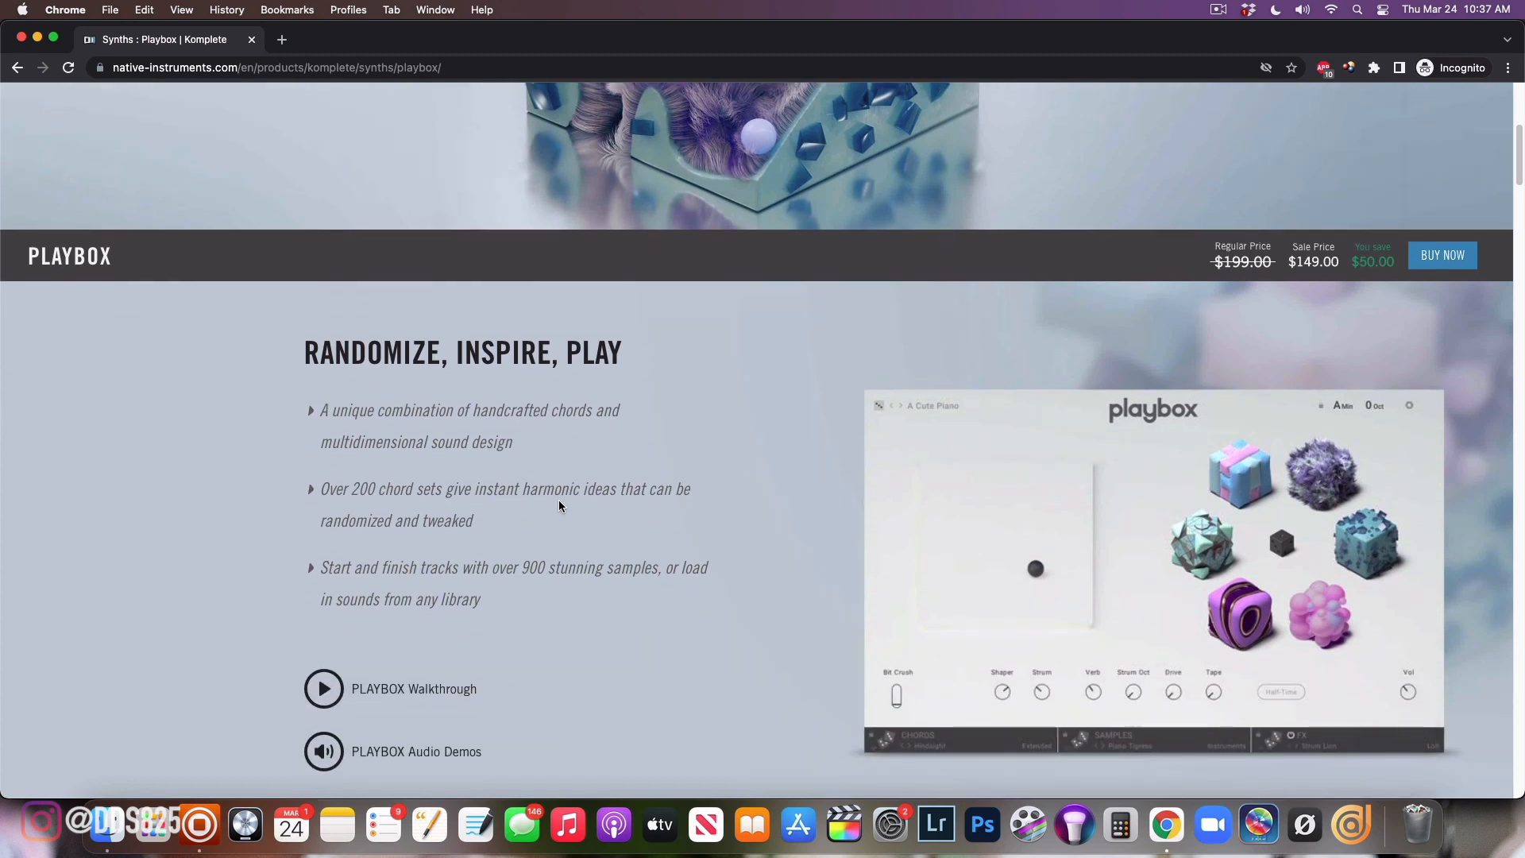
mouse_move(556, 477)
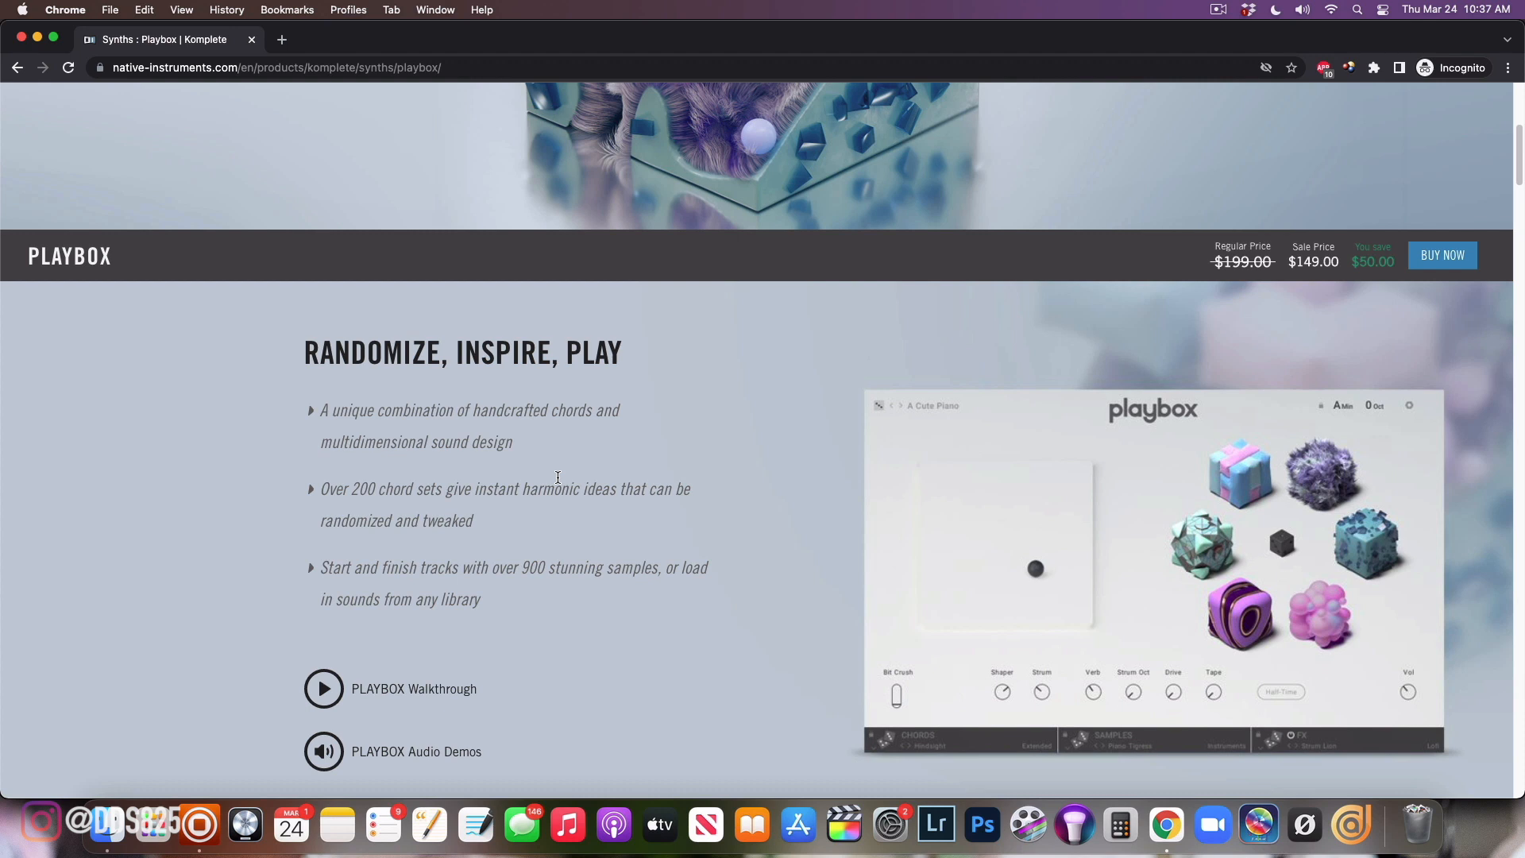
mouse_move(499, 431)
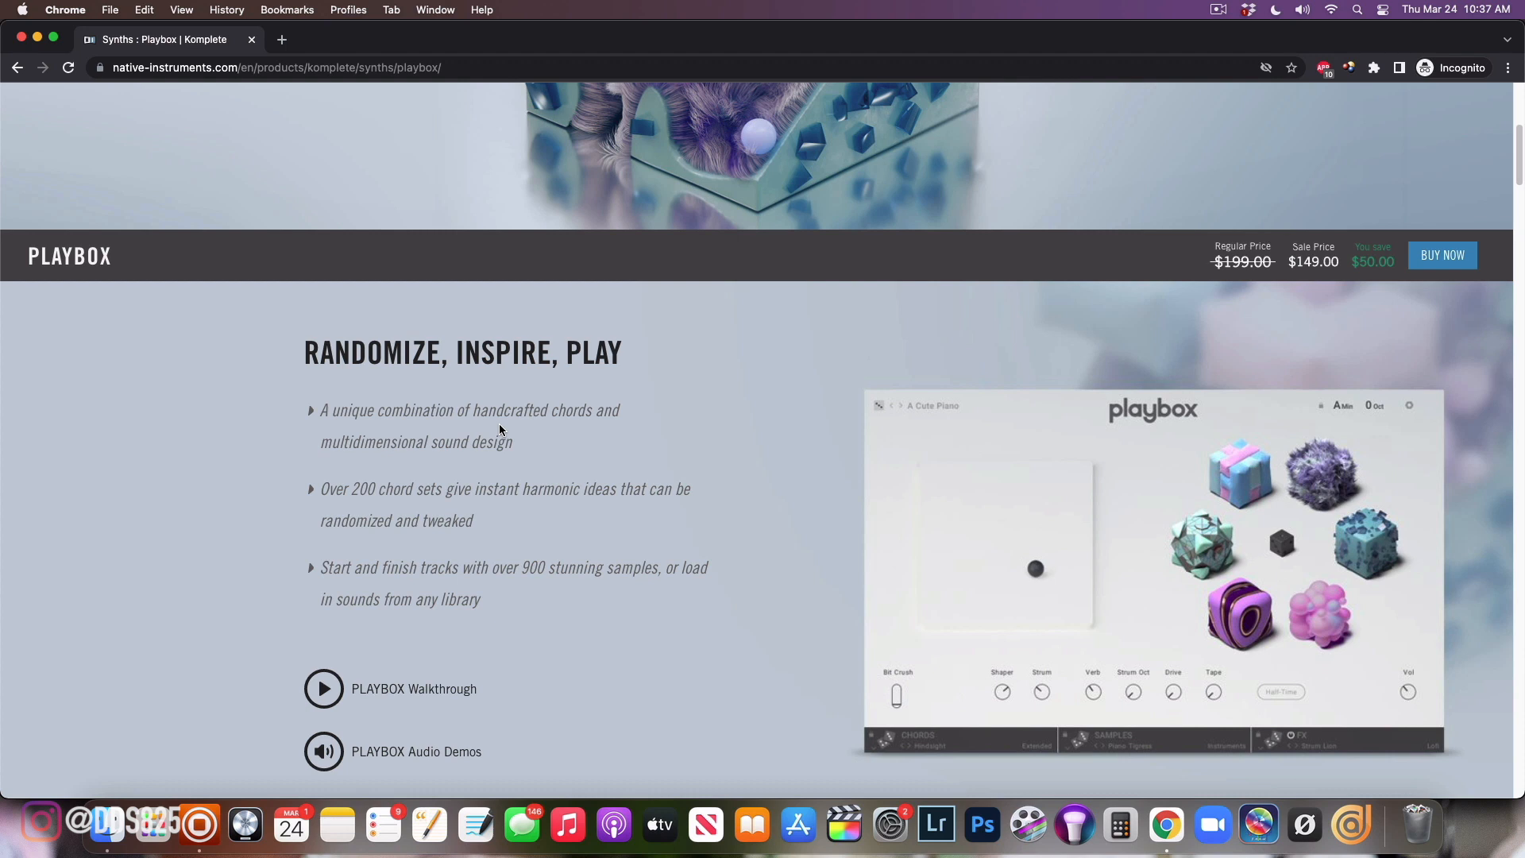
scroll(down, 3)
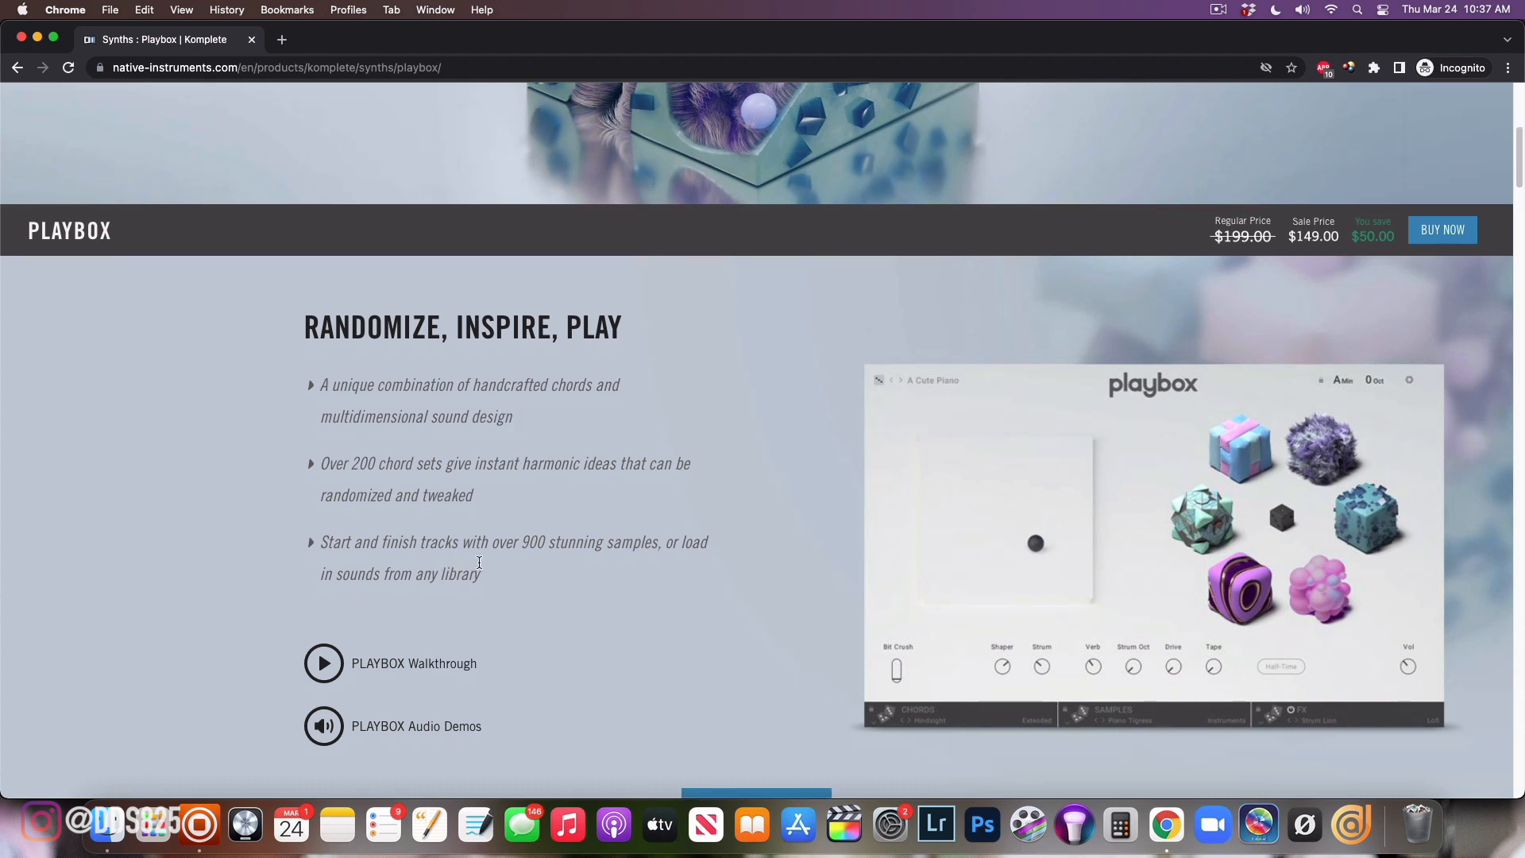
mouse_move(488, 567)
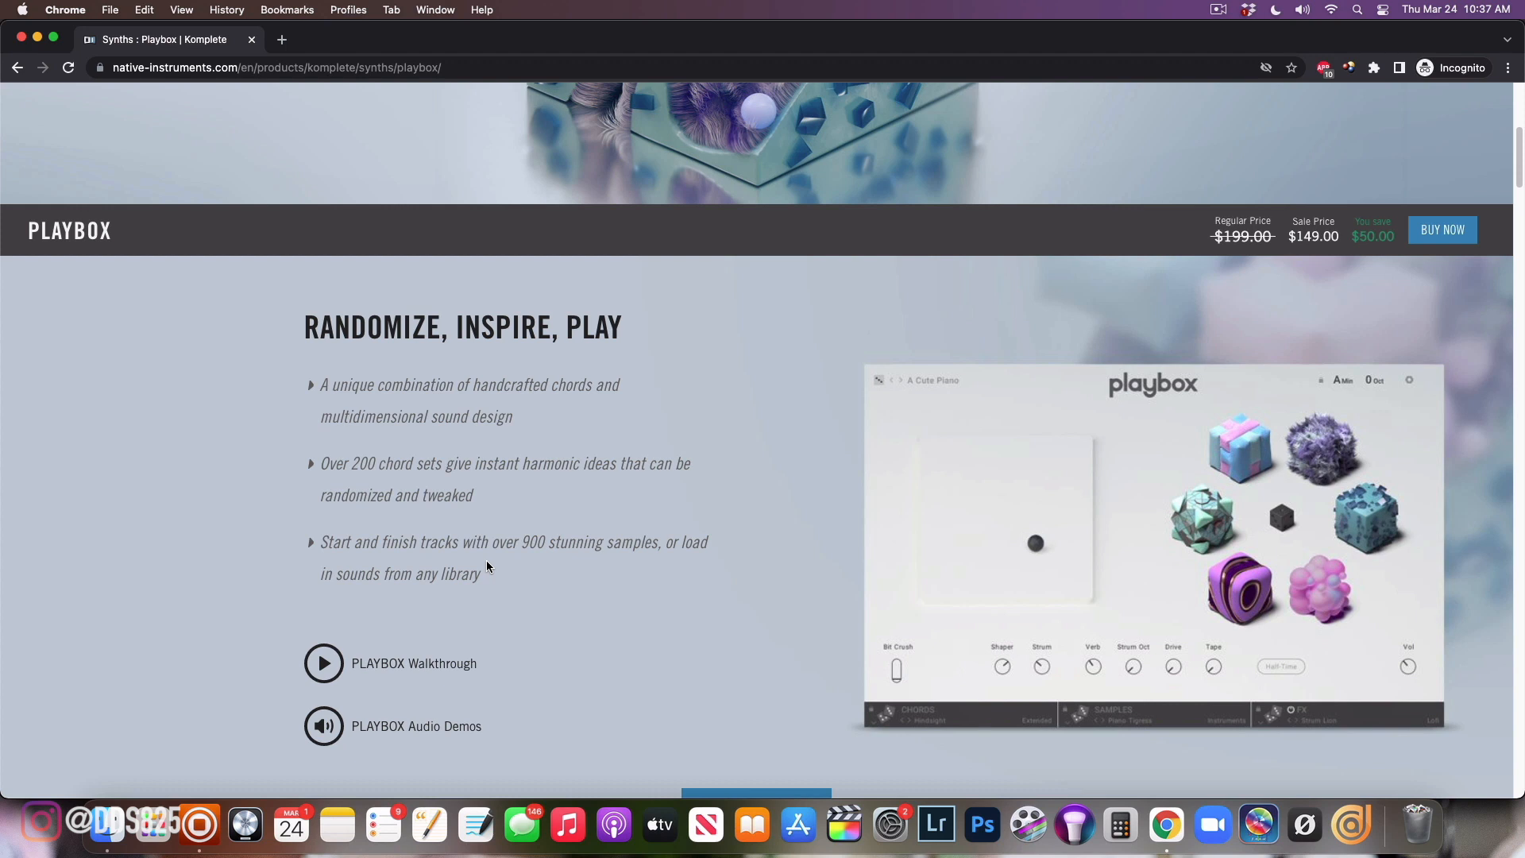
mouse_move(306, 570)
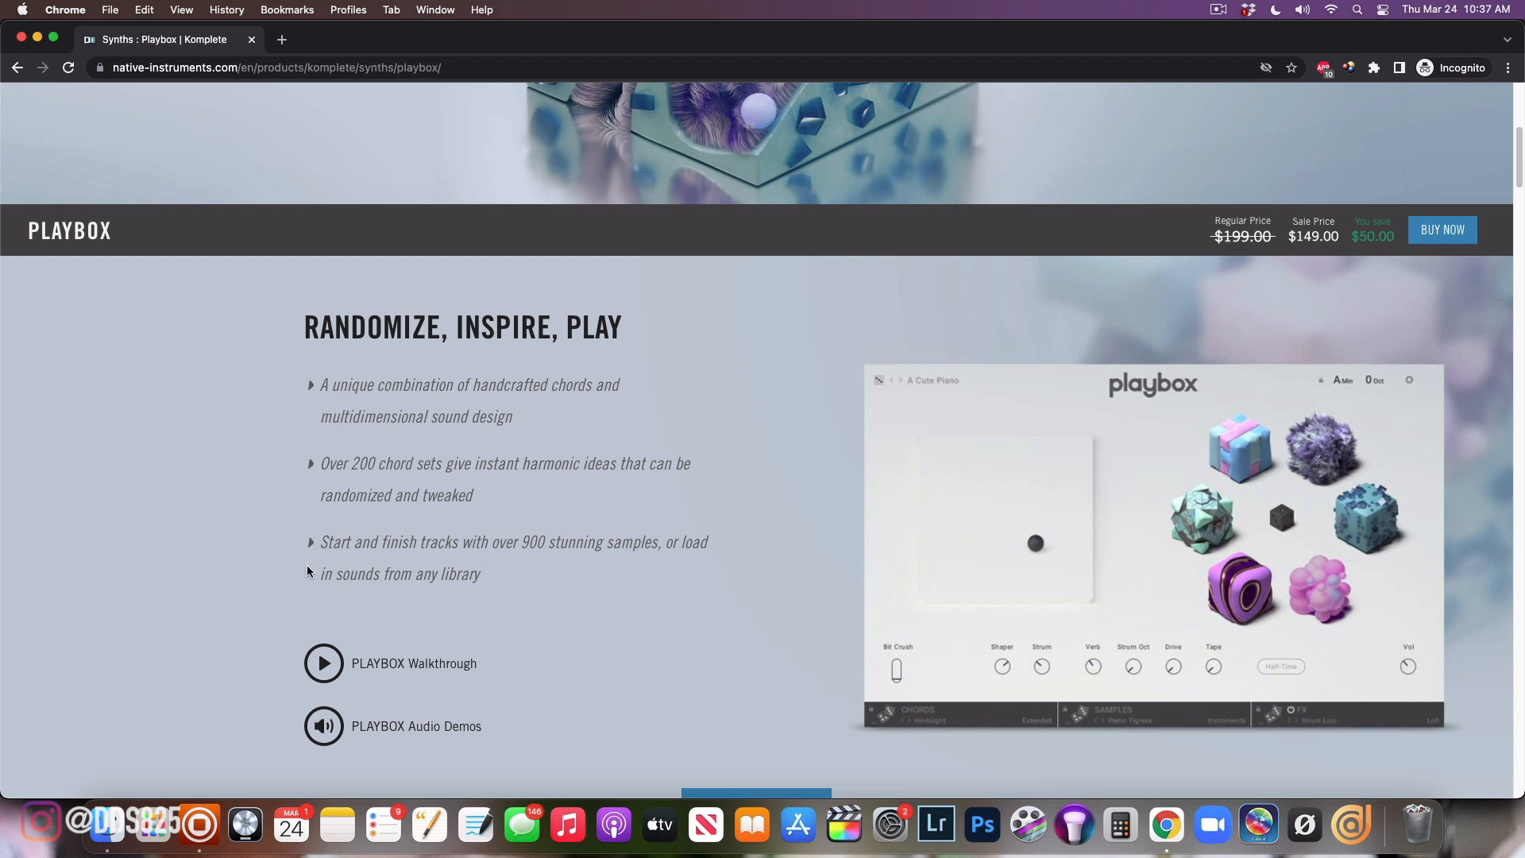
Scroll down through the chords, effects, video and At a Glance specs sections
scroll(down, 3)
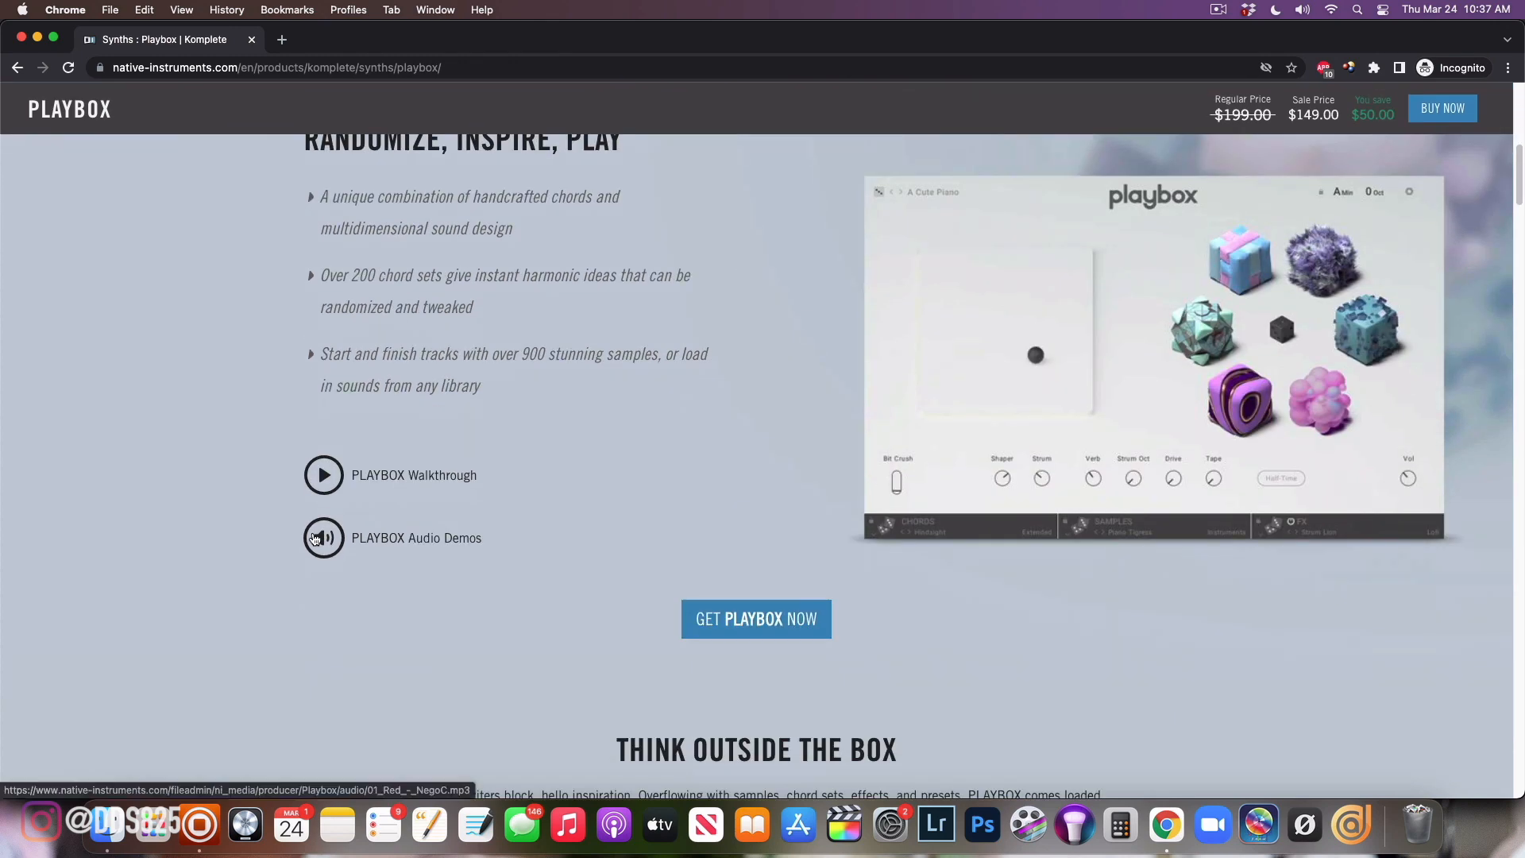
scroll(down, 3)
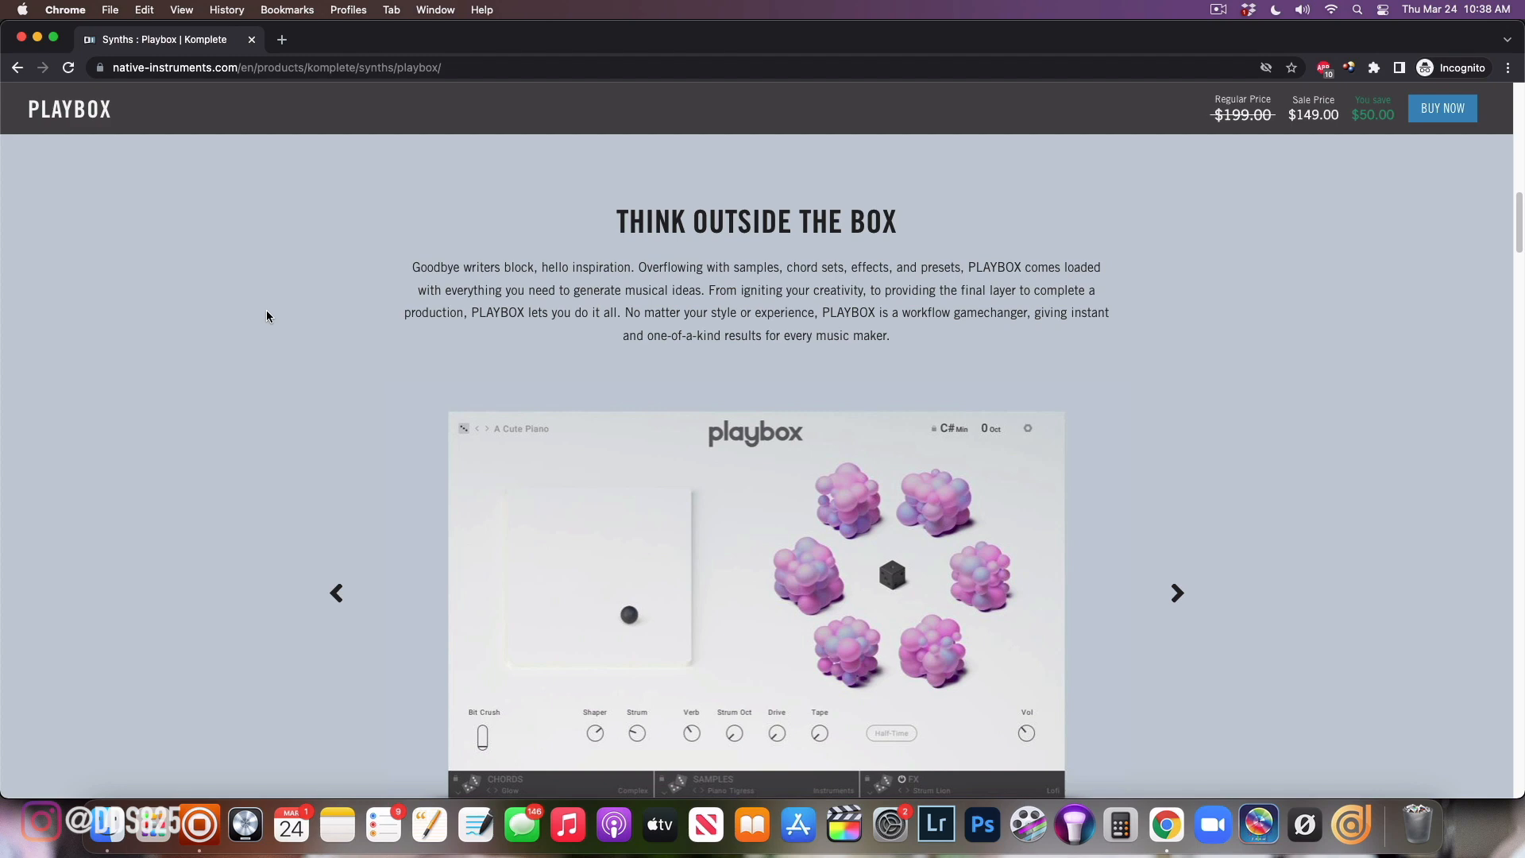
scroll(down, 3)
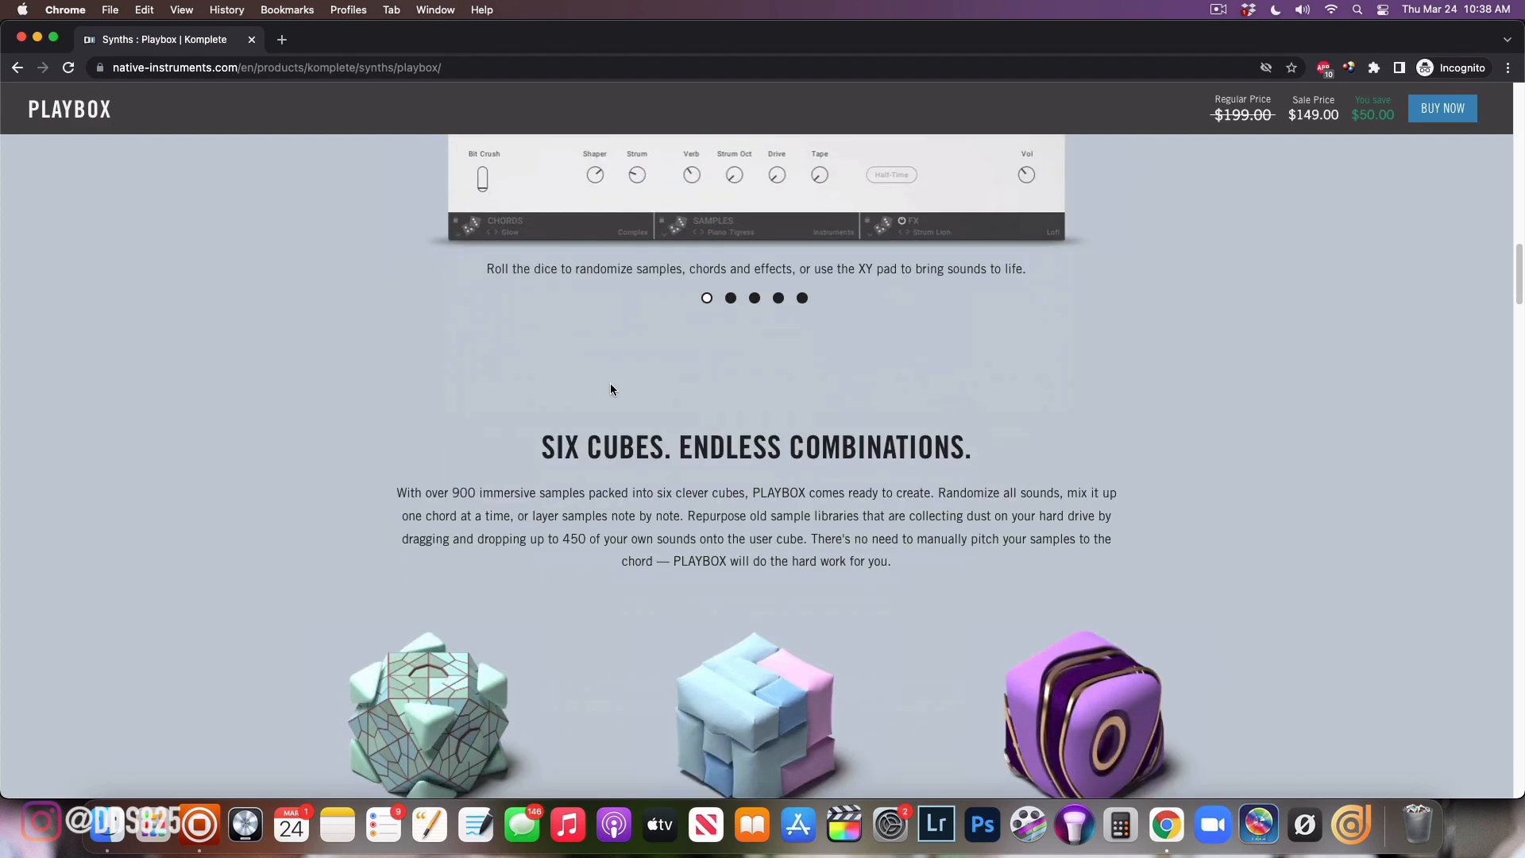
scroll(down, 3)
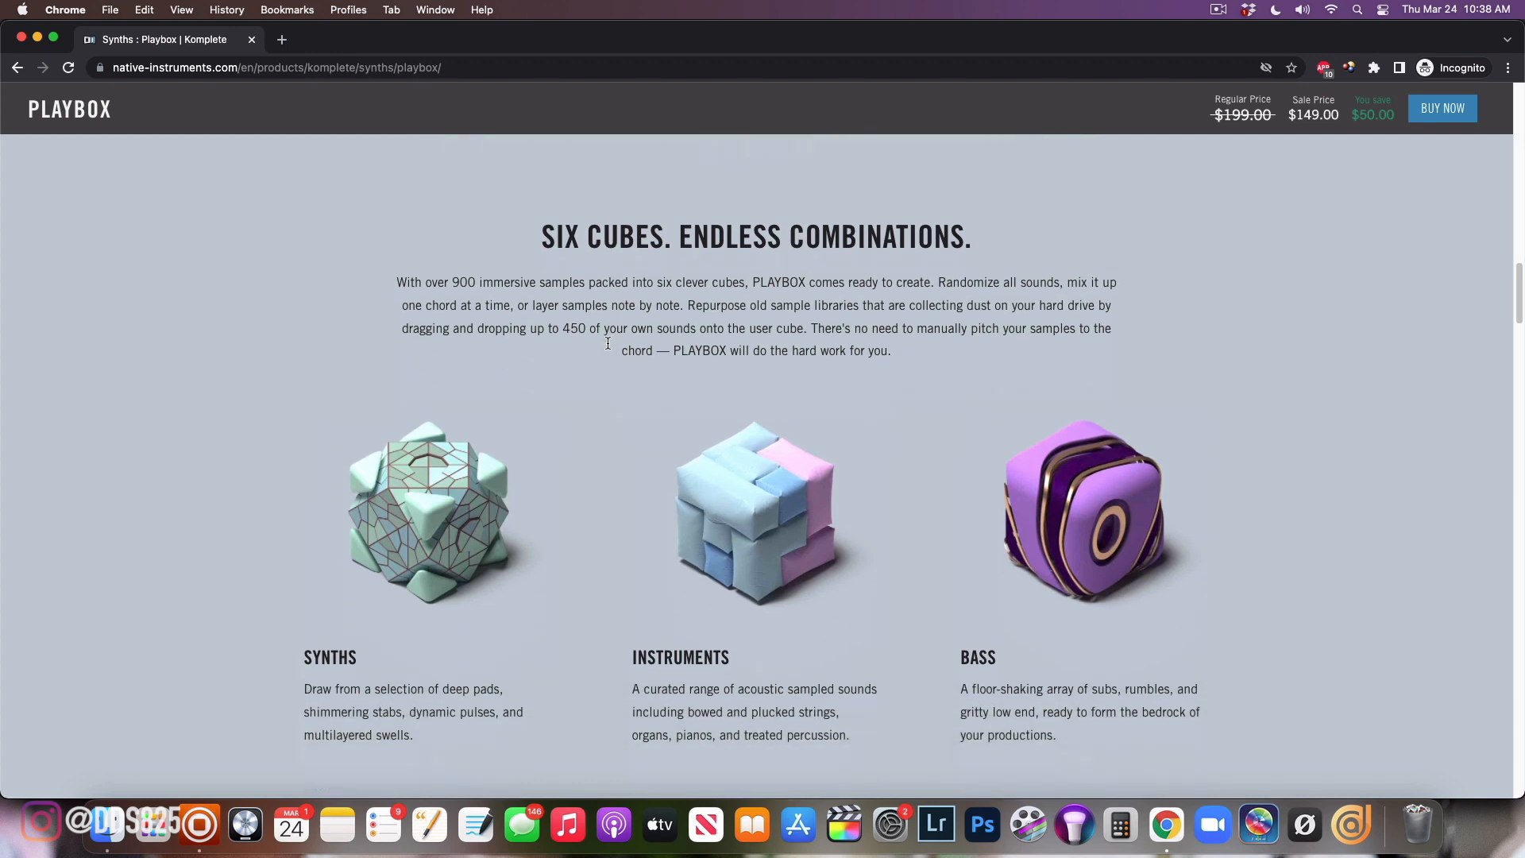
mouse_move(376, 599)
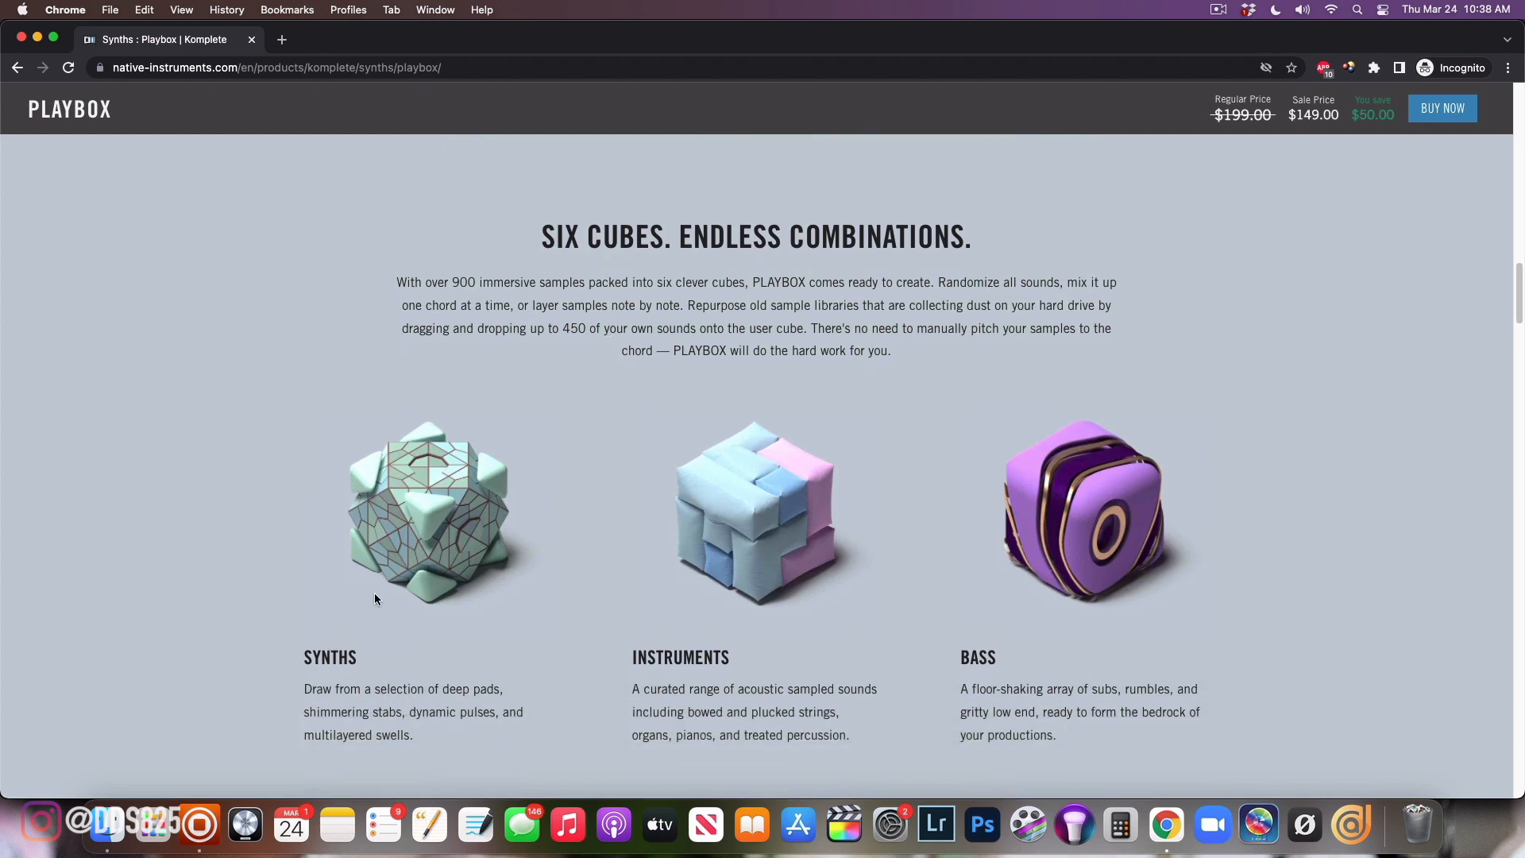
mouse_move(630, 539)
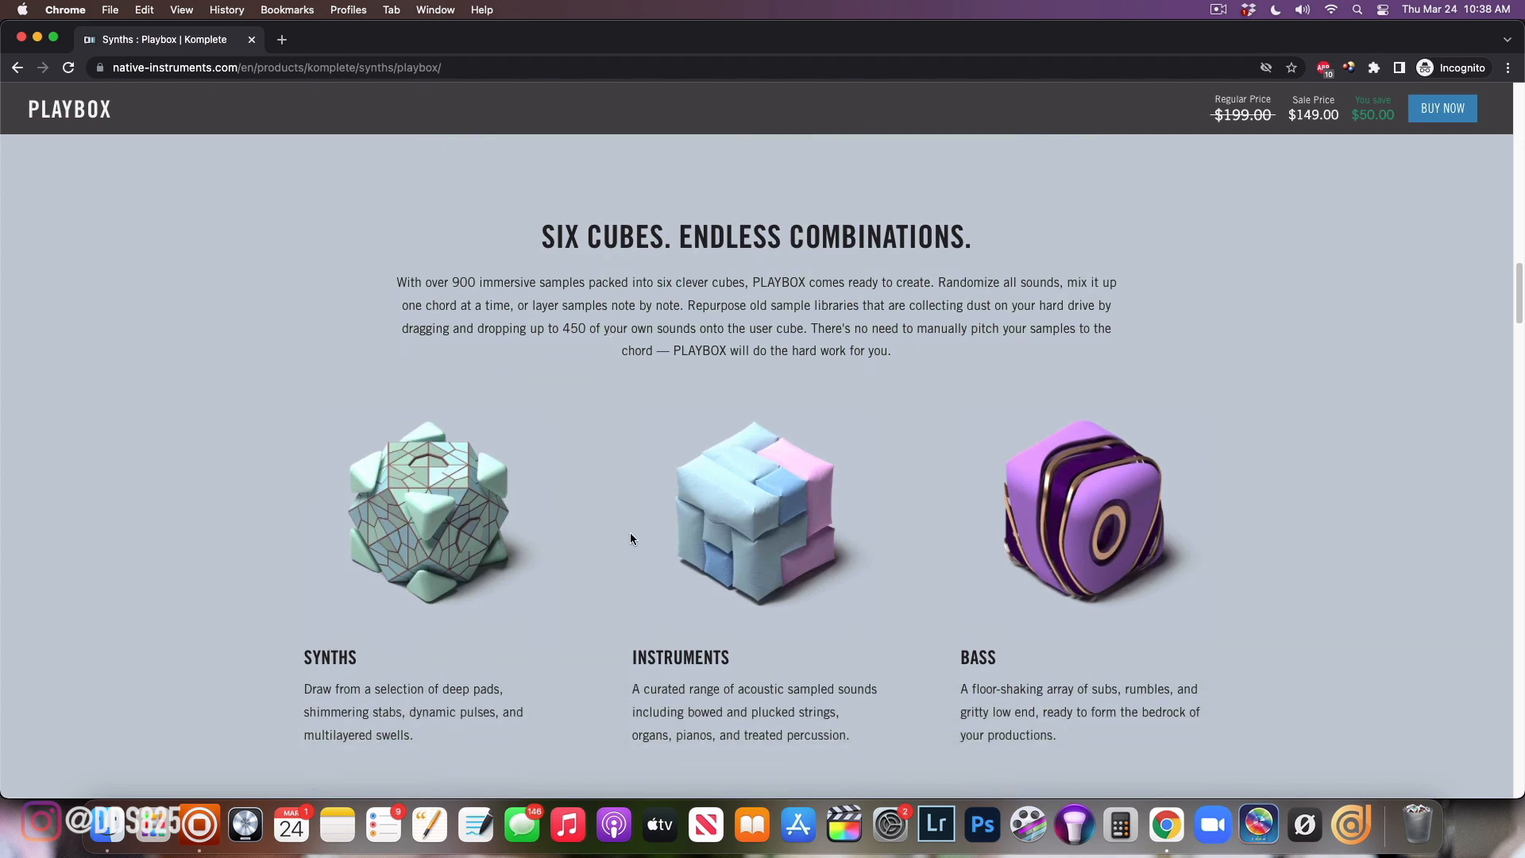
scroll(down, 3)
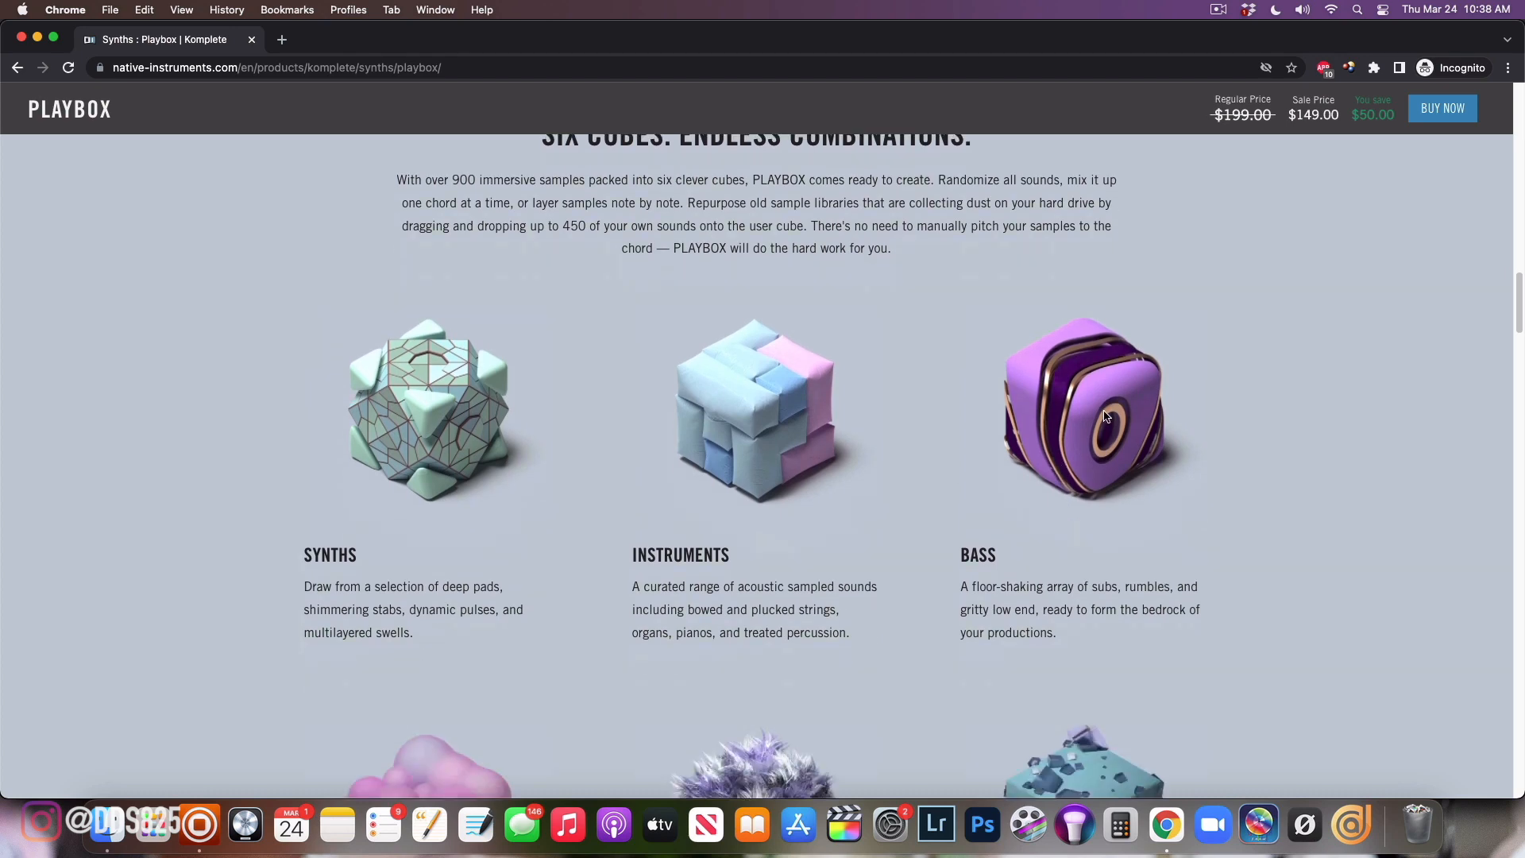
scroll(down, 3)
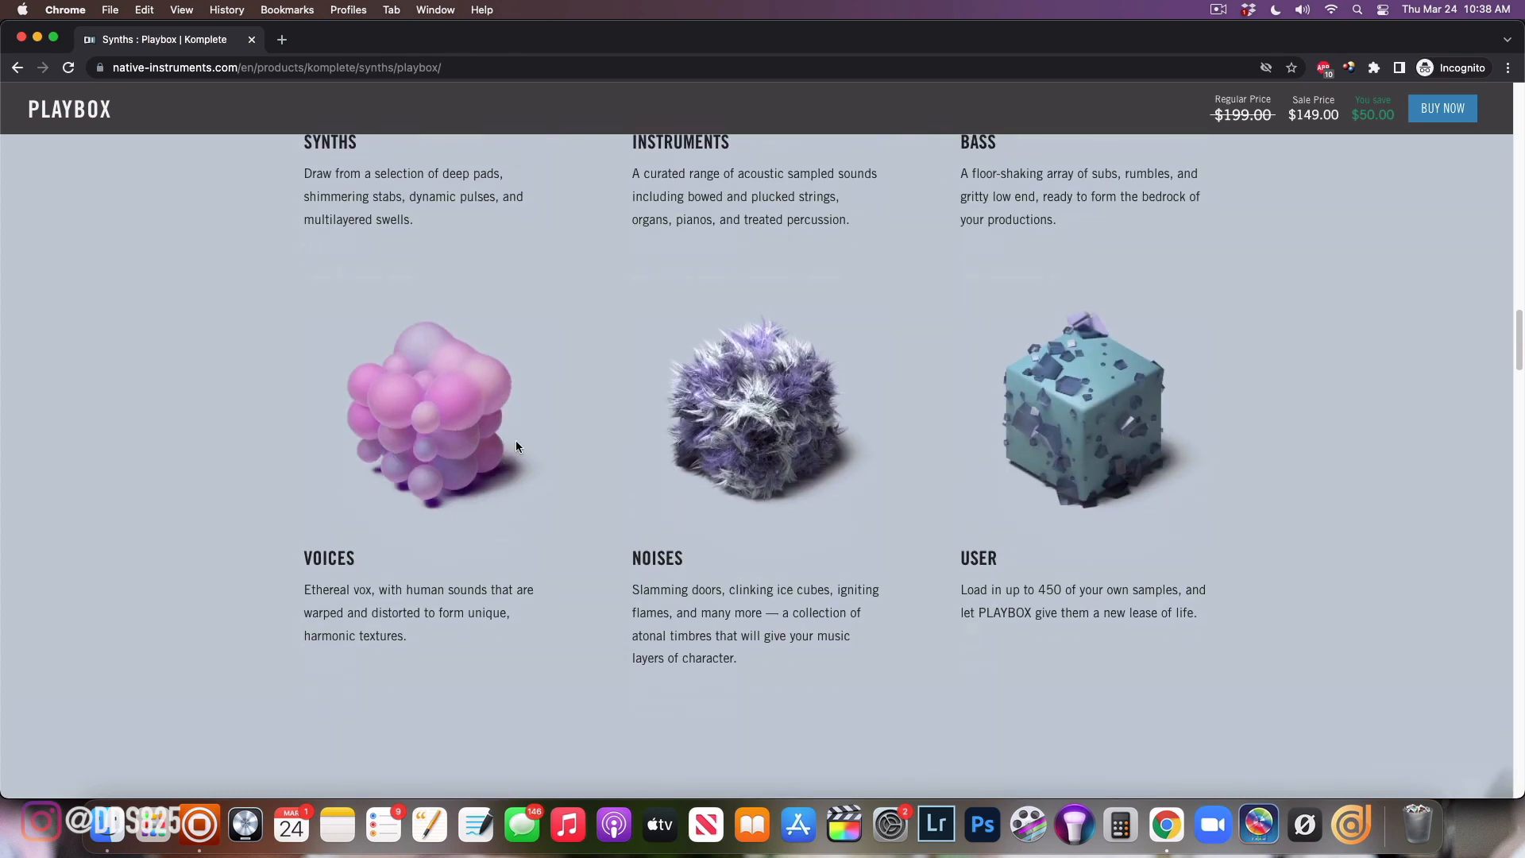
mouse_move(1106, 440)
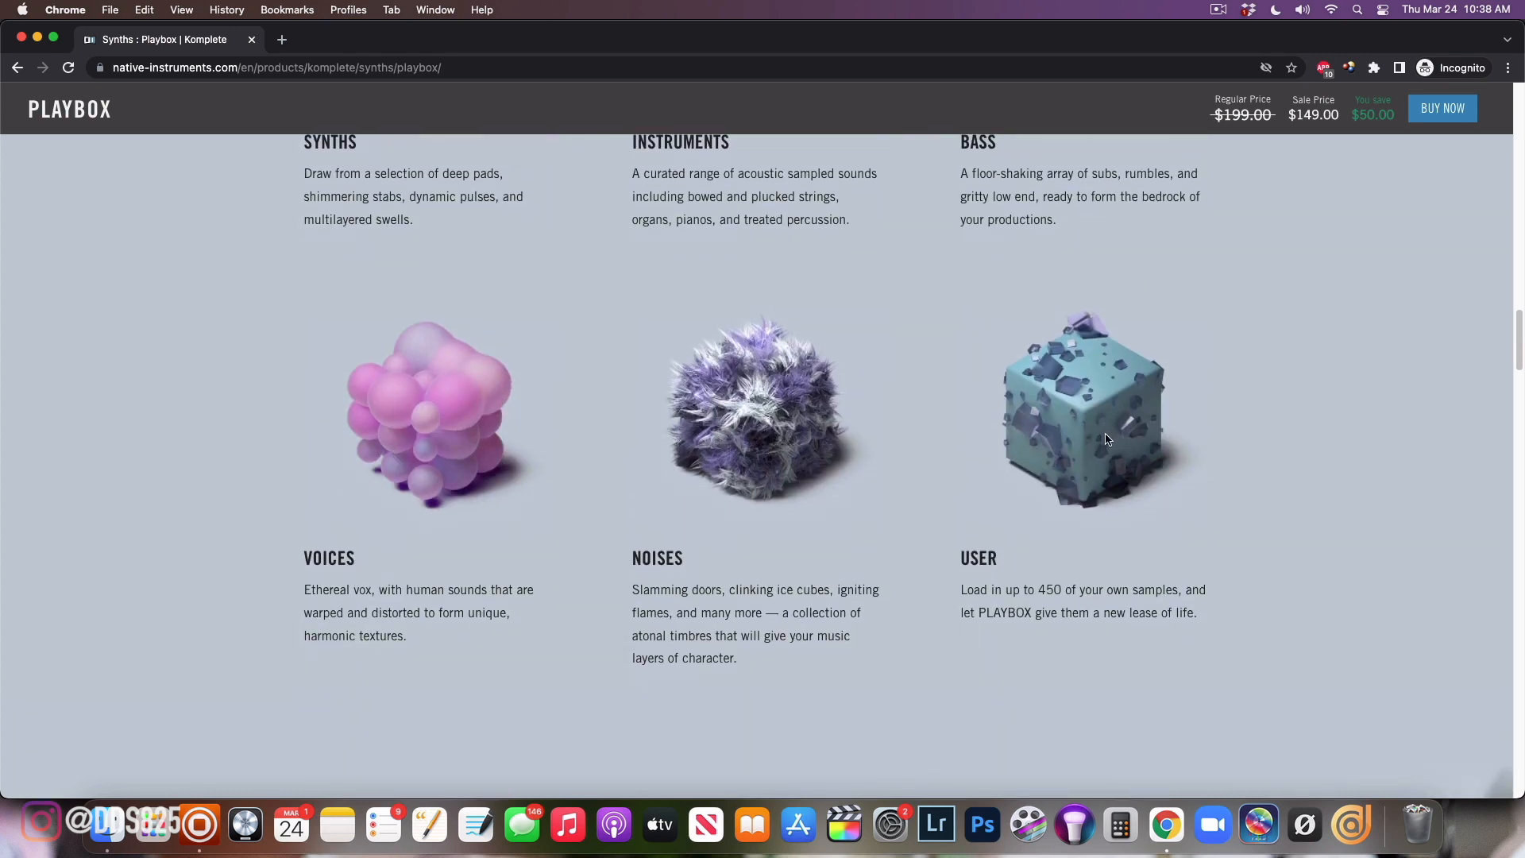
scroll(down, 3)
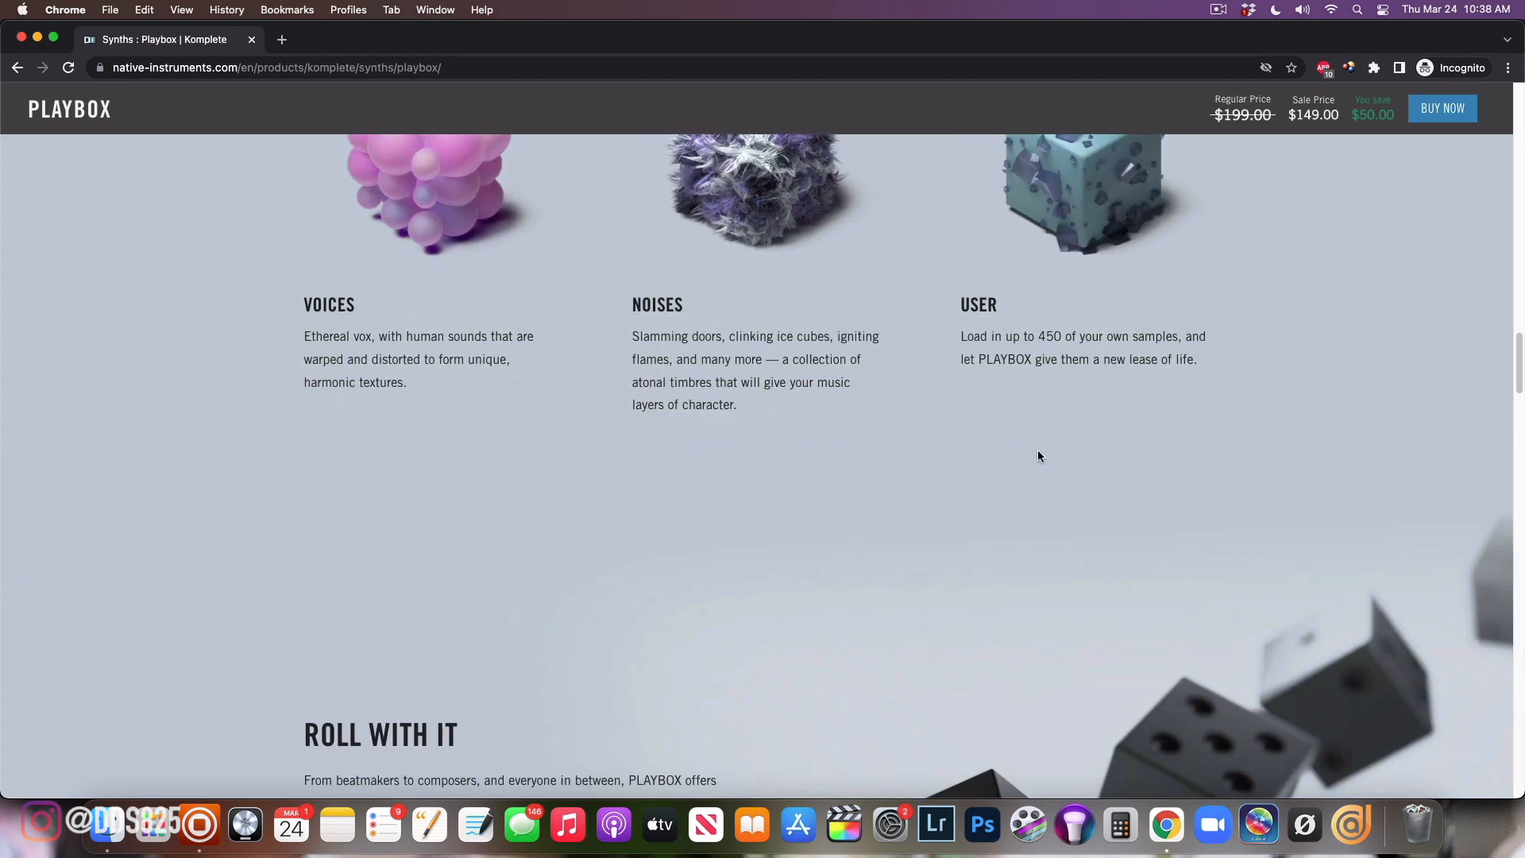
scroll(down, 3)
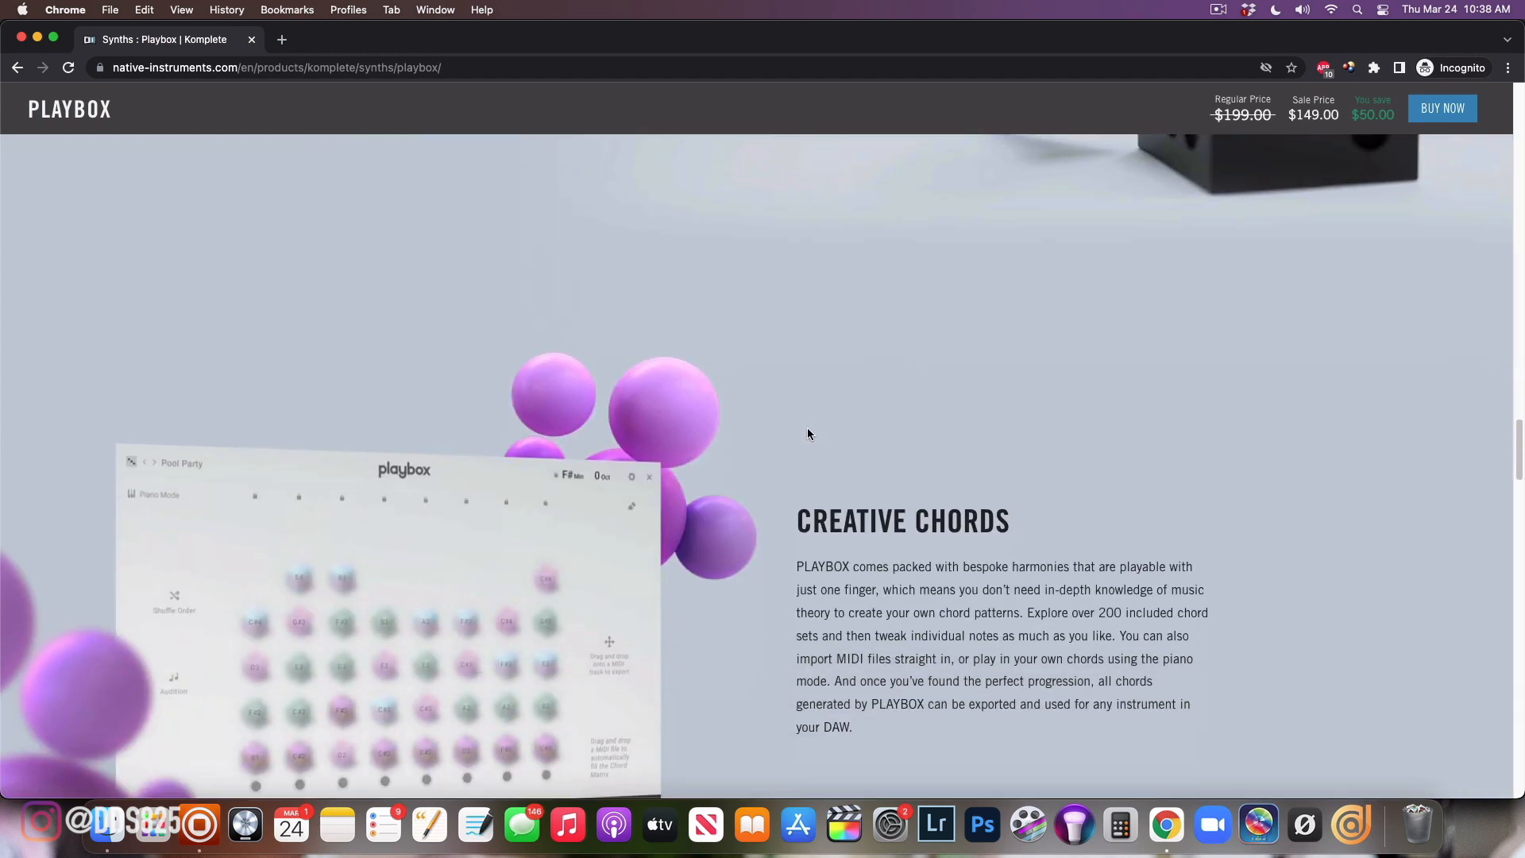
scroll(down, 3)
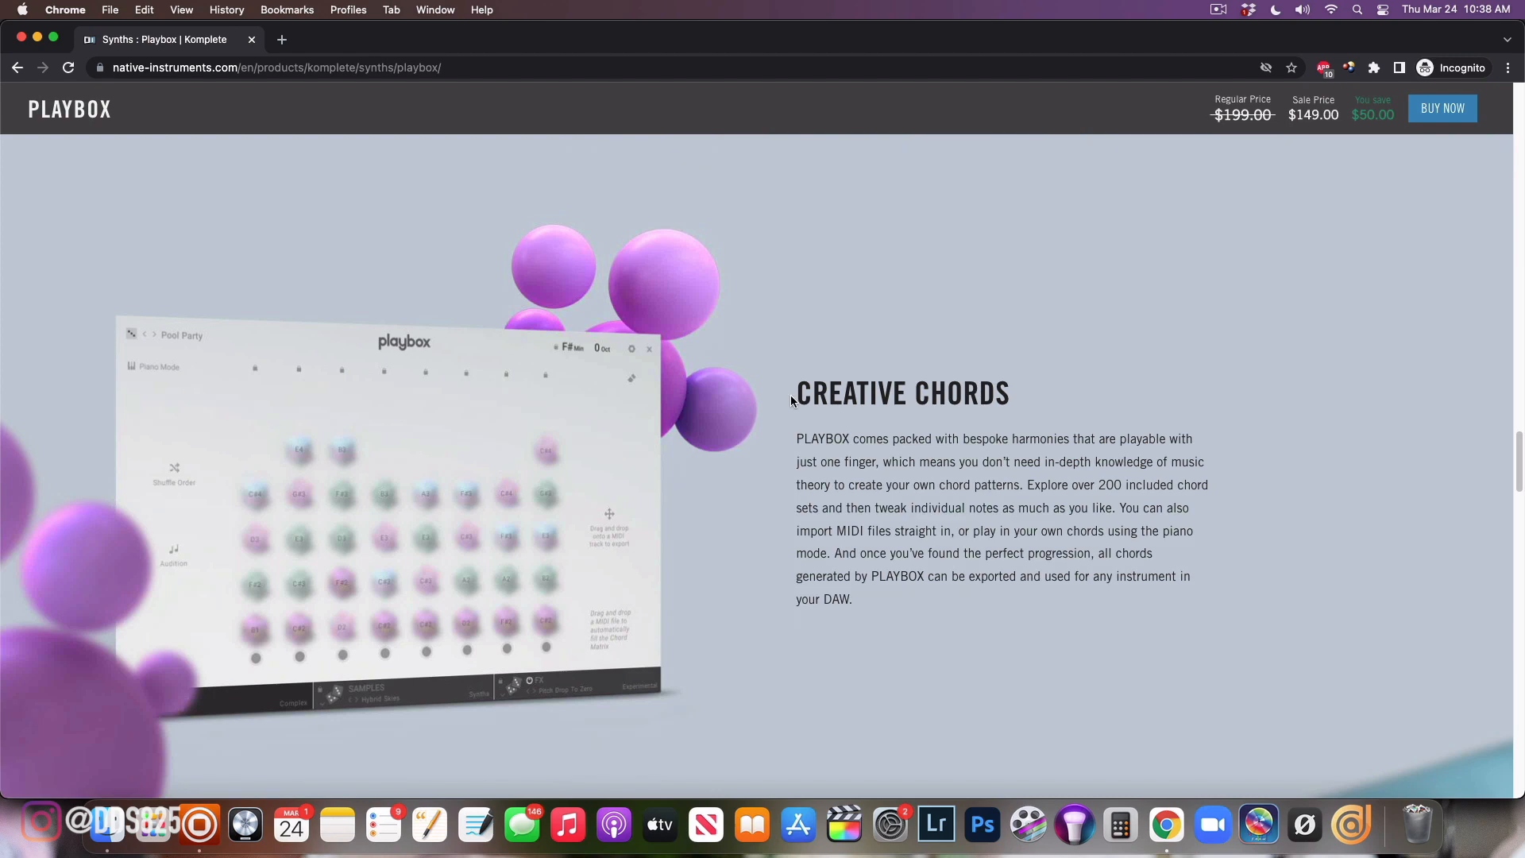
scroll(down, 3)
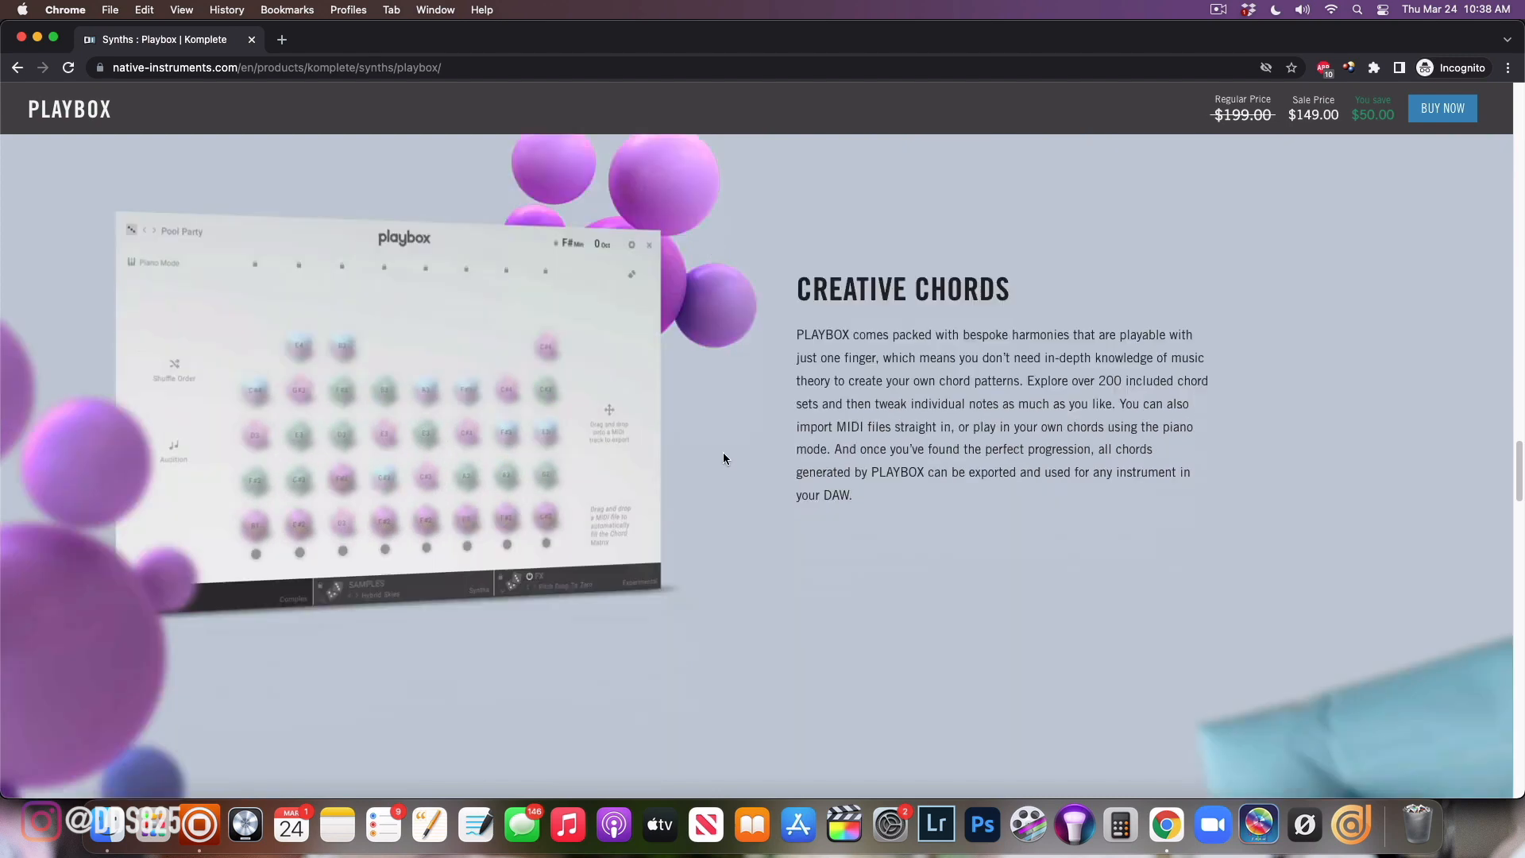
scroll(down, 3)
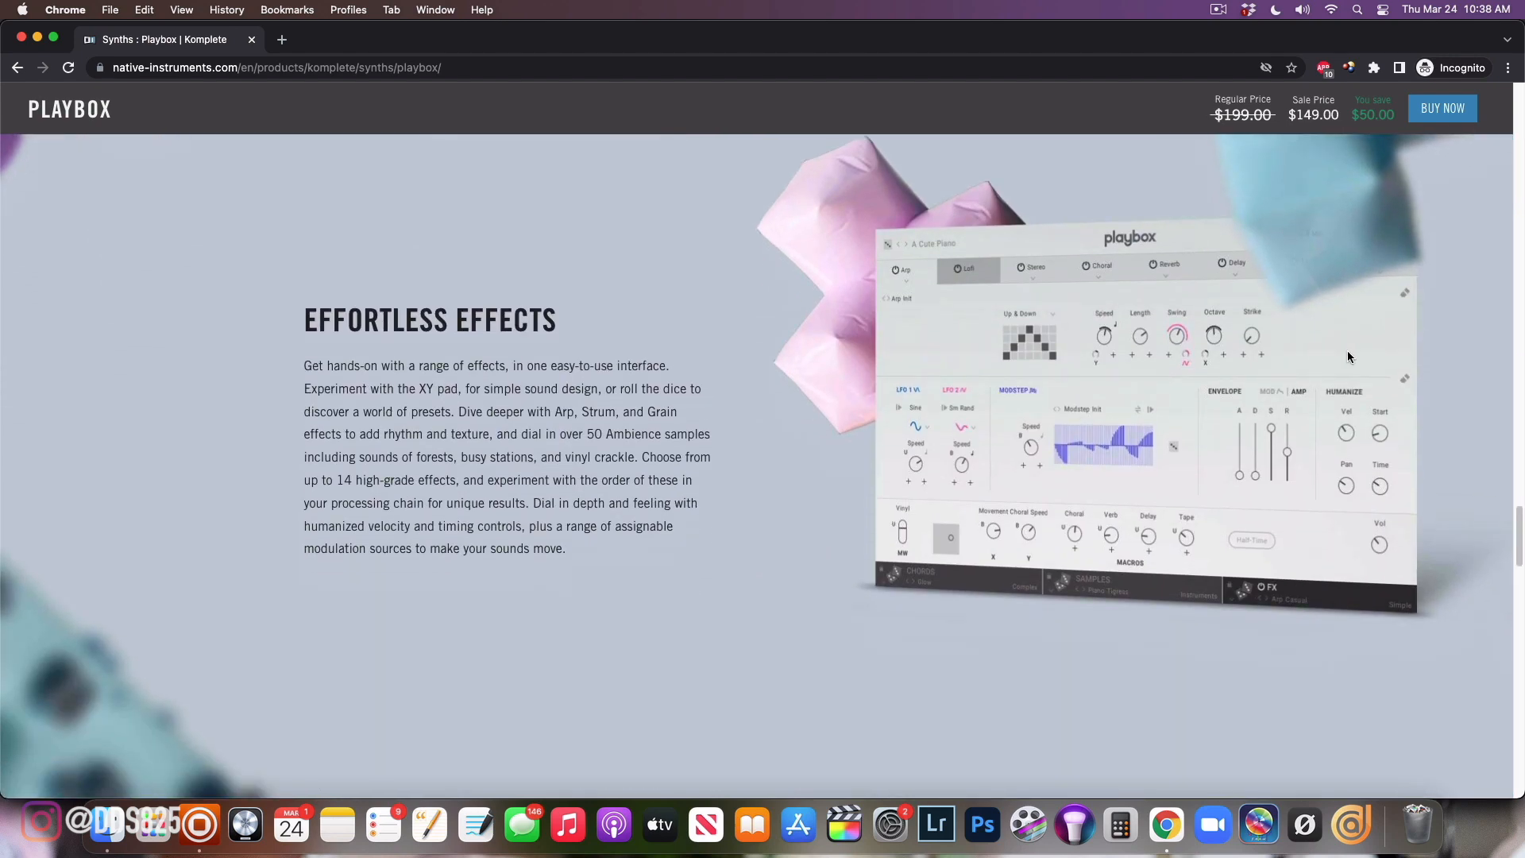
scroll(down, 3)
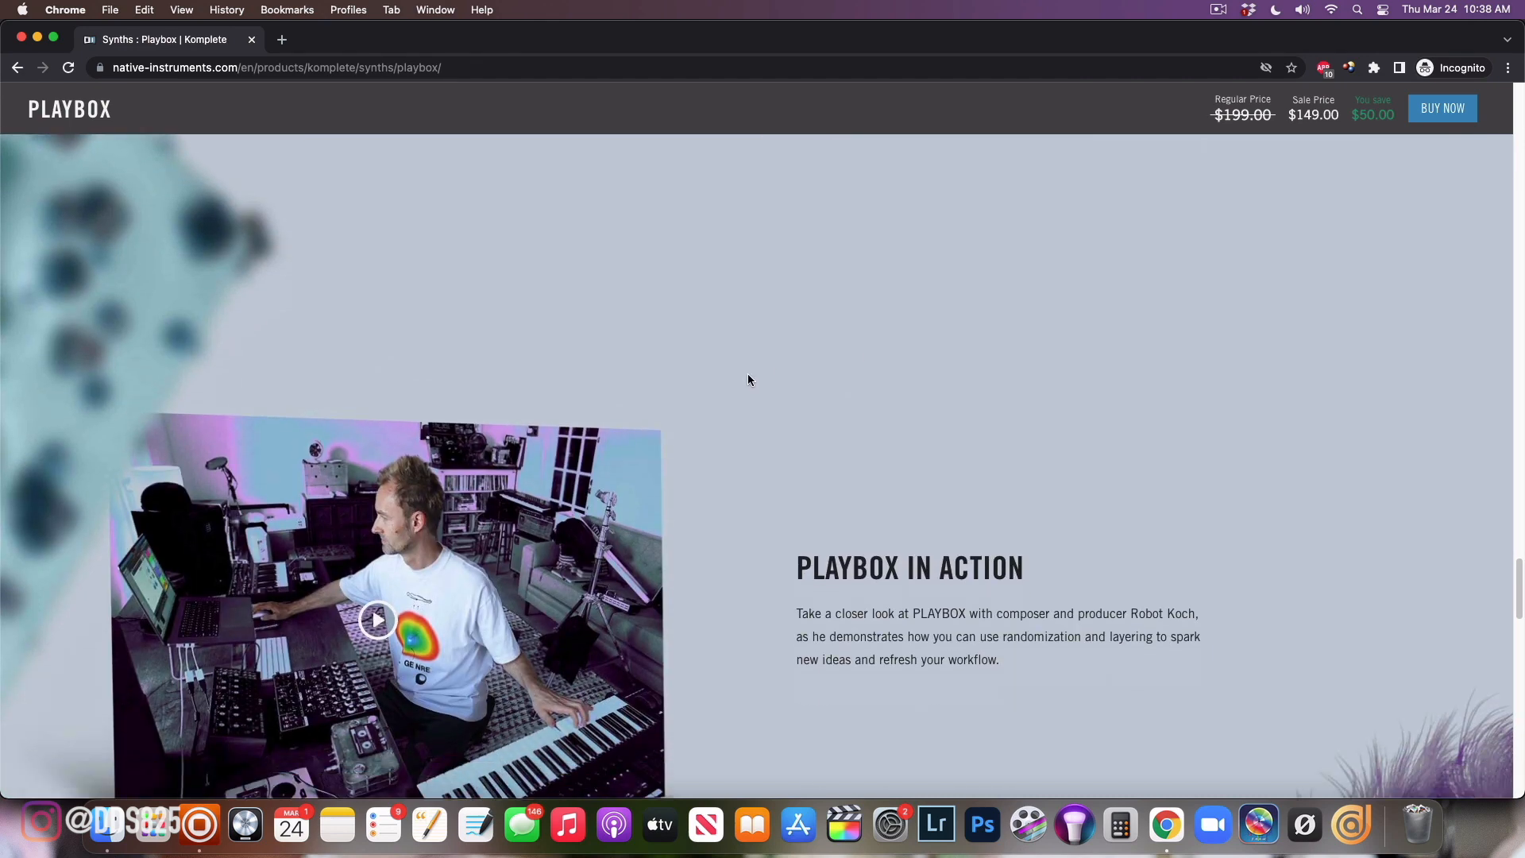
scroll(down, 3)
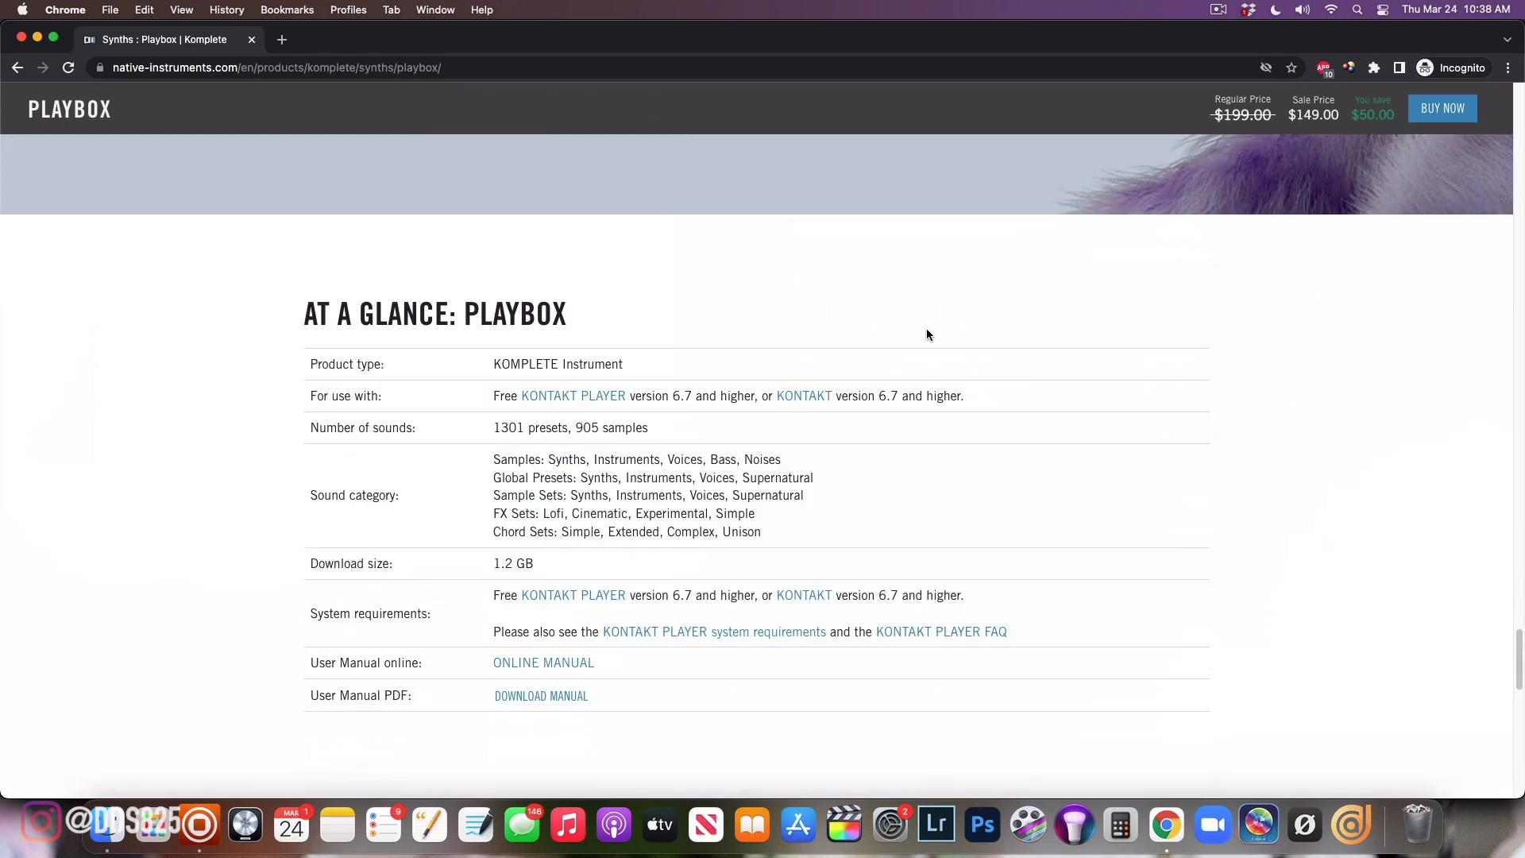
Scroll back up toward the Playbox hero banner
scroll(up, 3)
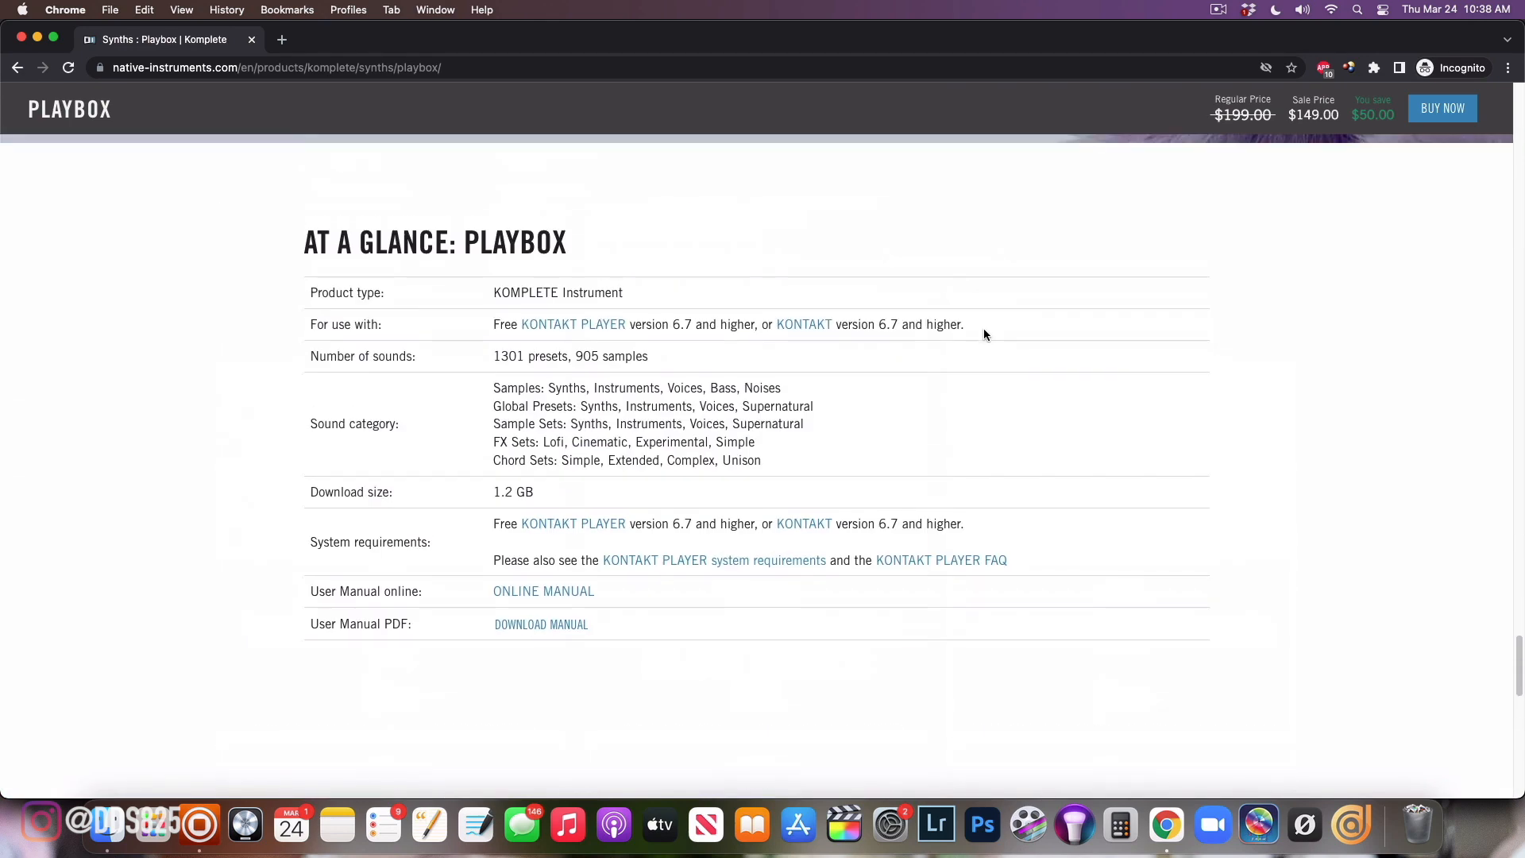
scroll(up, 3)
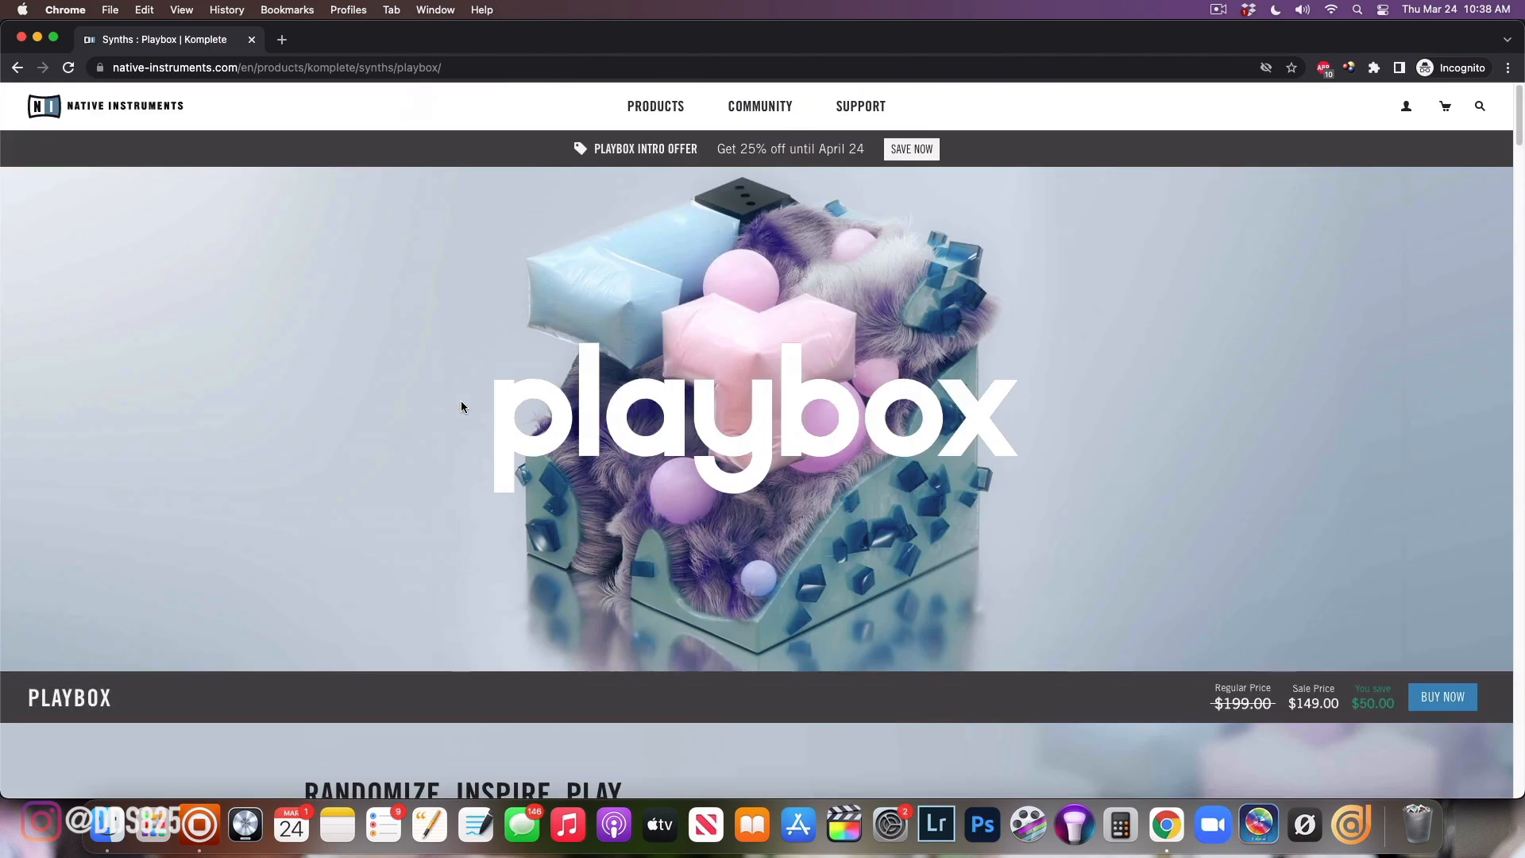
mouse_move(200, 825)
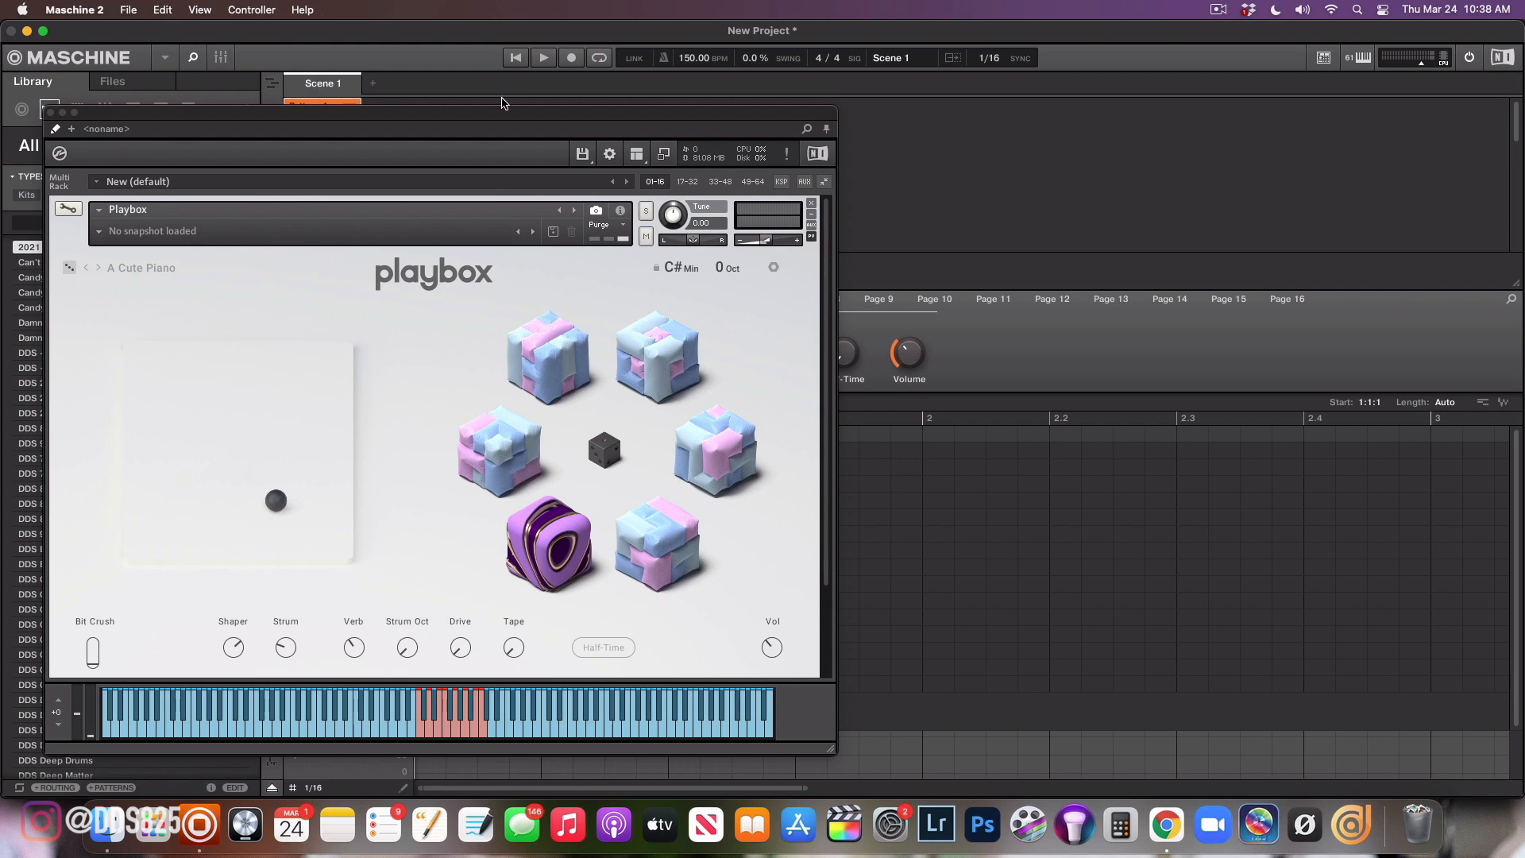
mouse_move(552, 134)
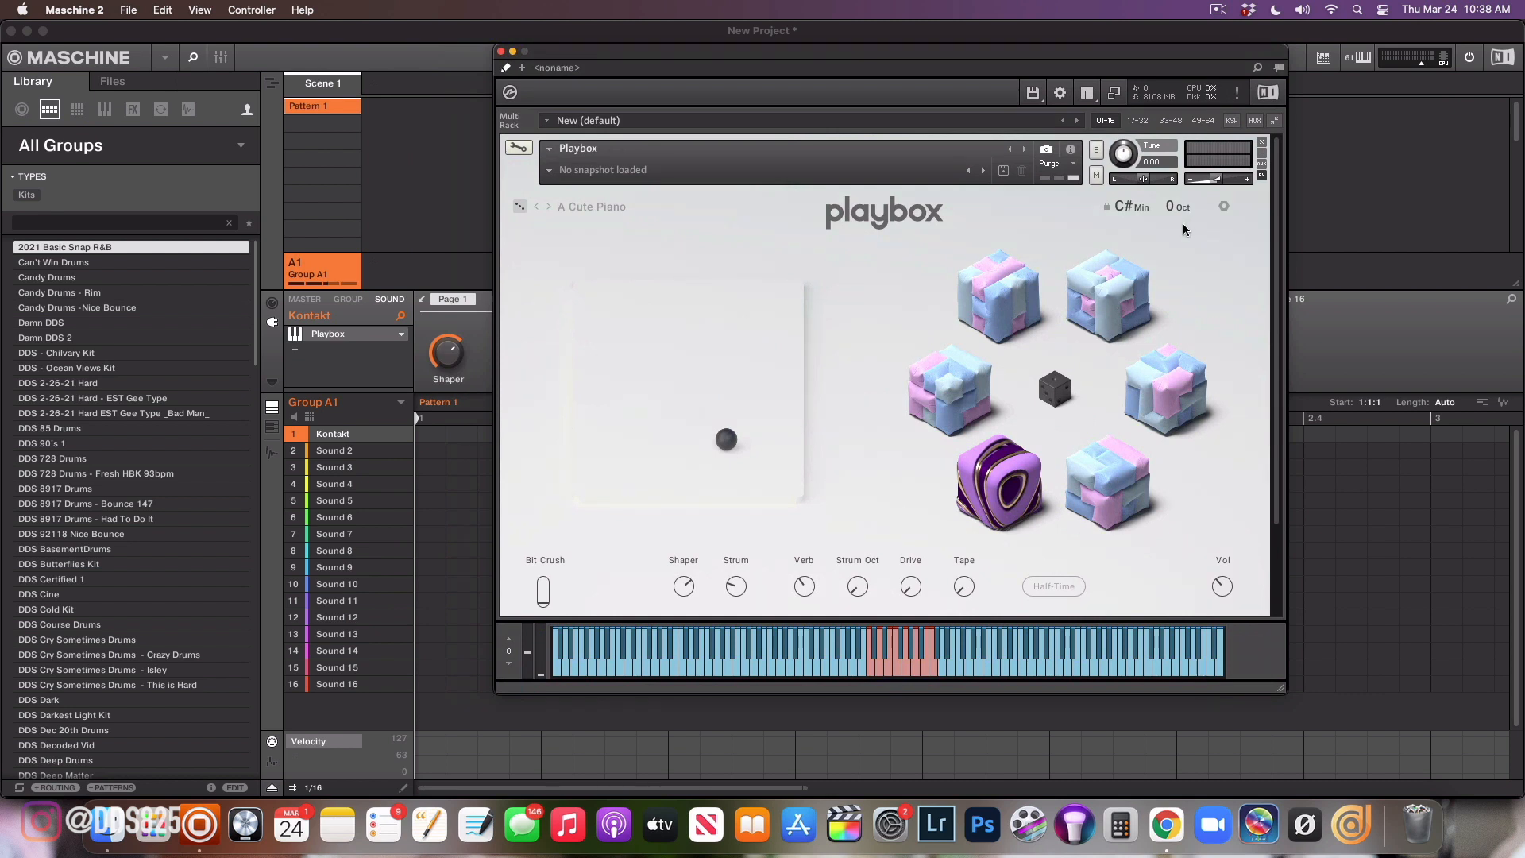
mouse_move(1073, 207)
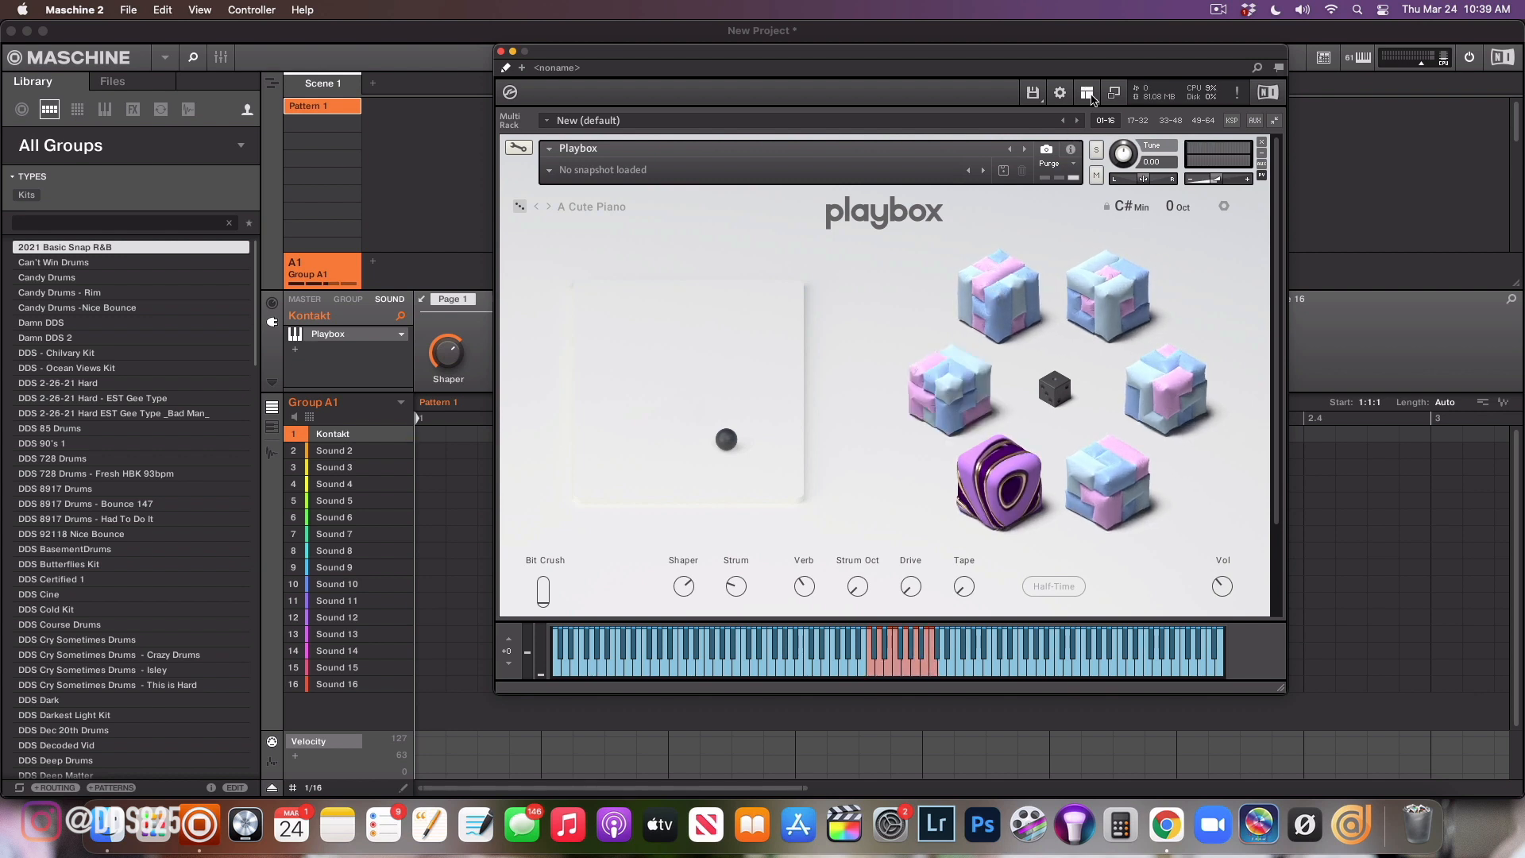
Move the Kontakt window with Playbox so Group A1's sound list stays visible
click(1086, 93)
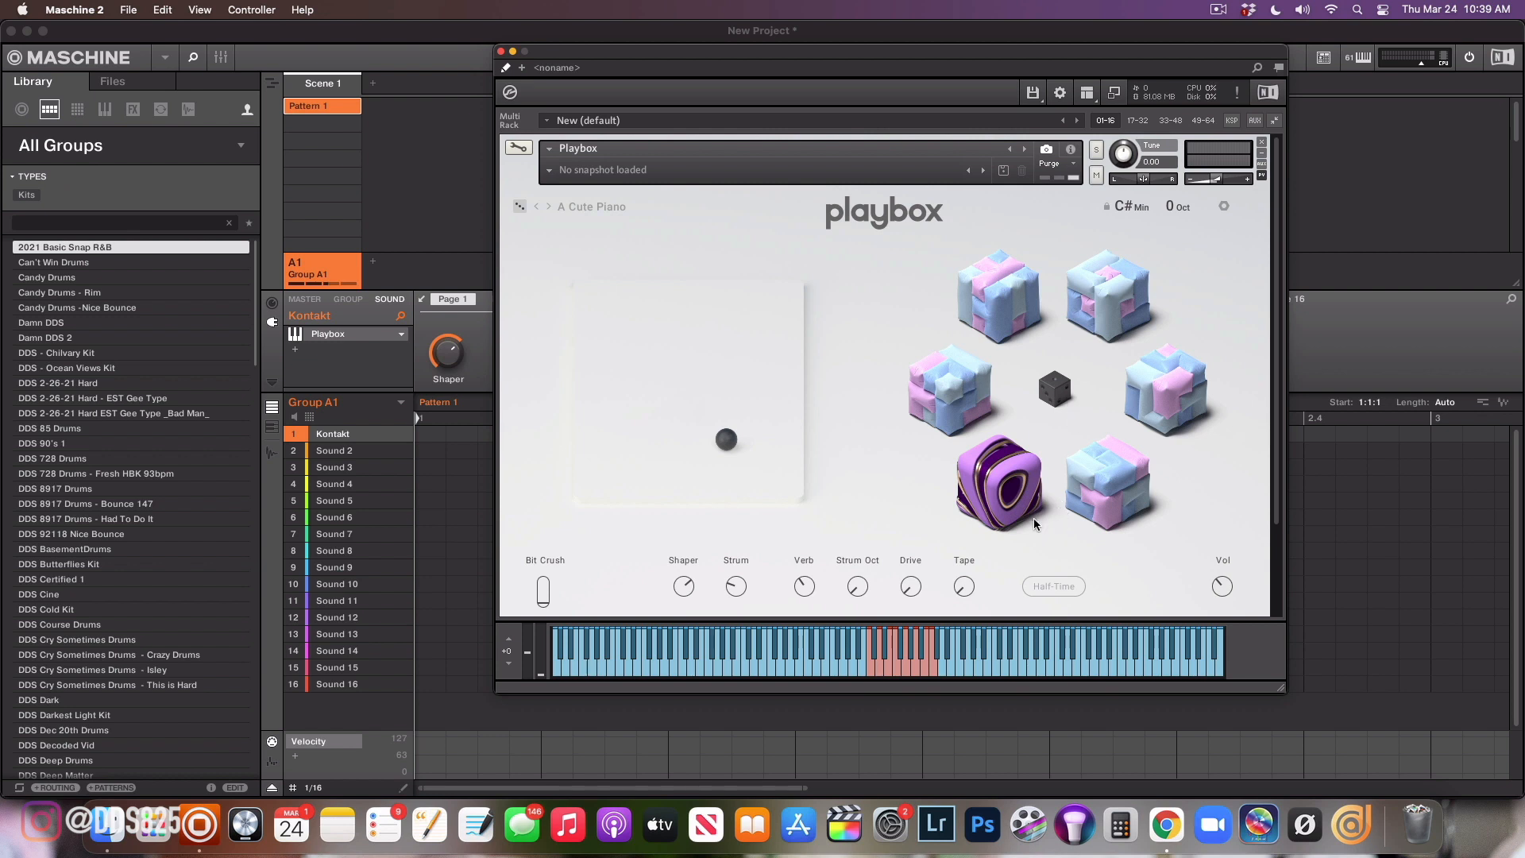
mouse_move(808, 324)
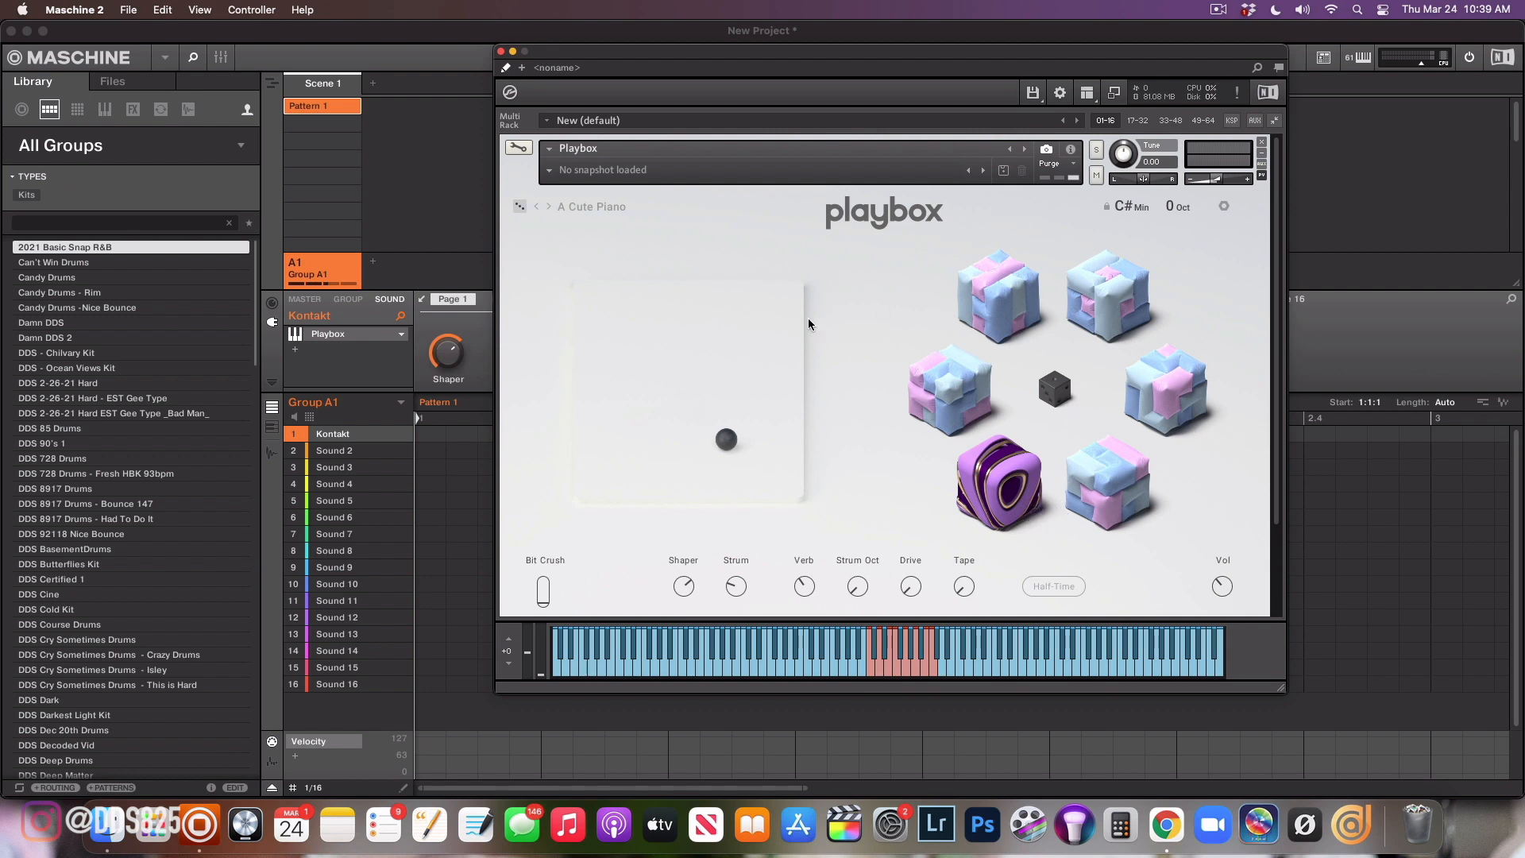
mouse_move(928, 326)
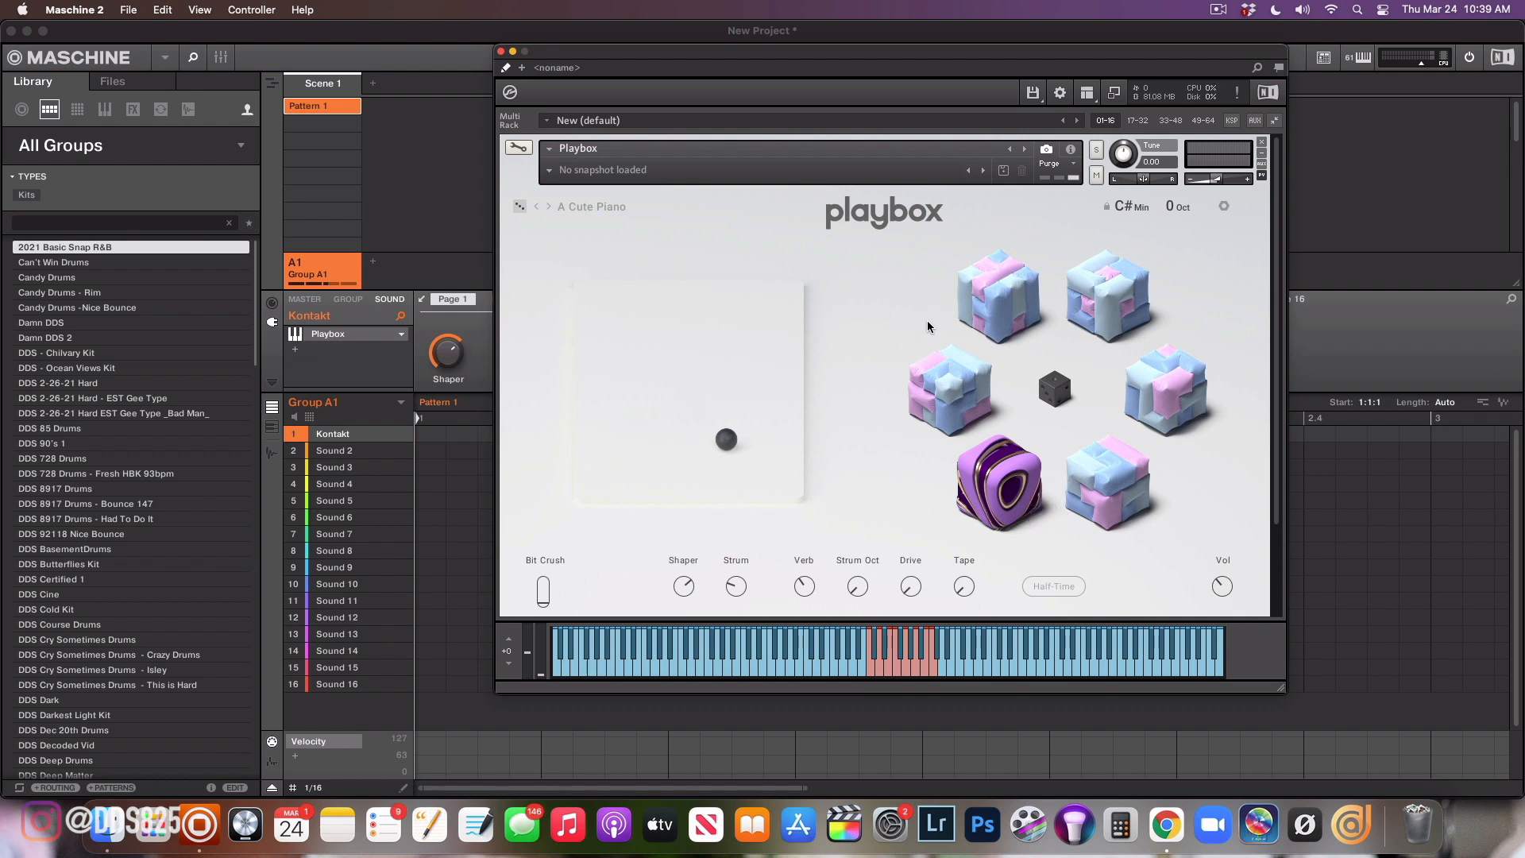
mouse_move(915, 259)
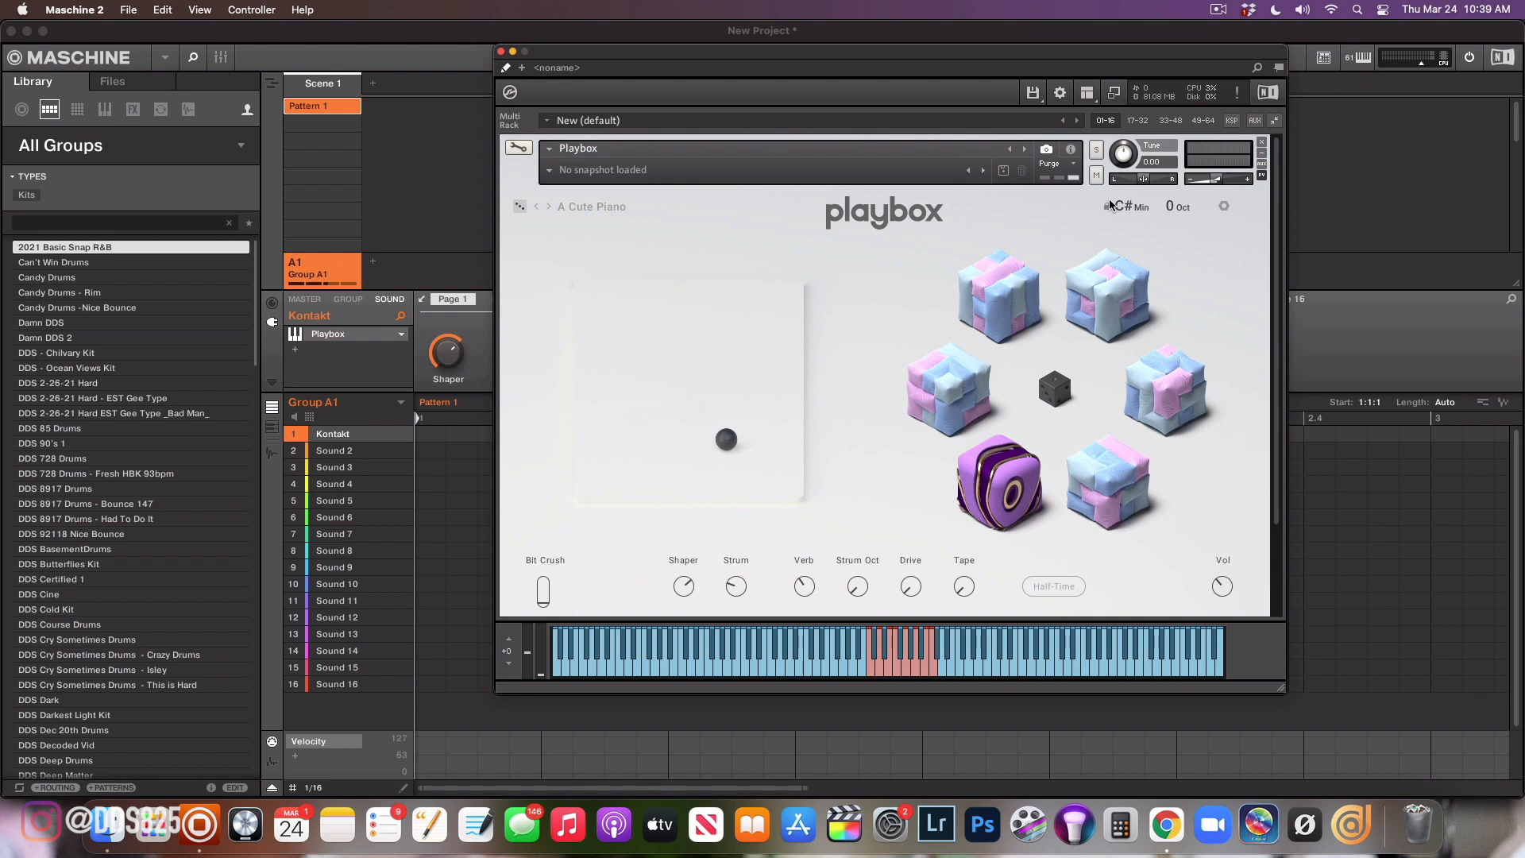
Set Playbox's chord root to F# and raise the octave to +1
click(1123, 206)
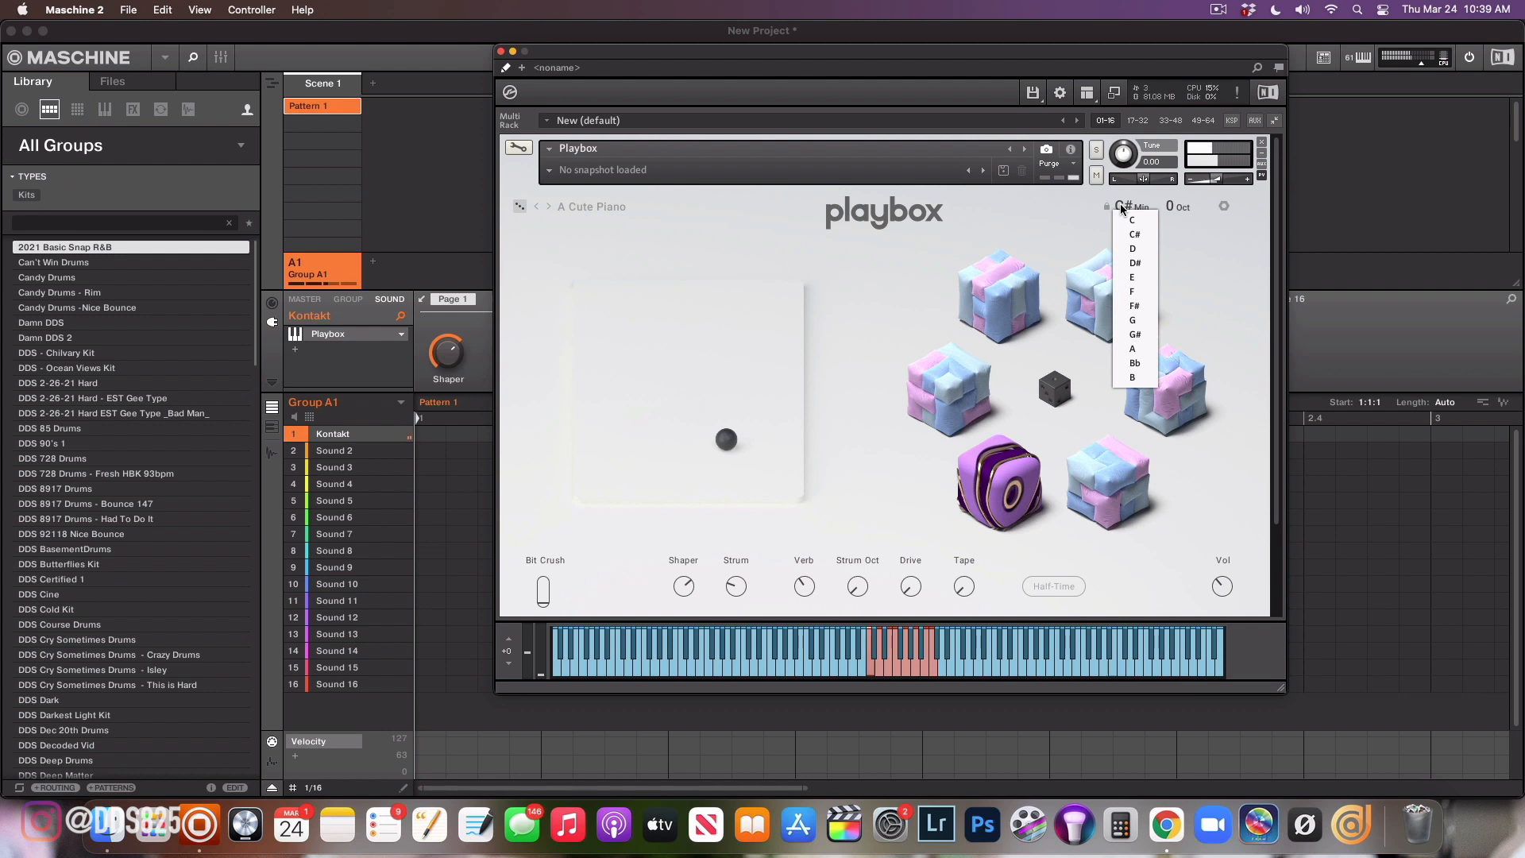
mouse_move(1134, 305)
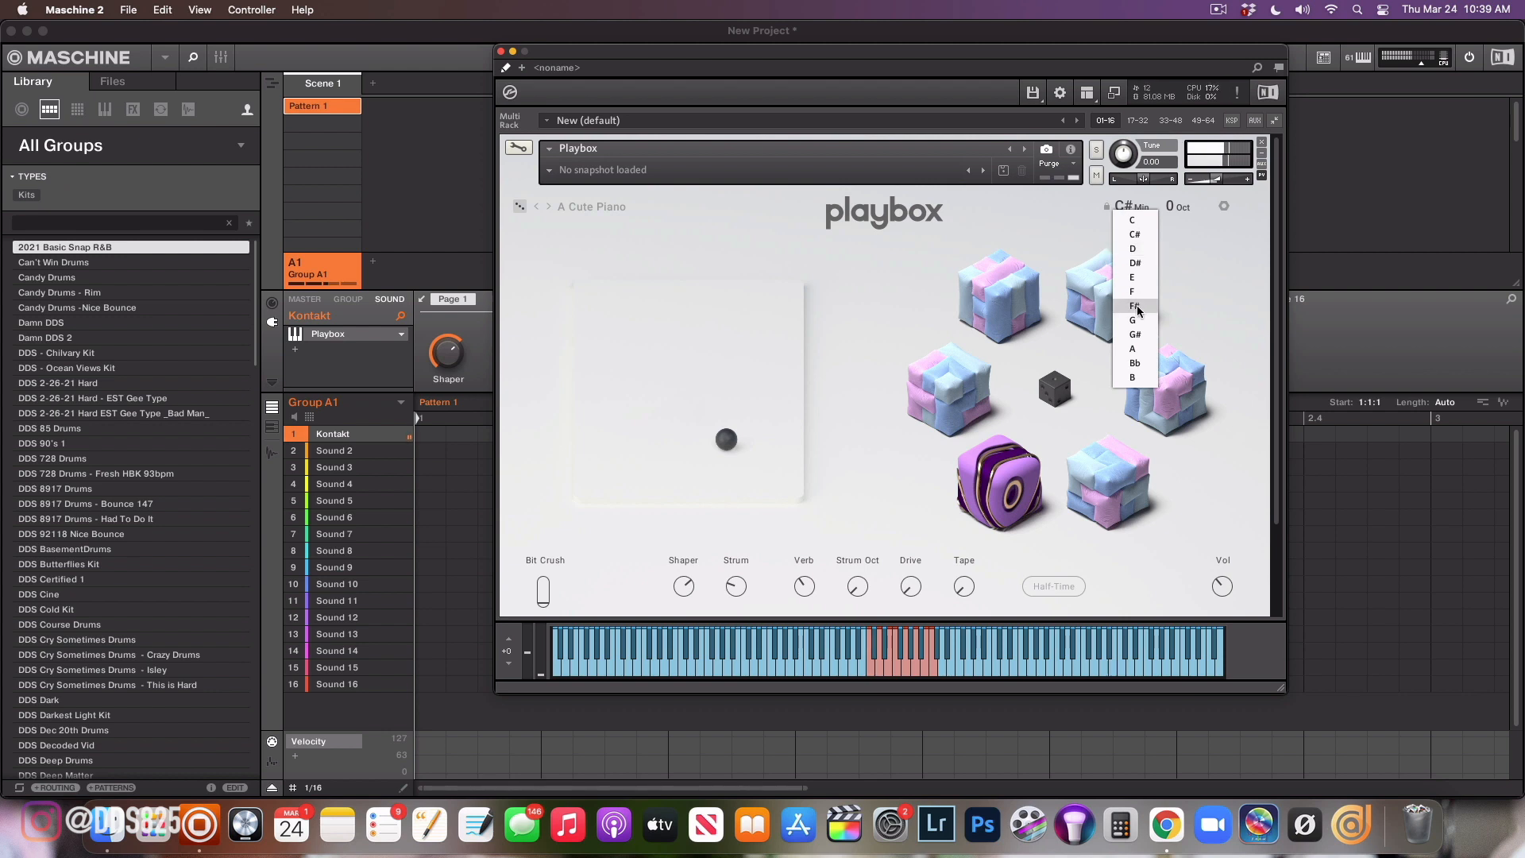
click(1133, 307)
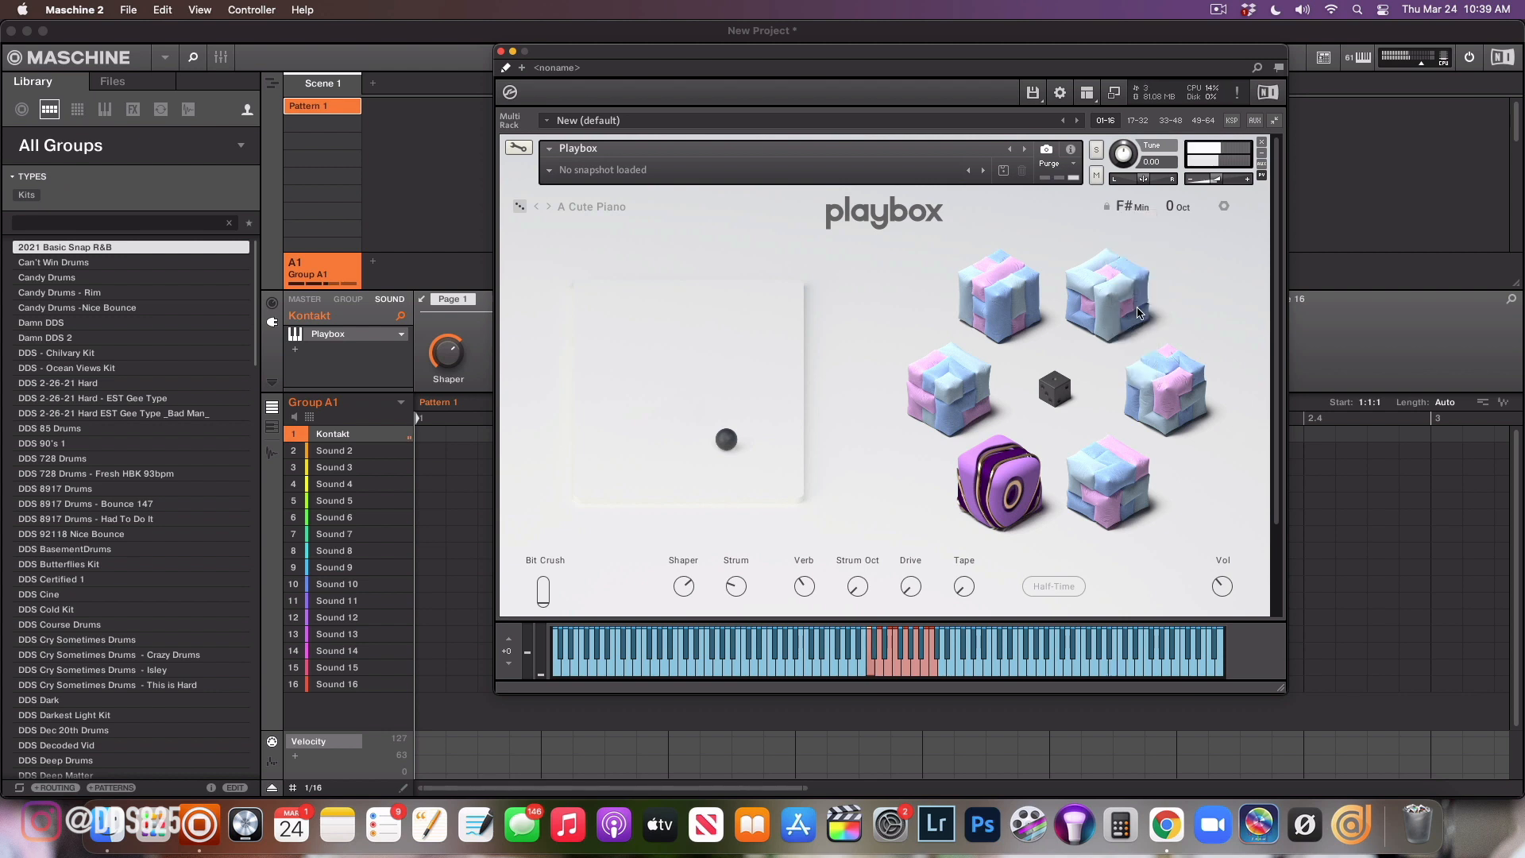
mouse_move(1138, 232)
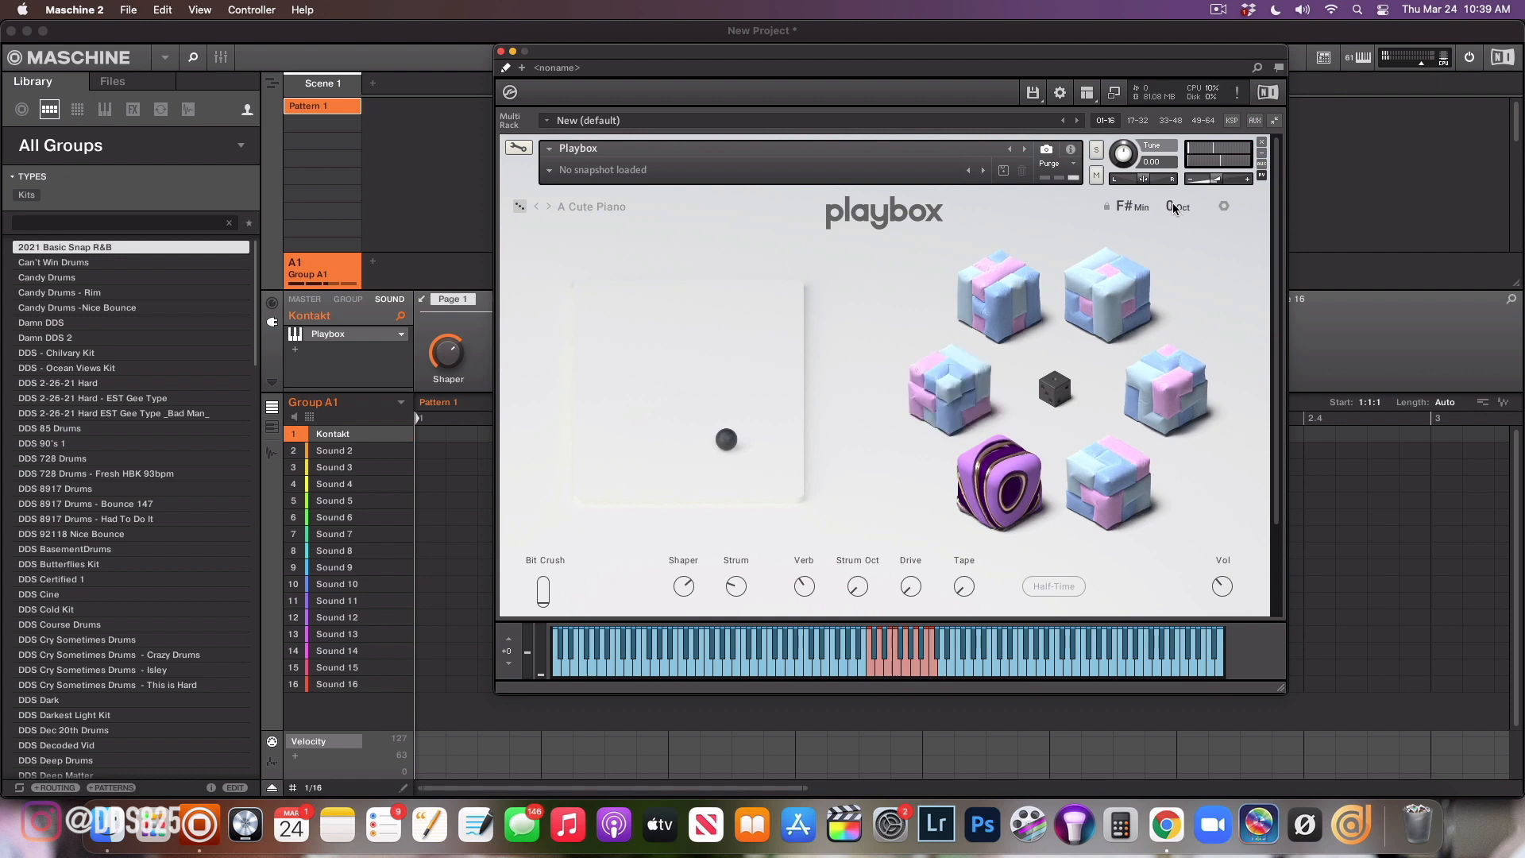
click(1177, 206)
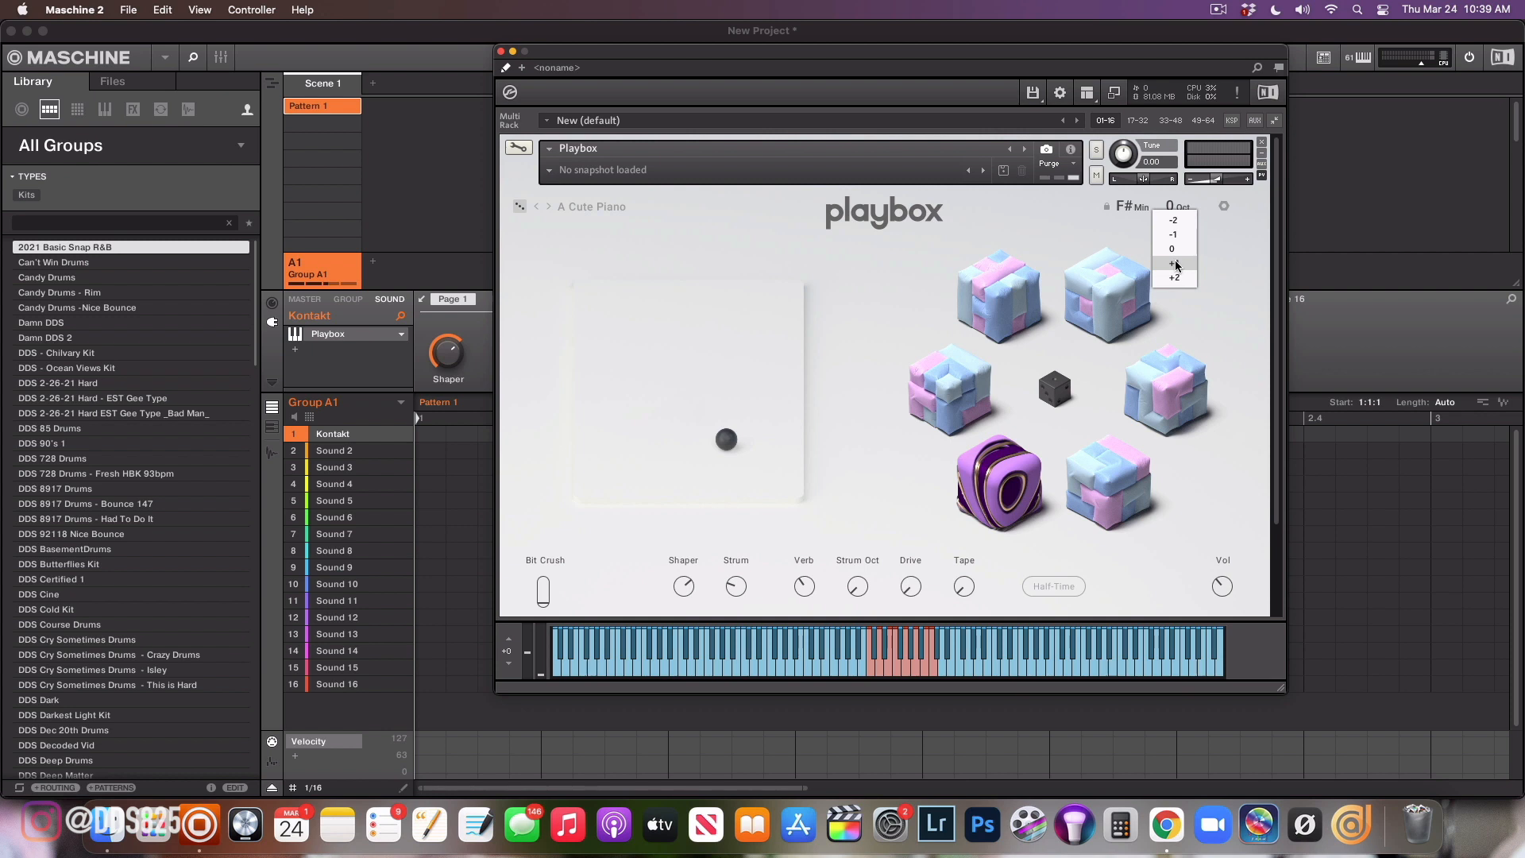
click(1173, 264)
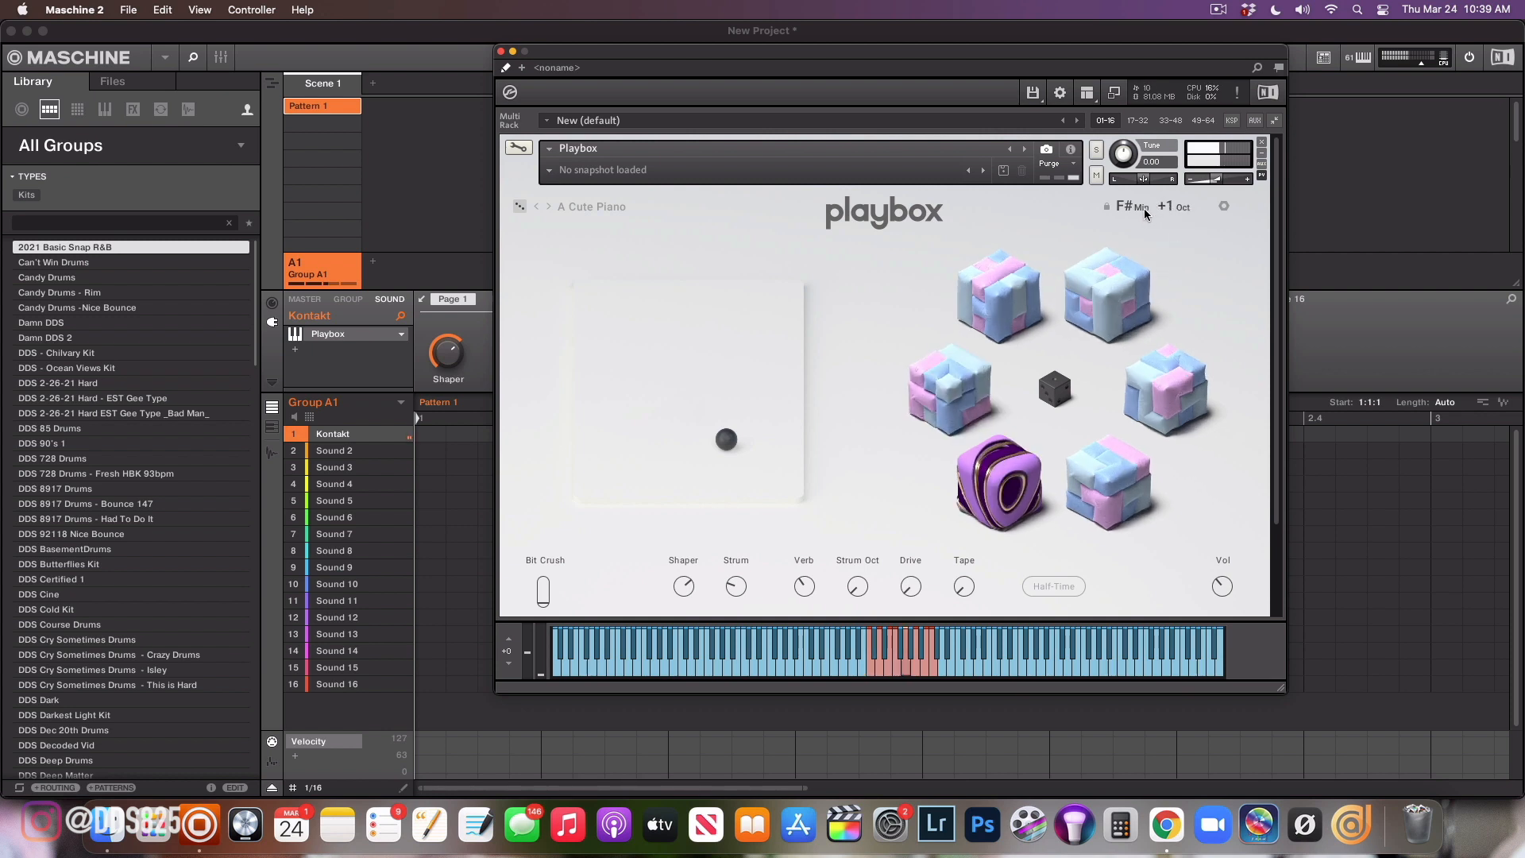
Switch the scale to major, set the root to E and return the octave to 0
click(1128, 207)
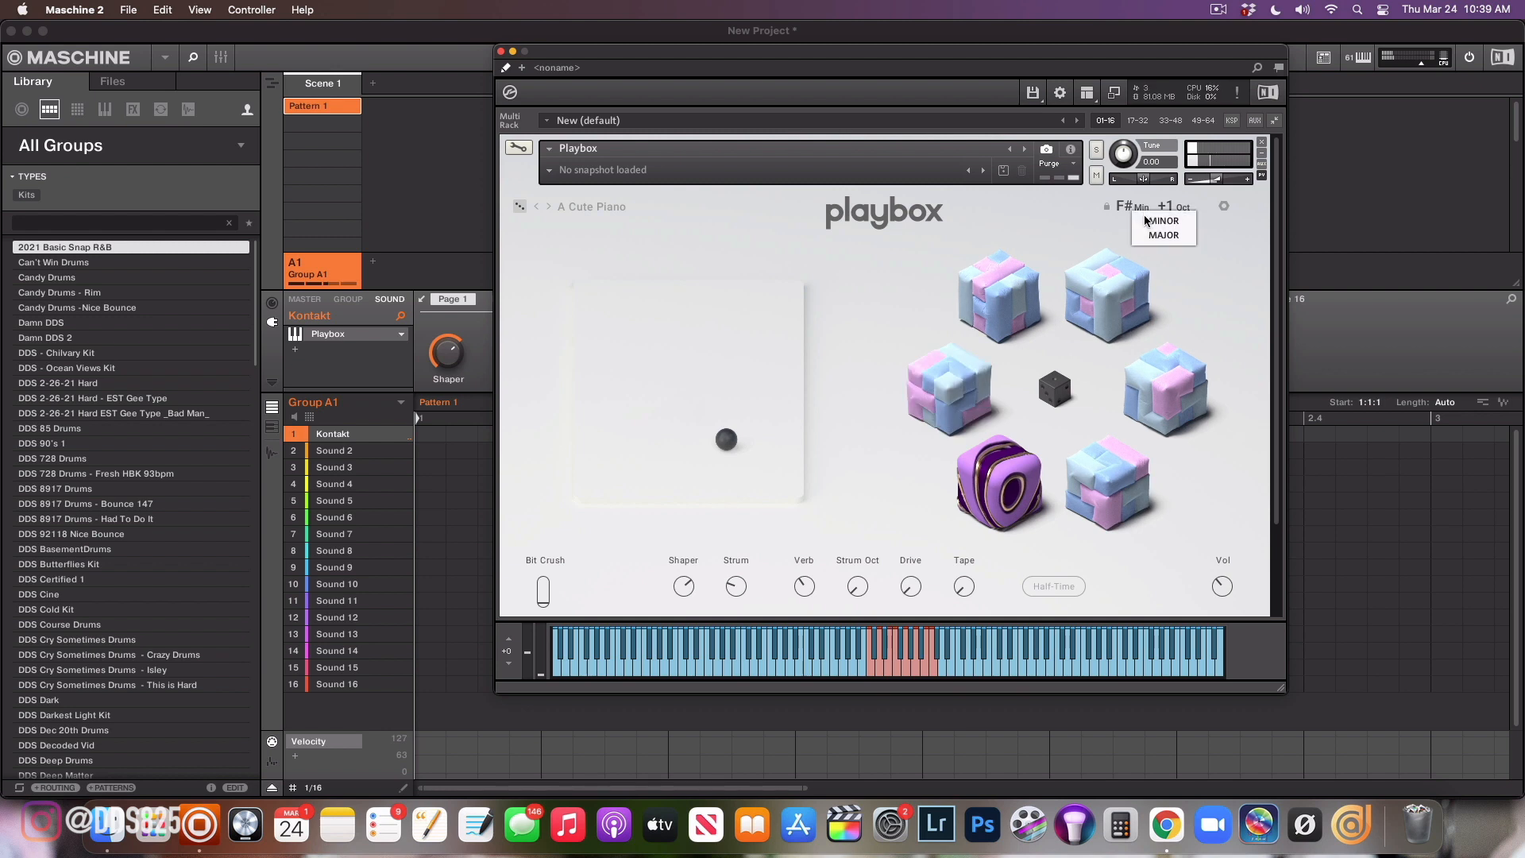
click(1160, 235)
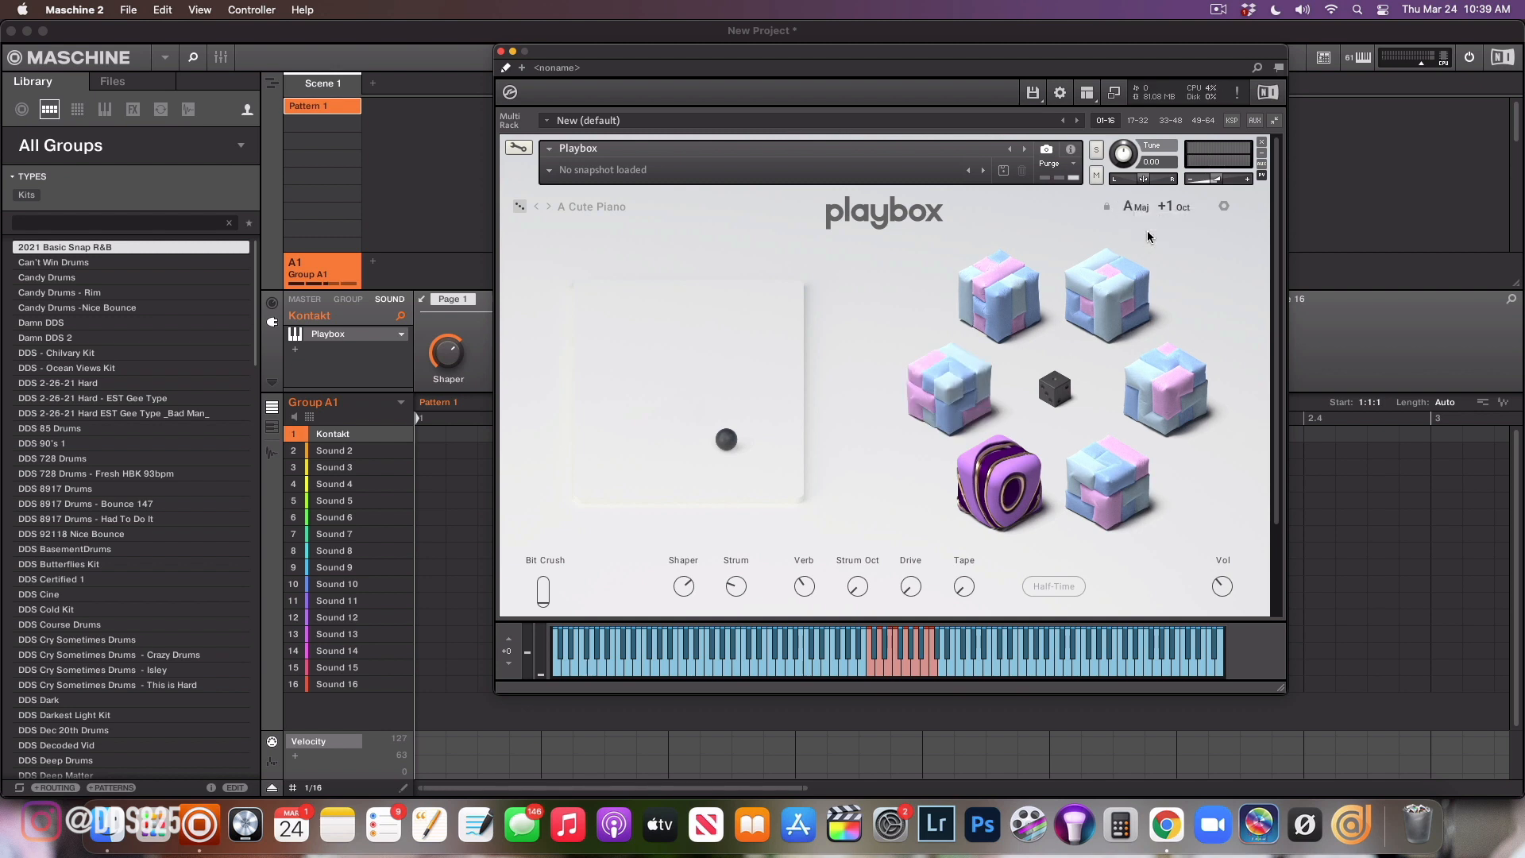
click(1131, 206)
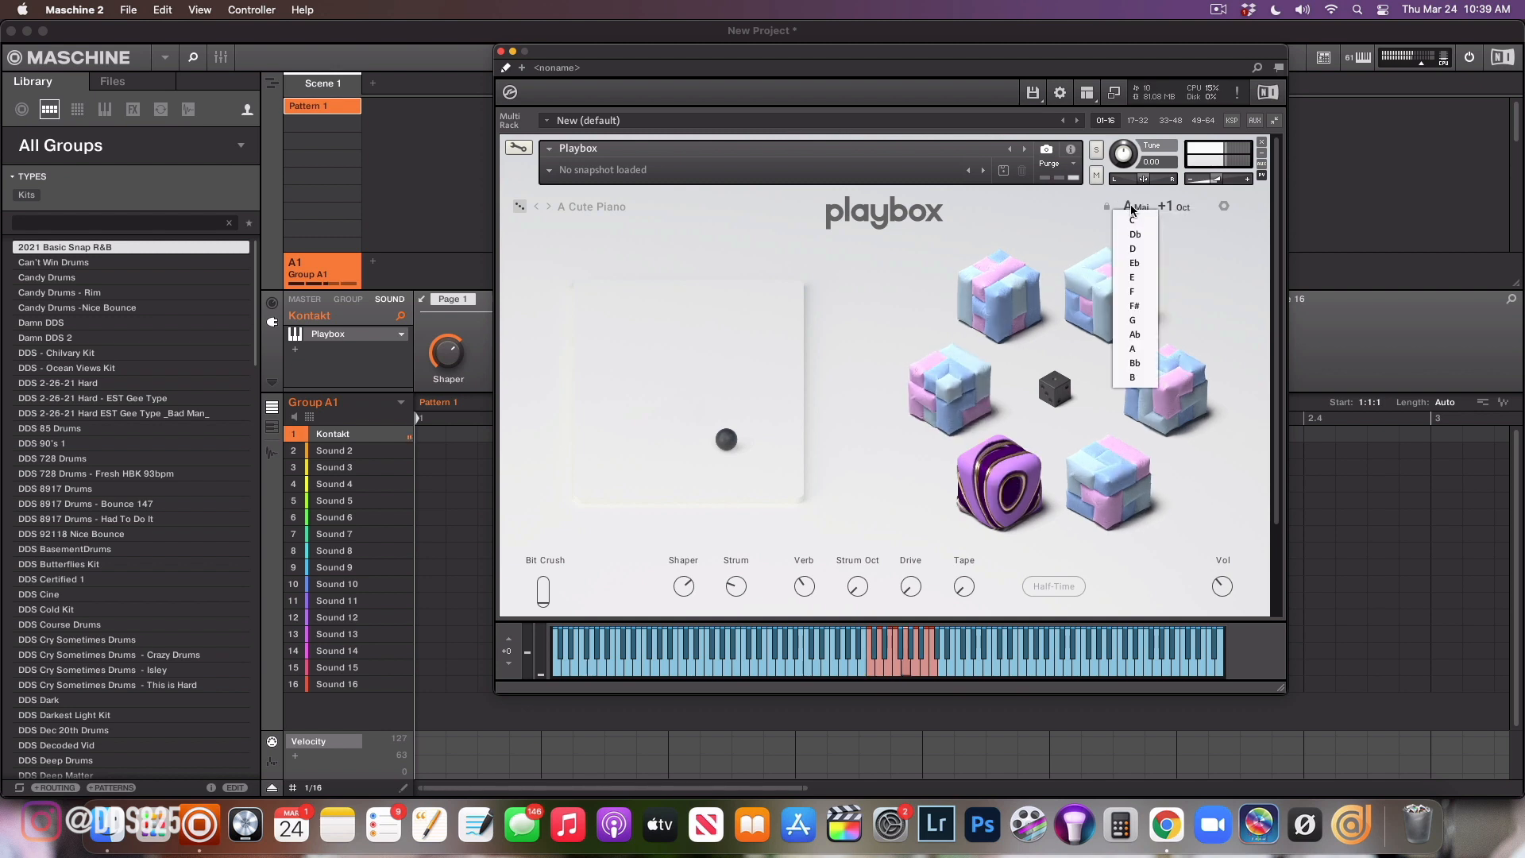
click(1131, 276)
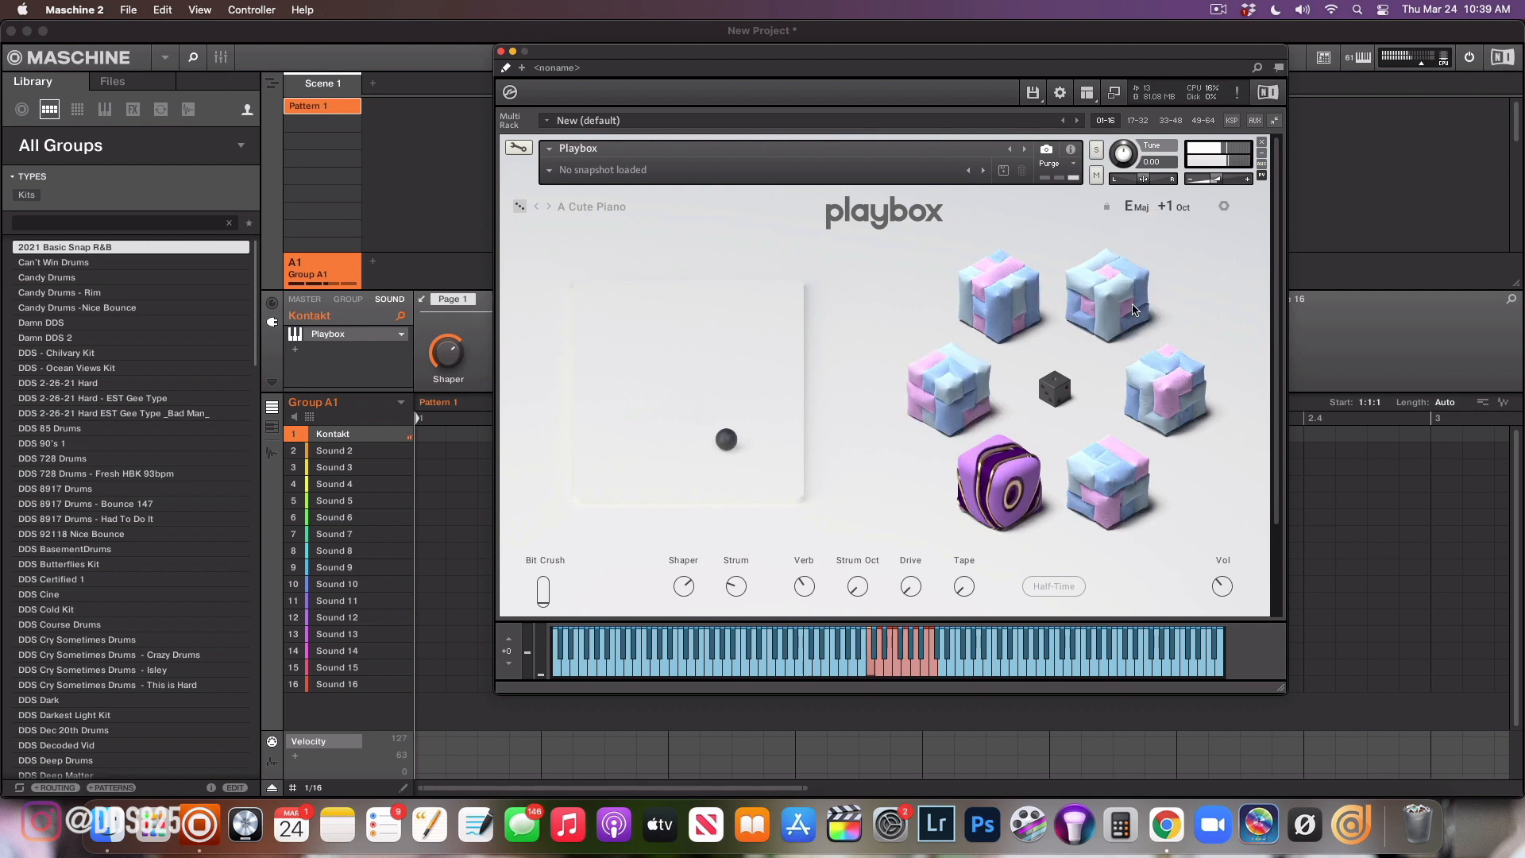
click(1171, 207)
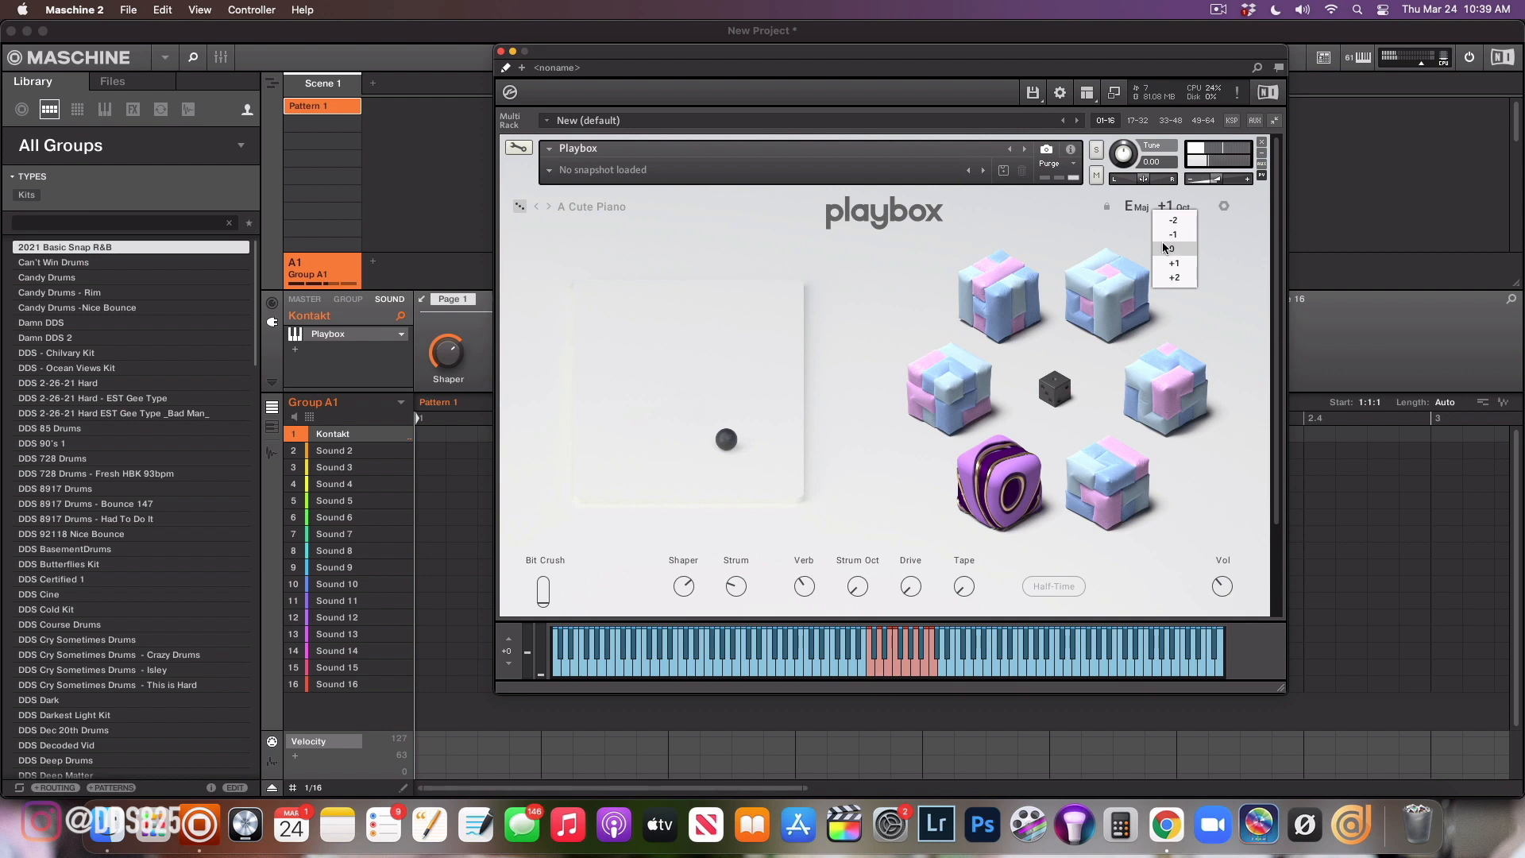
click(1174, 248)
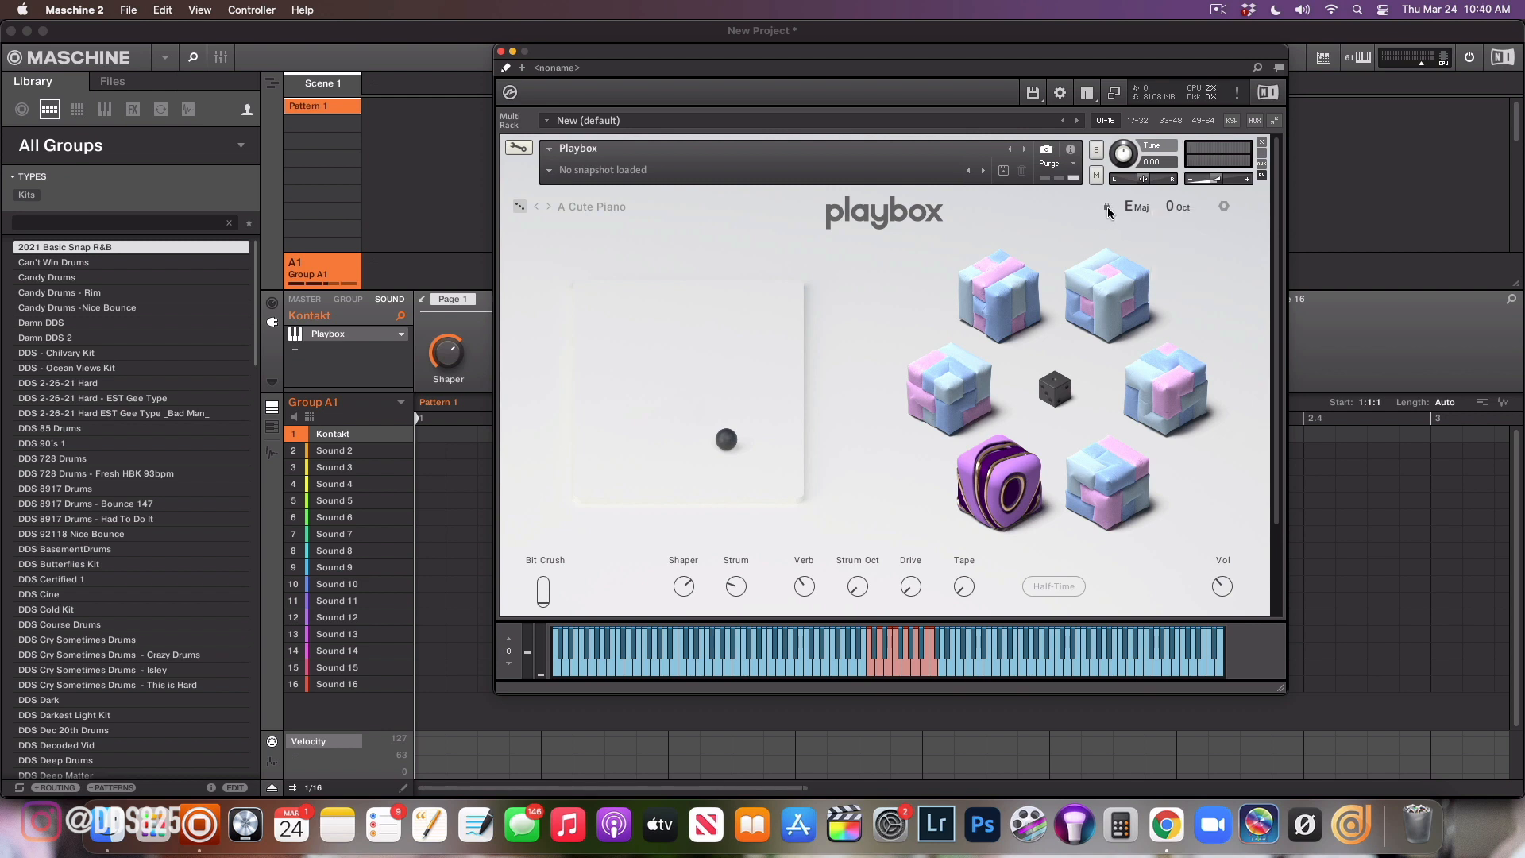
mouse_move(1108, 215)
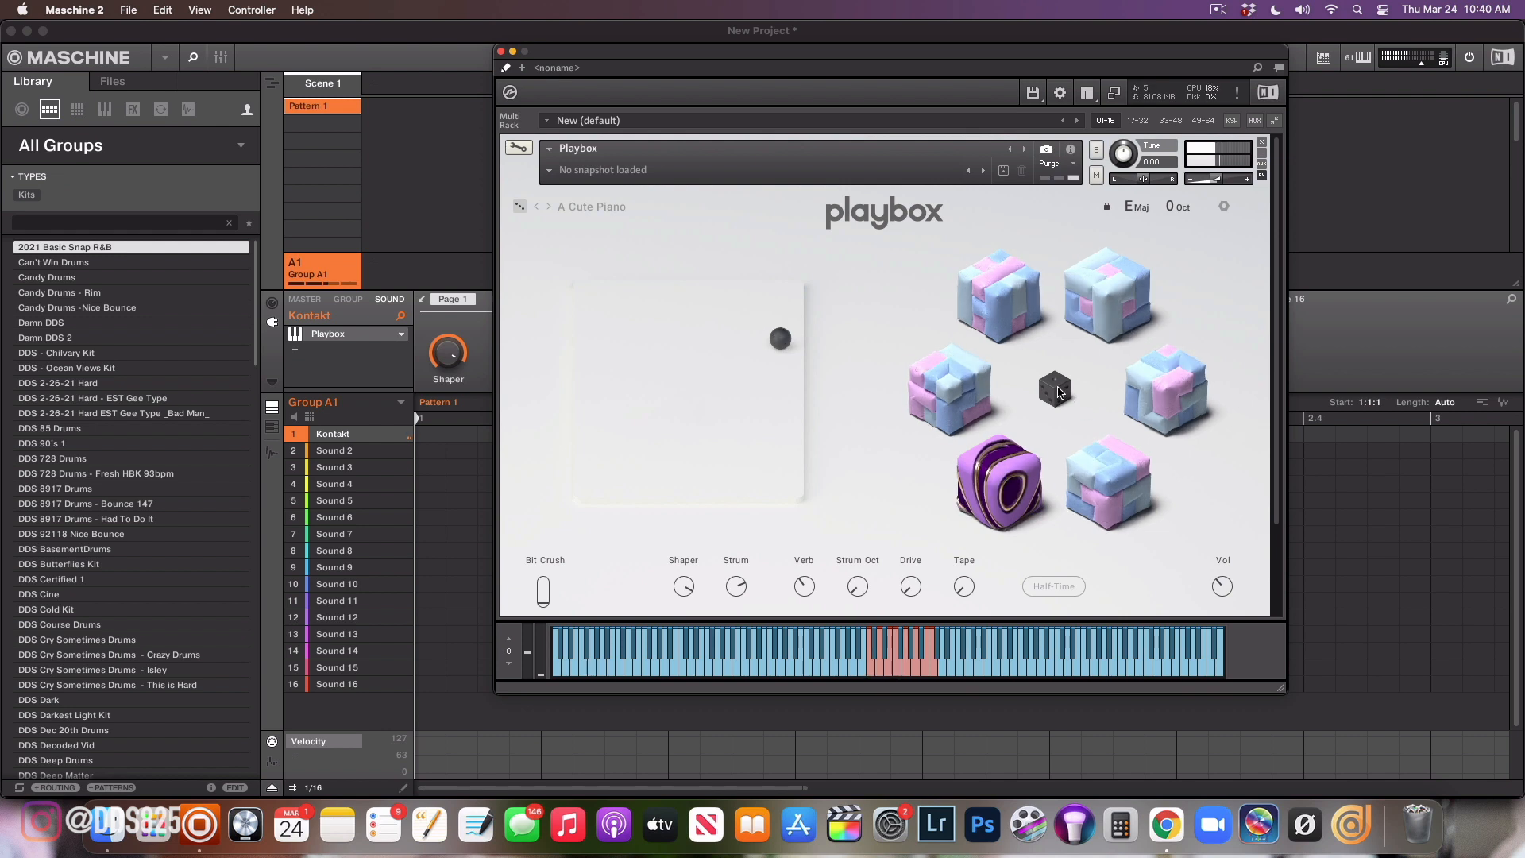
Randomize Playbox into a new sound set and set its key to E minor
click(549, 206)
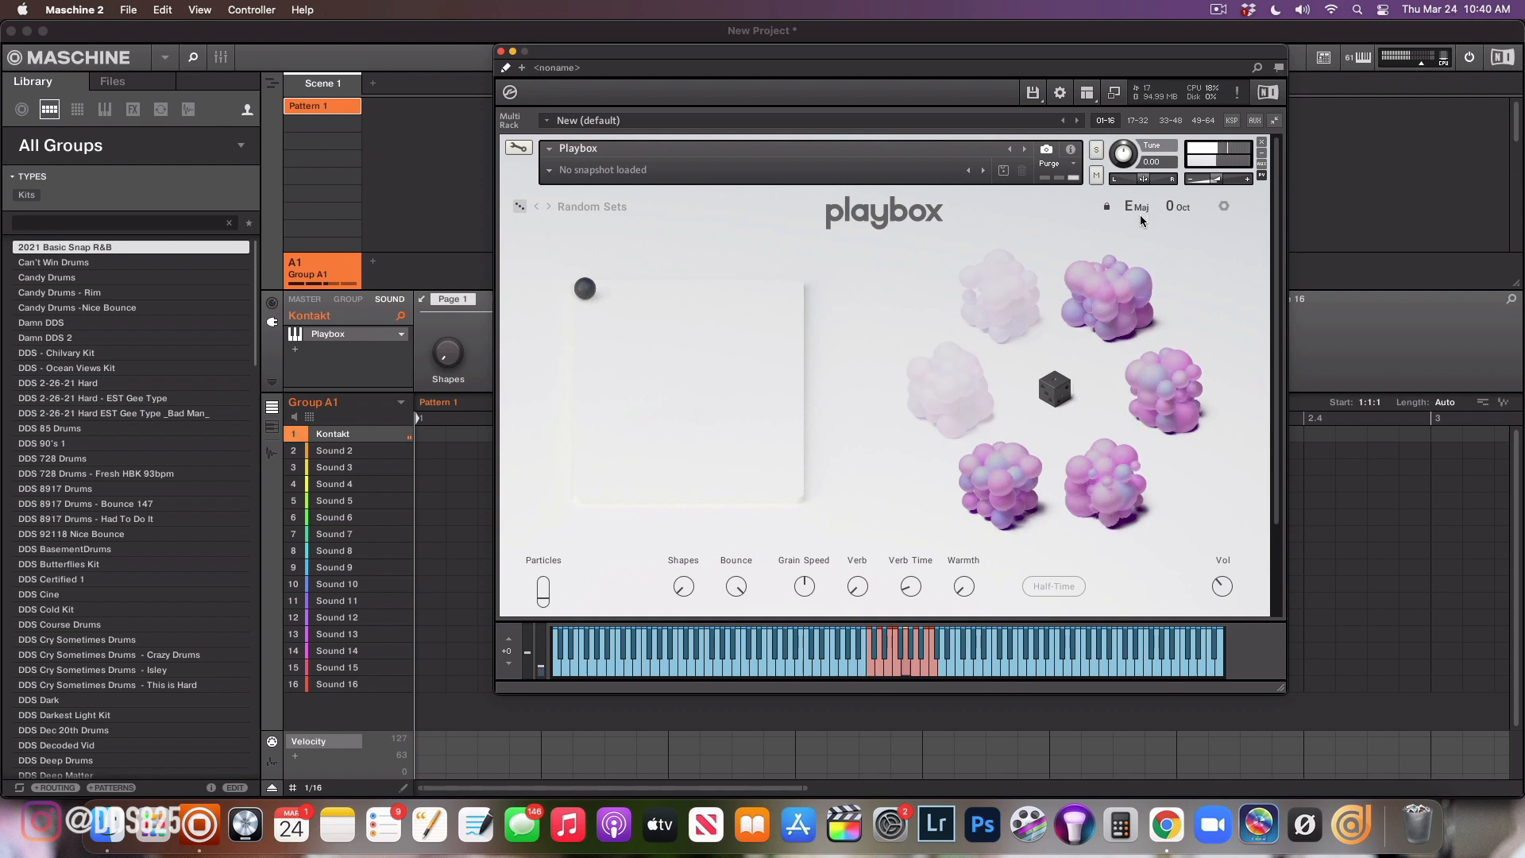
click(1138, 207)
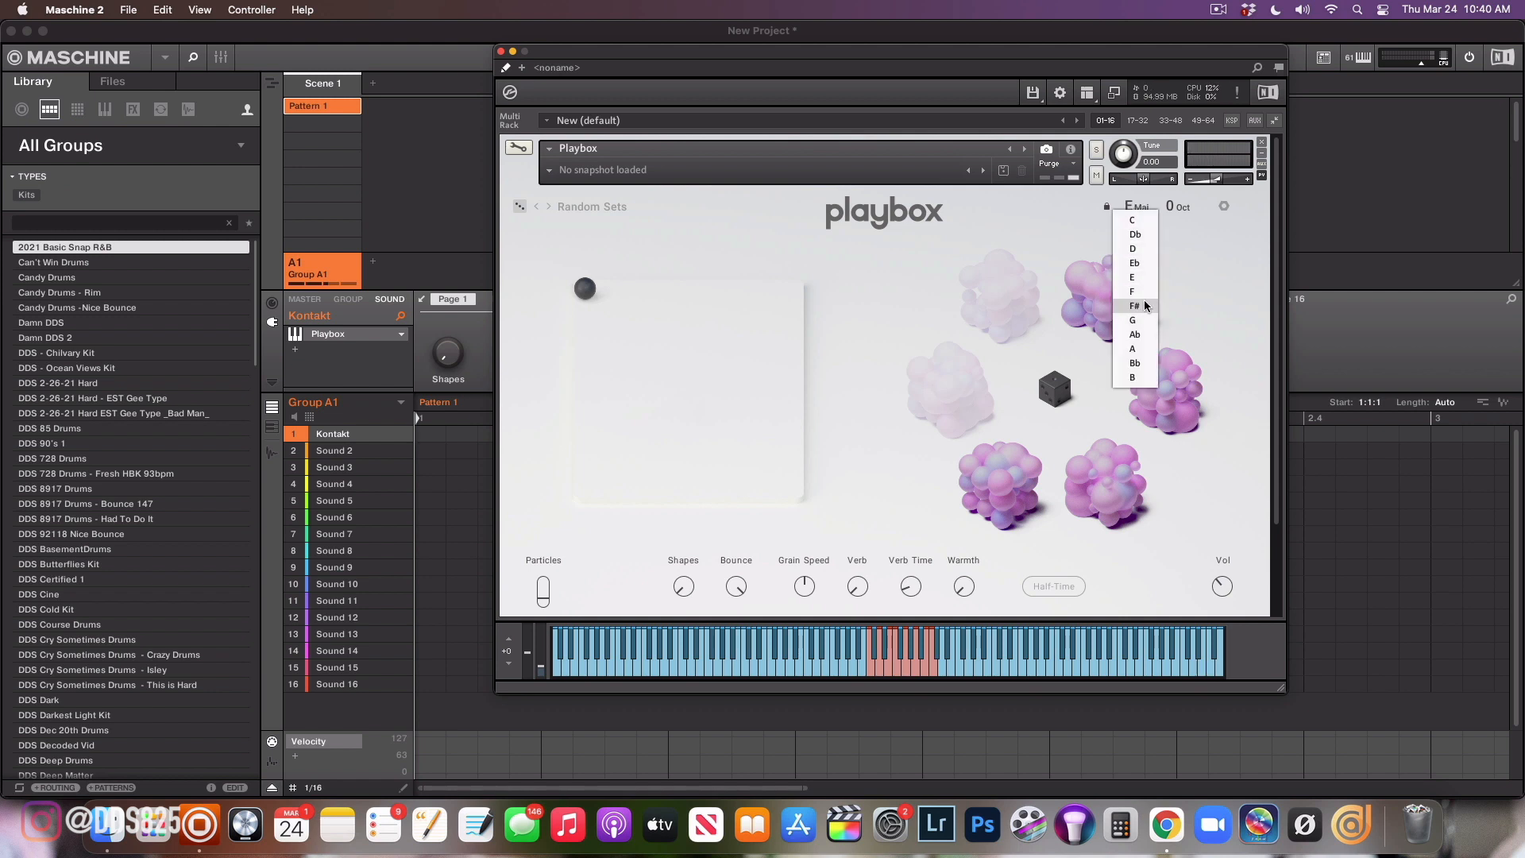
click(1158, 207)
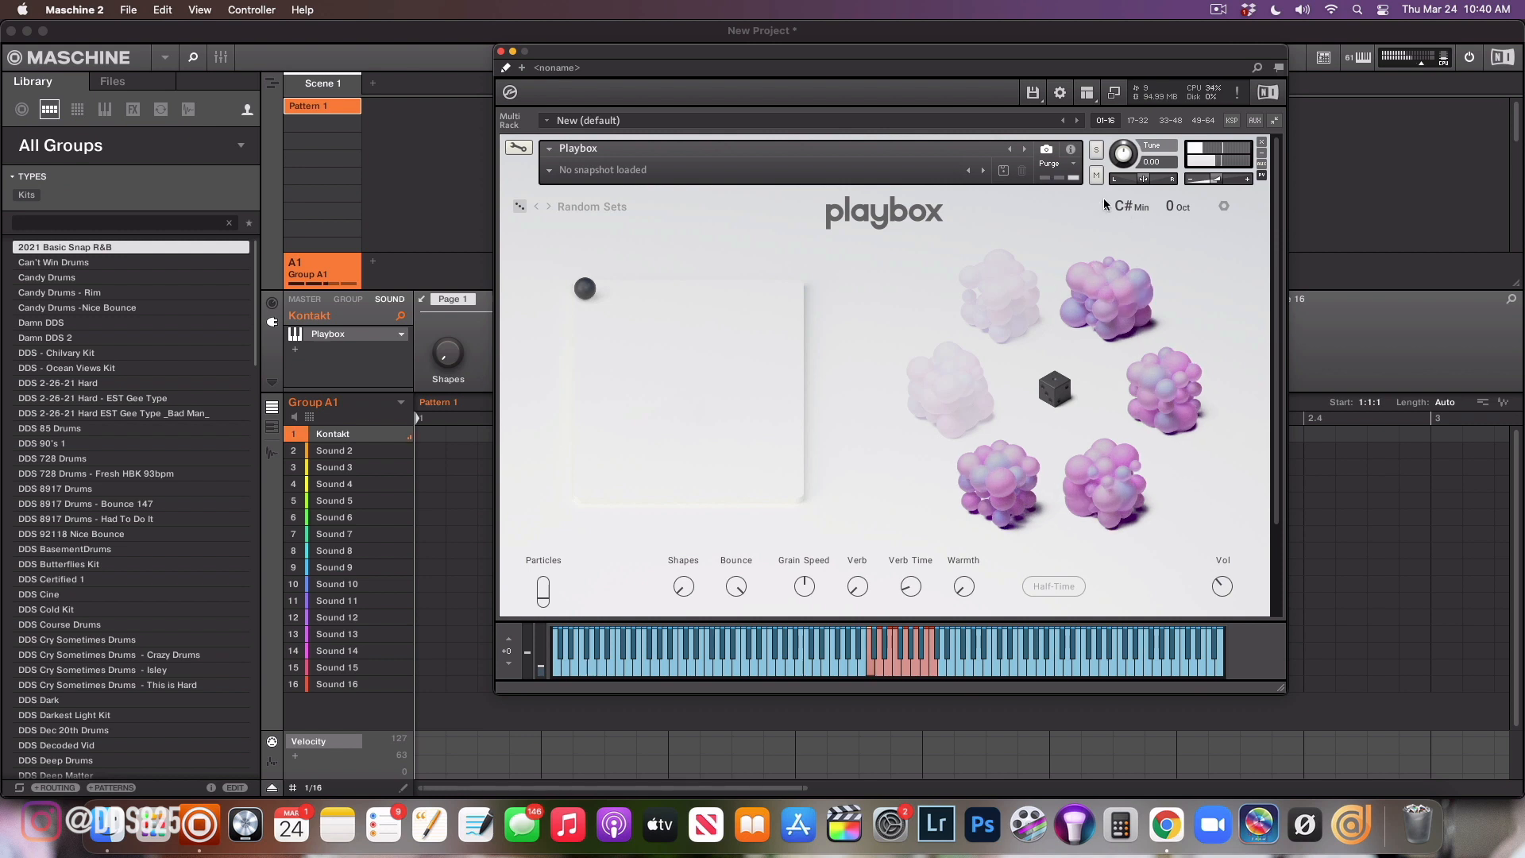
click(1128, 206)
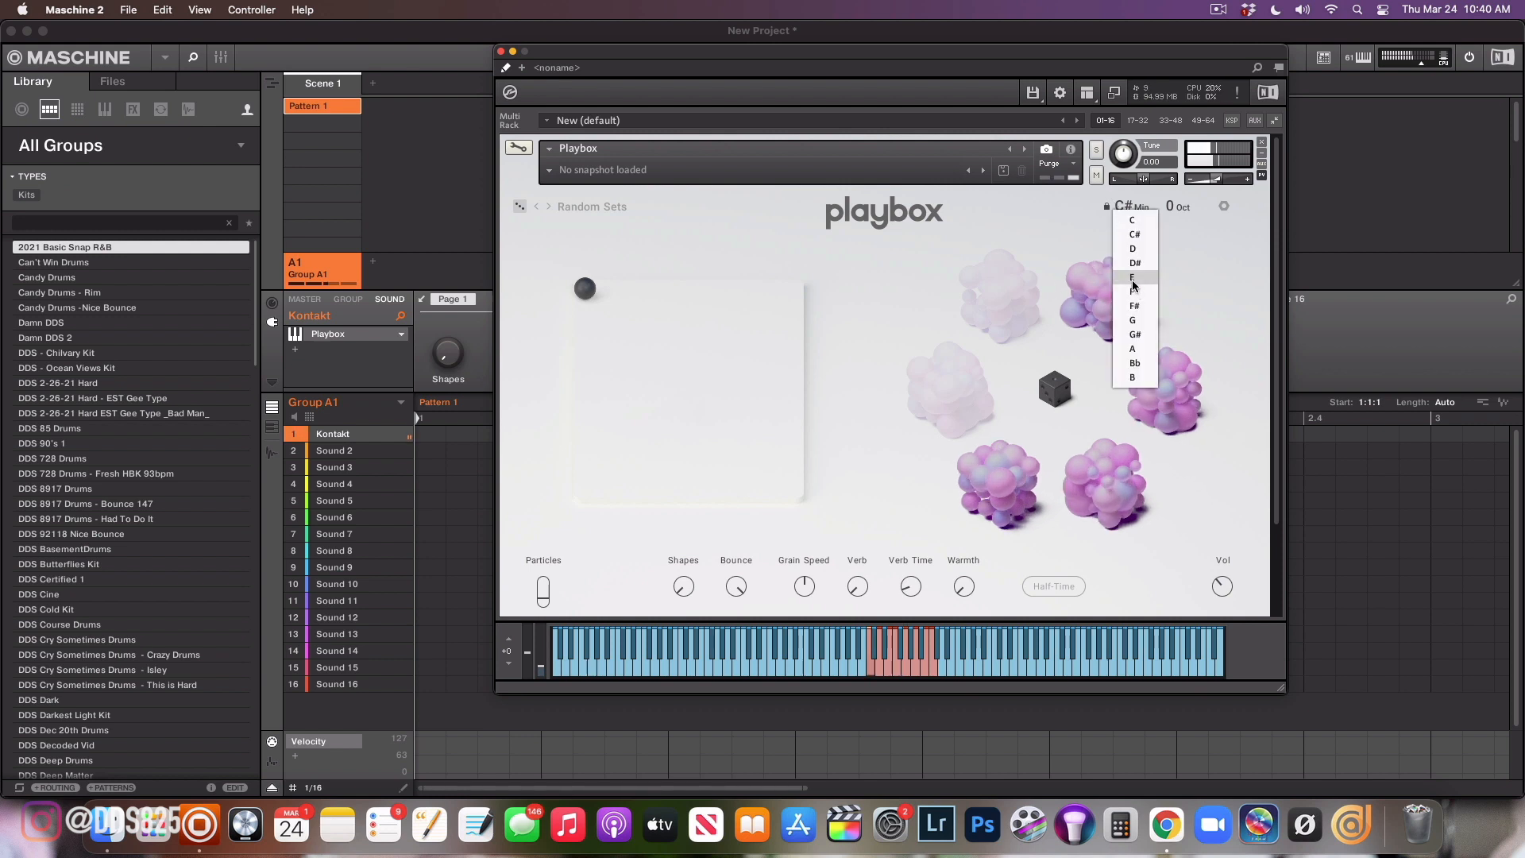
click(1131, 277)
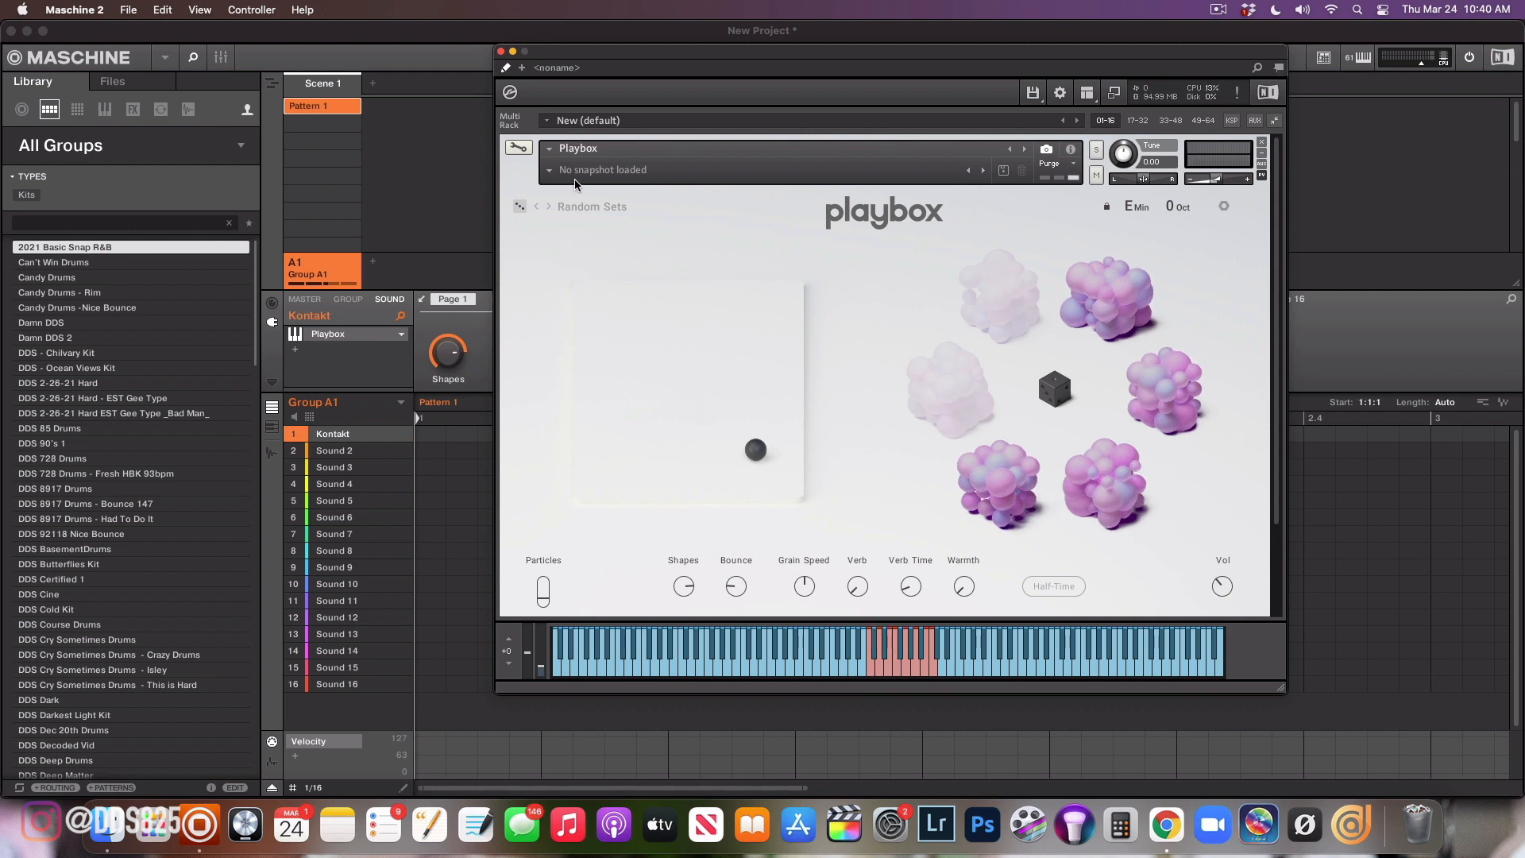
mouse_move(562, 220)
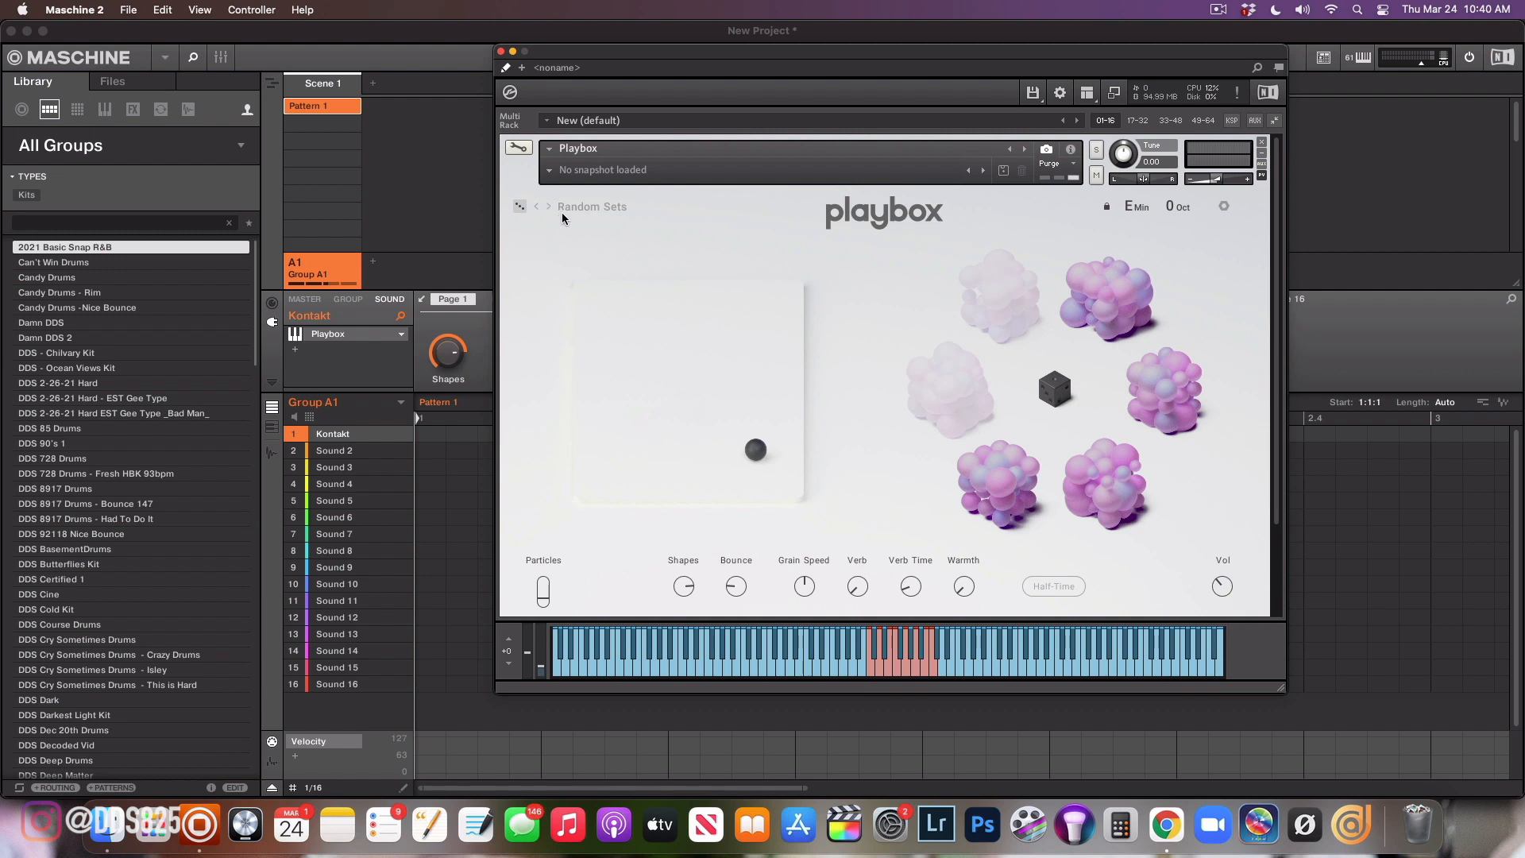
mouse_move(567, 214)
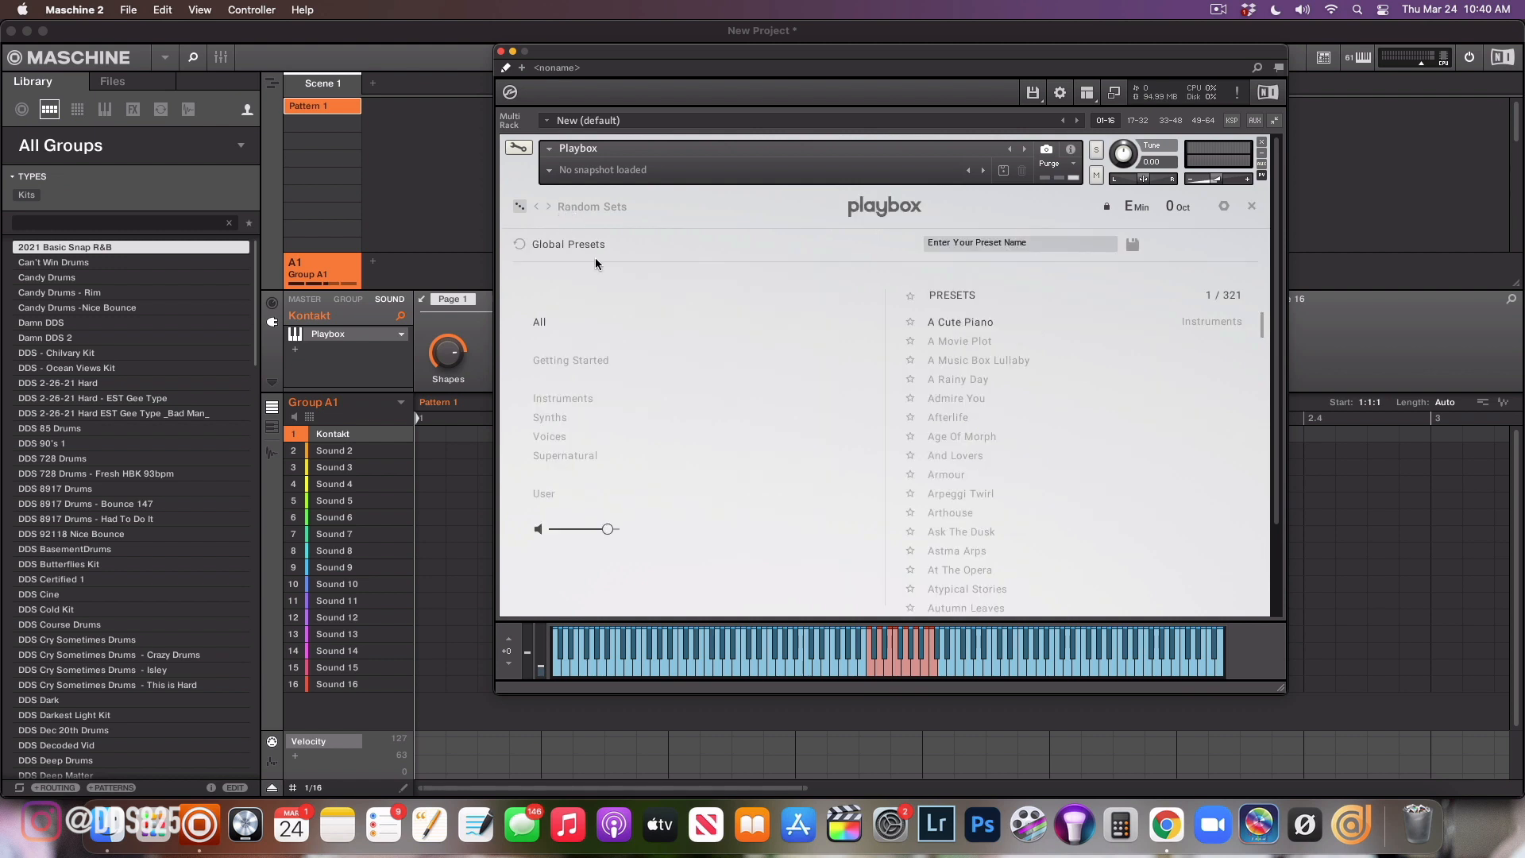
mouse_move(545, 327)
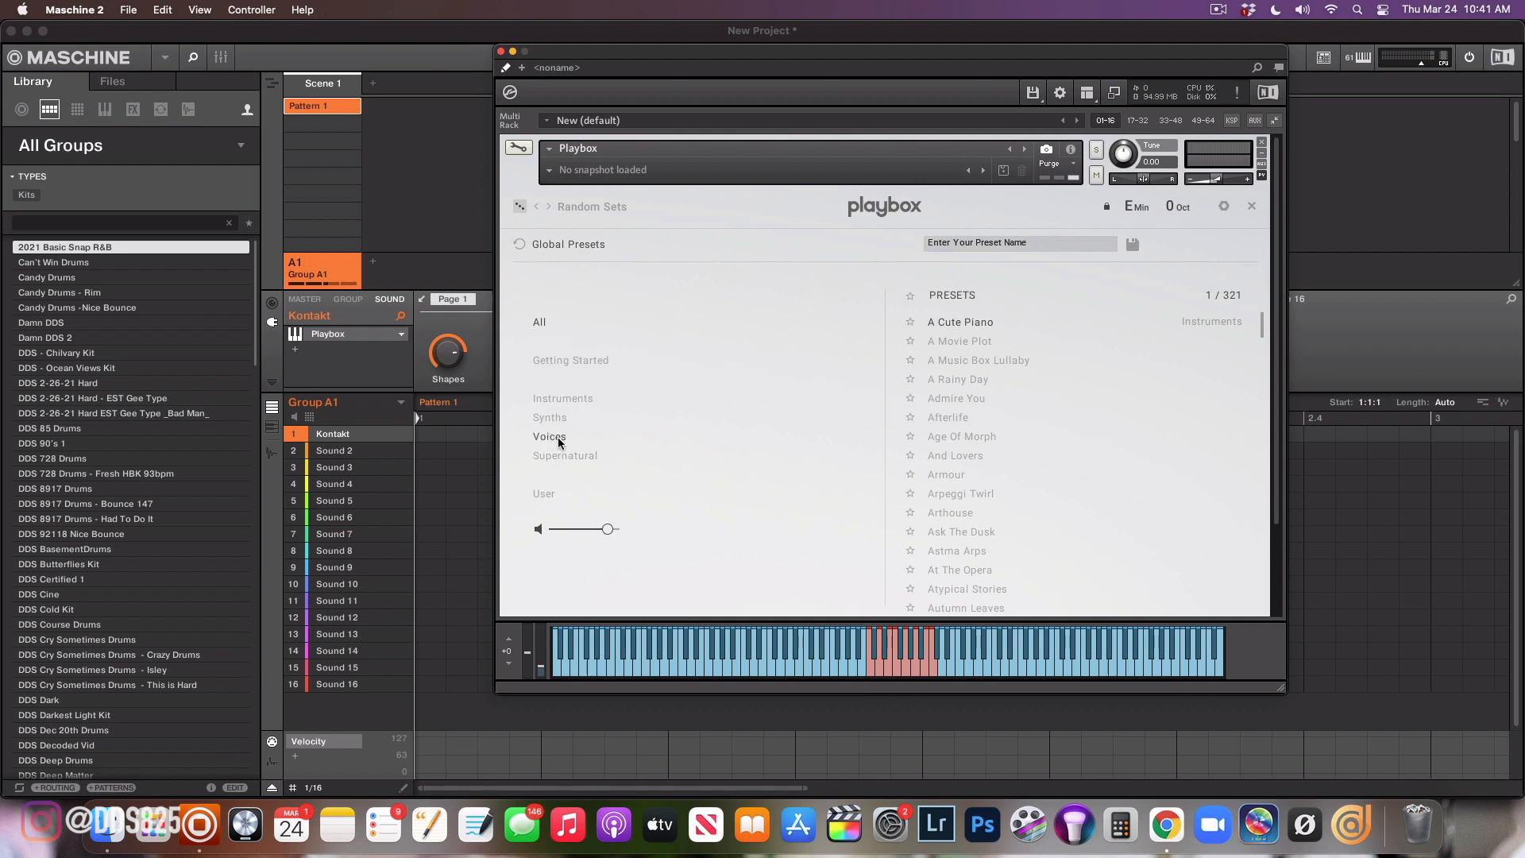
Filter the preset browser to Voices and load the Chasing You preset
click(550, 436)
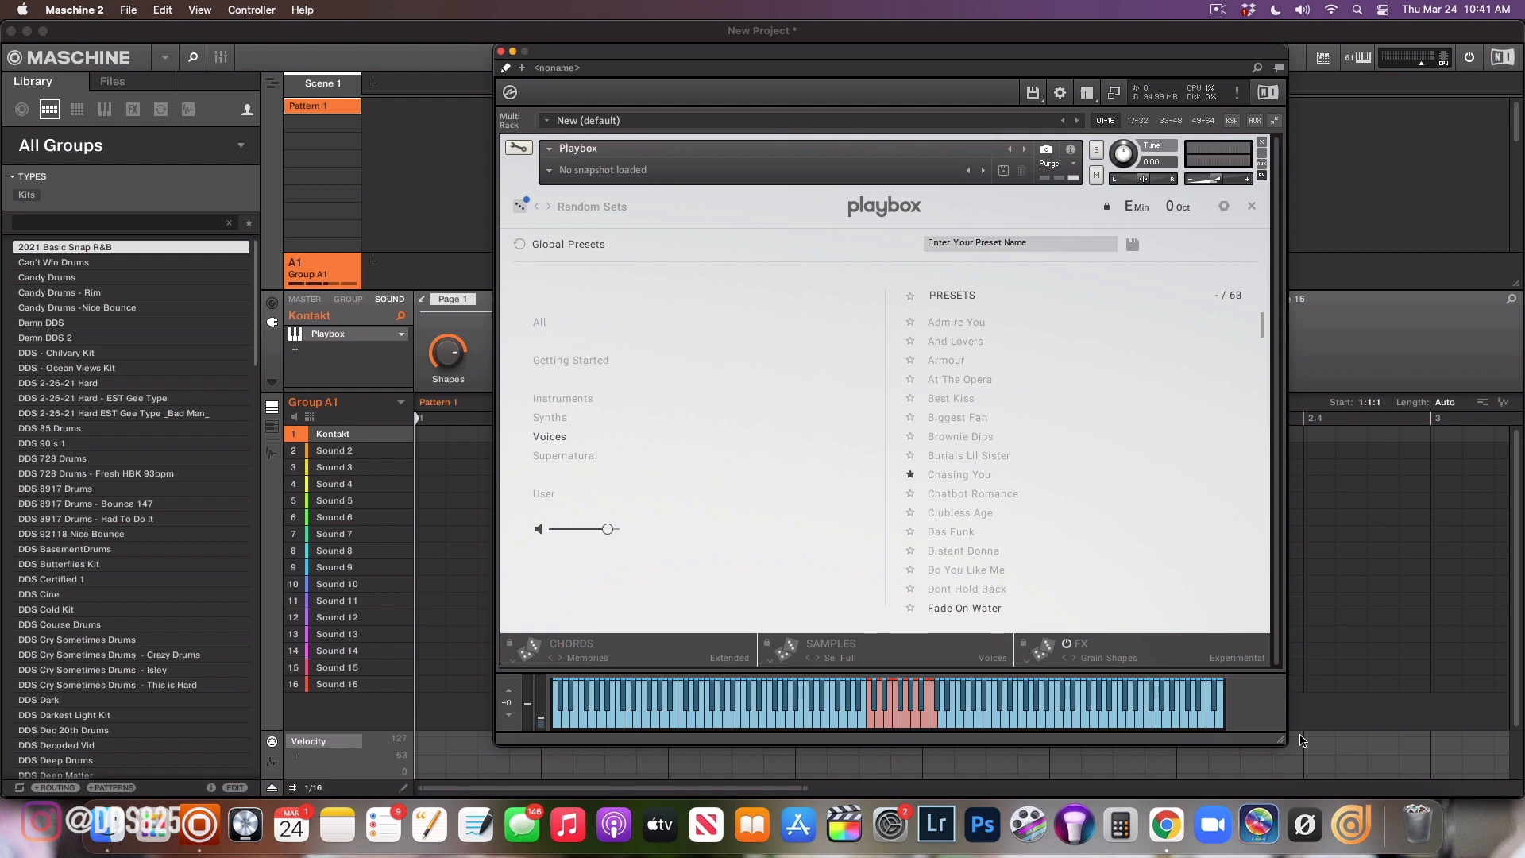
mouse_move(875, 642)
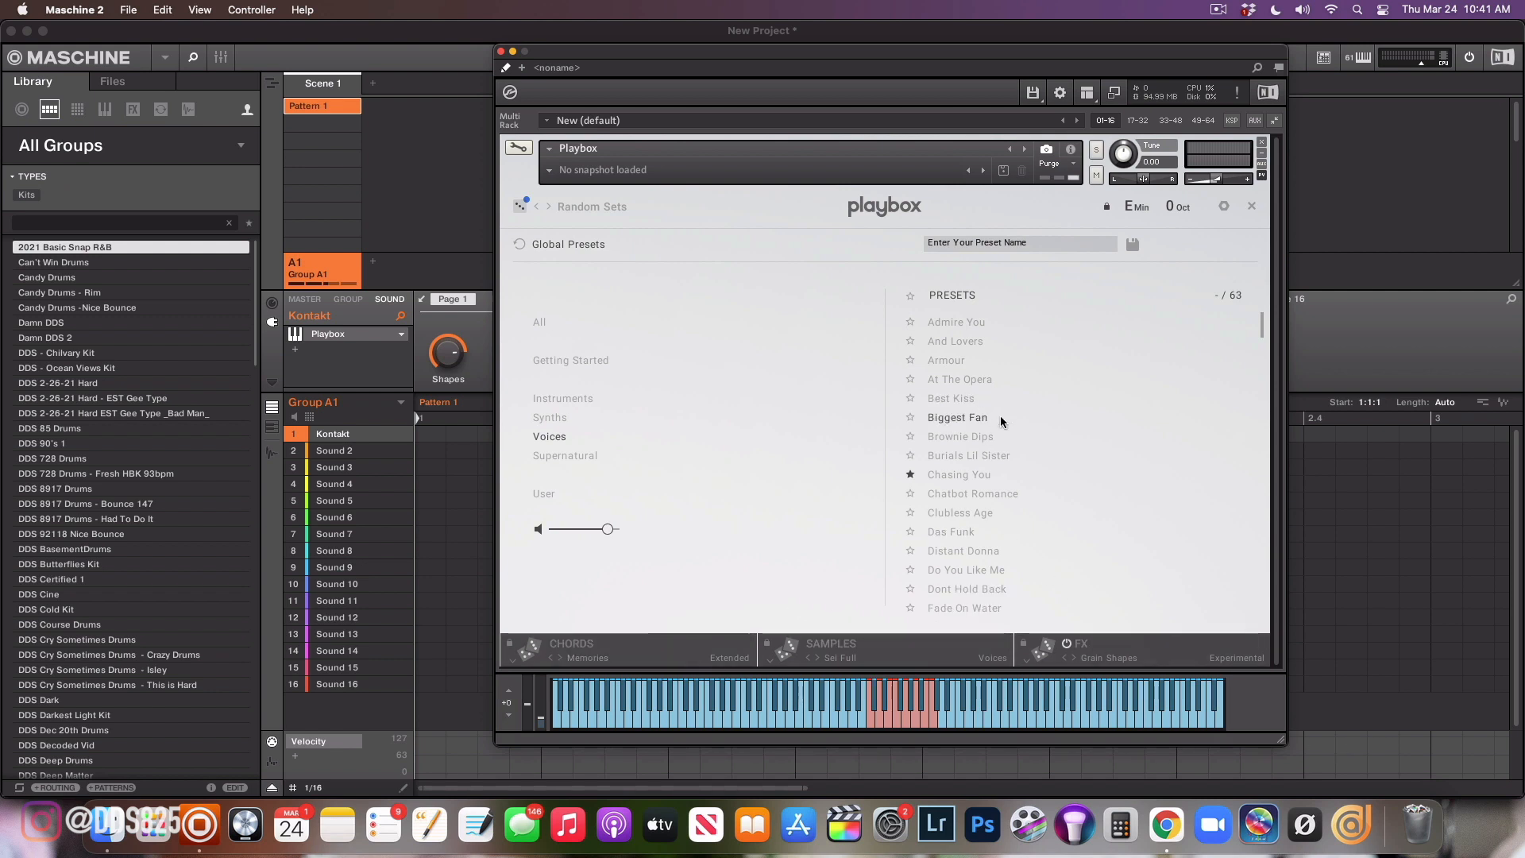
mouse_move(972, 430)
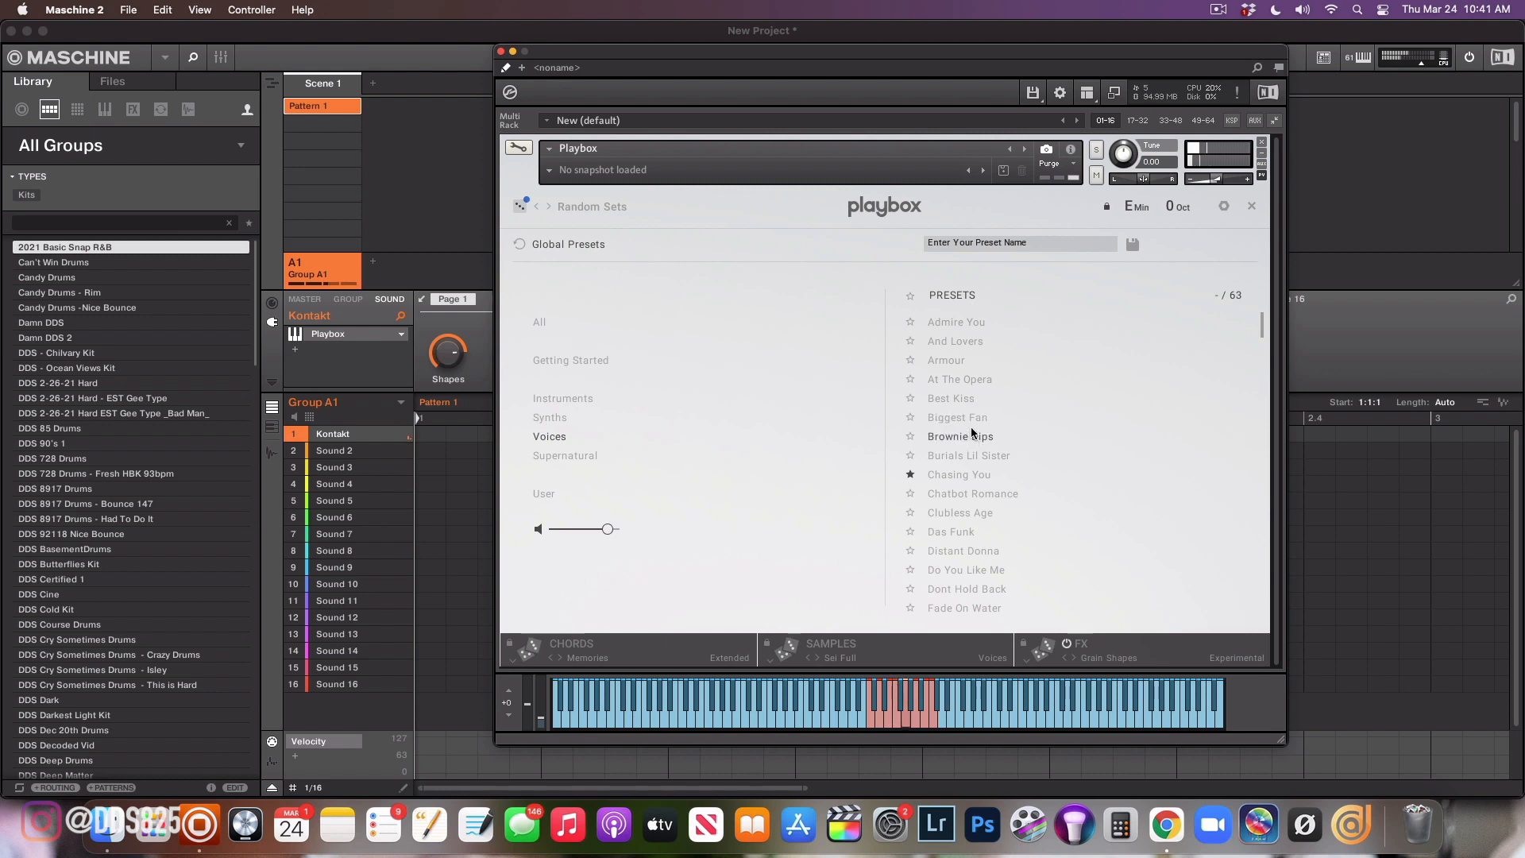
click(958, 473)
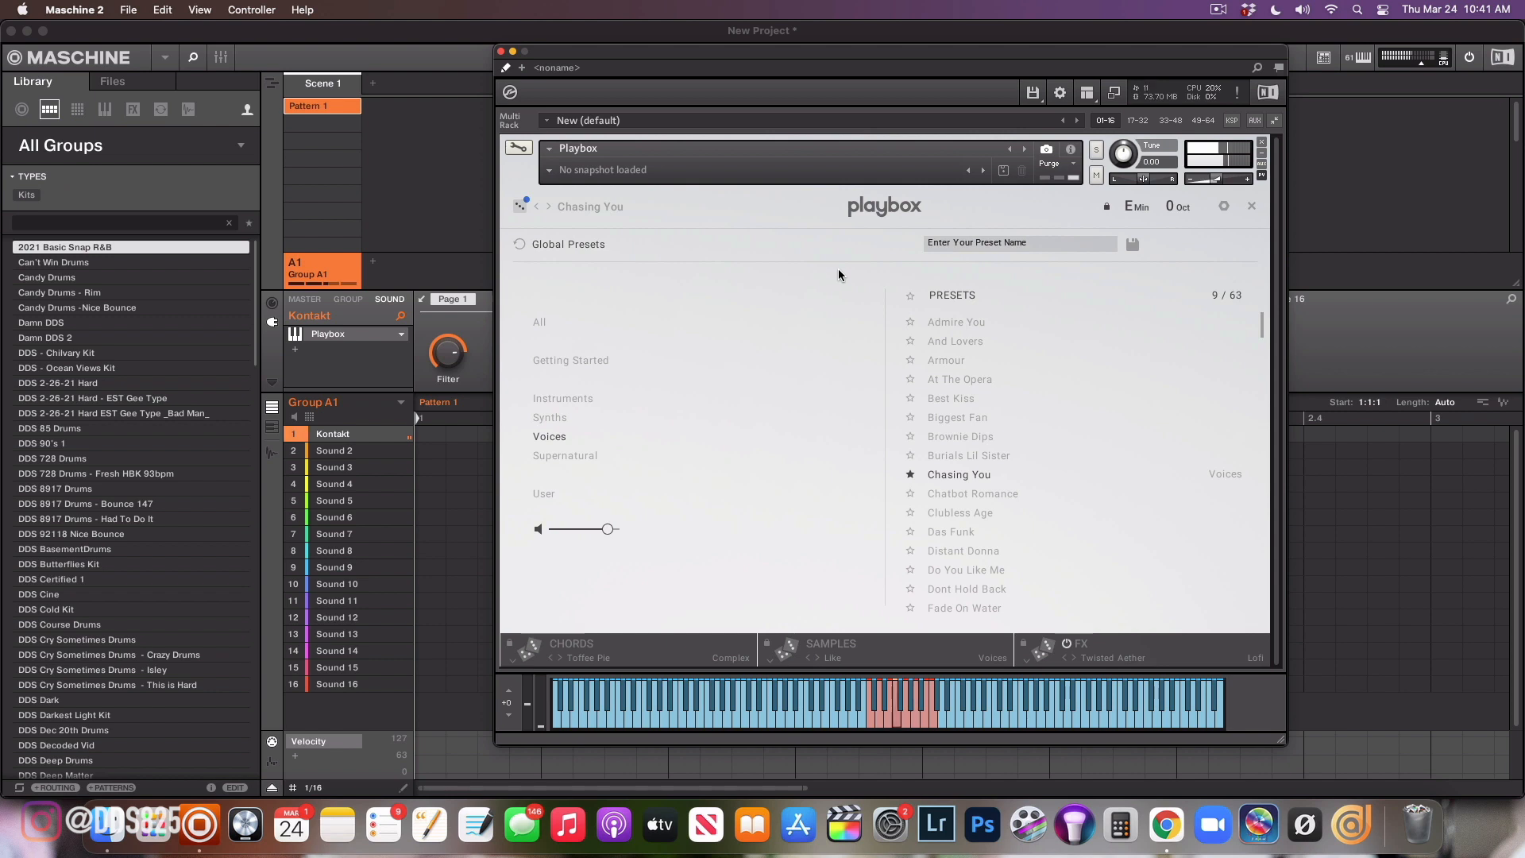
mouse_move(926, 233)
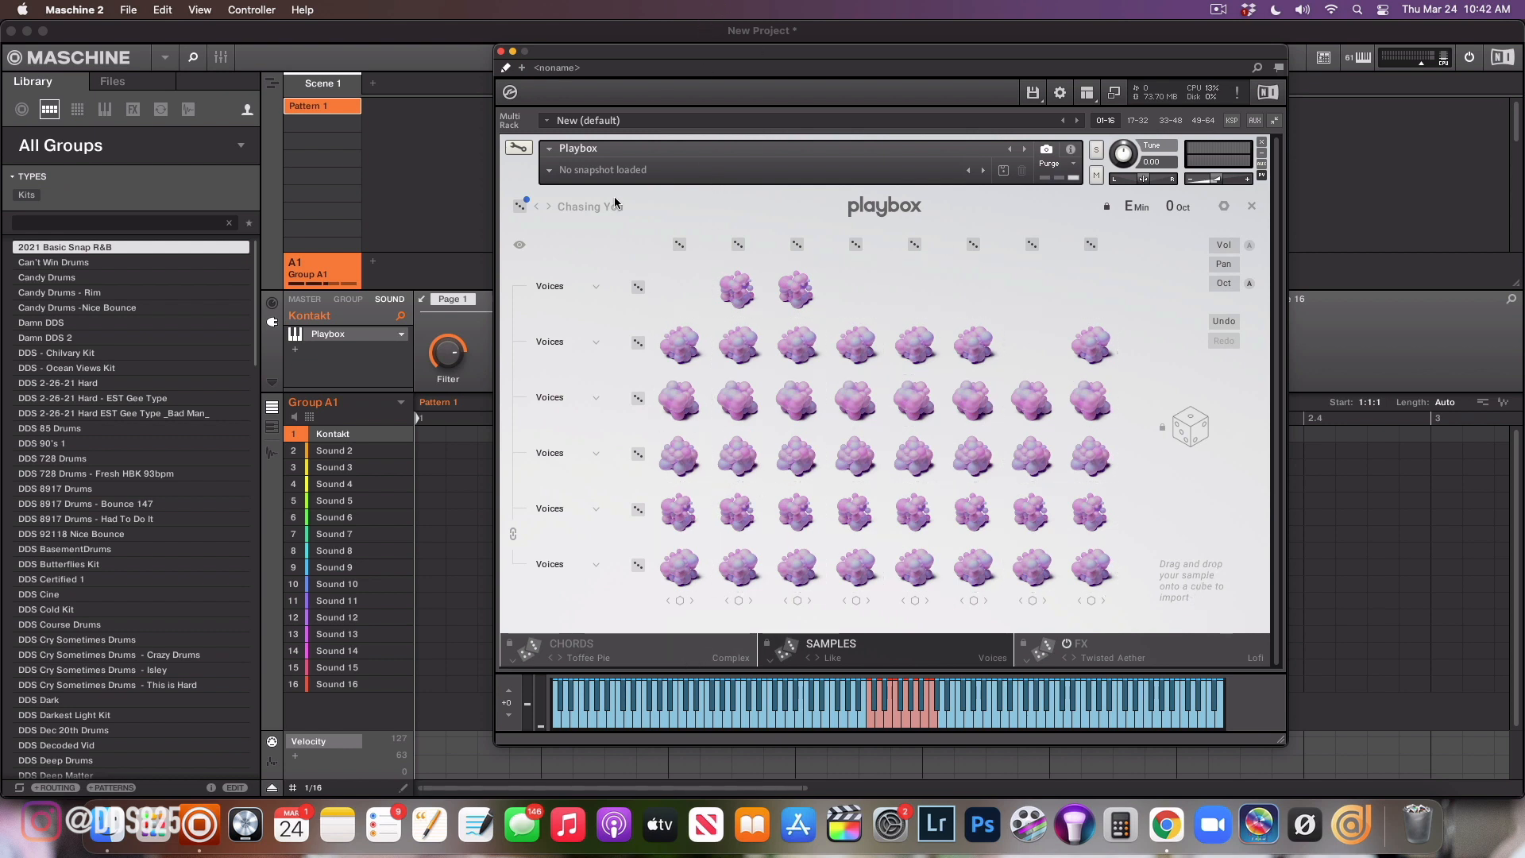
Filter the preset browser to Instruments and load the Feel You Tense preset
click(589, 207)
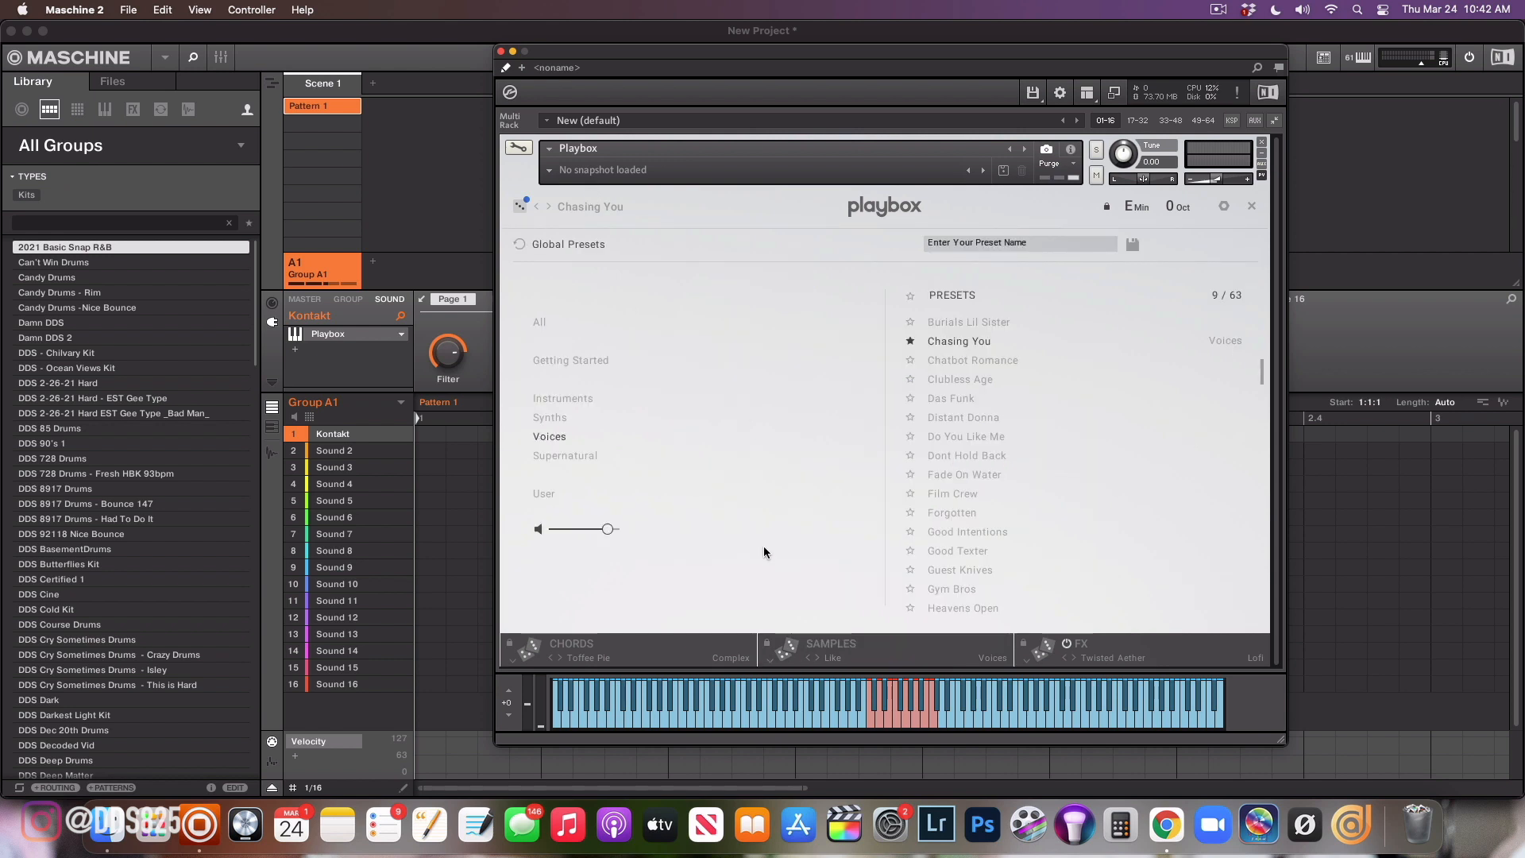
click(562, 397)
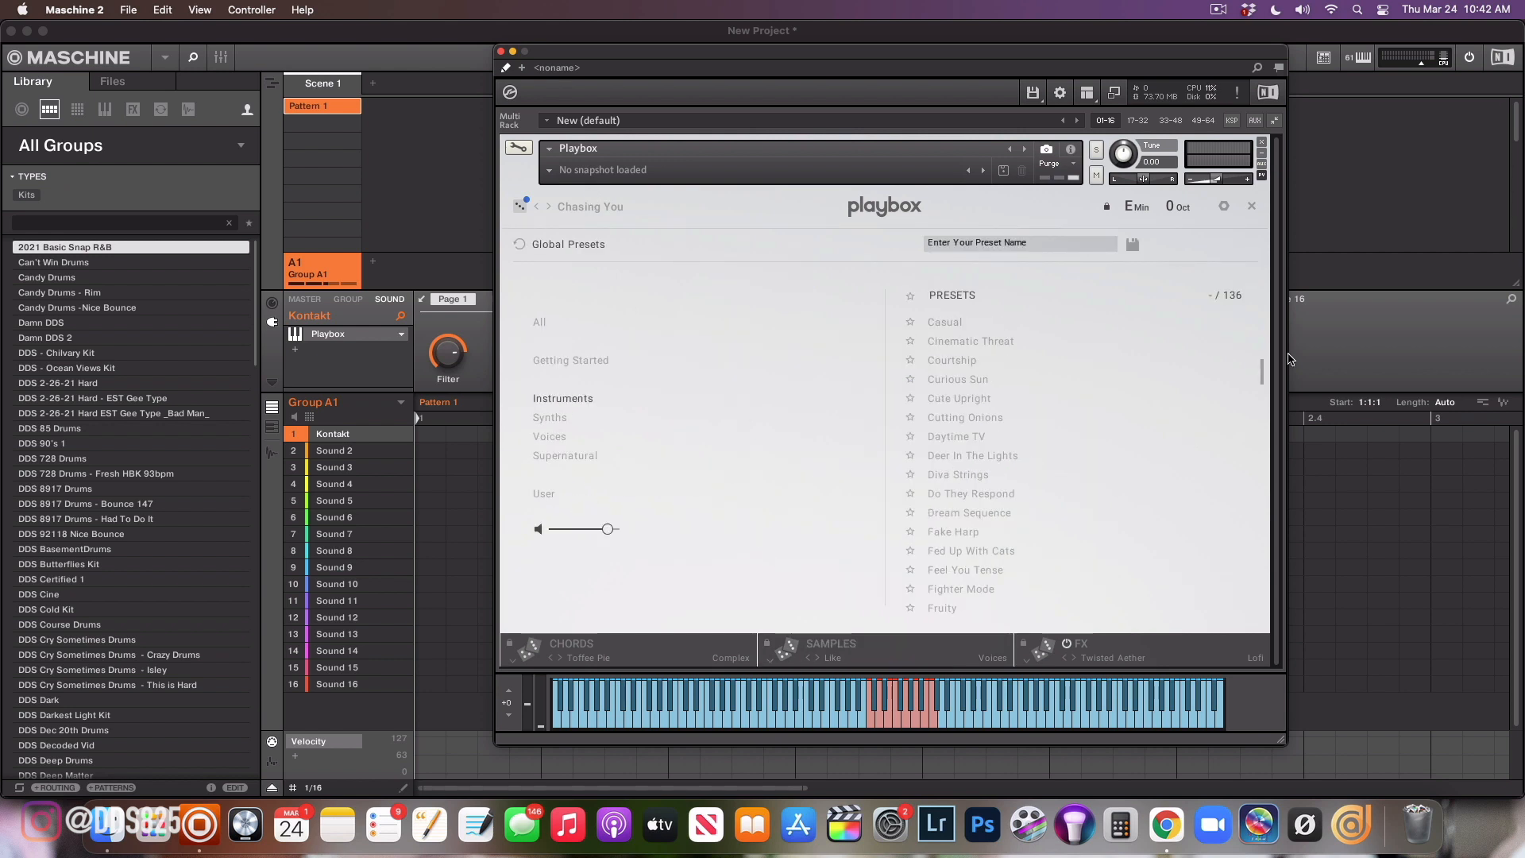
mouse_move(1087, 538)
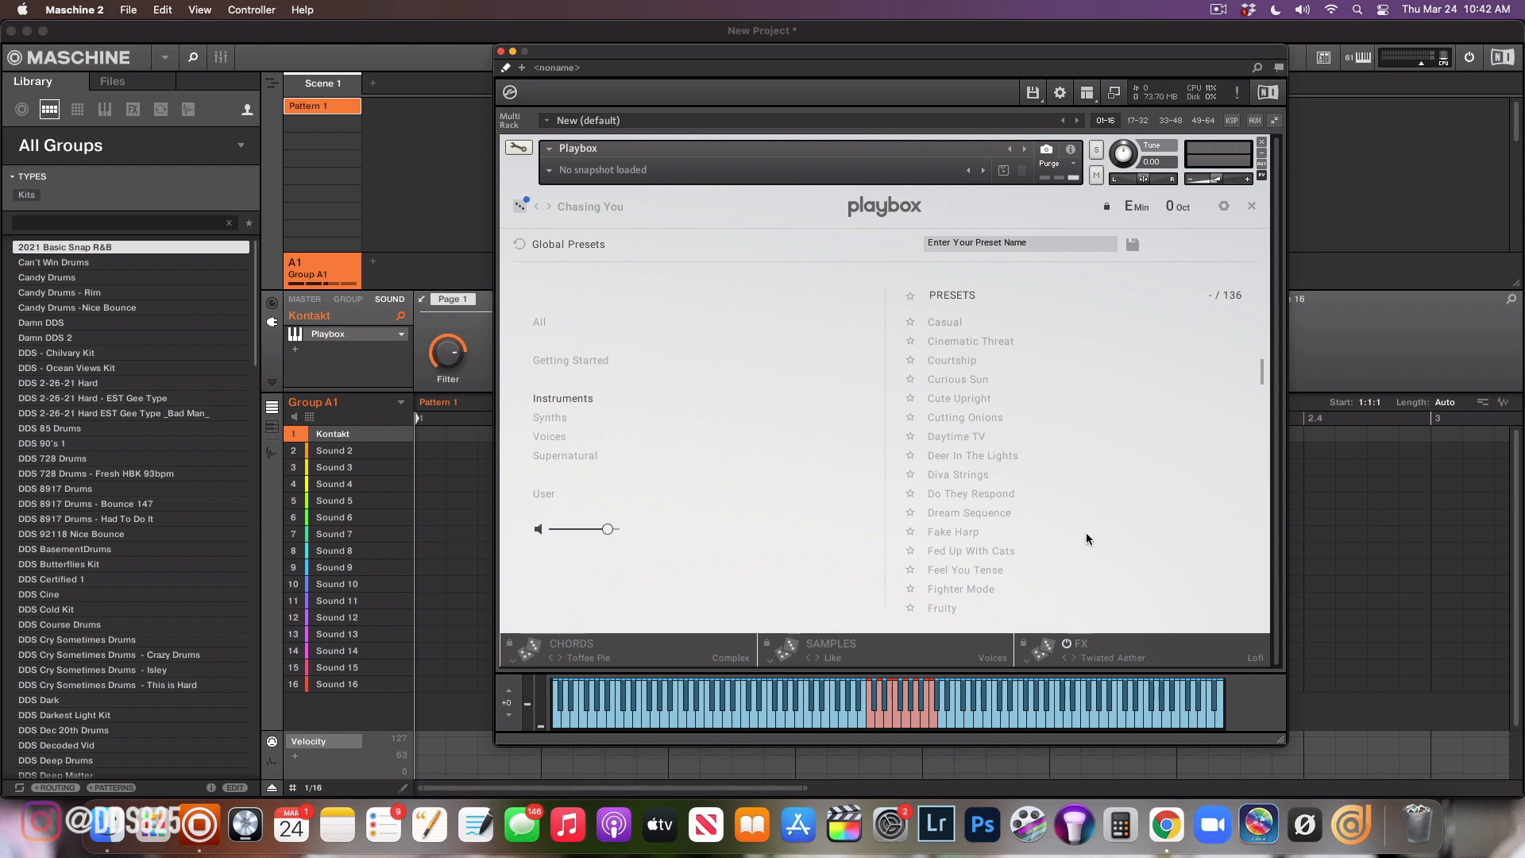
mouse_move(972, 578)
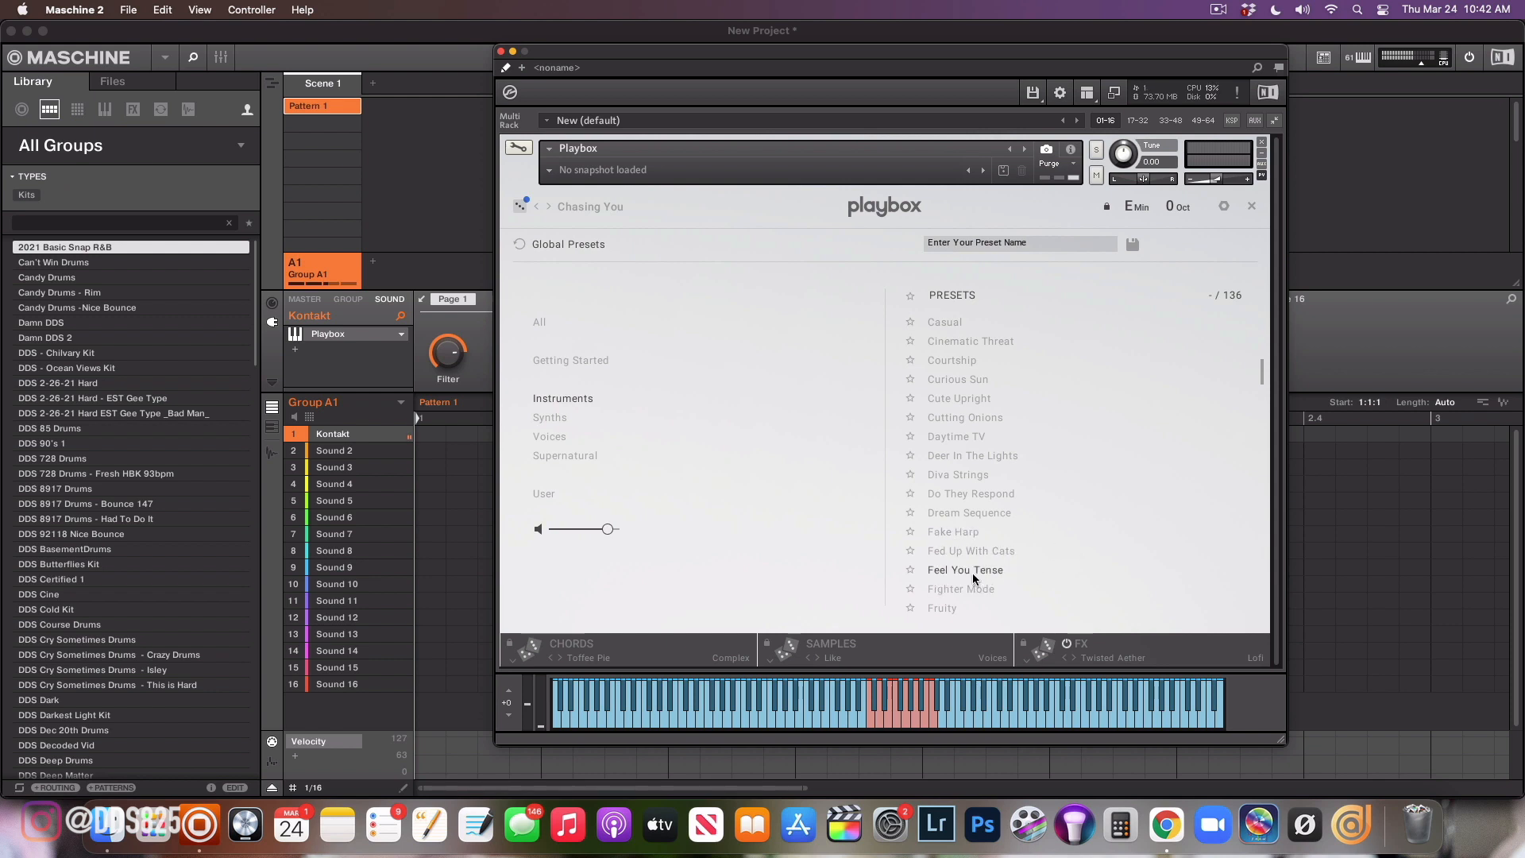
click(964, 569)
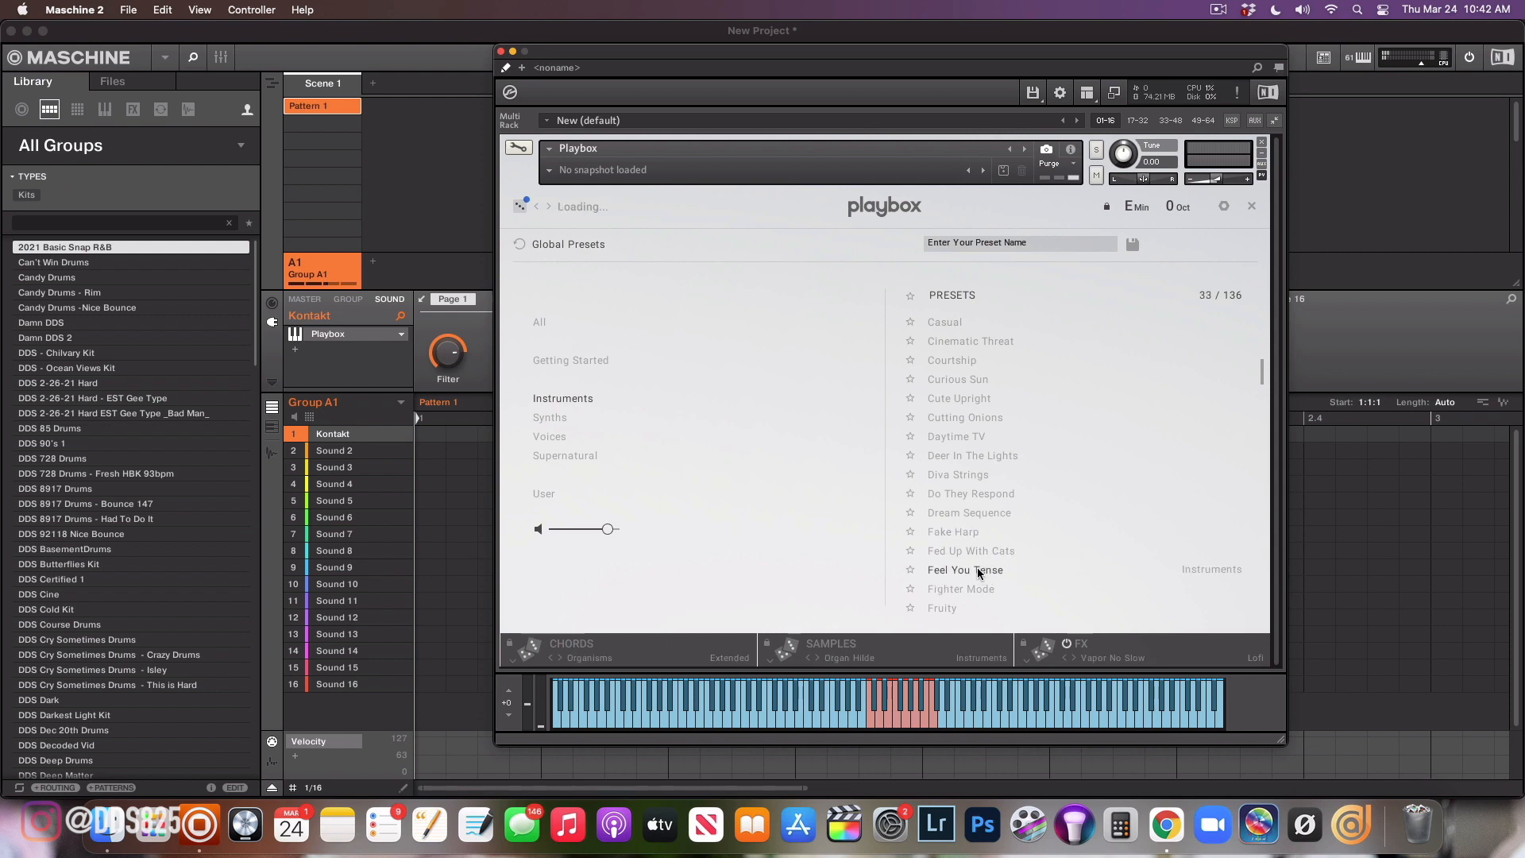
click(964, 569)
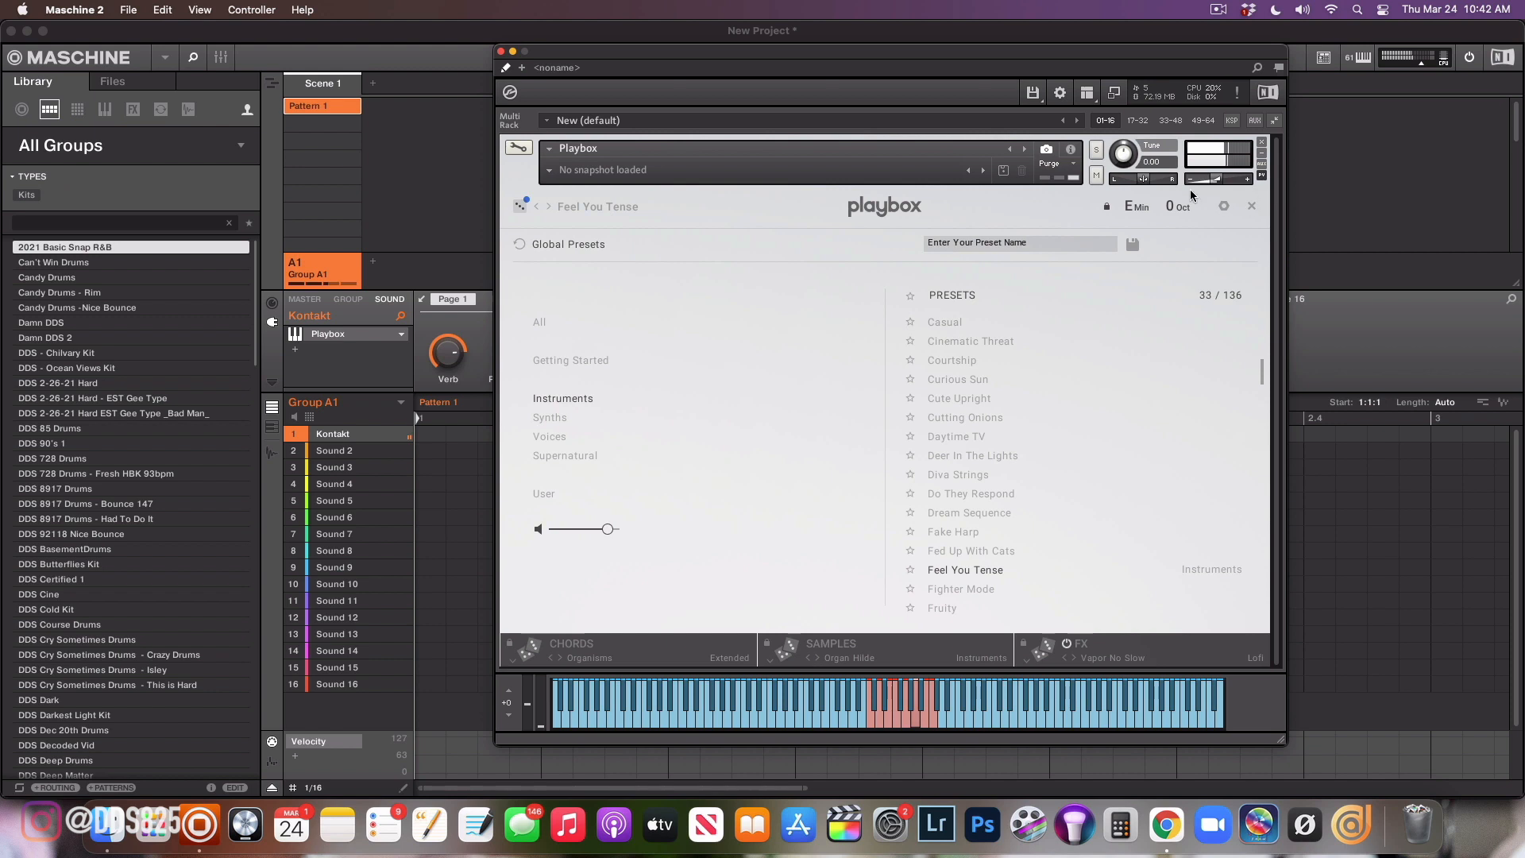
Set Playbox's key to C# minor
click(1134, 207)
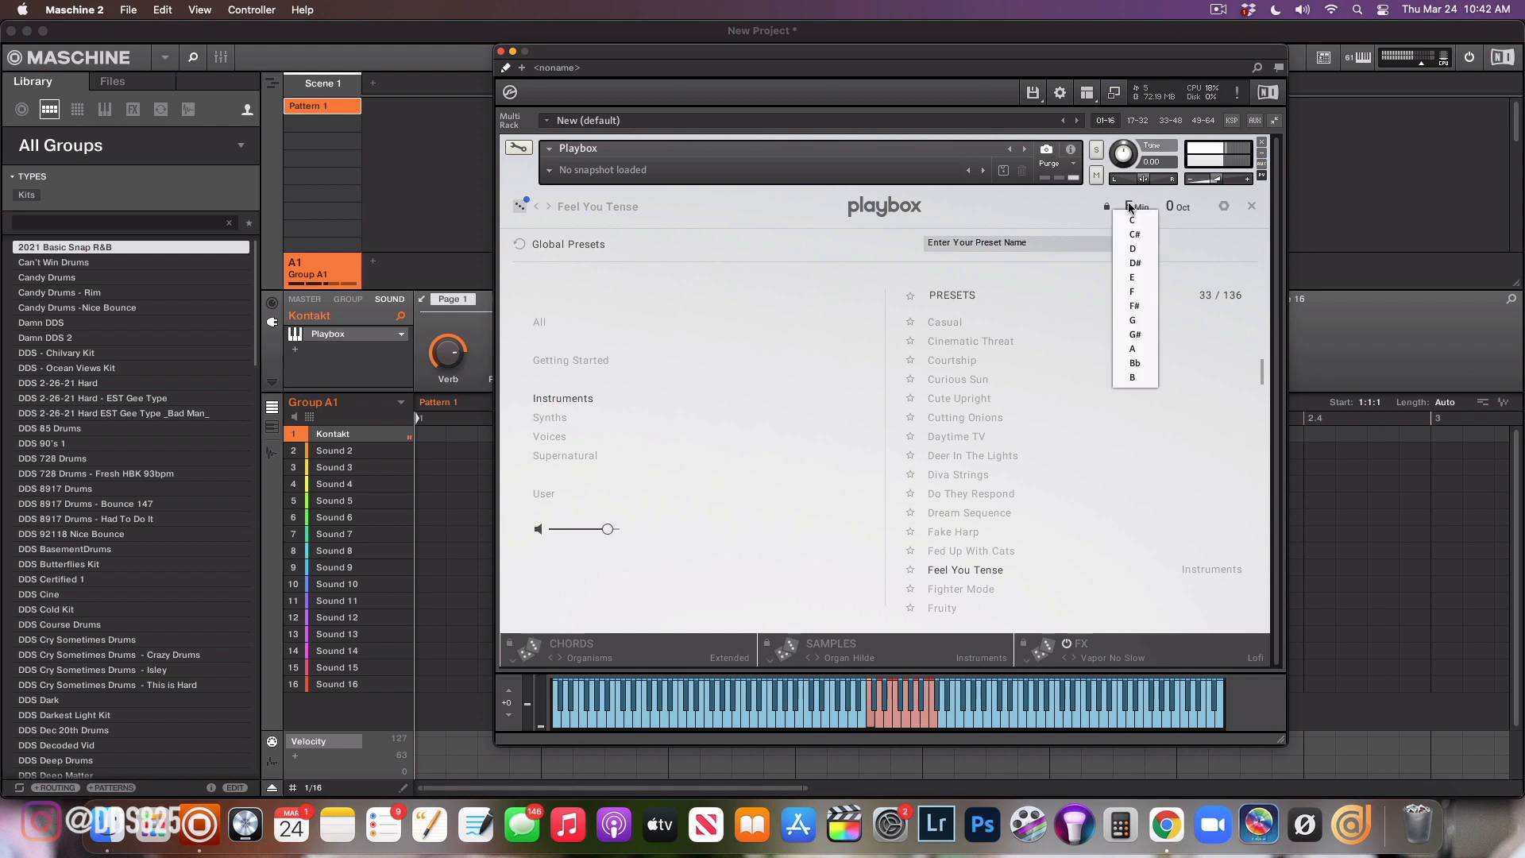
mouse_move(1133, 251)
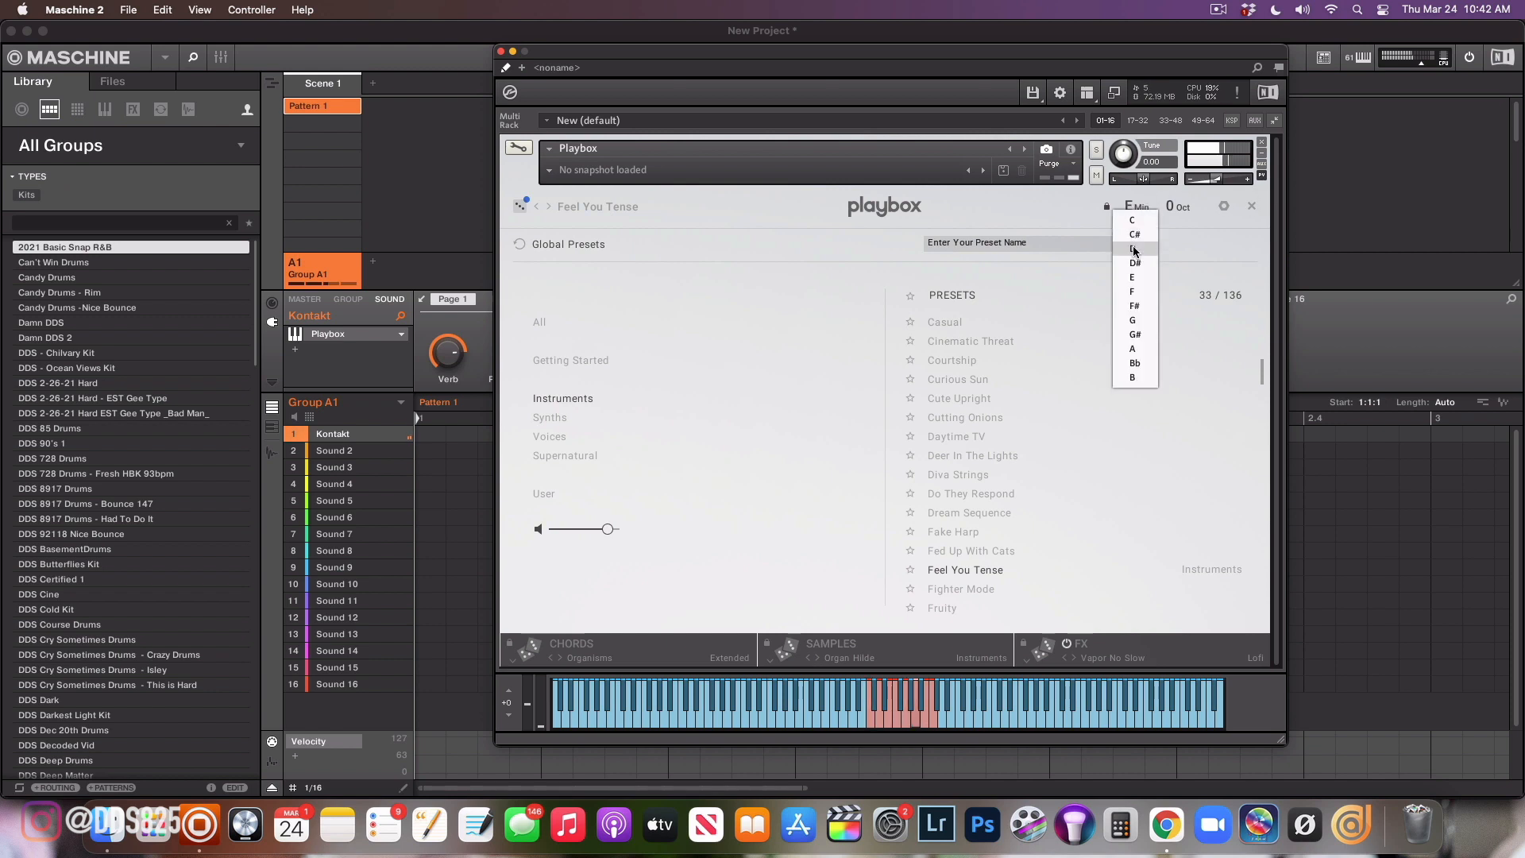
click(1133, 249)
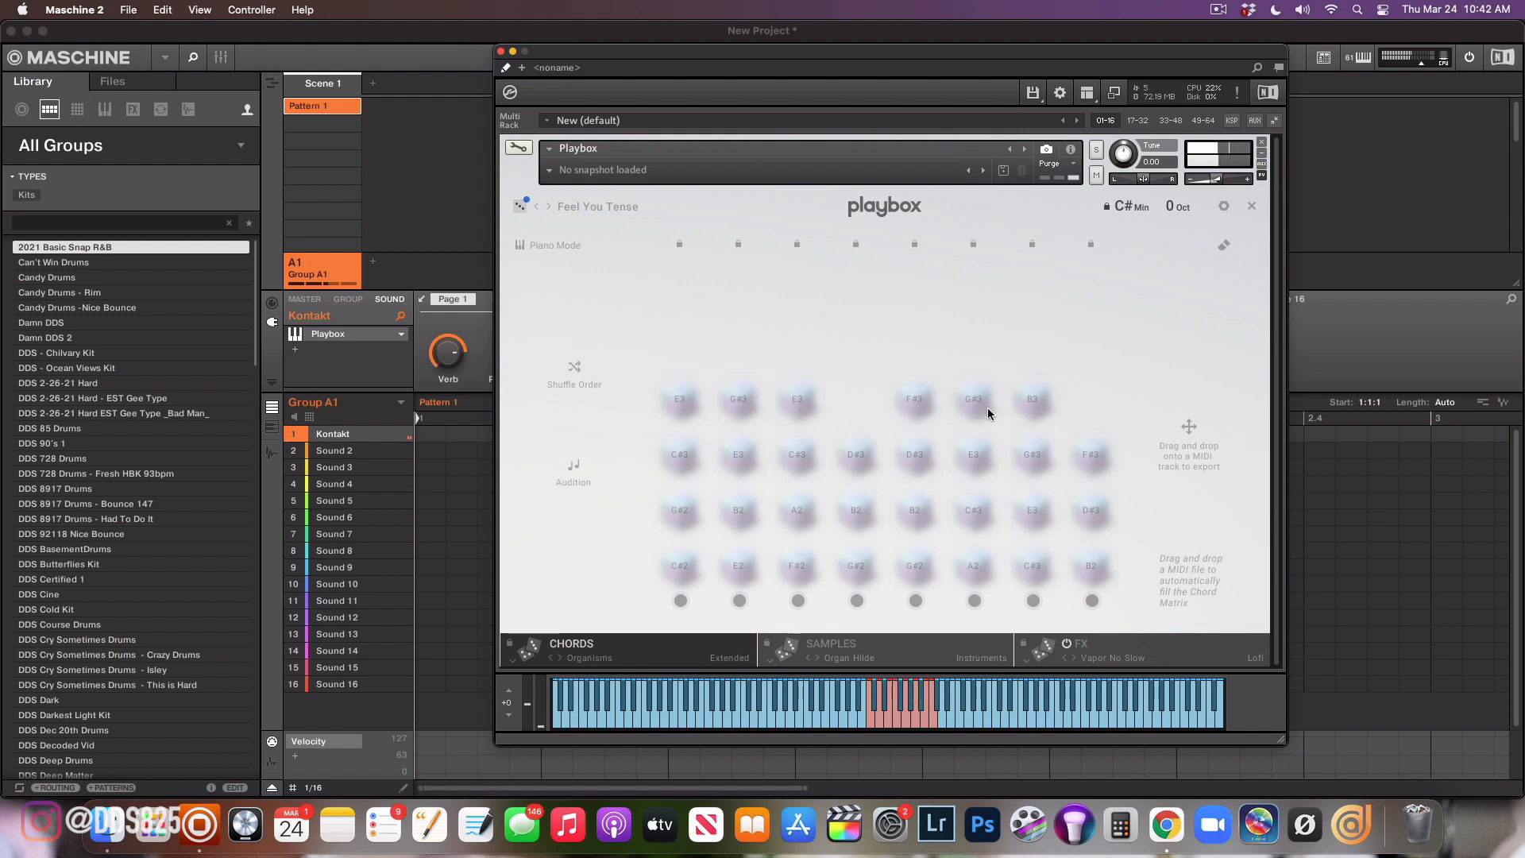
mouse_move(1185, 432)
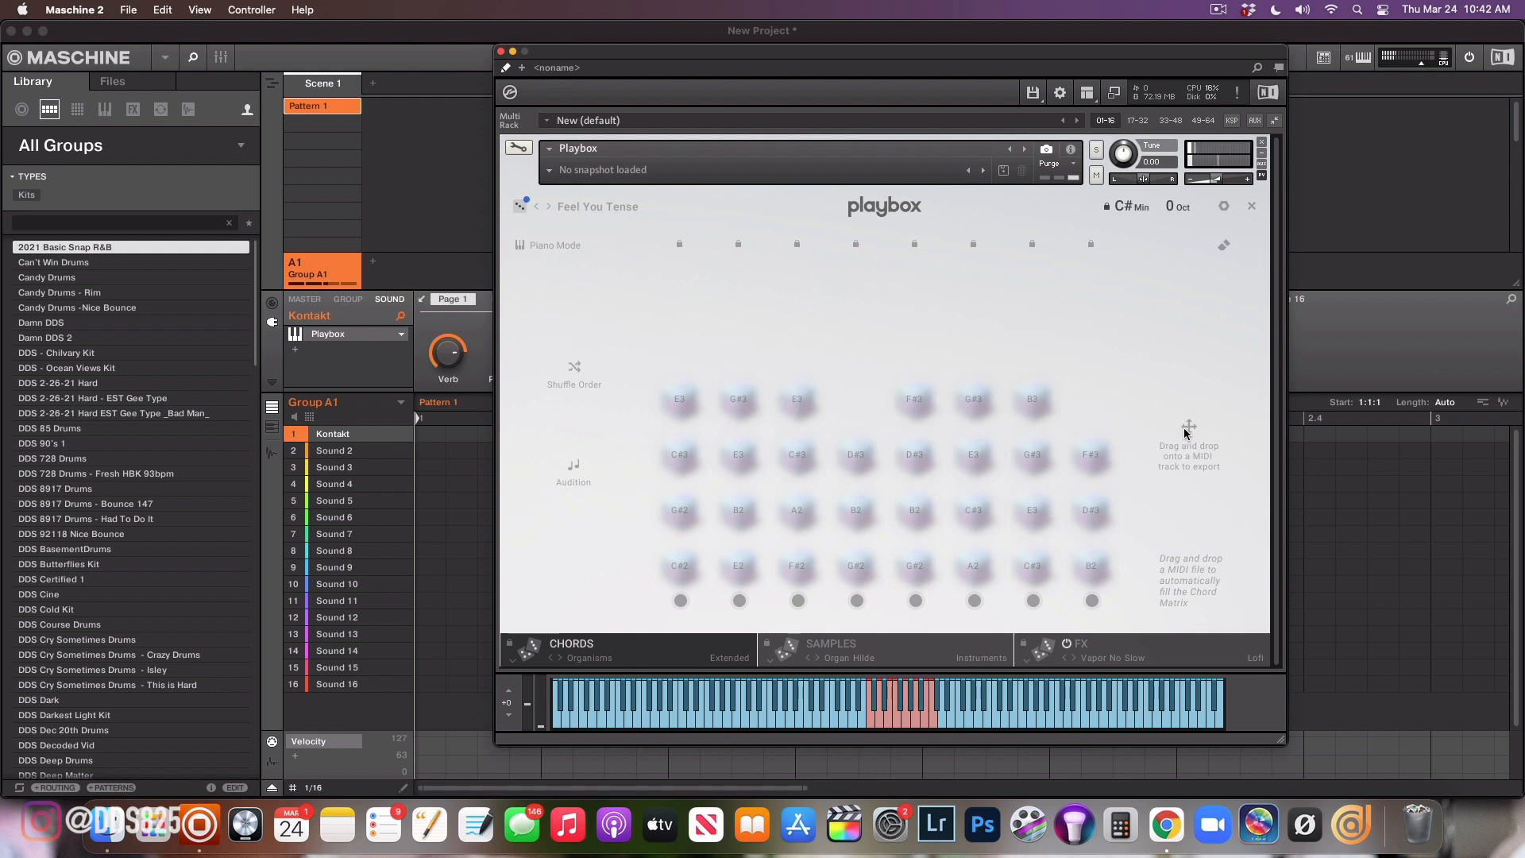
mouse_move(1027, 76)
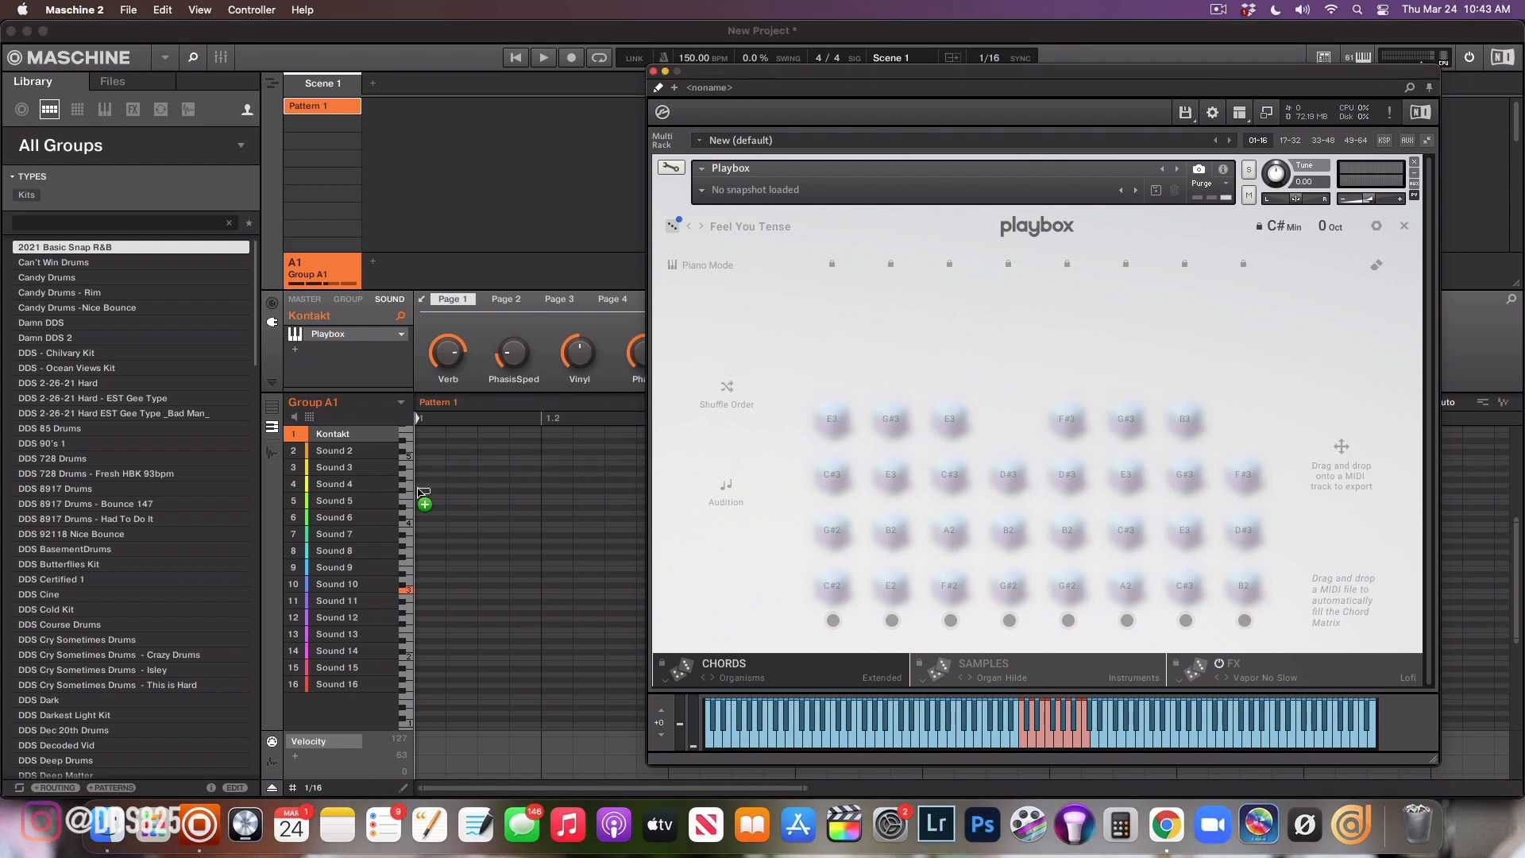
Drop the exported chords into the pattern, restart and play it back
click(544, 57)
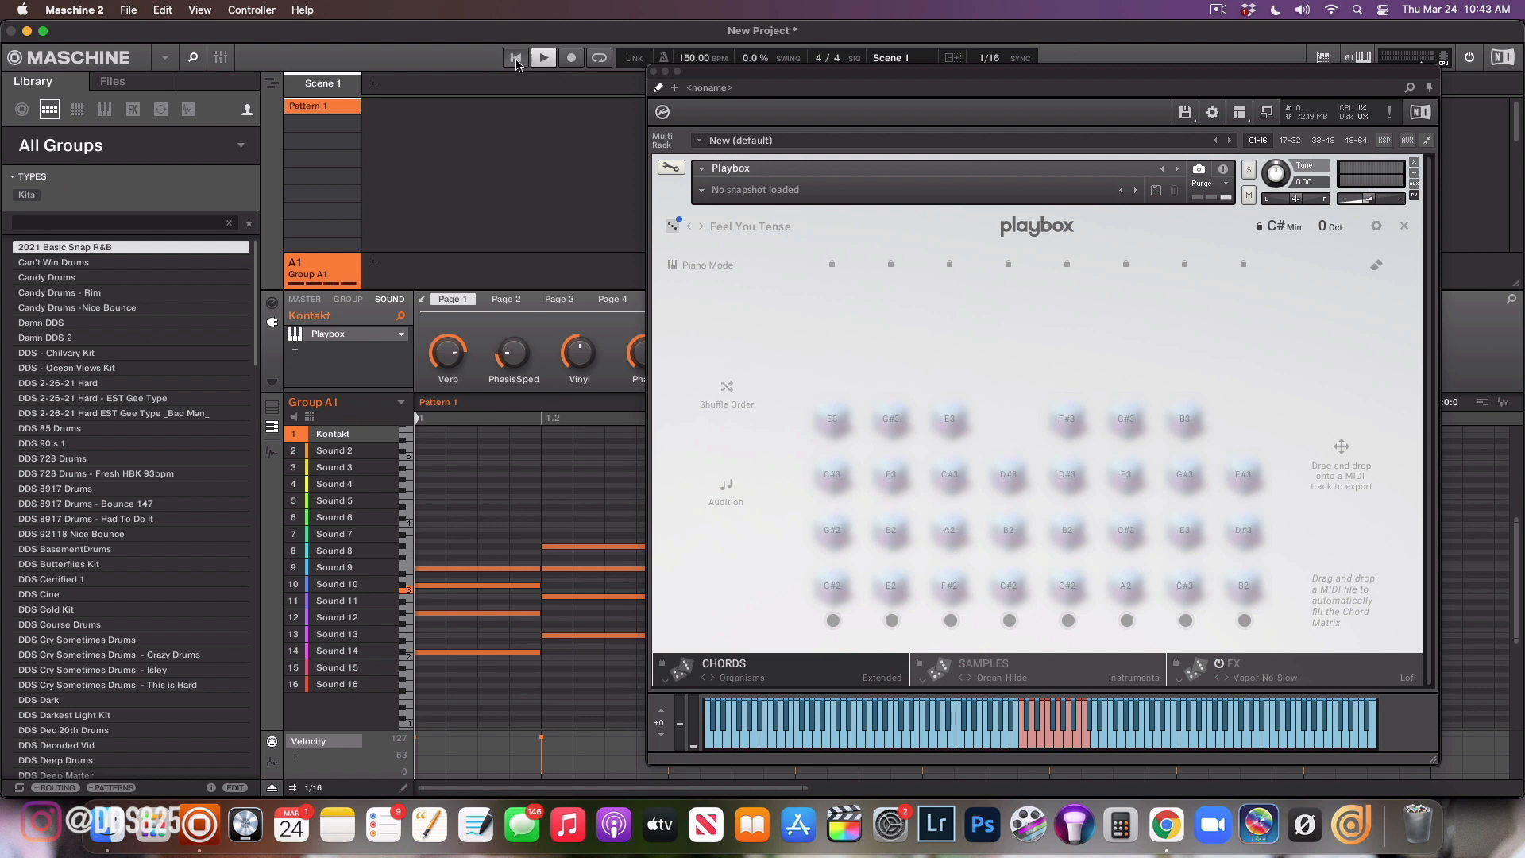
click(544, 57)
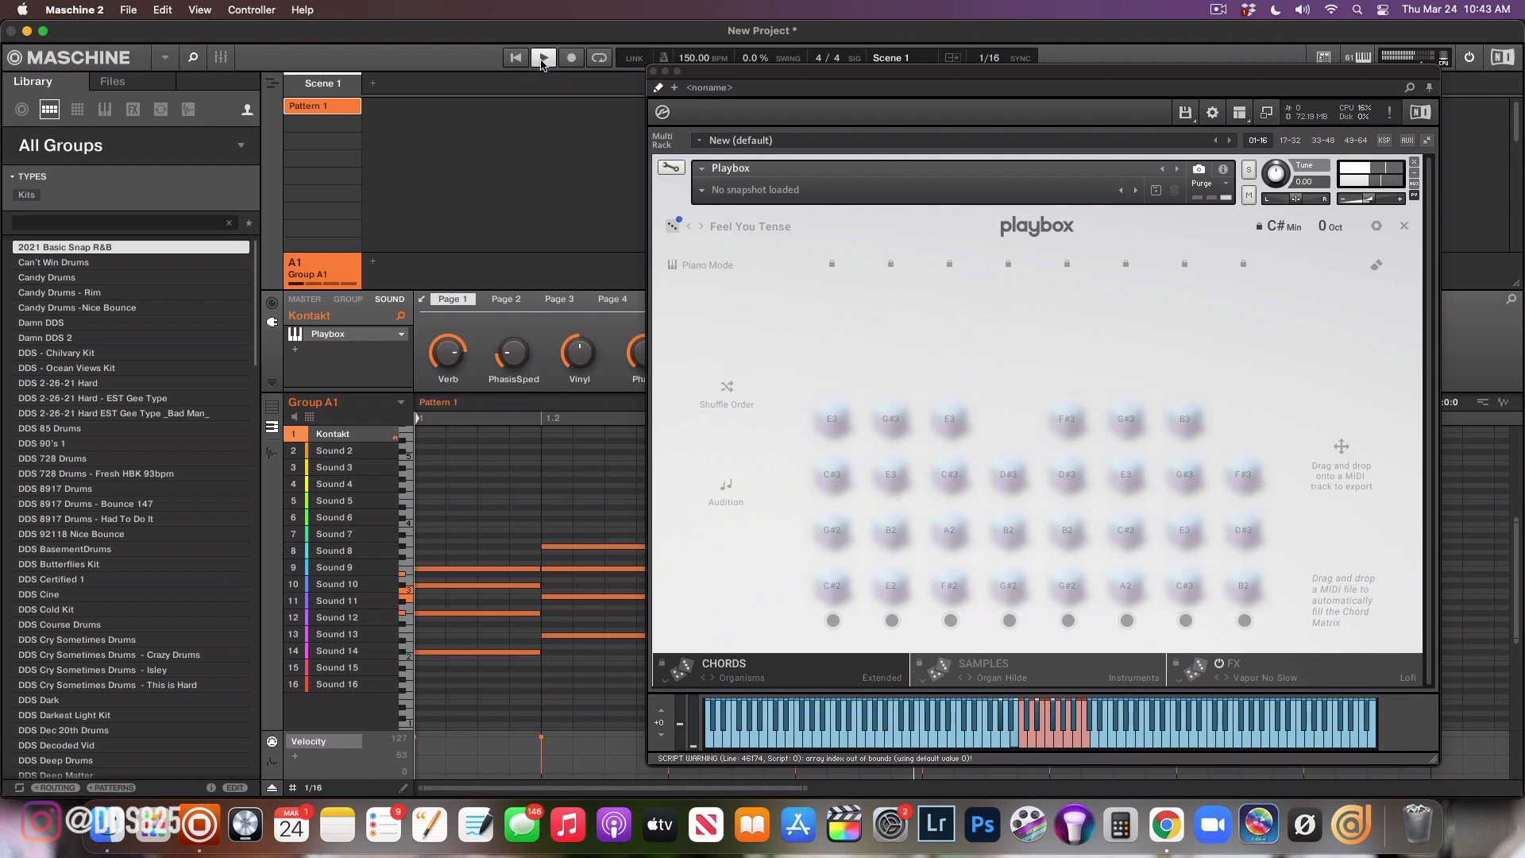
click(542, 58)
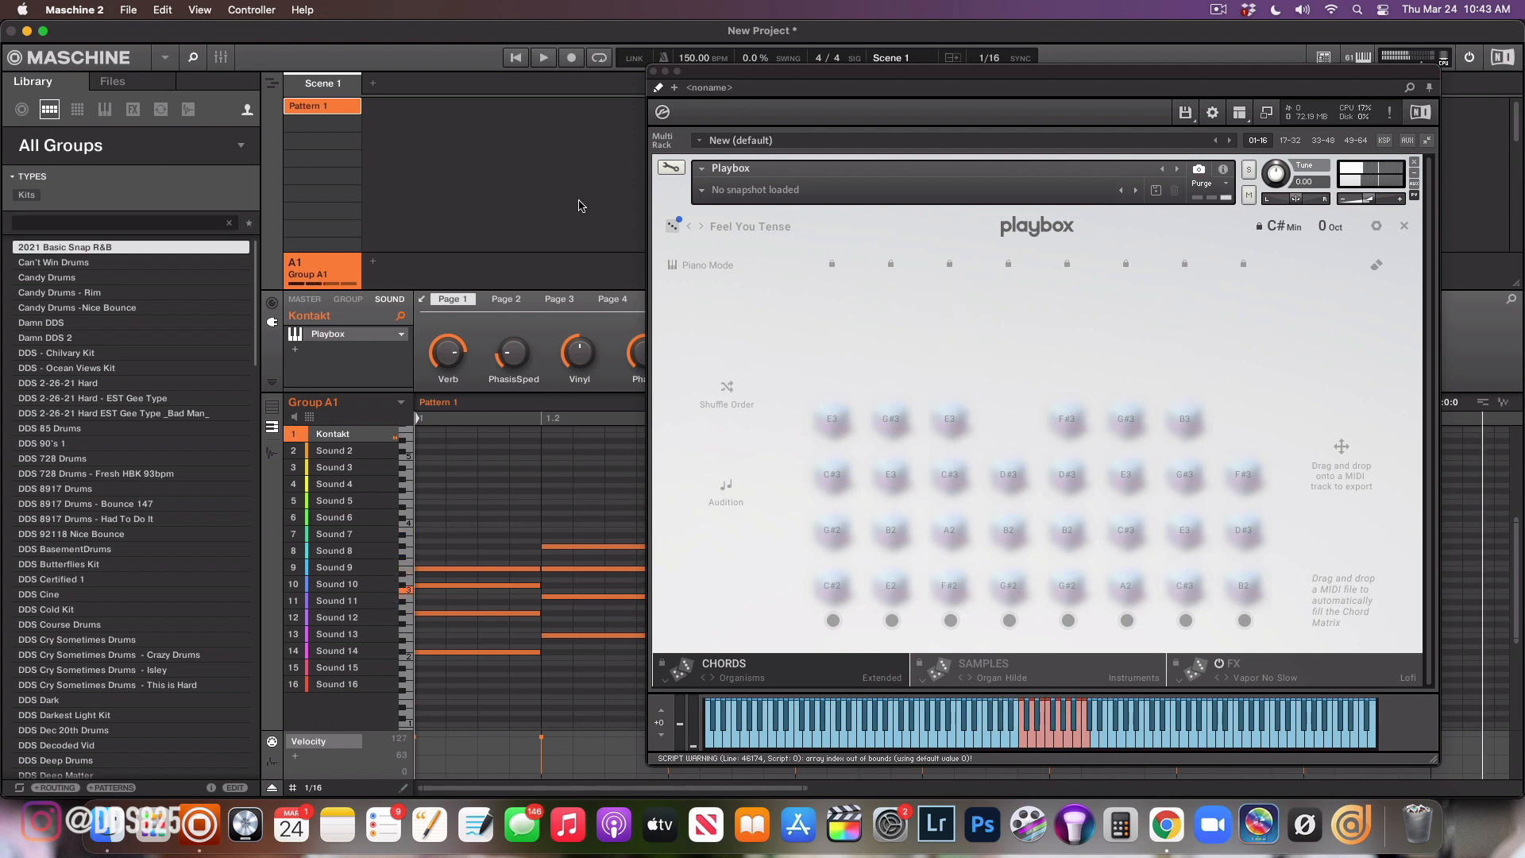
mouse_move(696, 69)
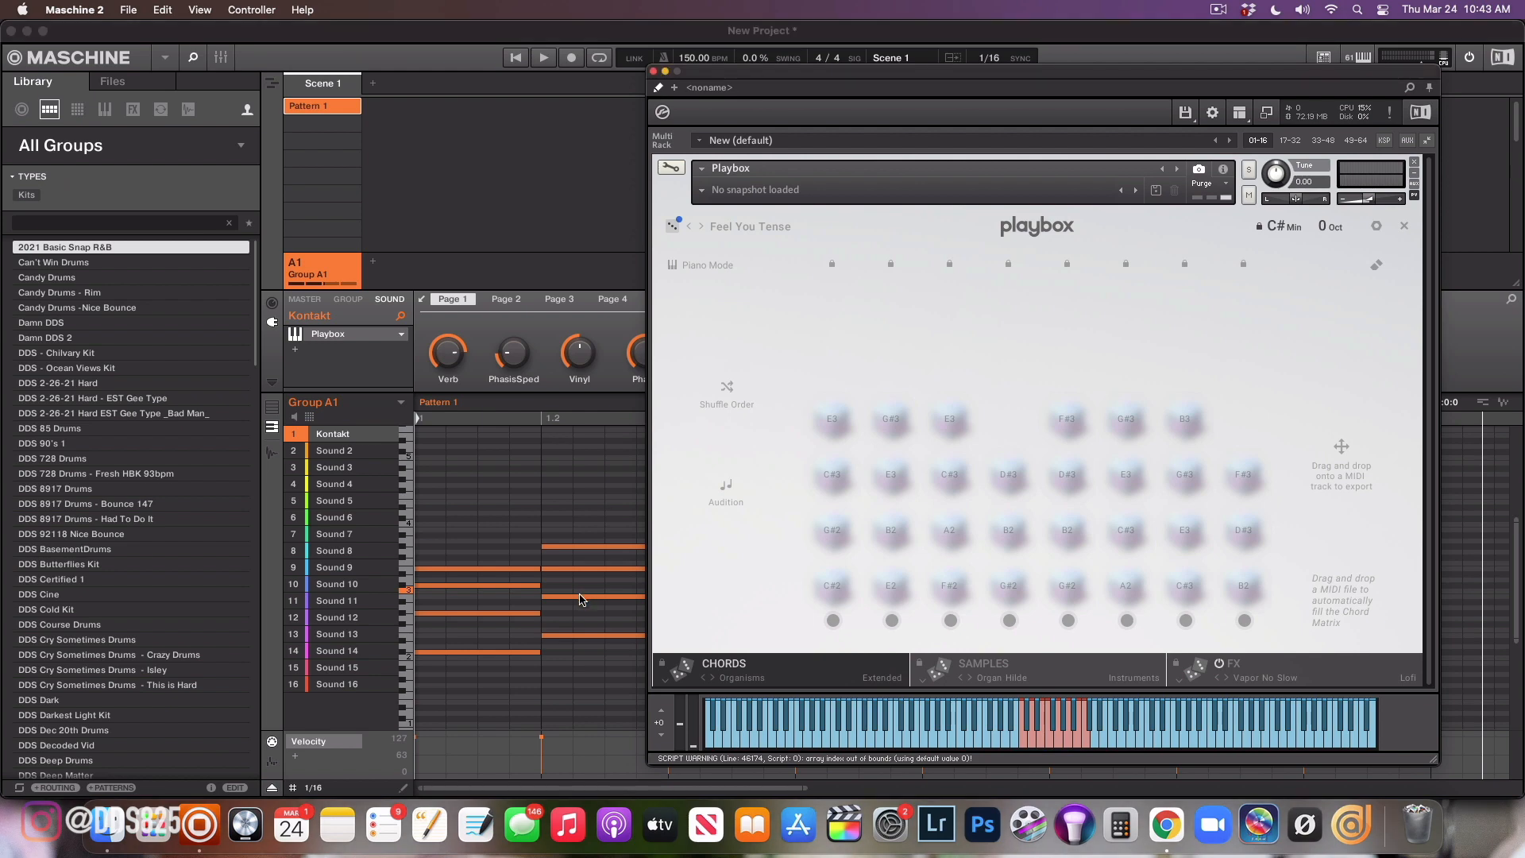
mouse_move(664, 78)
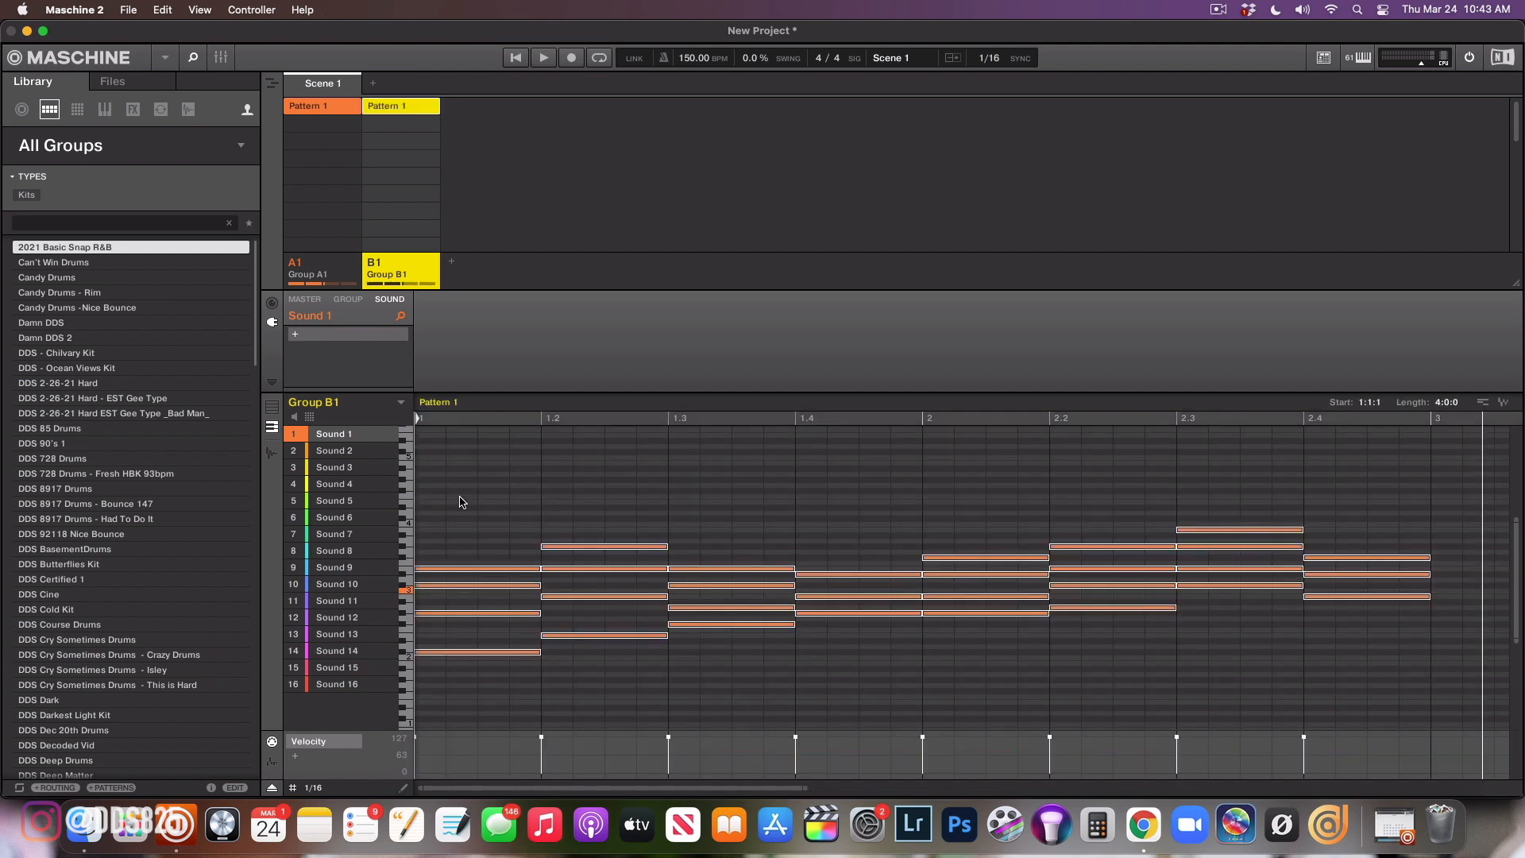
mouse_move(1457, 342)
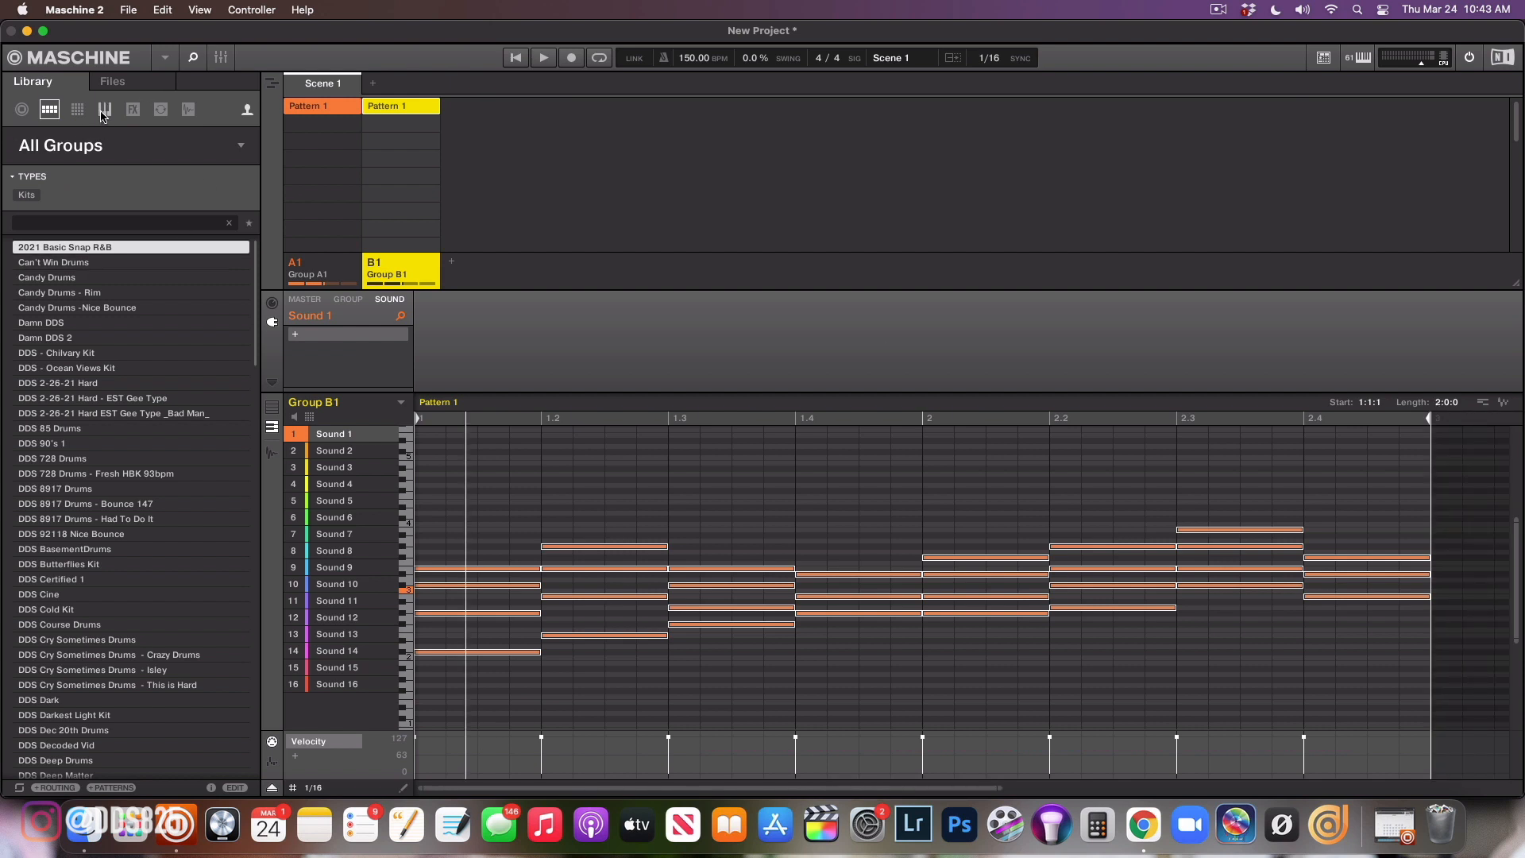
Filter the Library sounds to Instruments > Keys and load Close Grand onto Sound 1
click(247, 109)
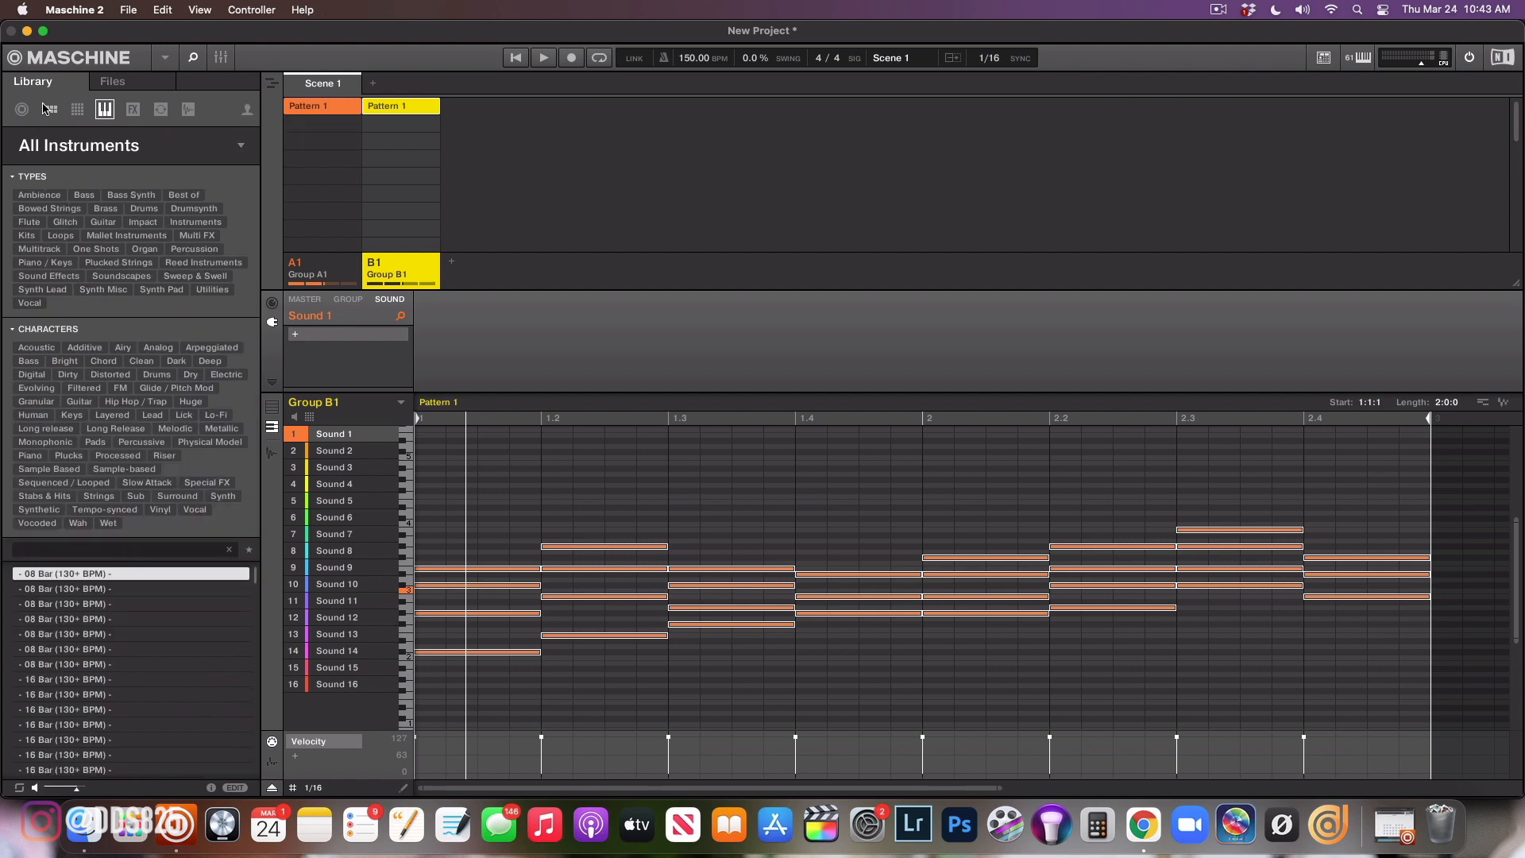
click(77, 109)
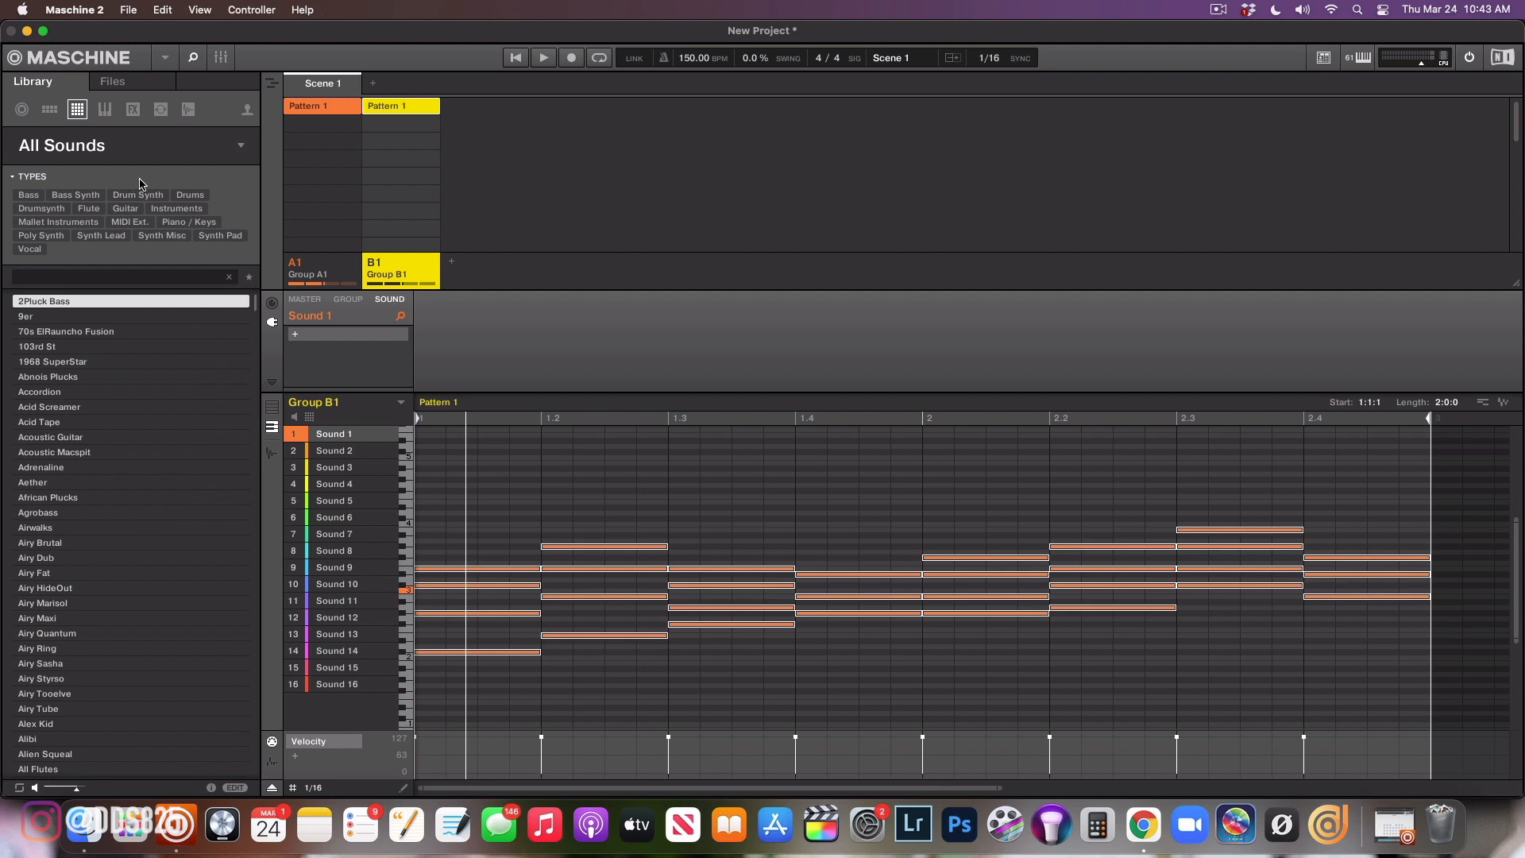
click(176, 208)
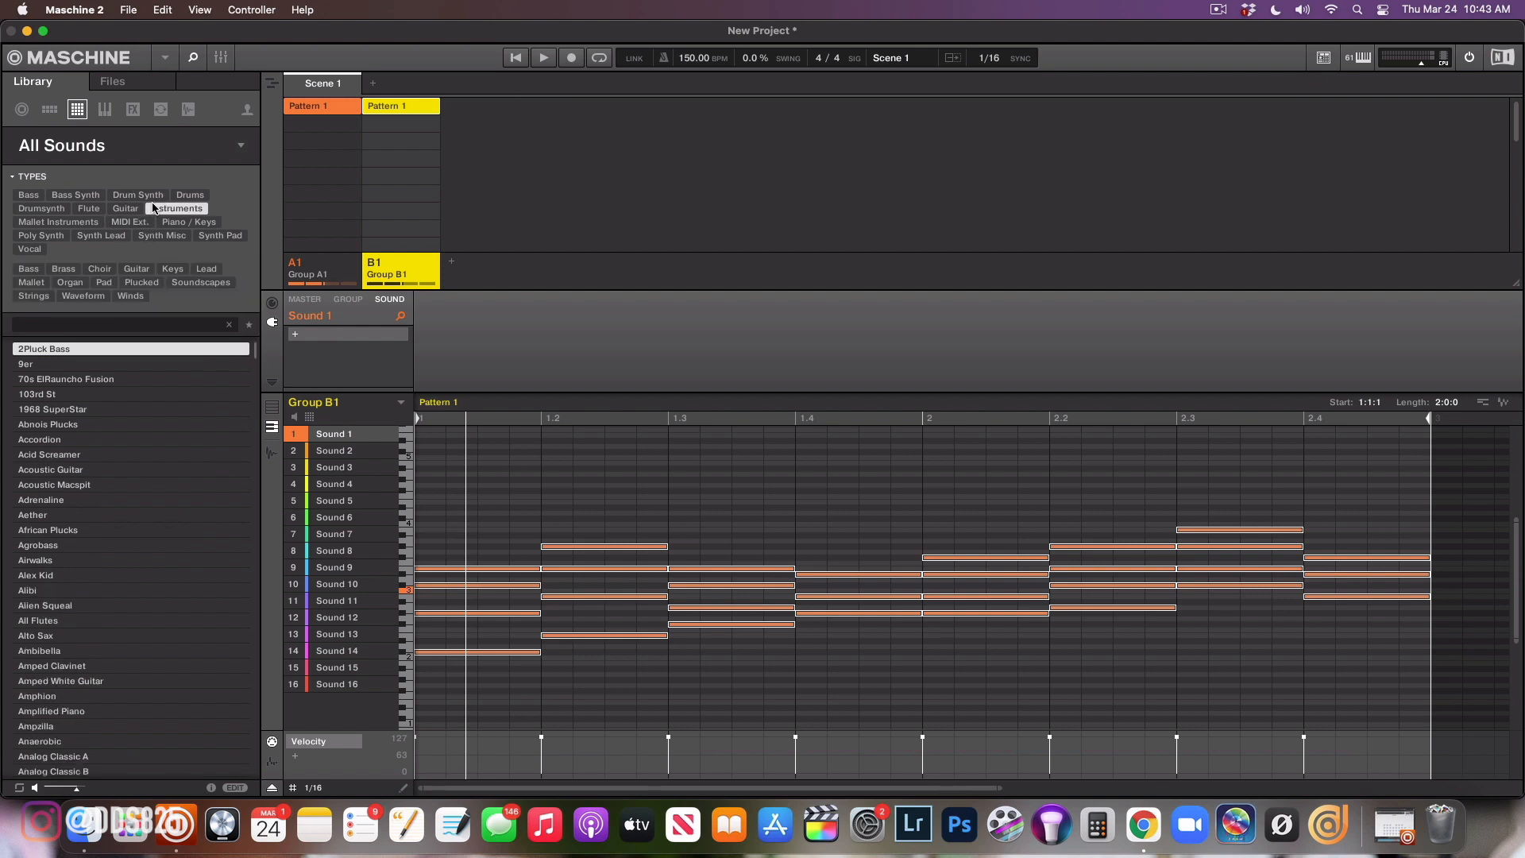
mouse_move(175, 264)
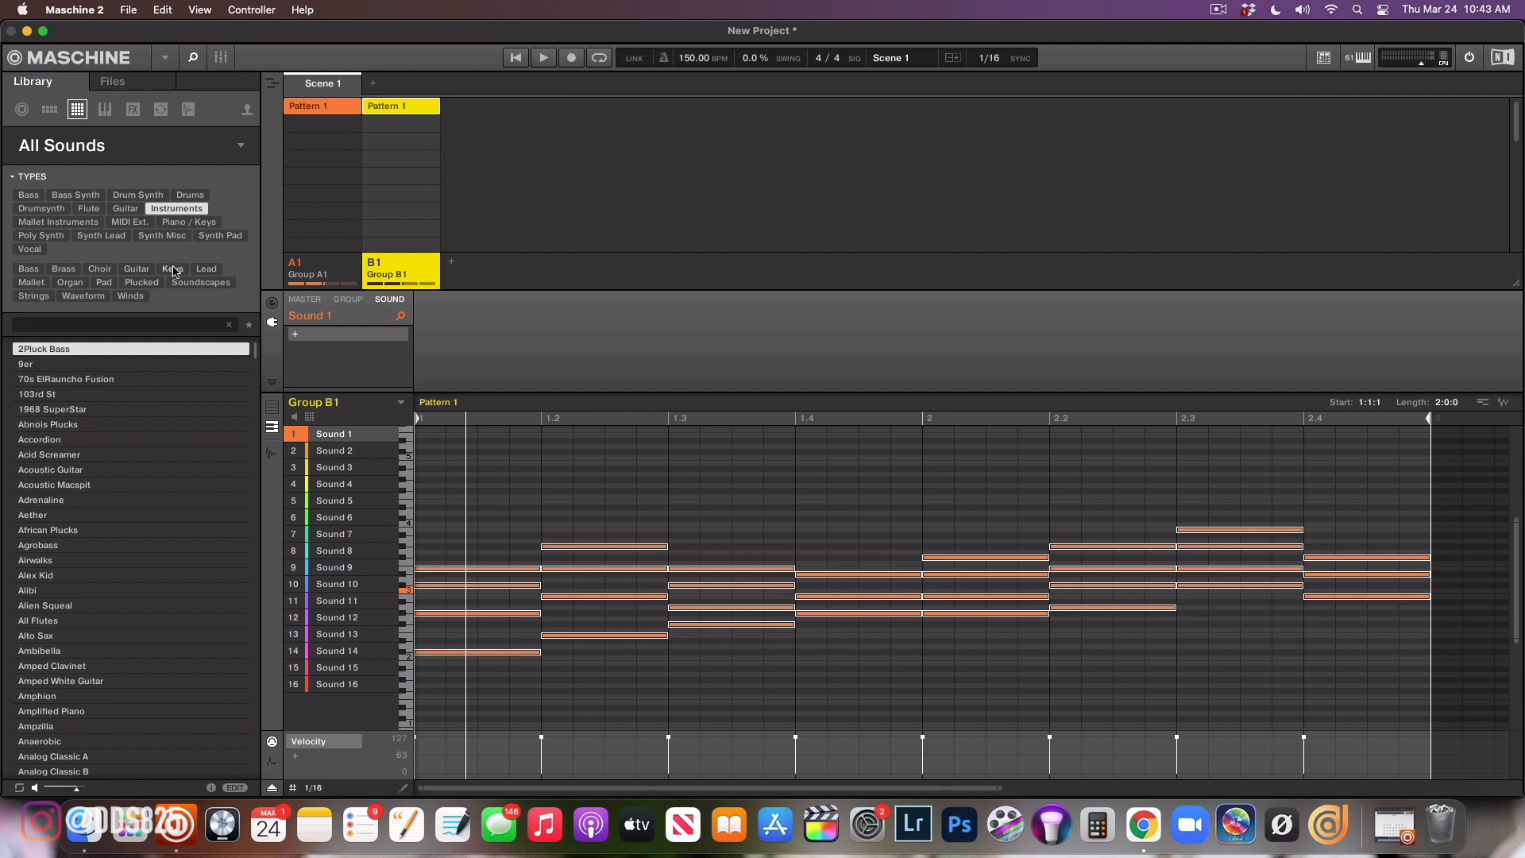
click(172, 268)
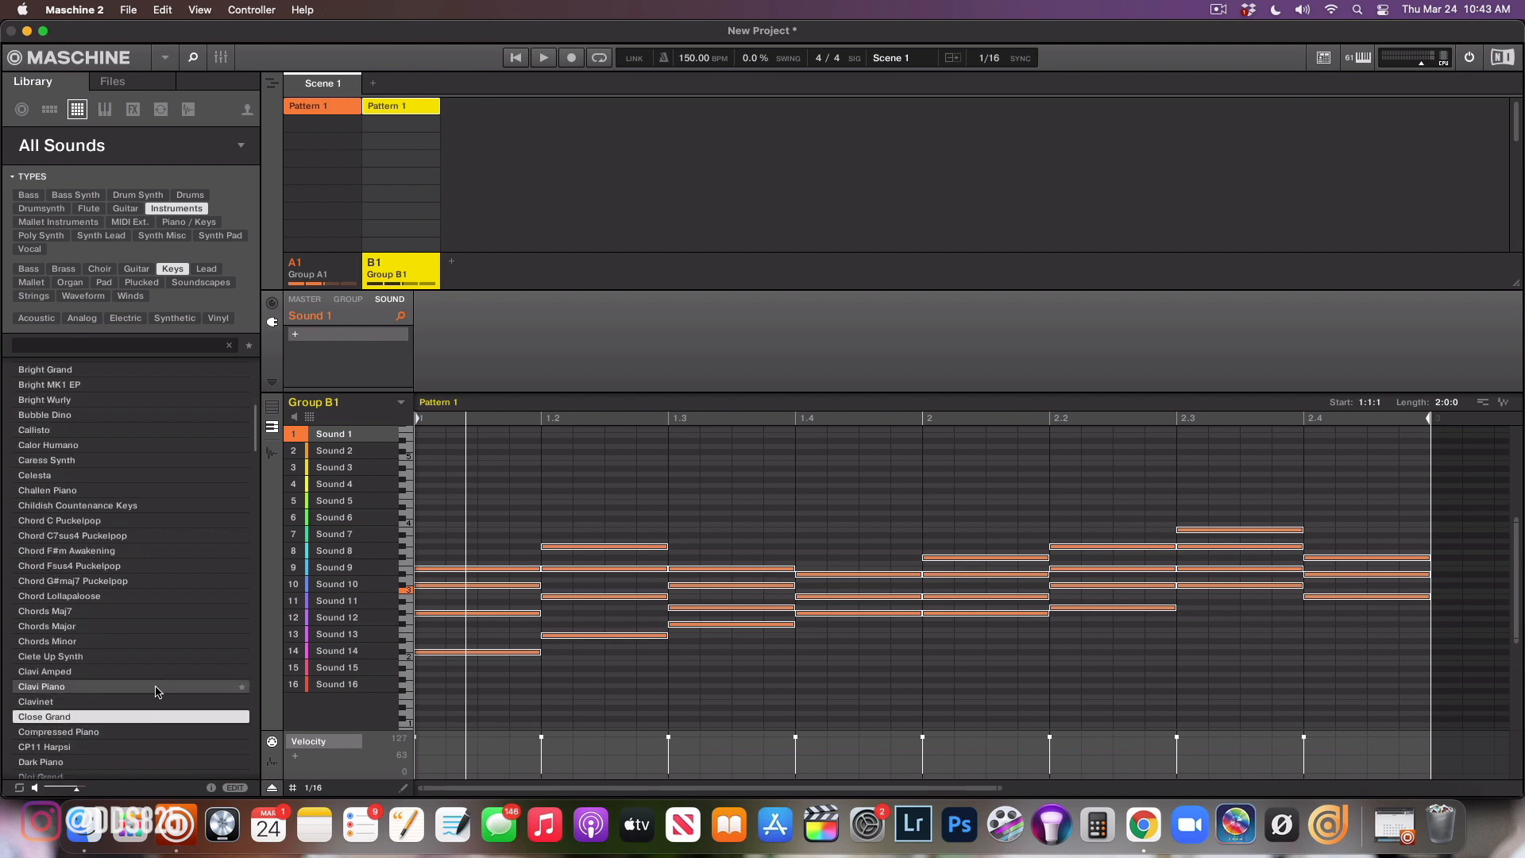
mouse_move(136, 731)
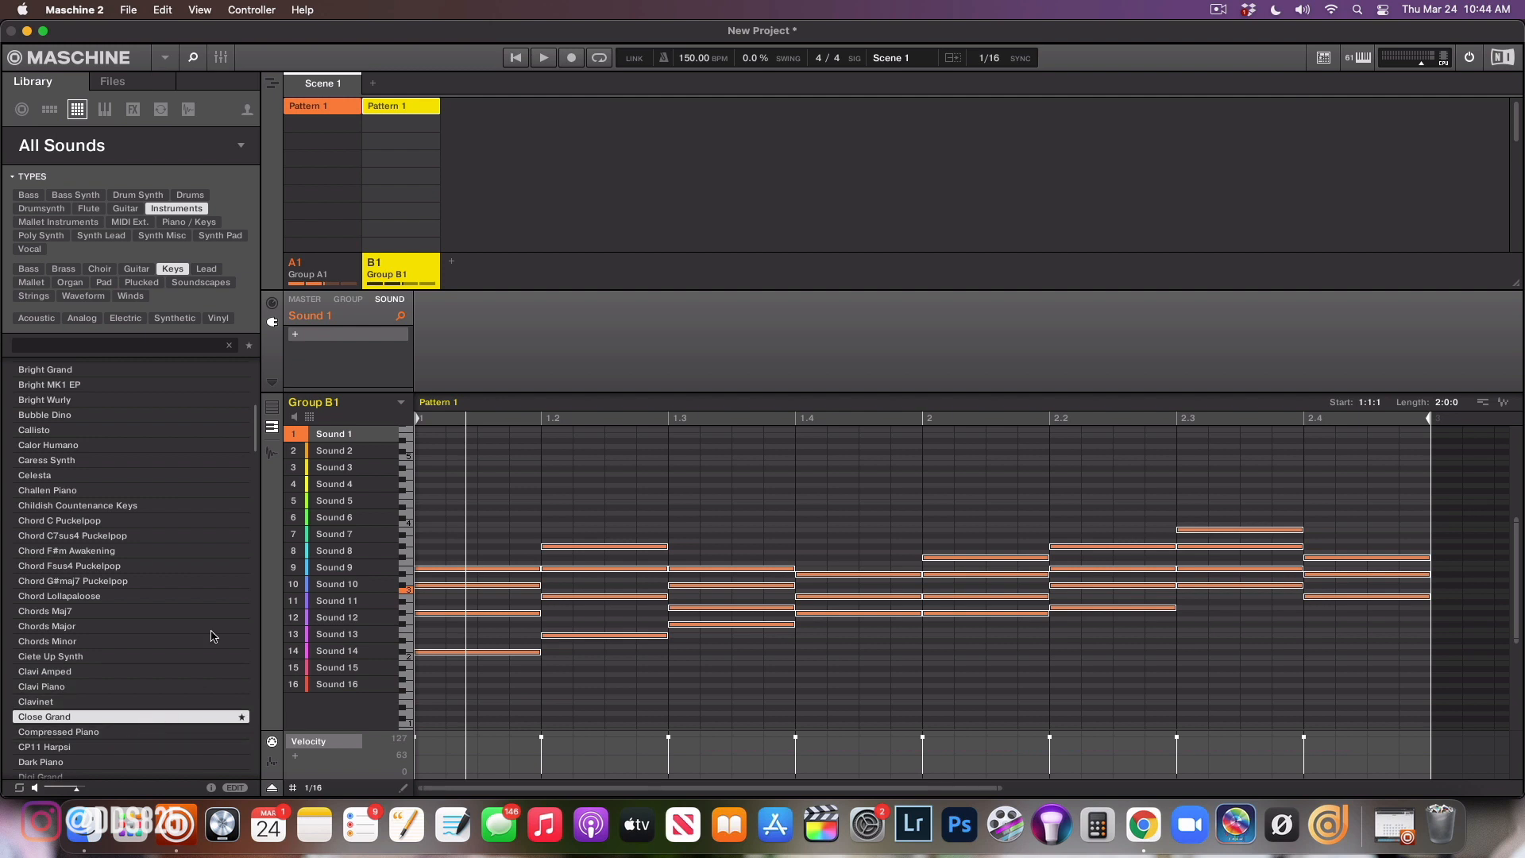
double_click(45, 717)
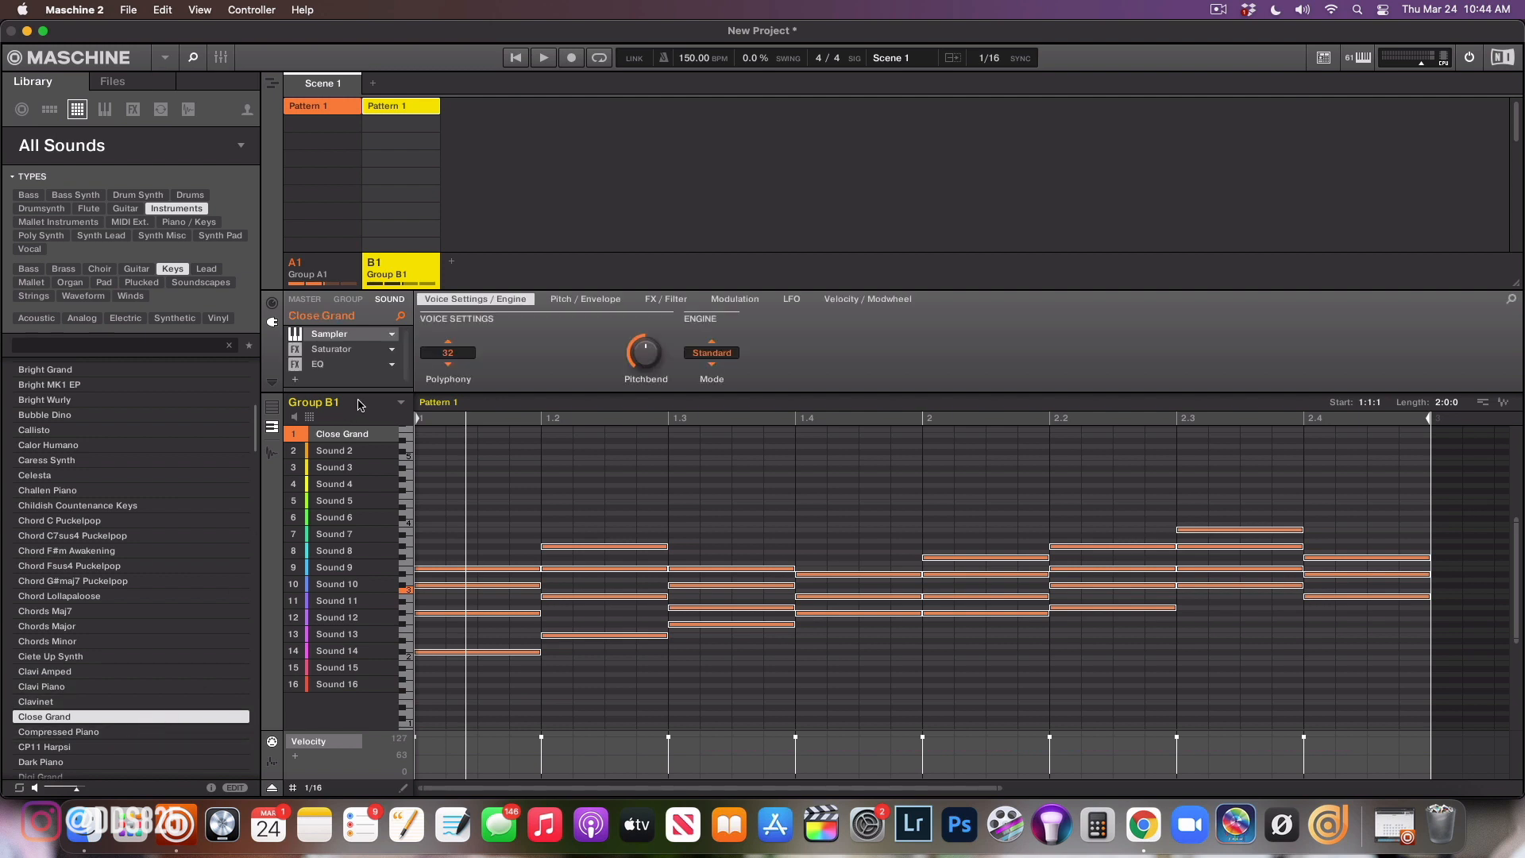
Reopen Group A1's Playbox window showing the Feel You Tense chord grid
click(544, 57)
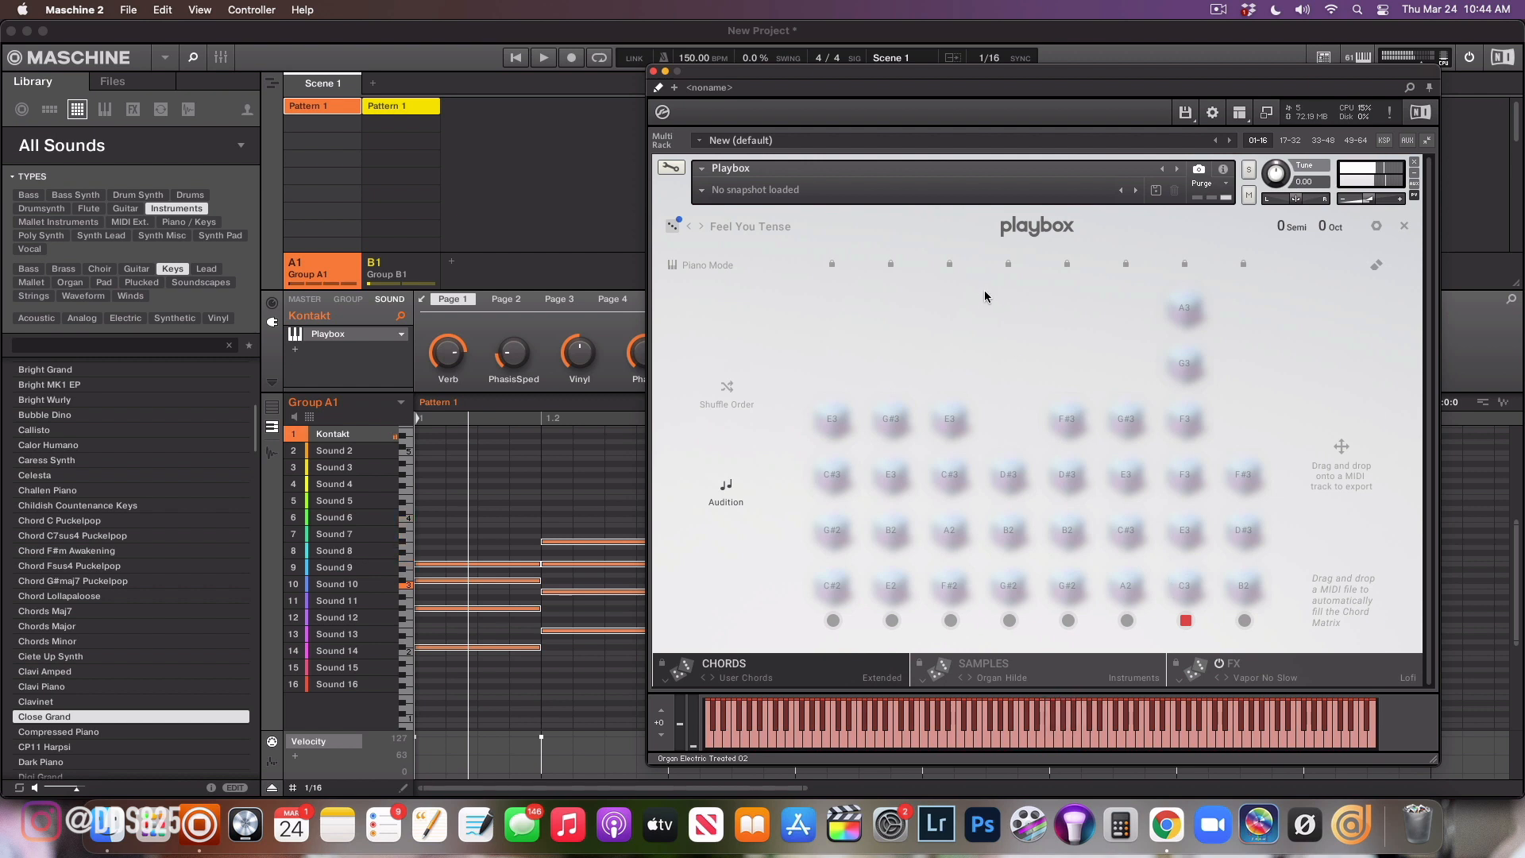
mouse_move(1221, 596)
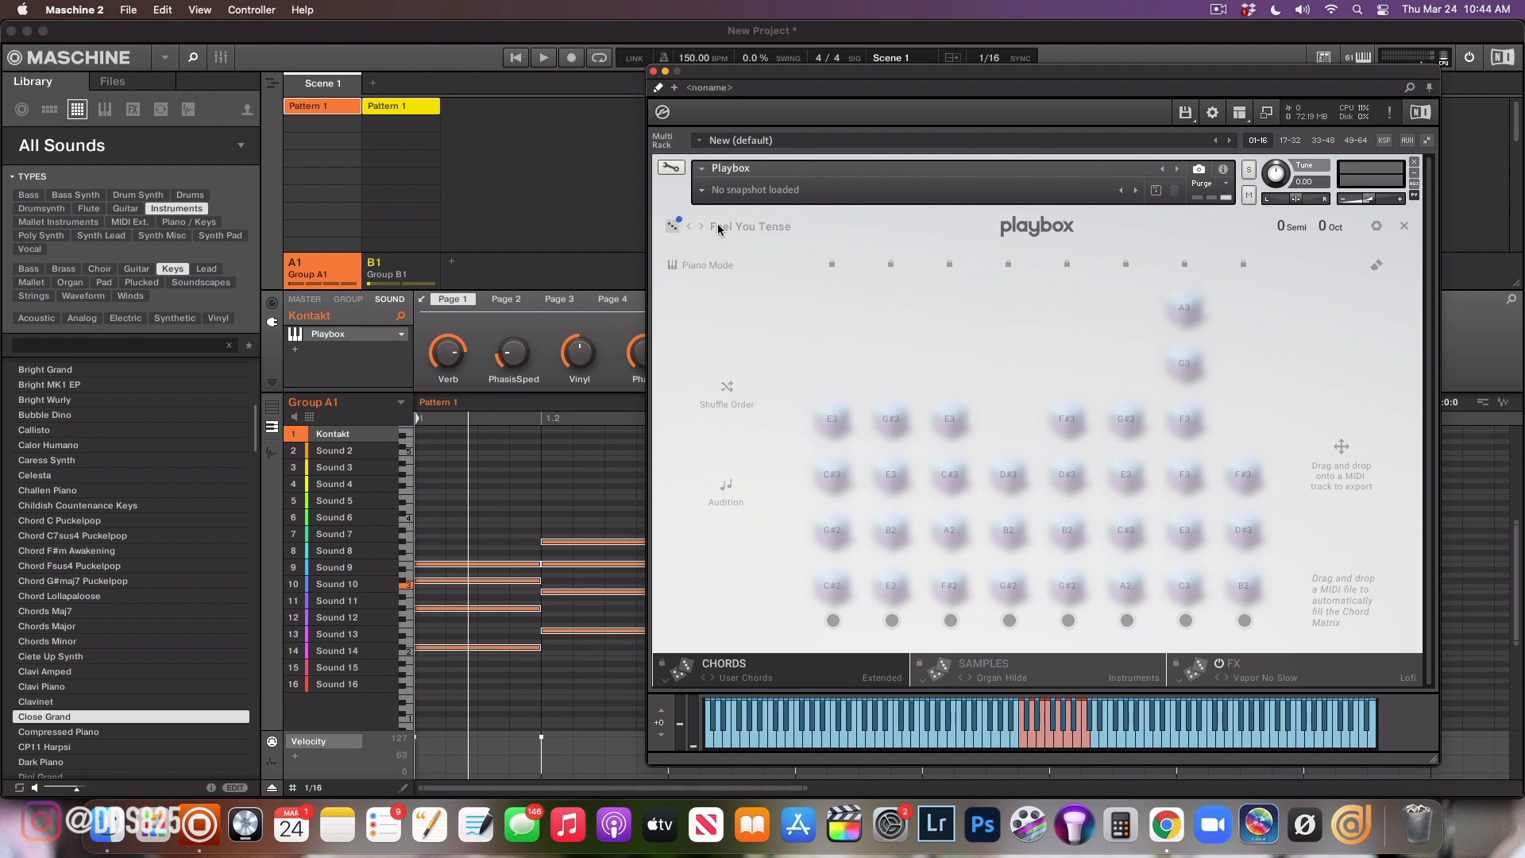
mouse_move(742, 233)
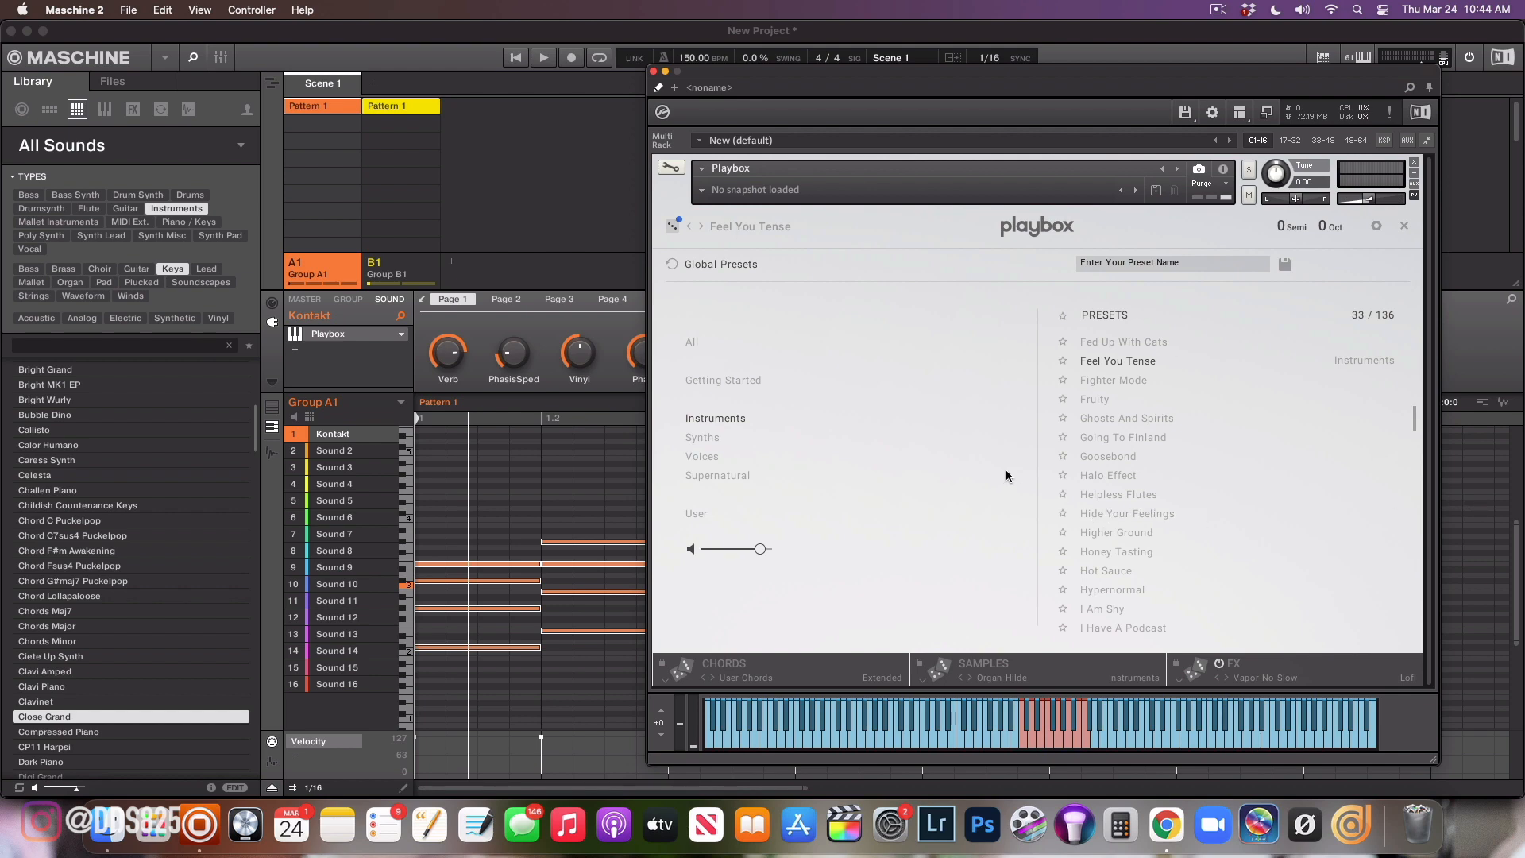
Try the Hide Your Feelings preset, then load Organic into Group A1's Playbox
click(390, 270)
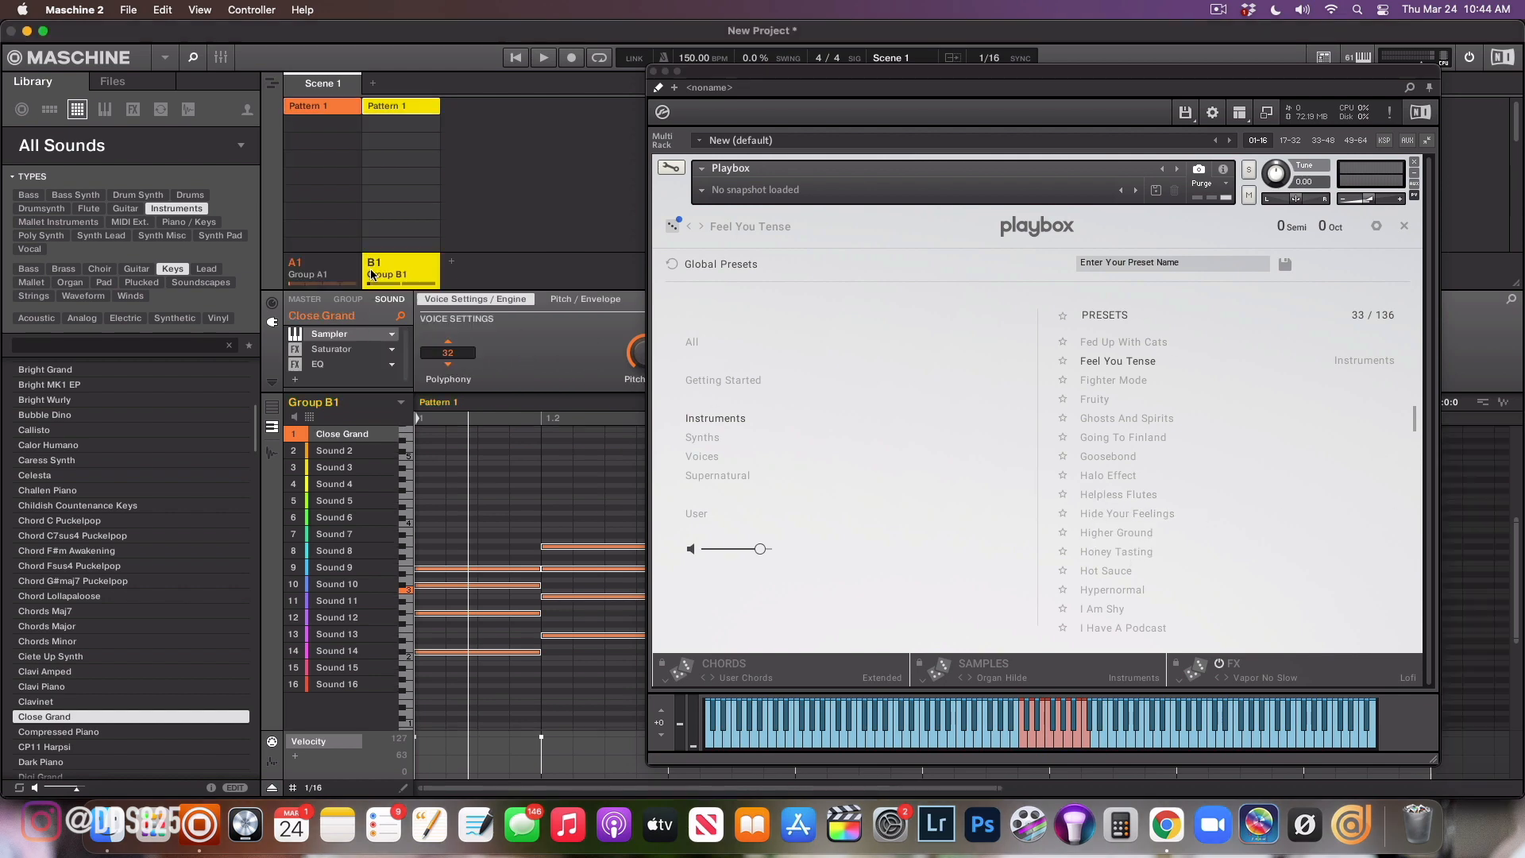
click(319, 267)
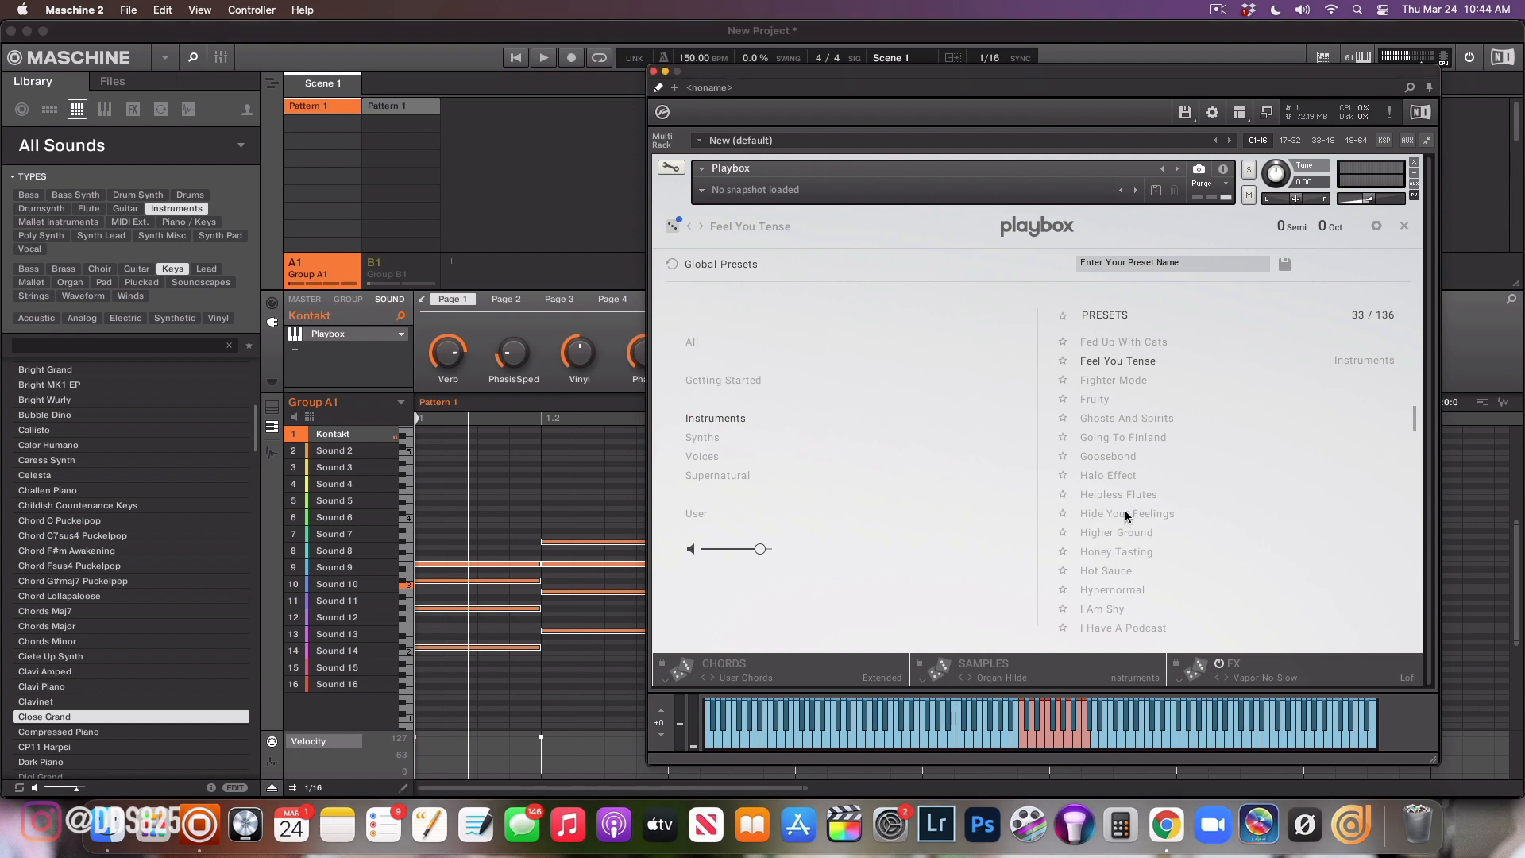
click(1128, 513)
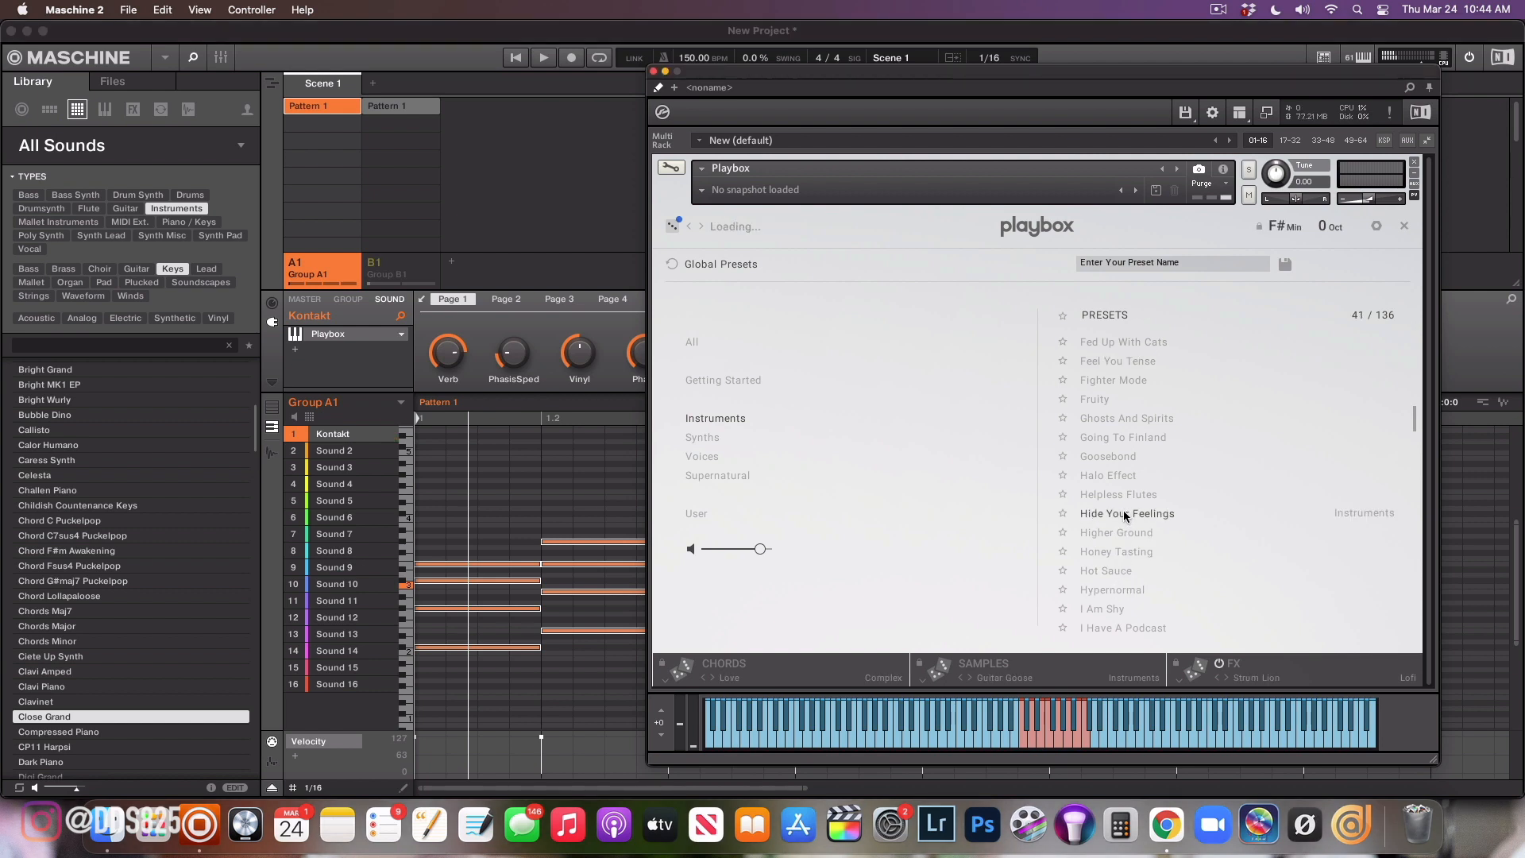
click(1126, 513)
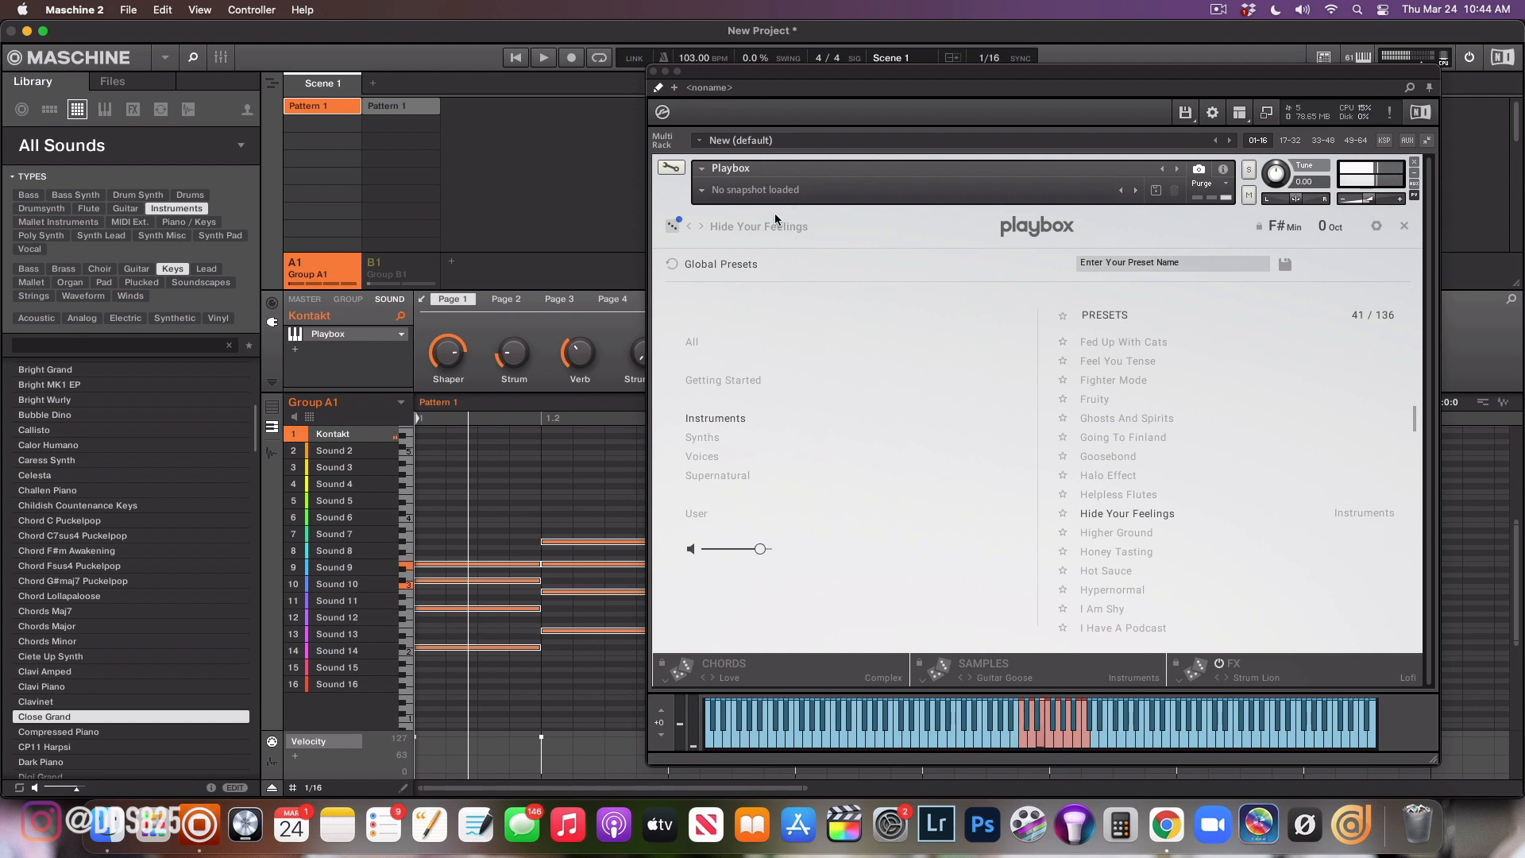
click(688, 225)
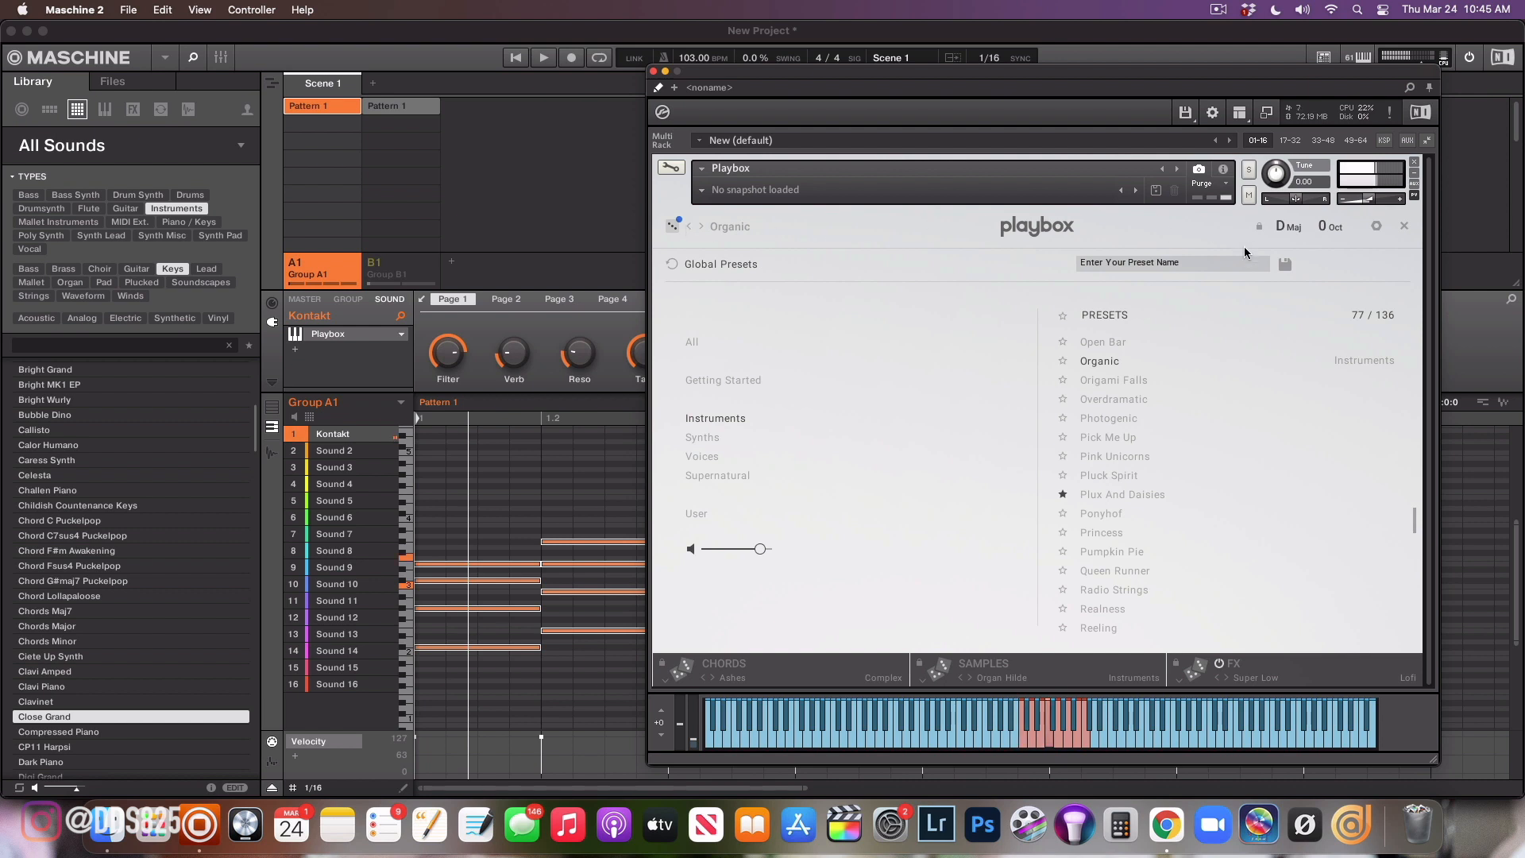
mouse_move(1208, 283)
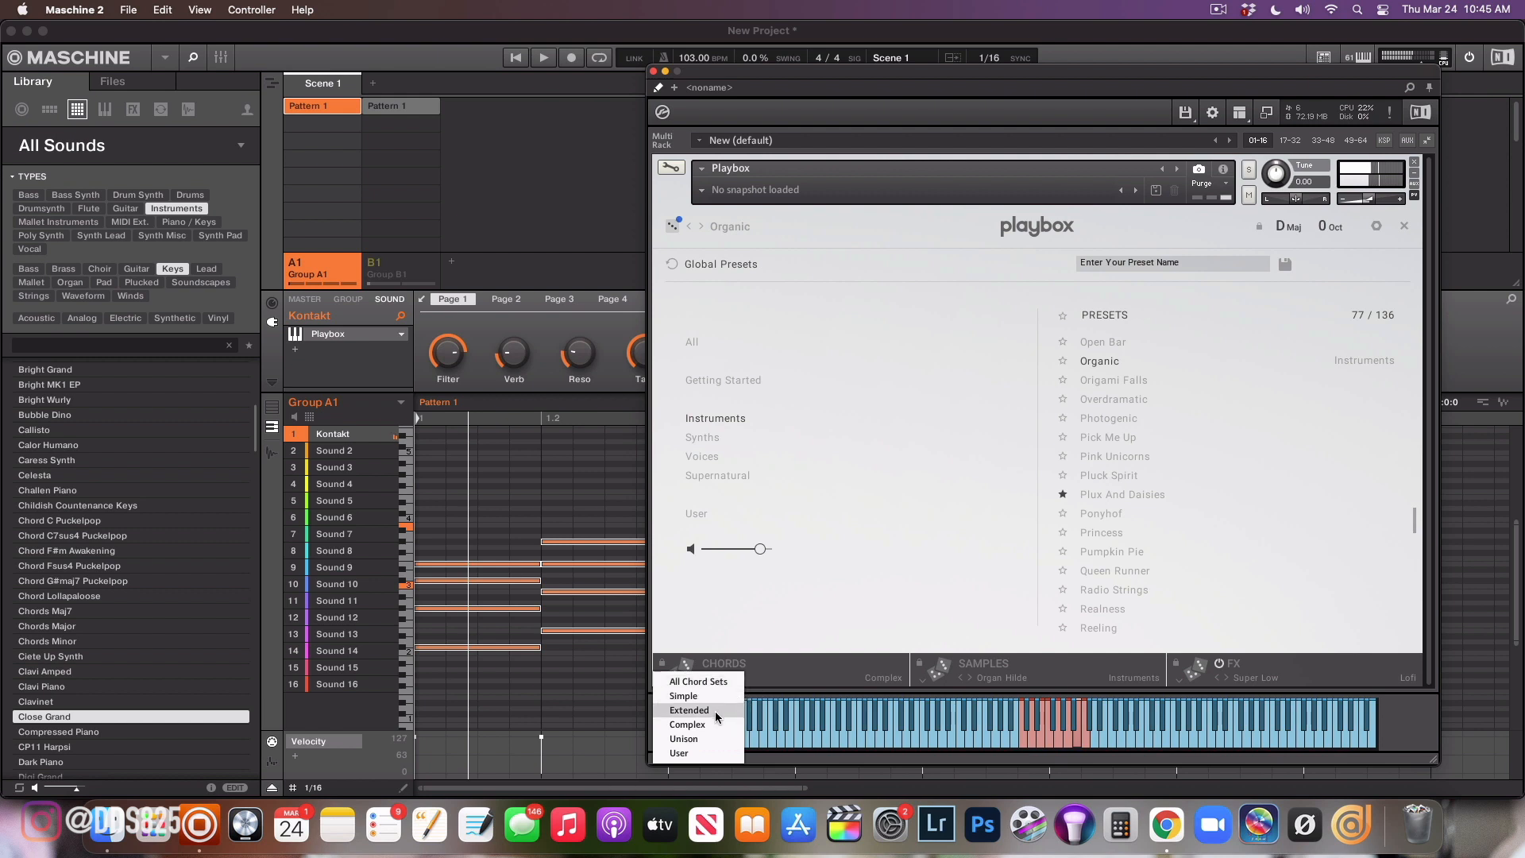
Audition Cut Me Off and Cell Phone, then settle on the Complex Endings chord set
click(686, 724)
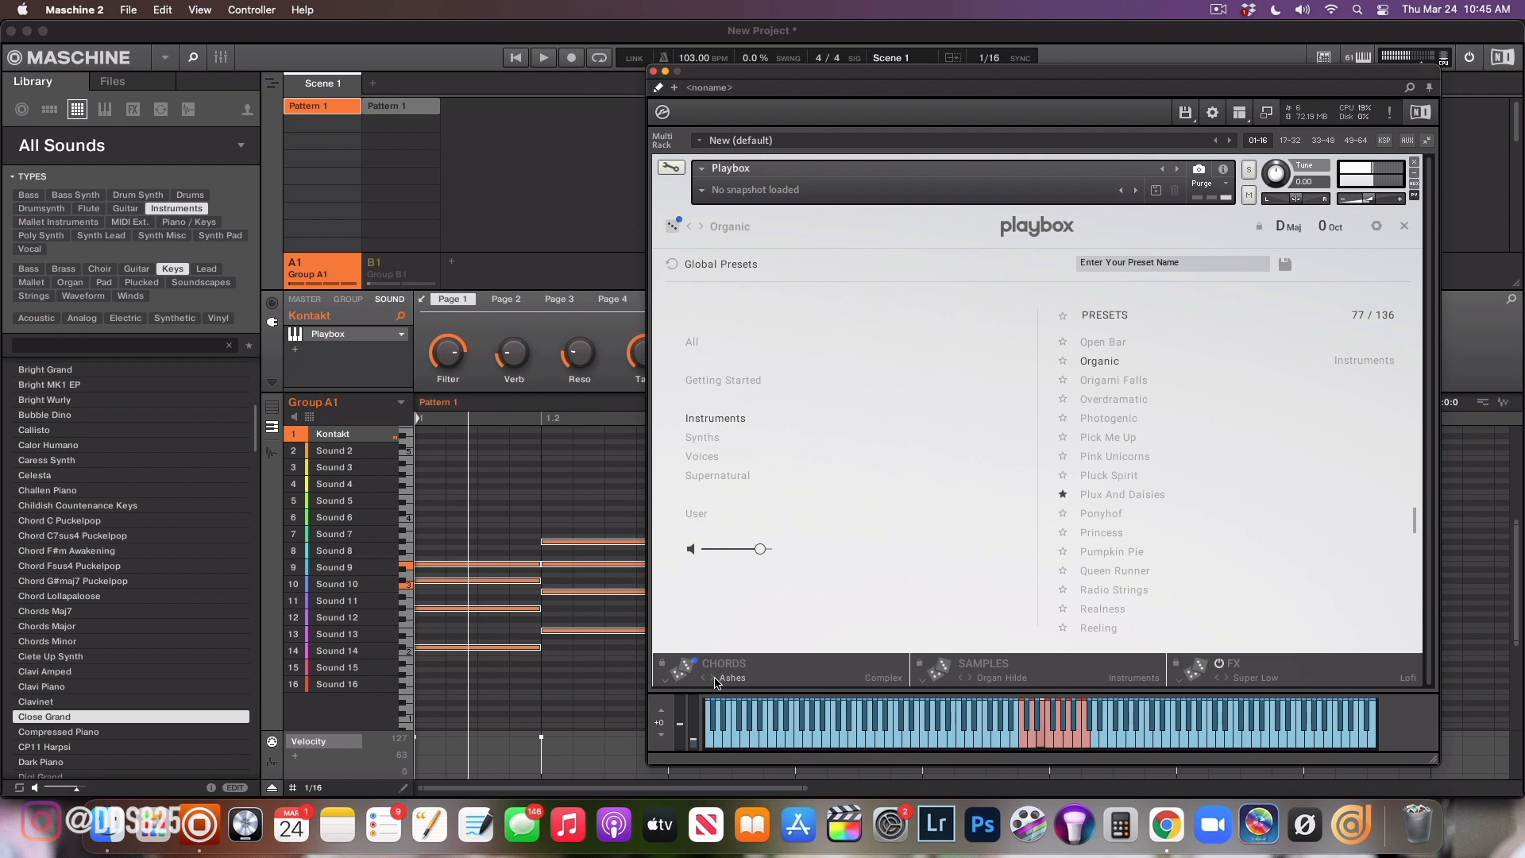
click(725, 669)
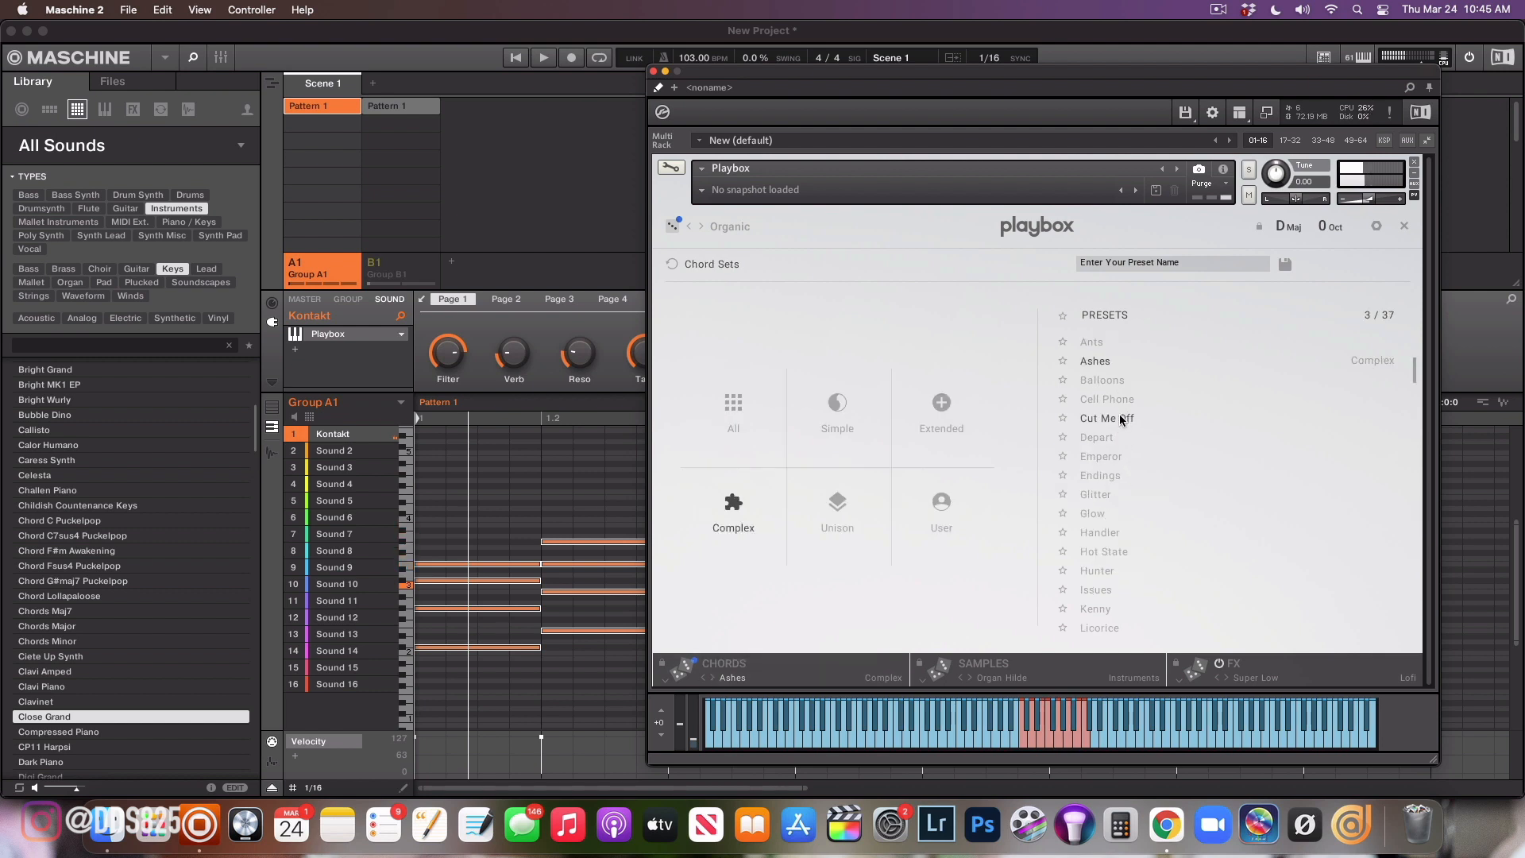
click(1106, 418)
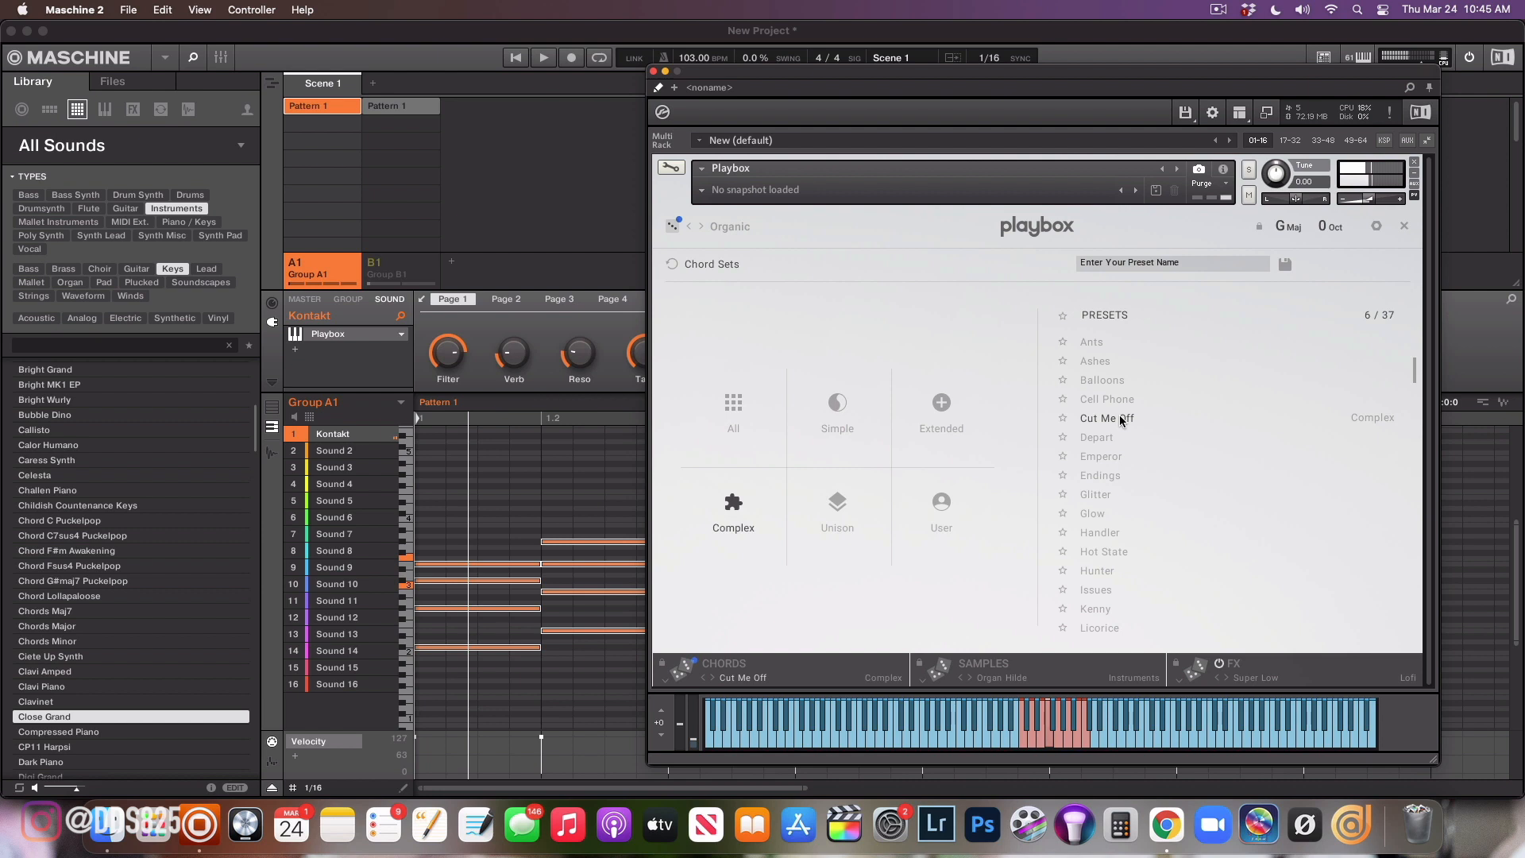
click(1106, 399)
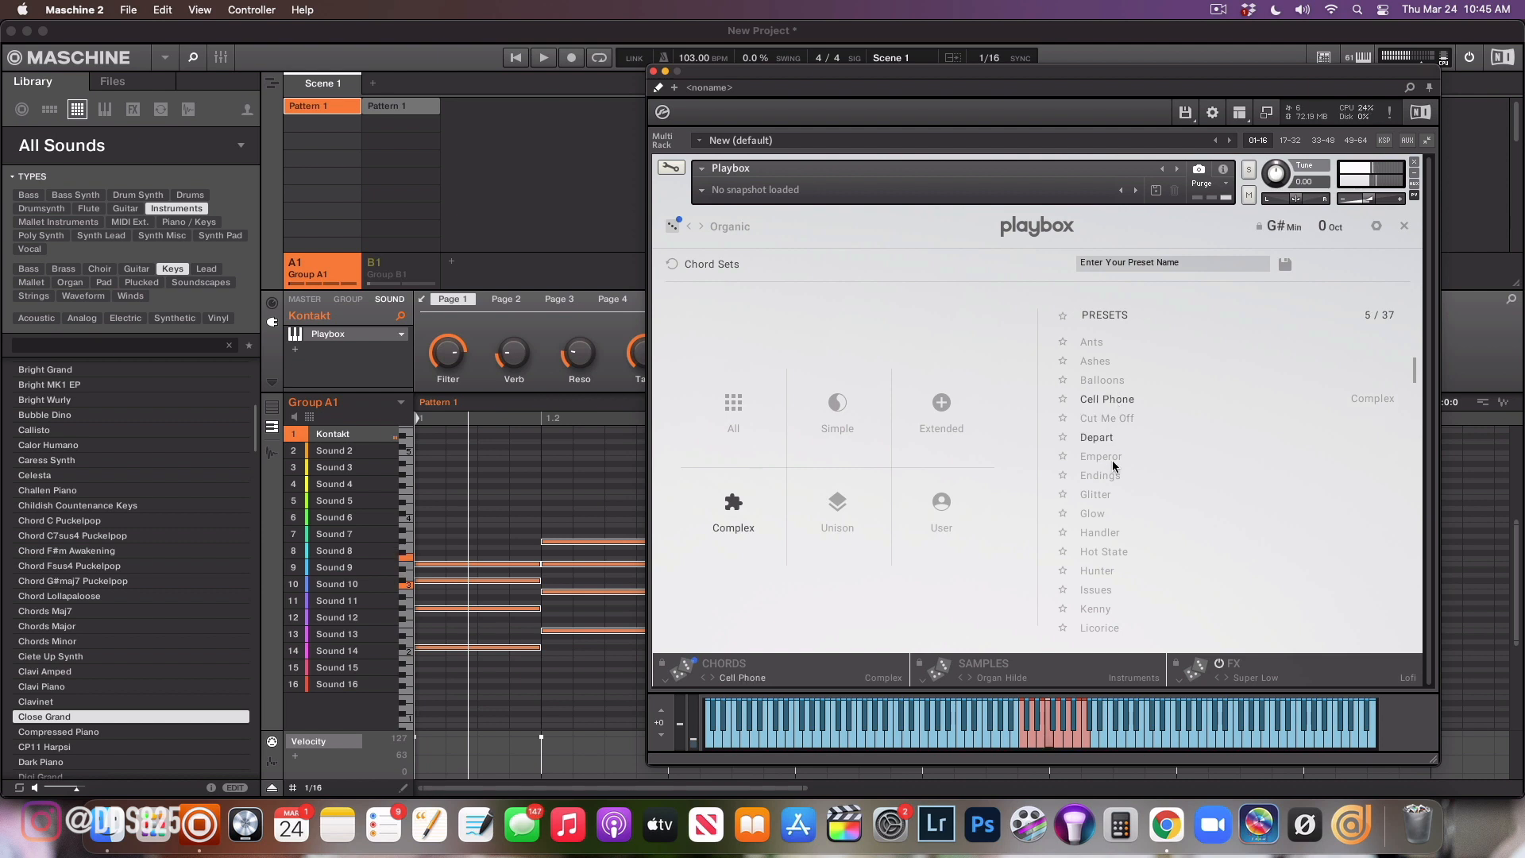
click(1100, 475)
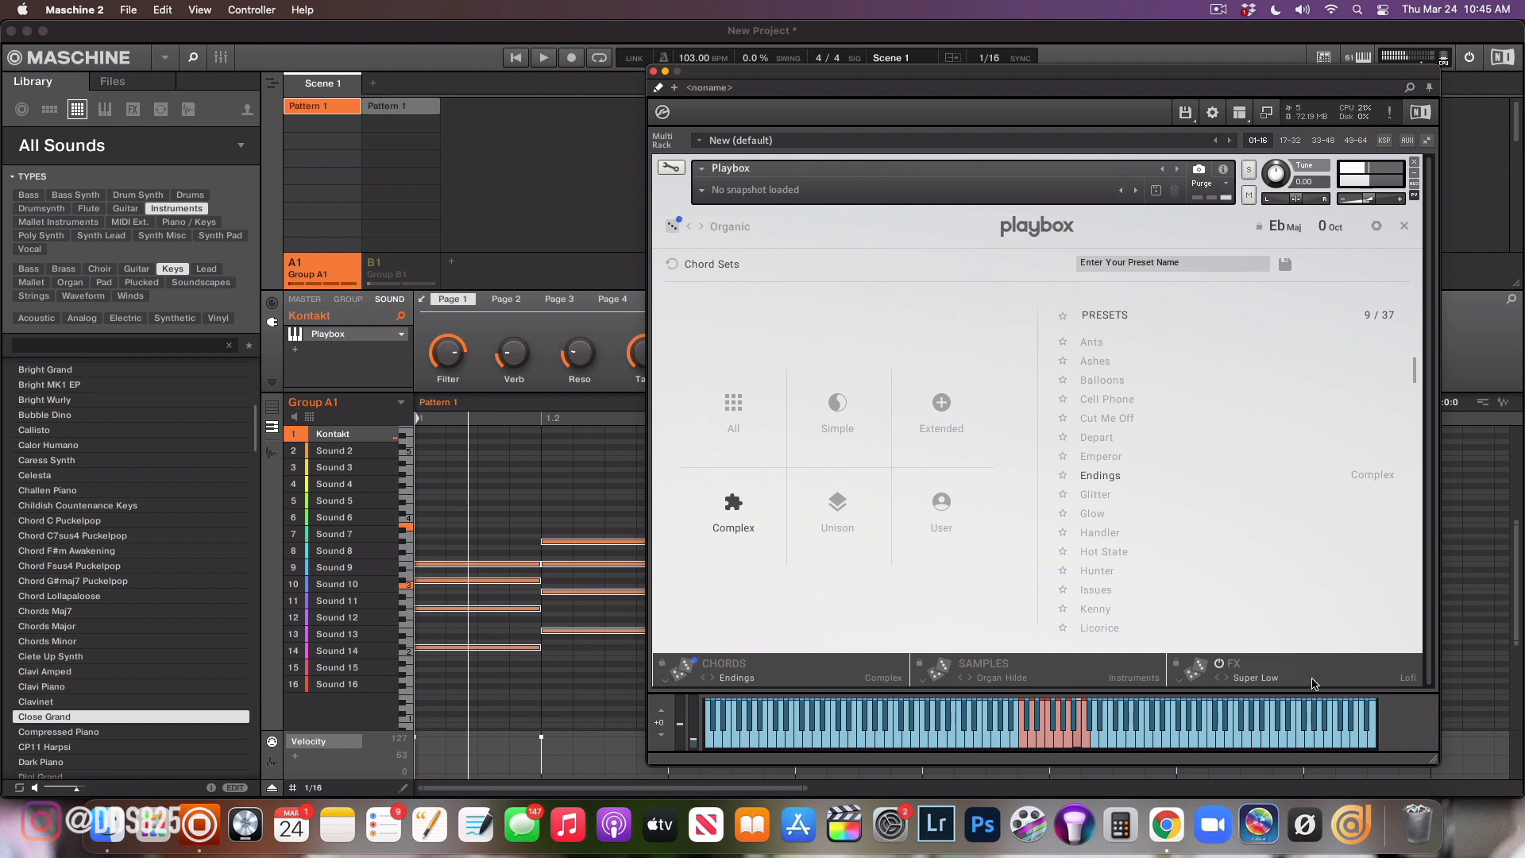
click(1236, 669)
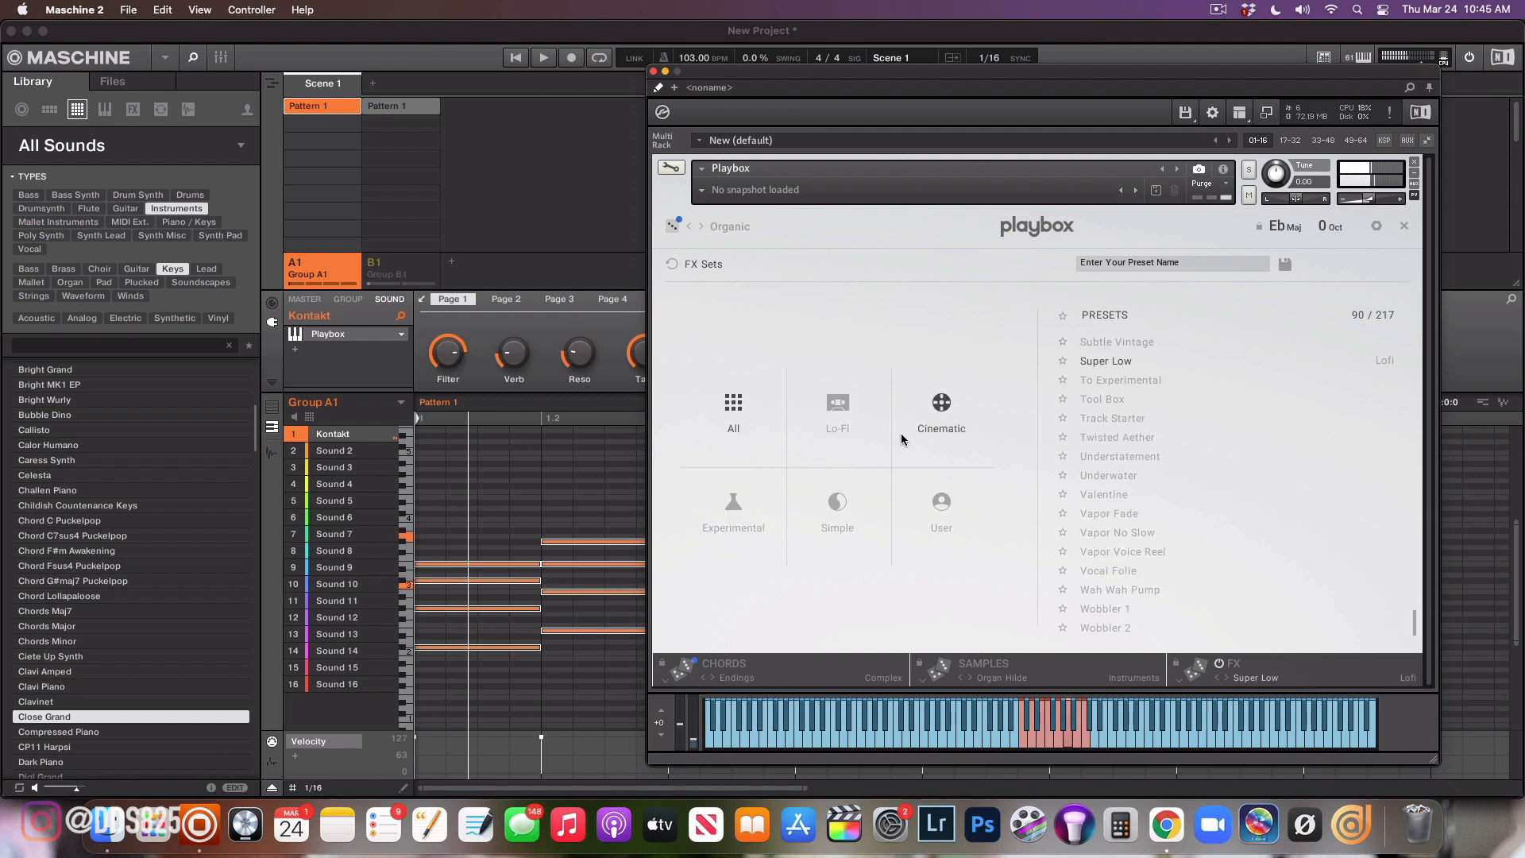
From the Experimental sets, try Grain Hot Steps then load Grain Zirkus and return to the sample grid
click(733, 510)
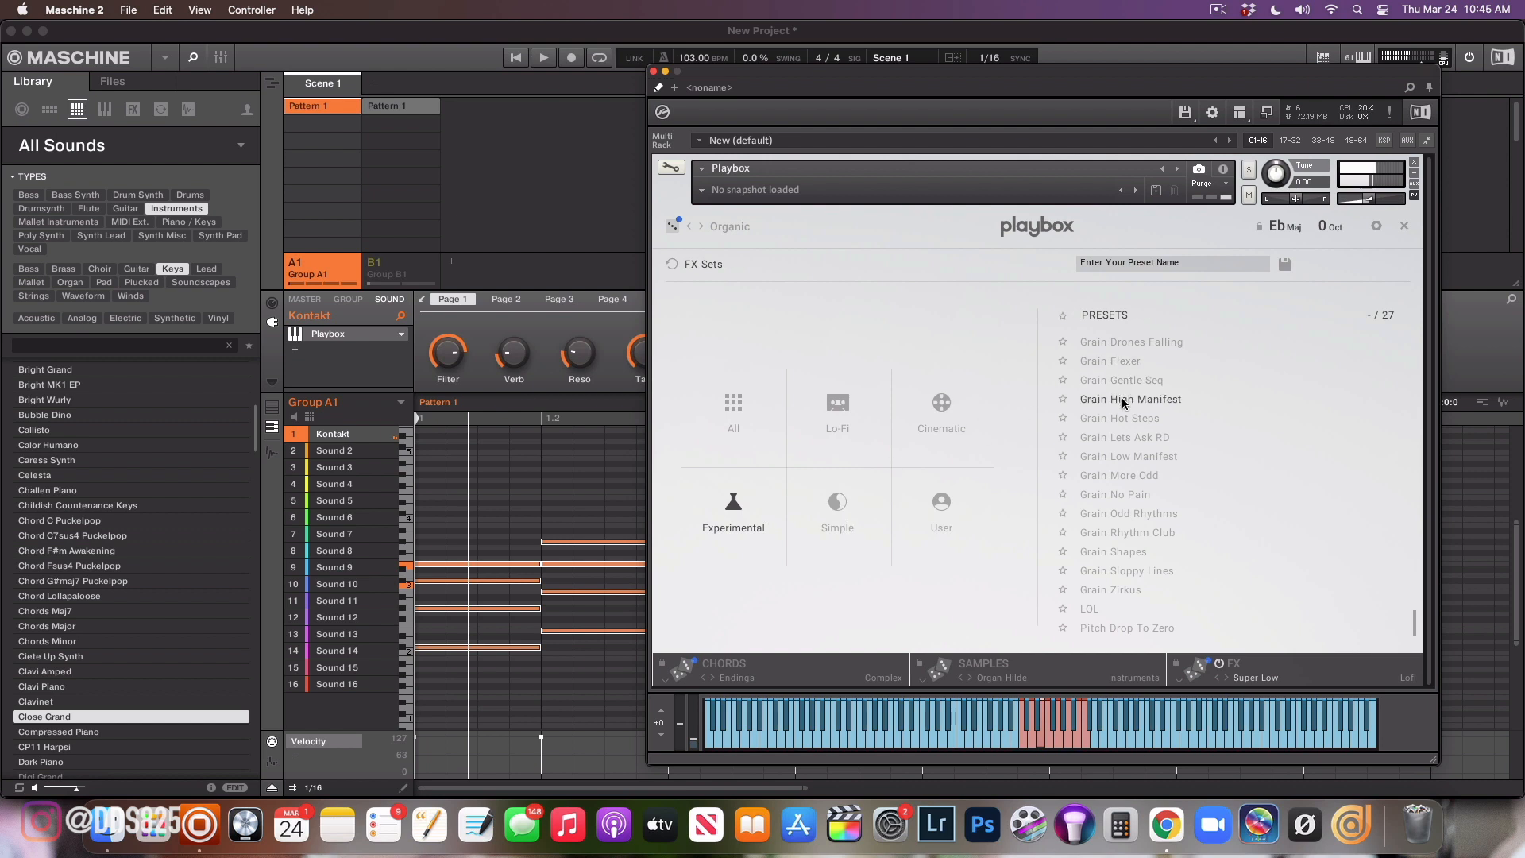
click(1120, 417)
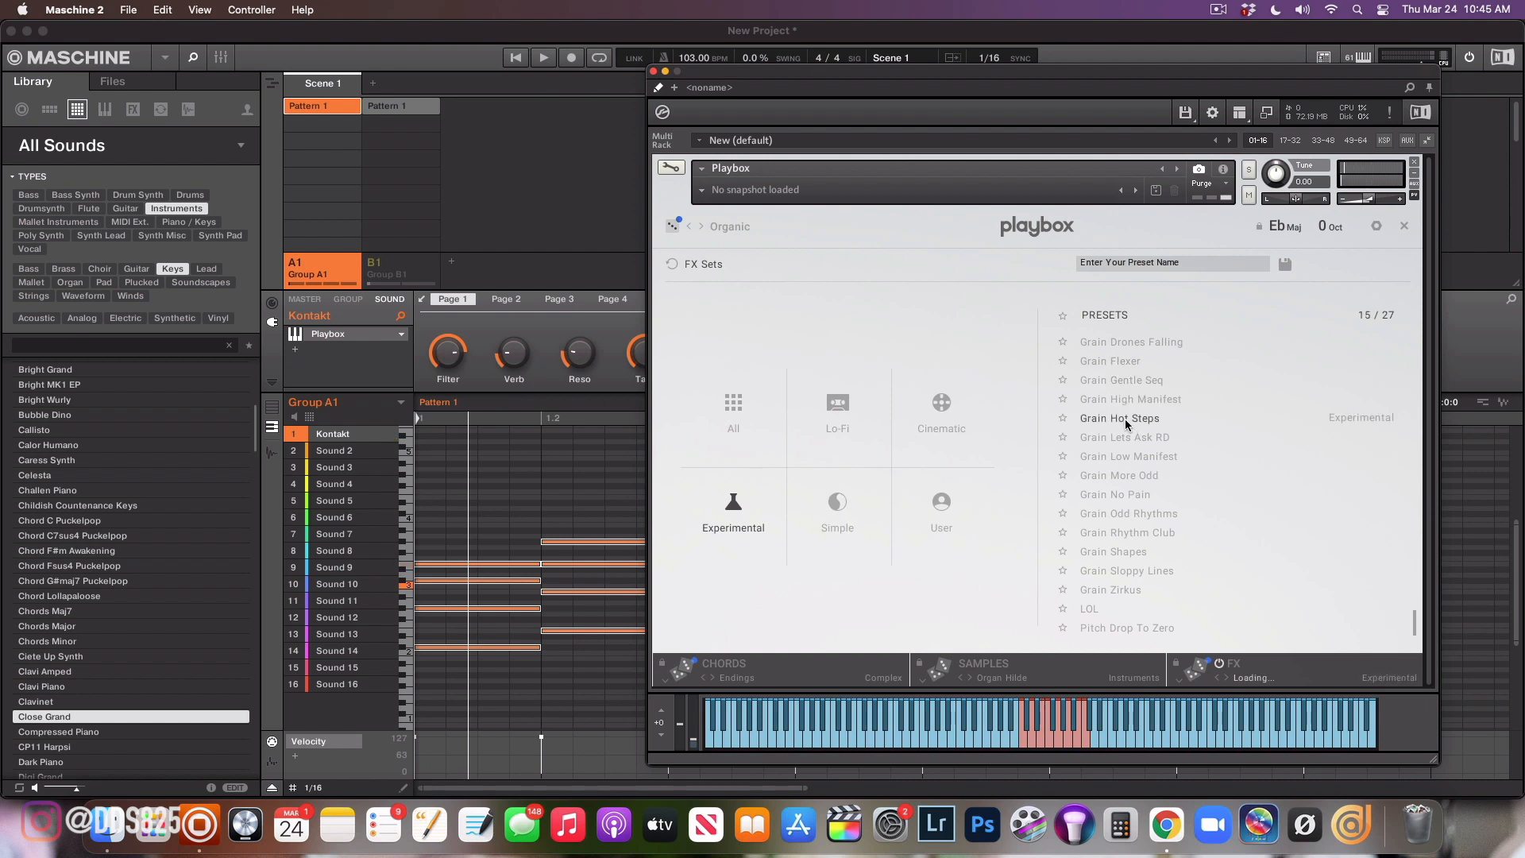
click(1120, 418)
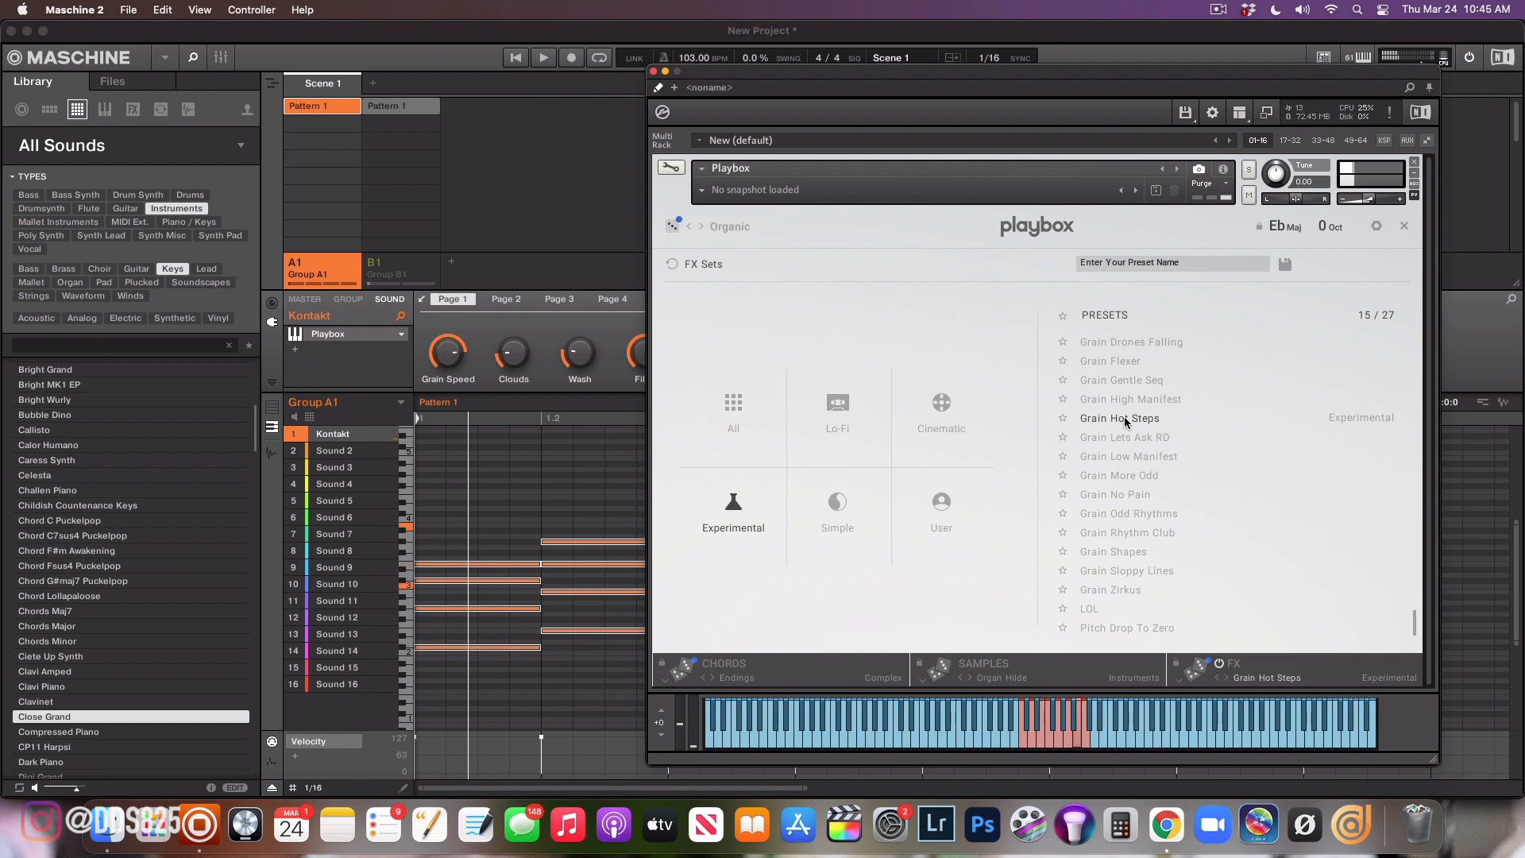
click(1111, 589)
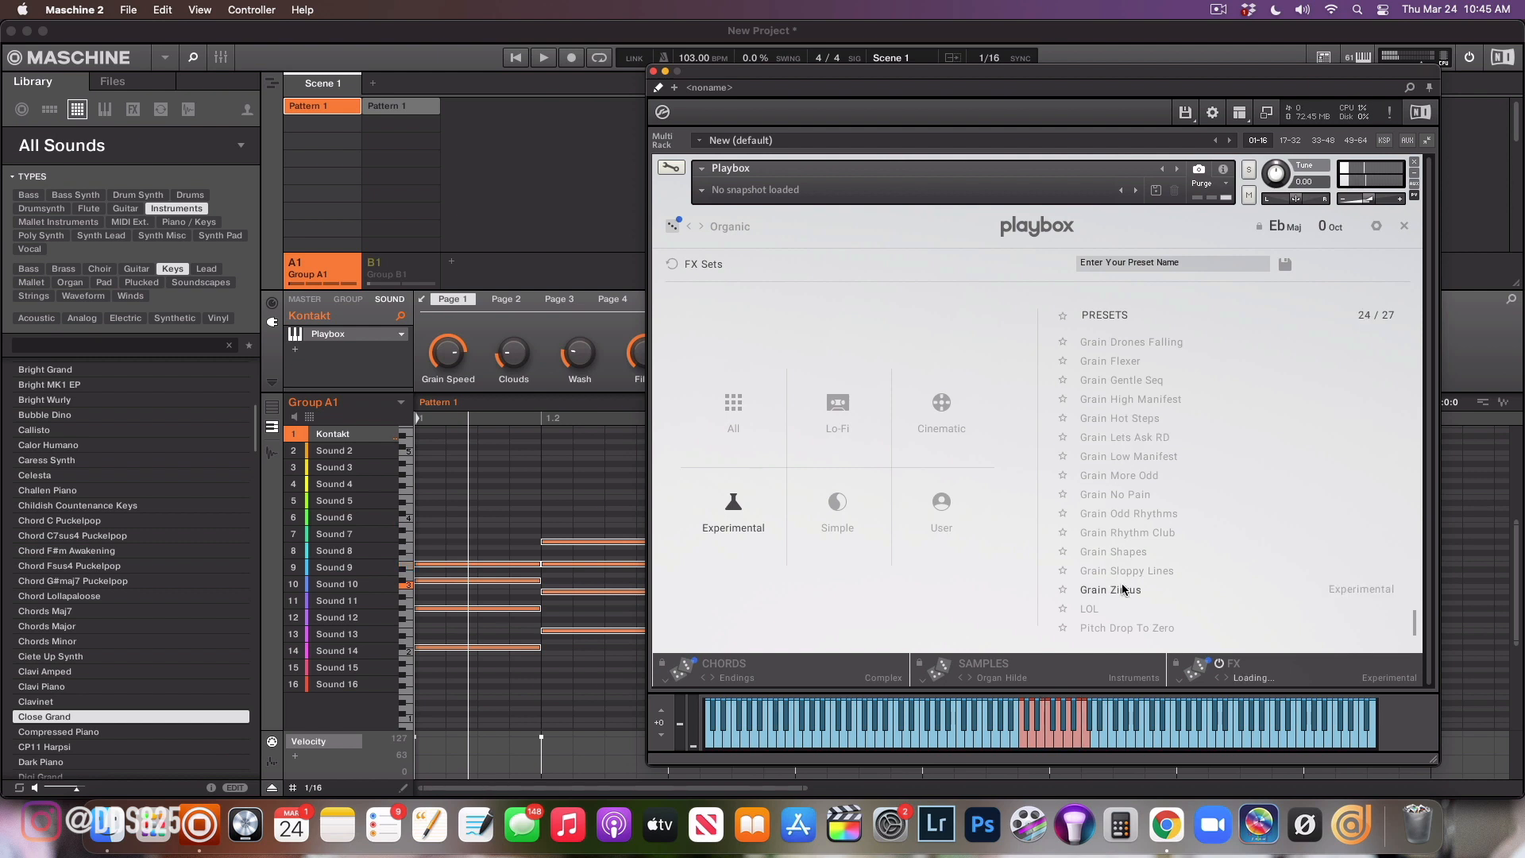
click(1109, 587)
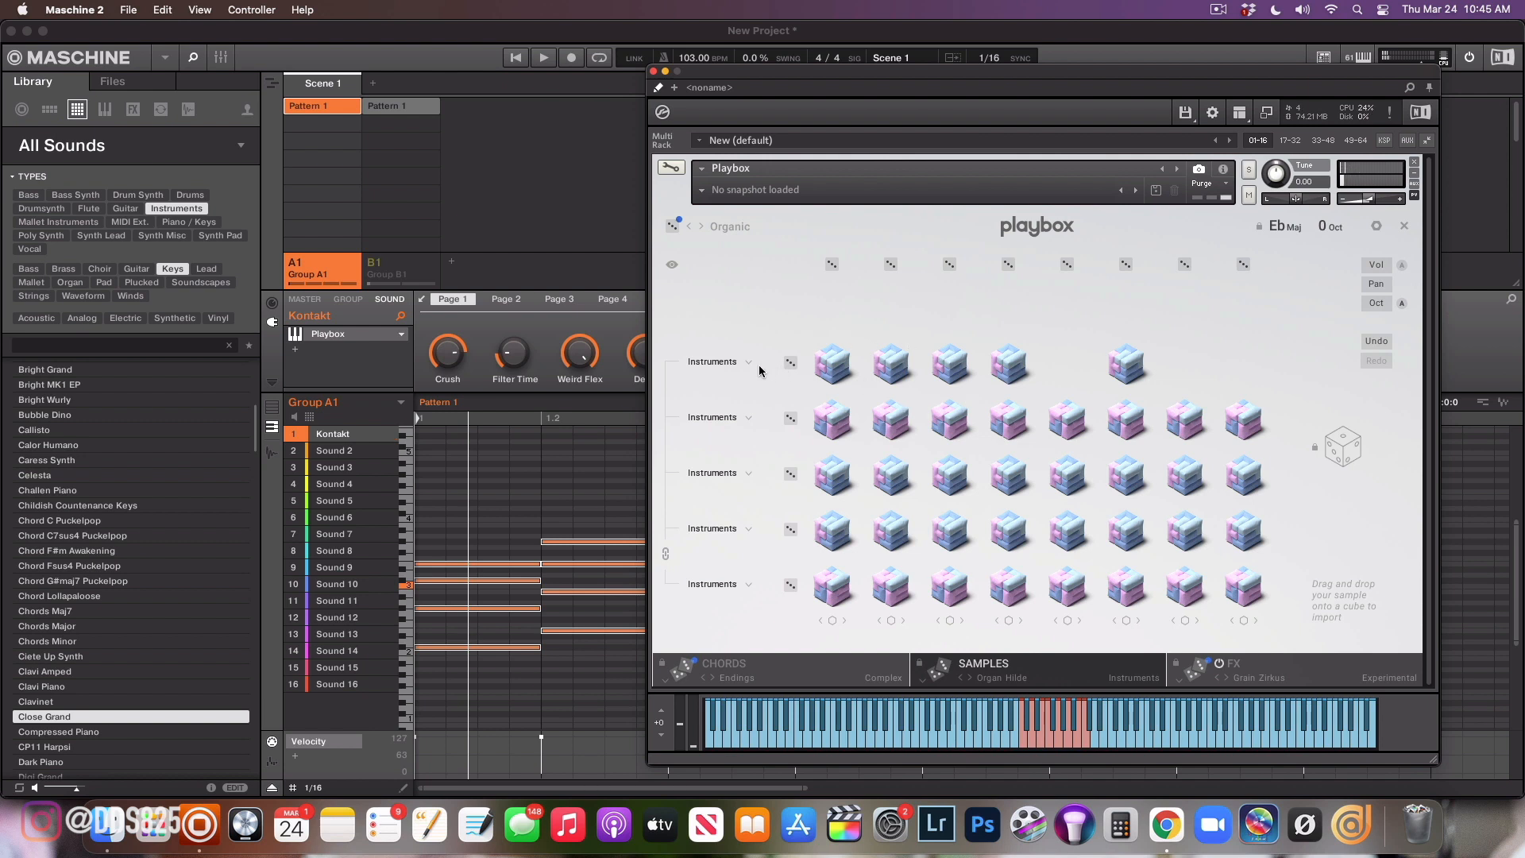
Fill Playbox's top sample row with Bass samples and preview the first one
click(716, 362)
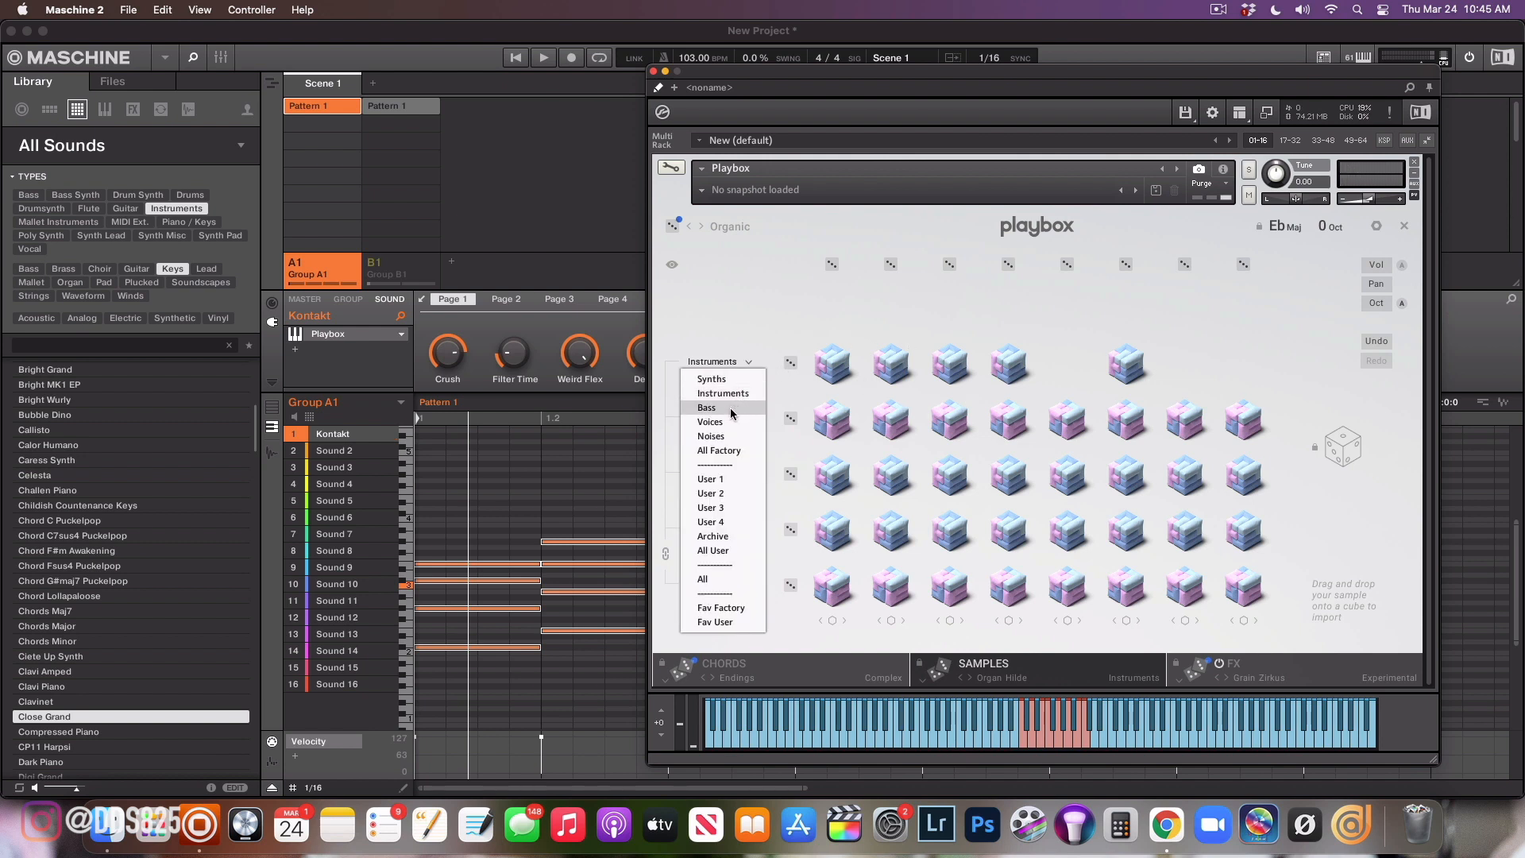
click(705, 407)
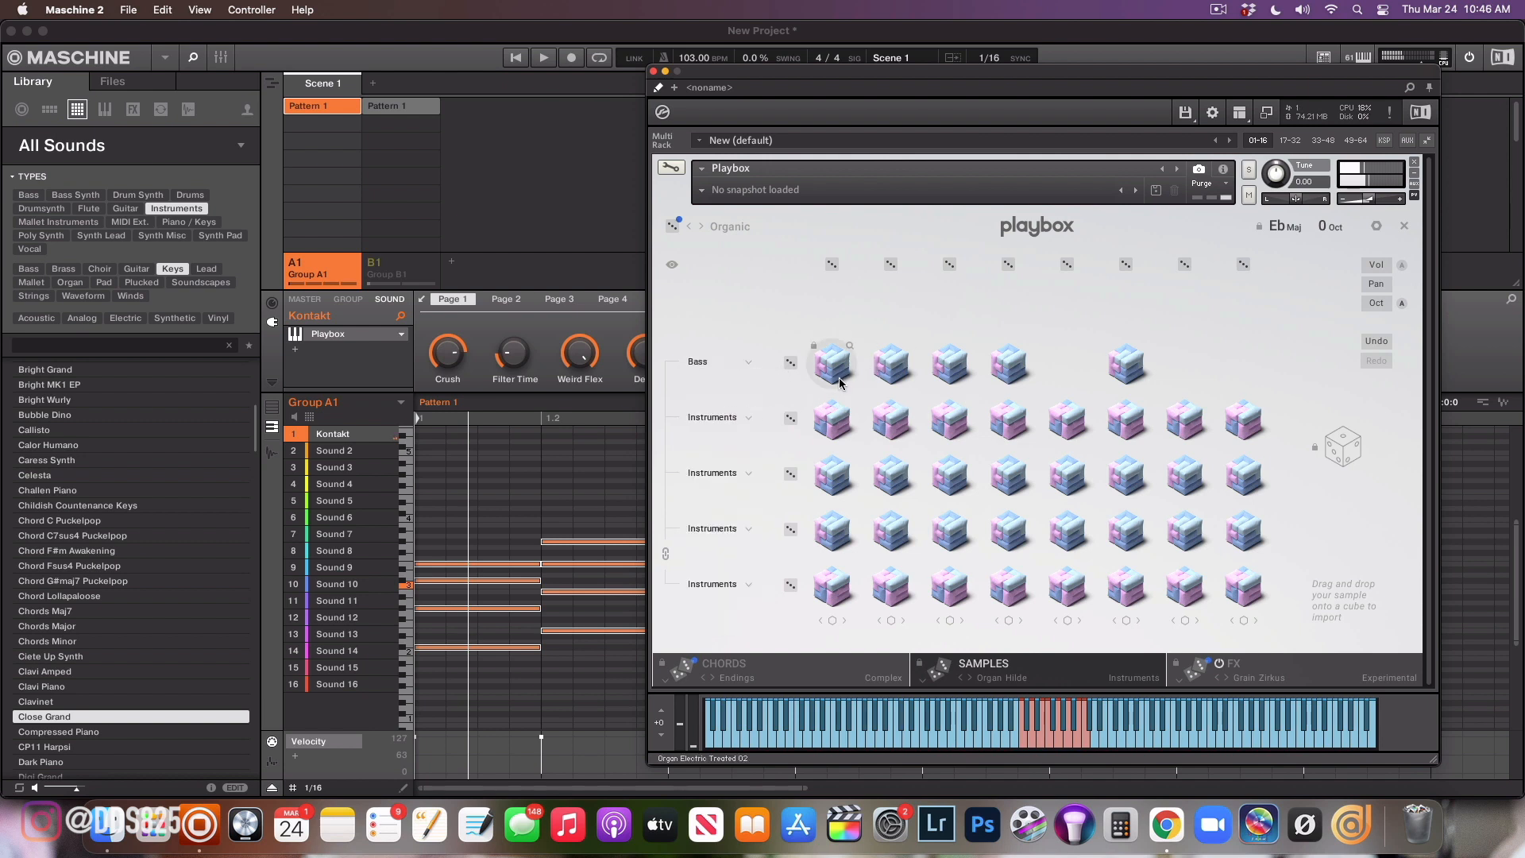
click(829, 363)
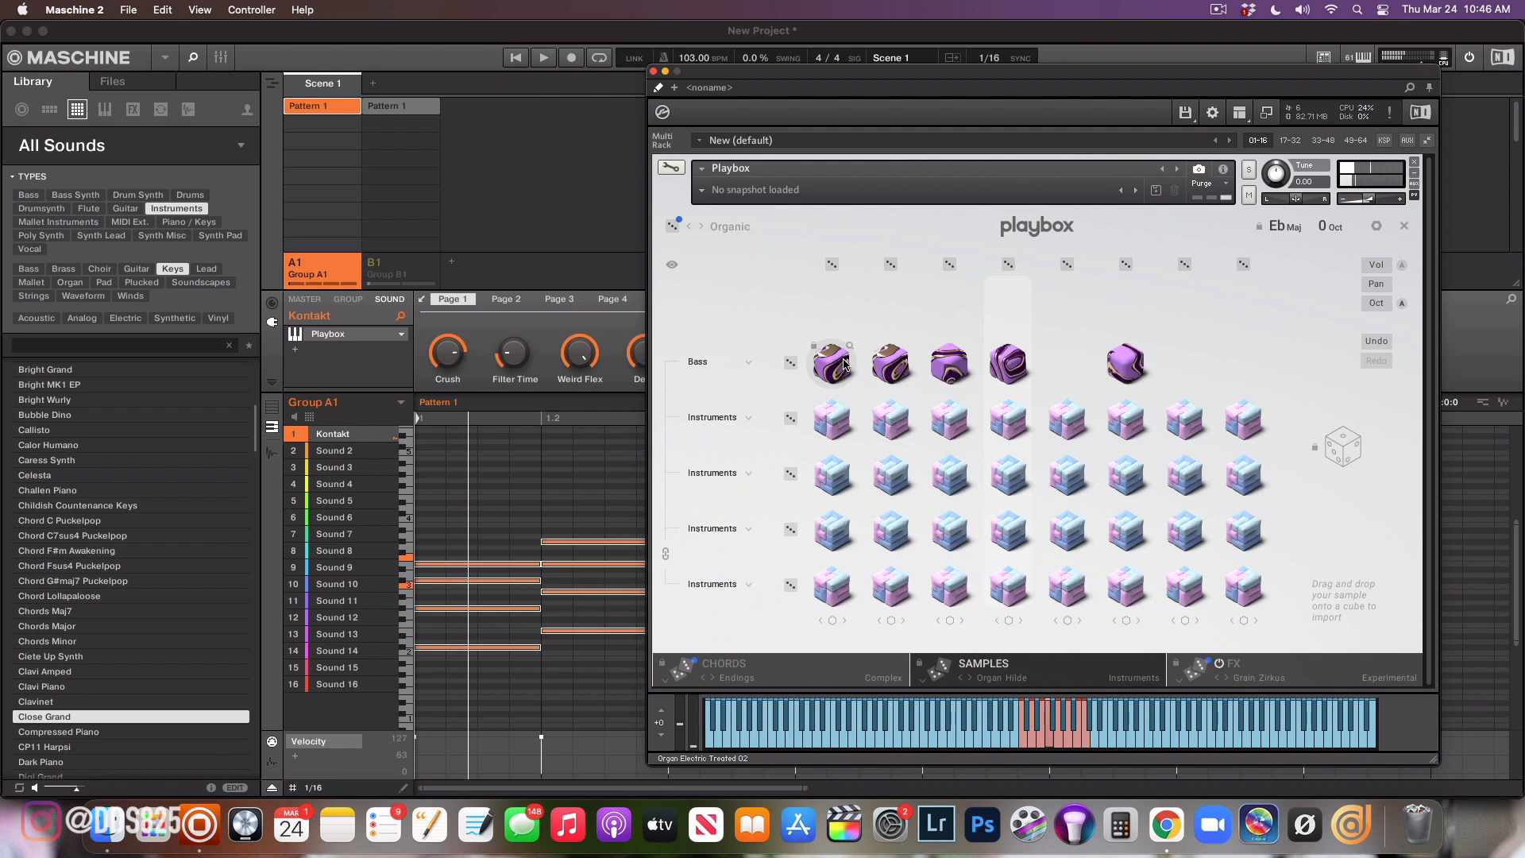
mouse_move(975, 277)
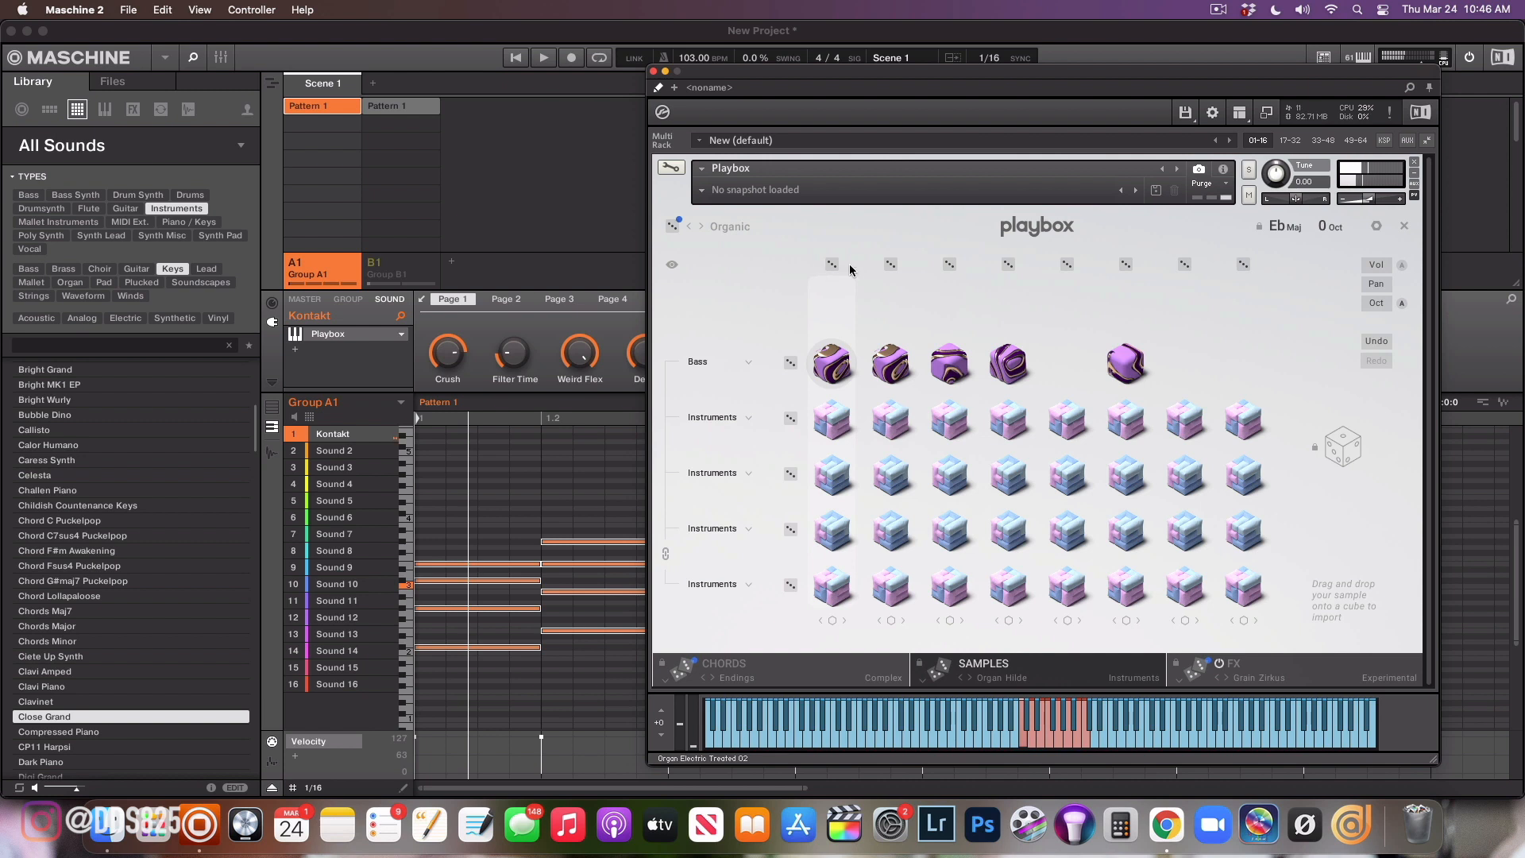
mouse_move(952, 288)
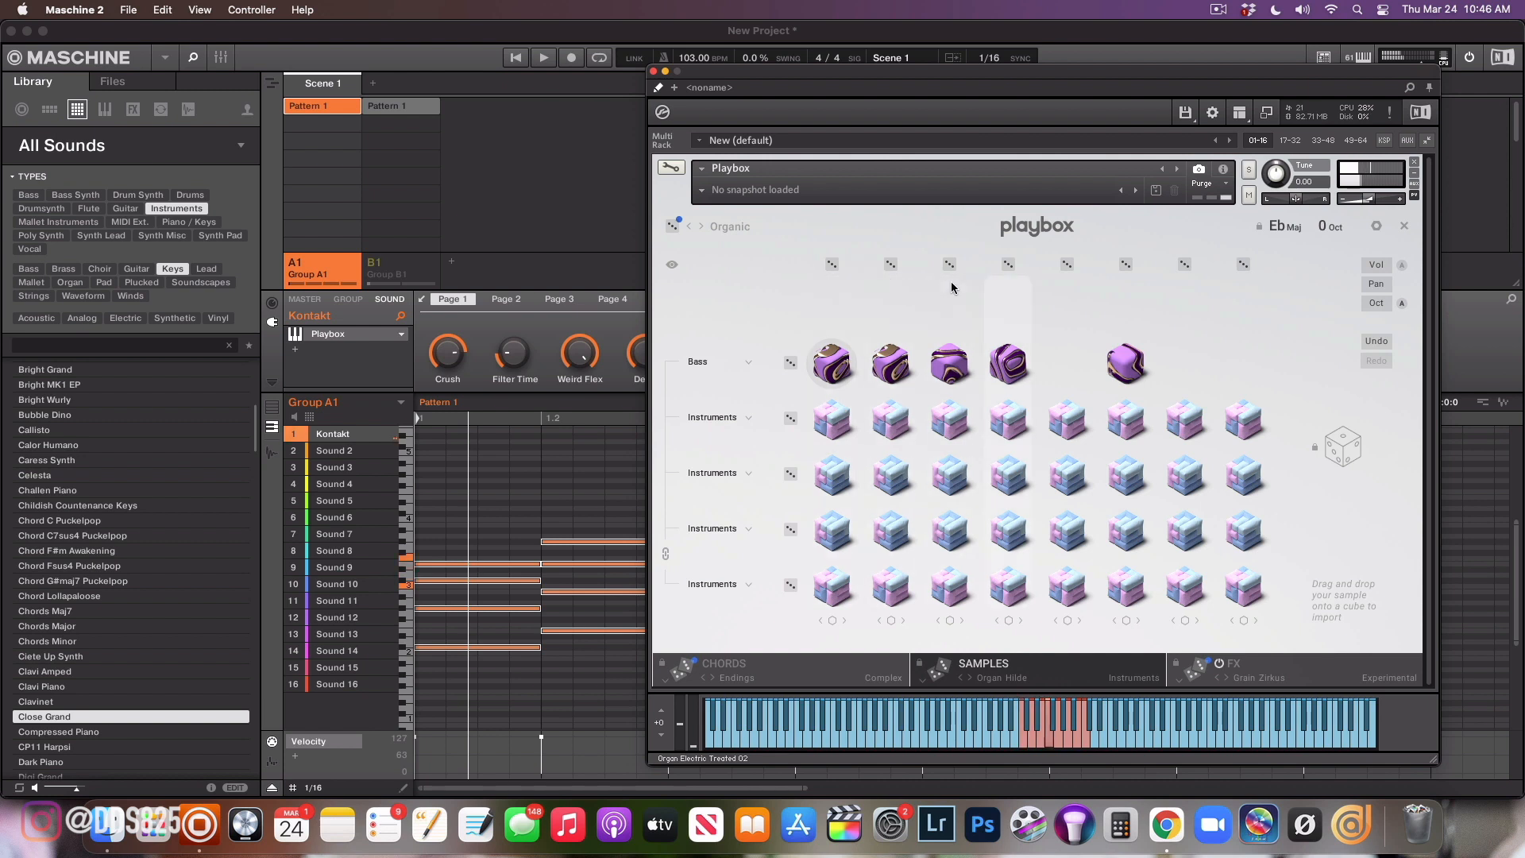
mouse_move(1128, 297)
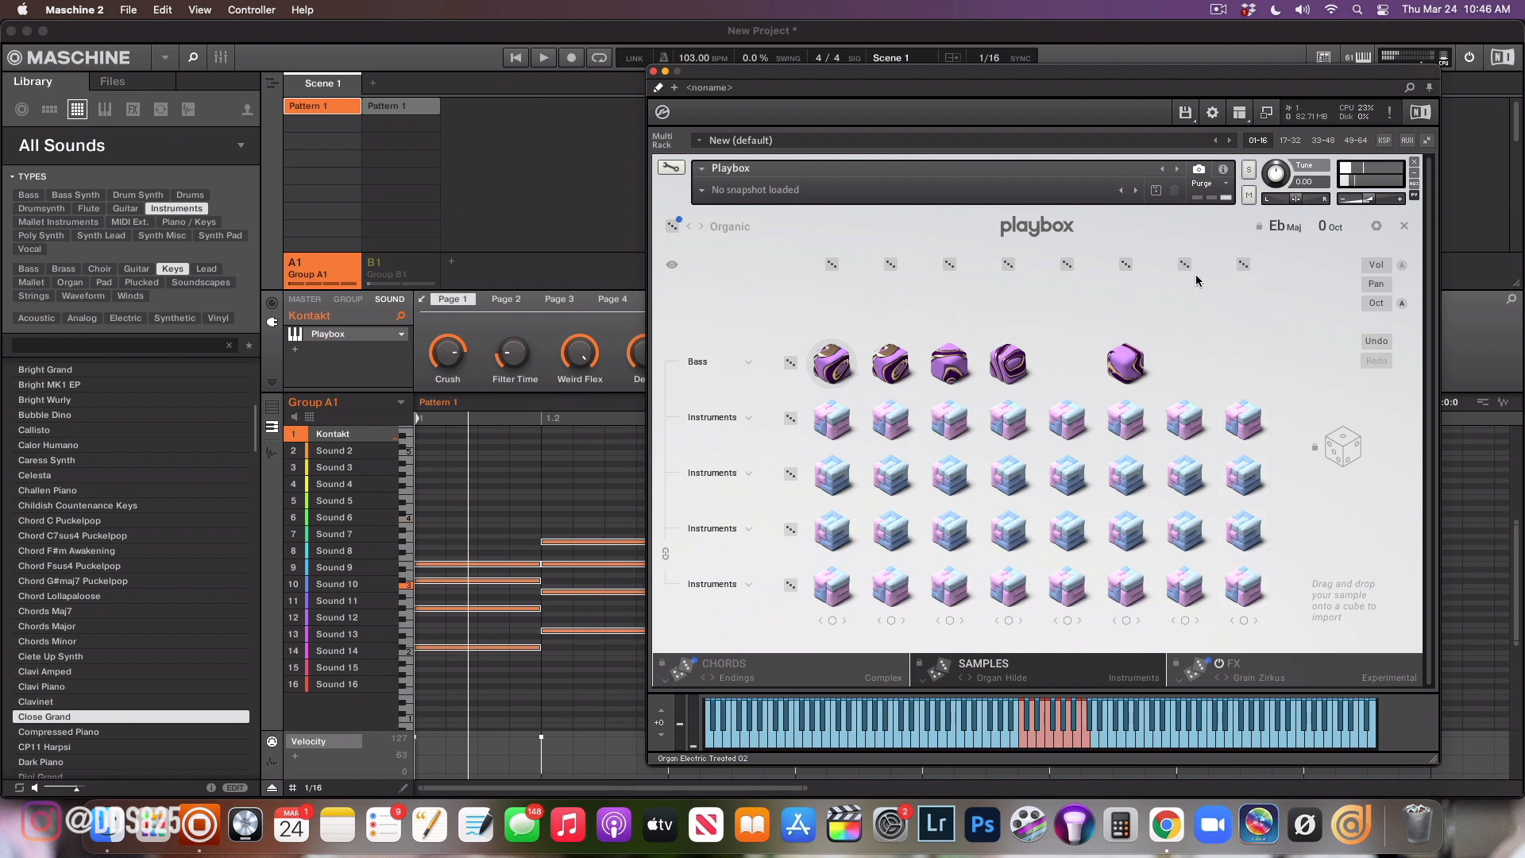
mouse_move(765, 243)
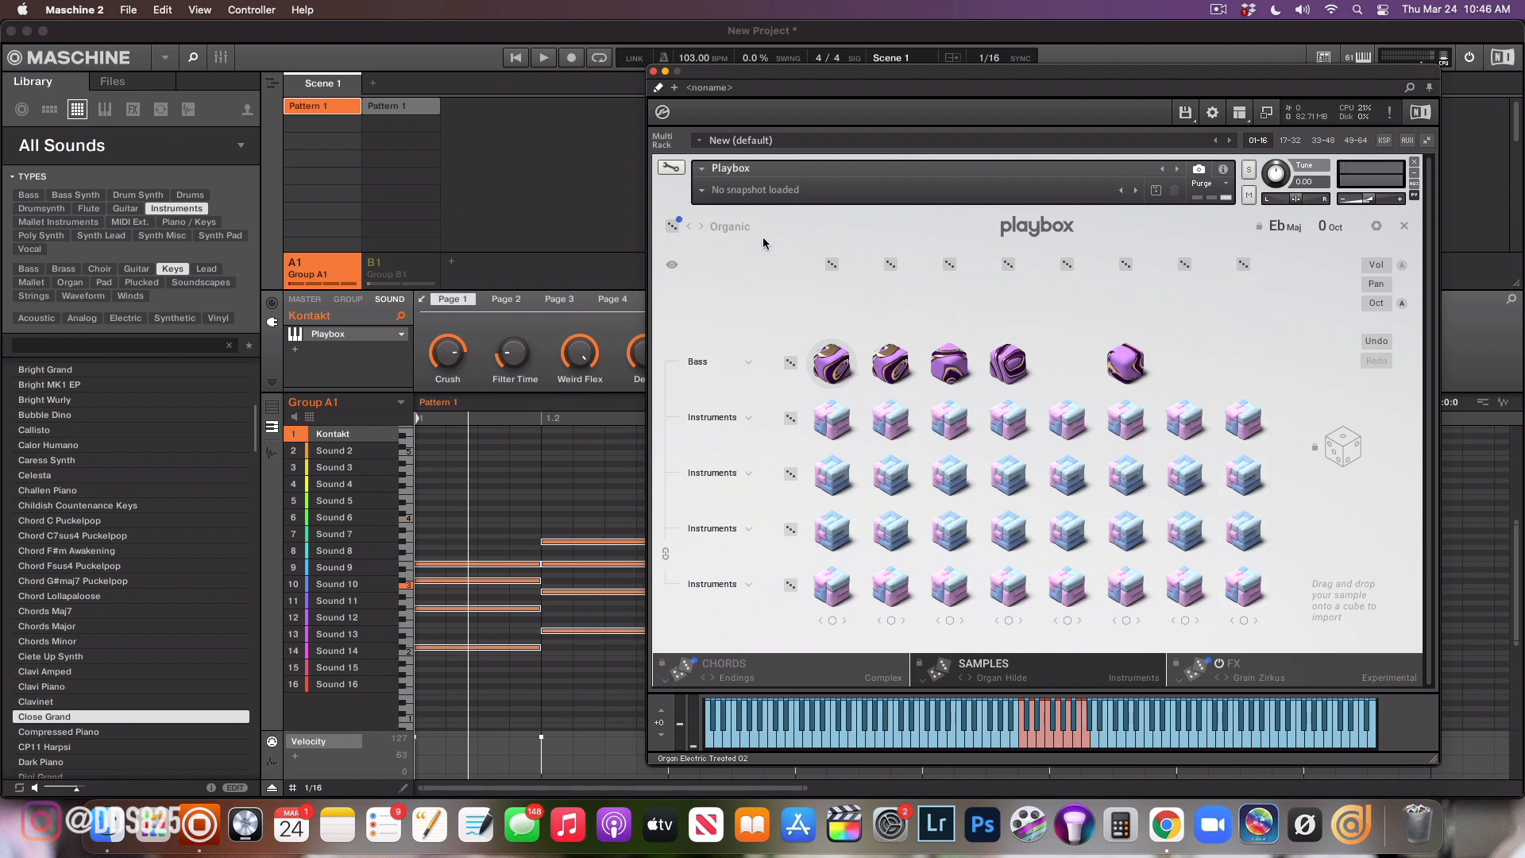
mouse_move(1449, 241)
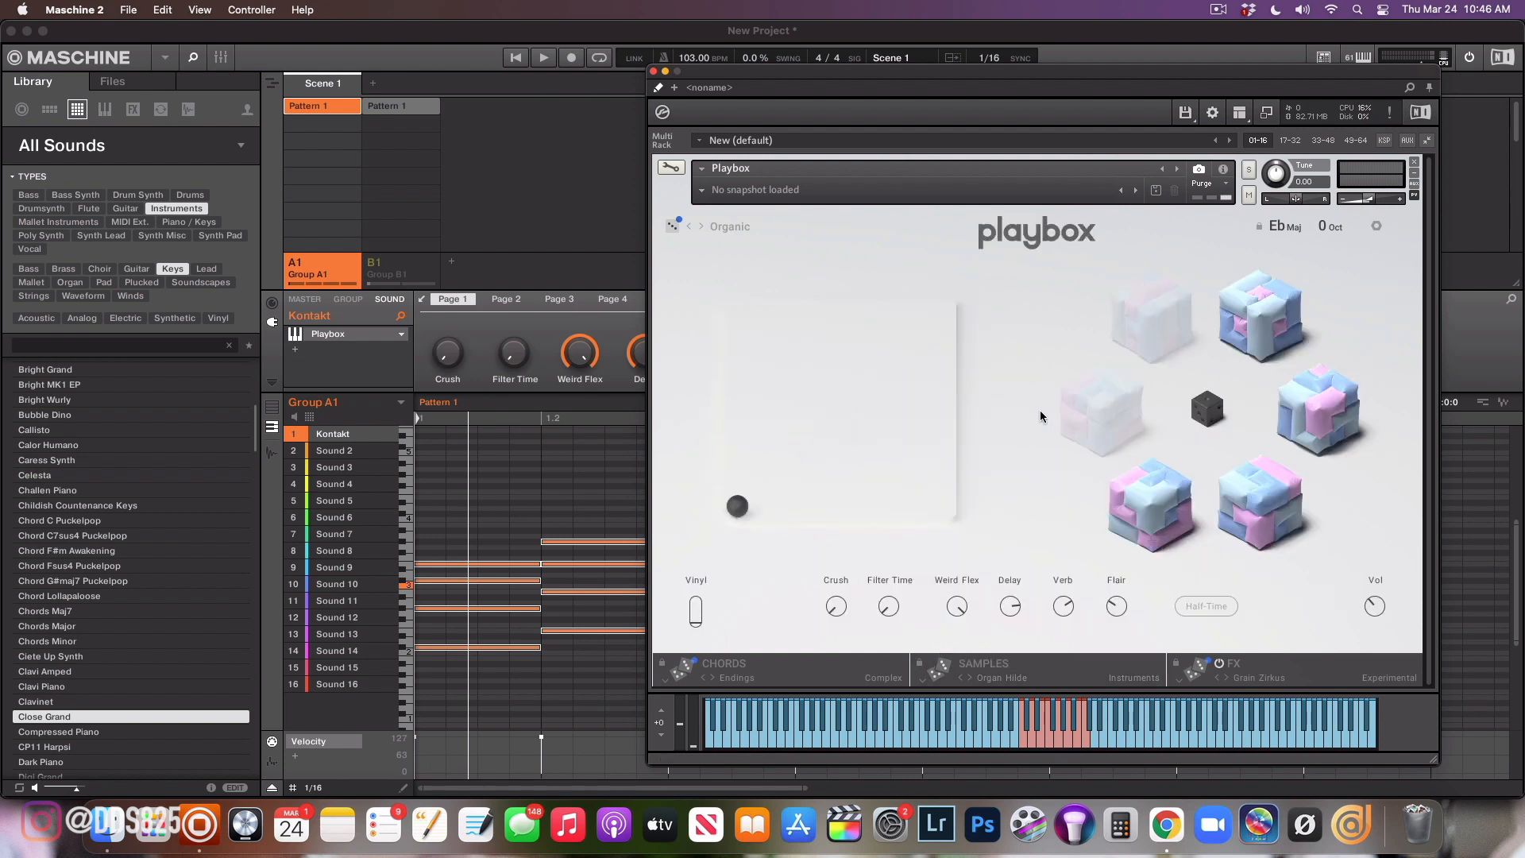
mouse_move(1031, 417)
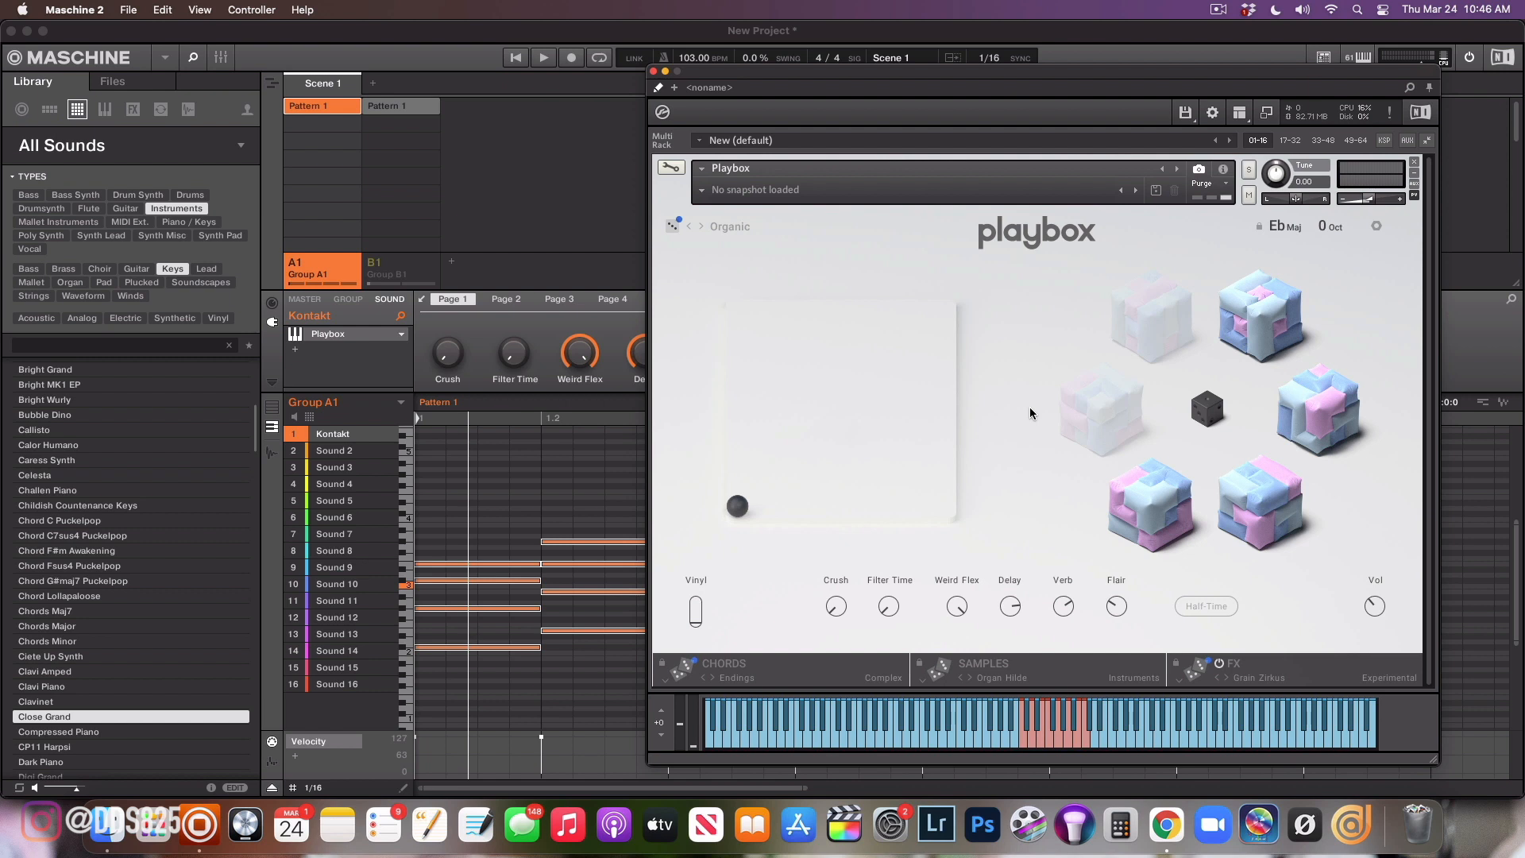
mouse_move(850, 591)
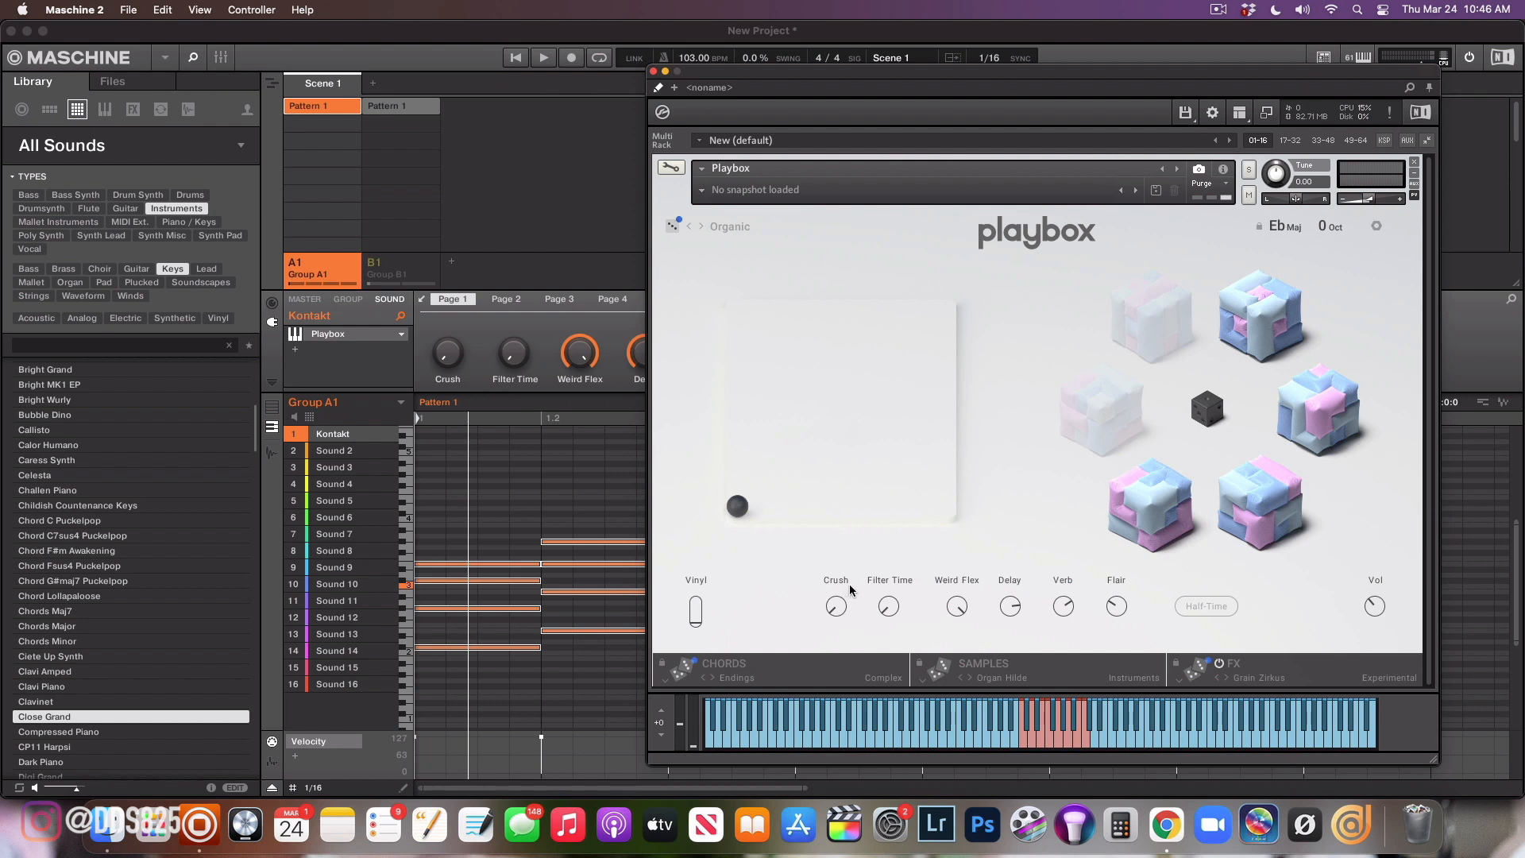
mouse_move(714, 575)
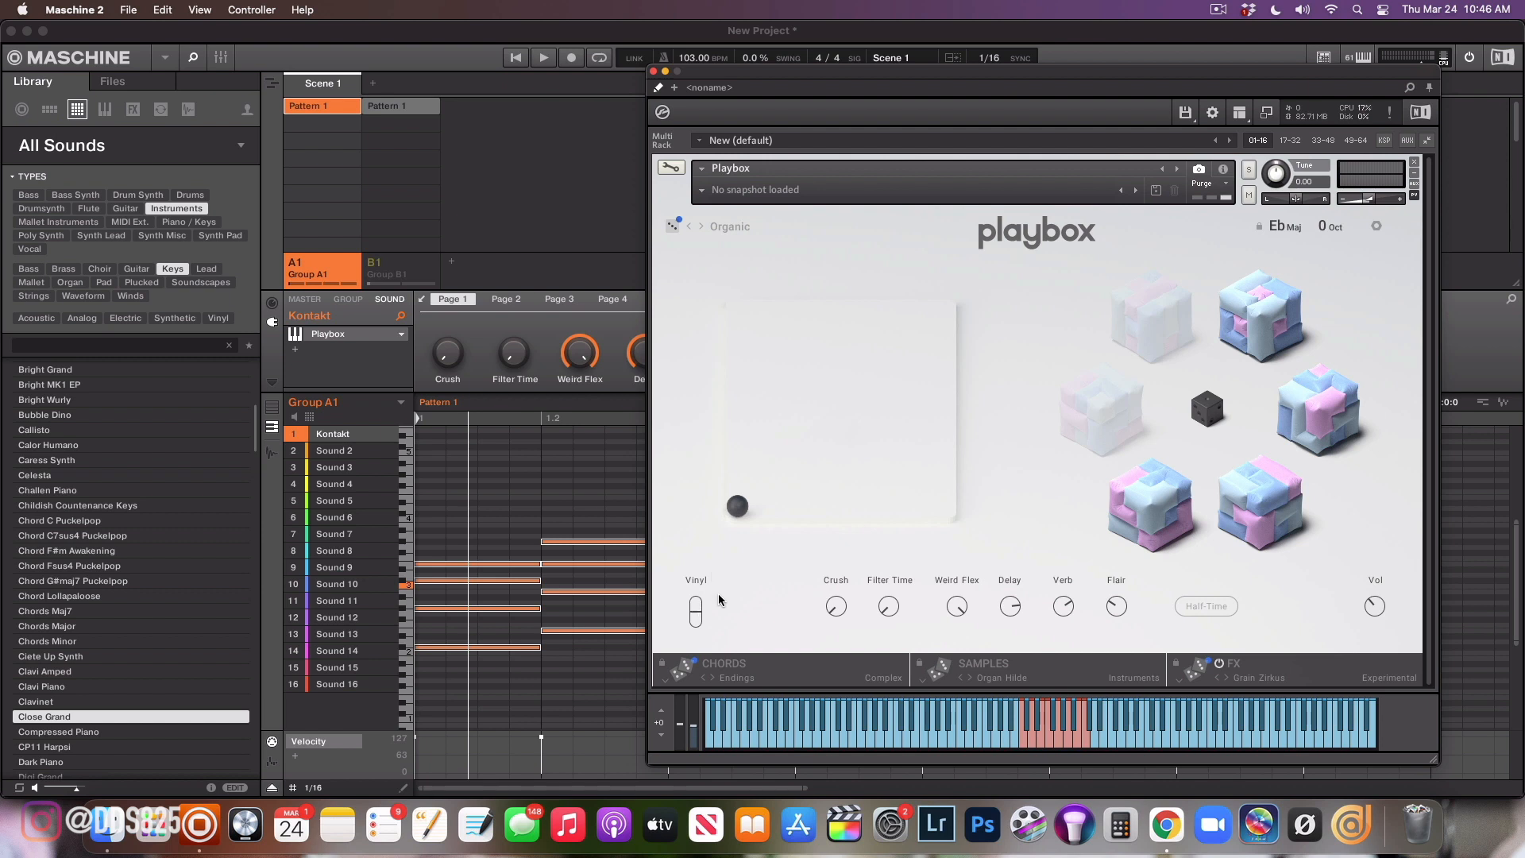
mouse_move(728, 596)
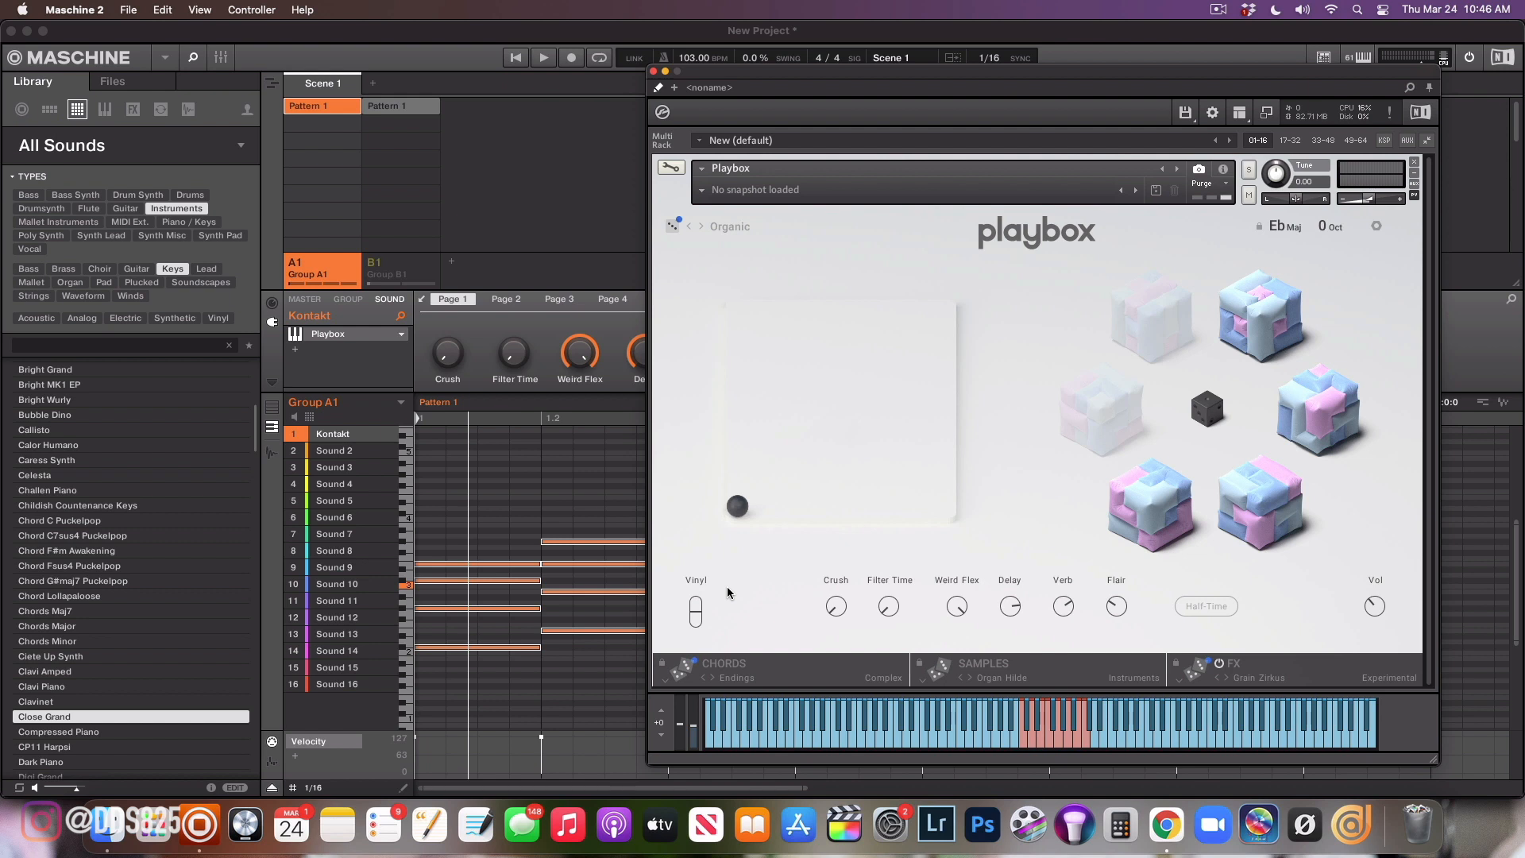
mouse_move(545, 643)
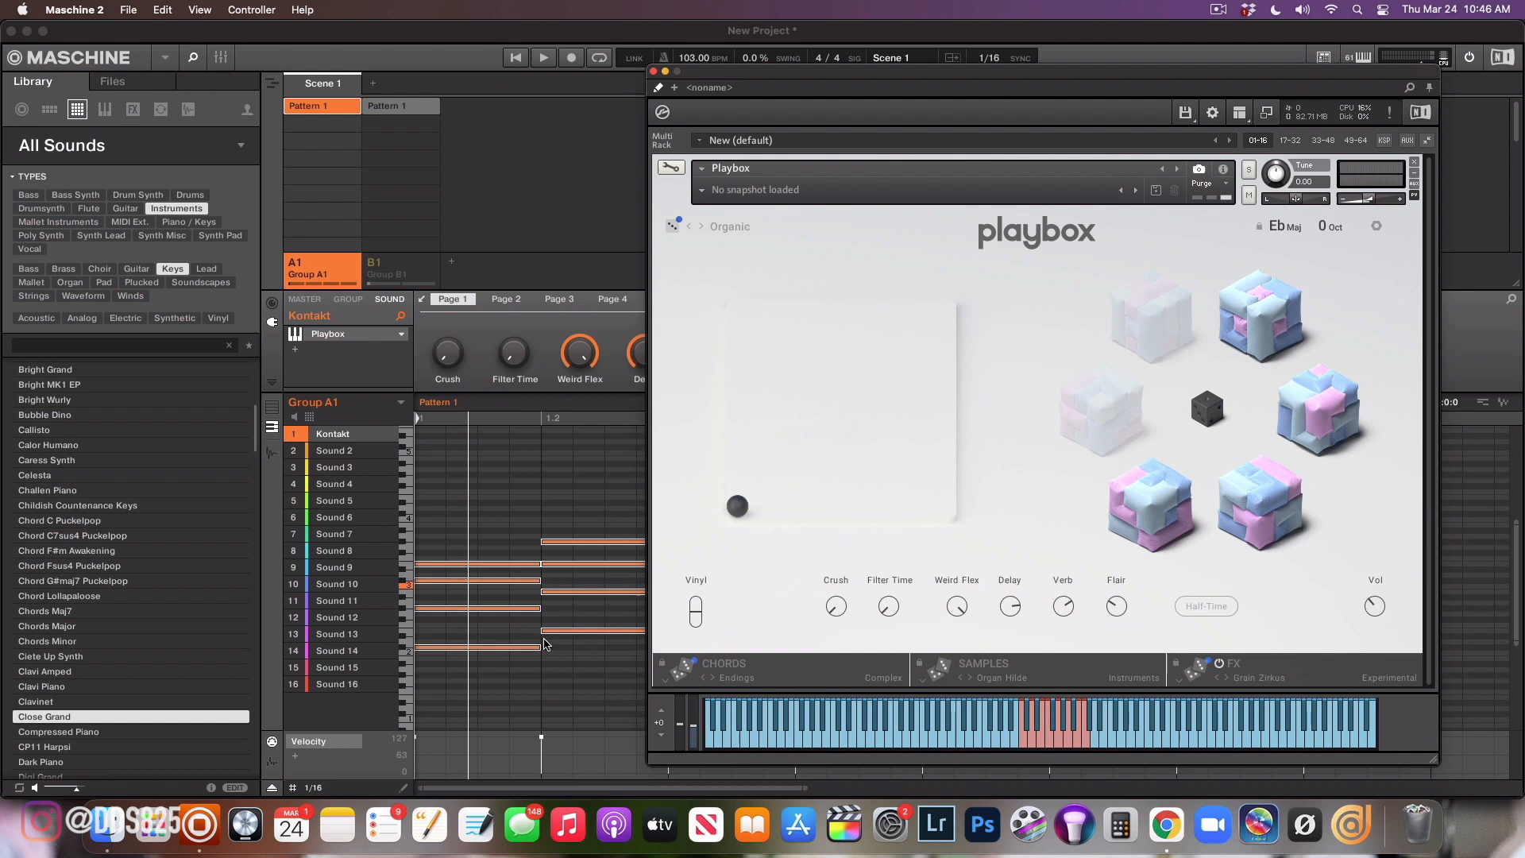
mouse_move(1120, 672)
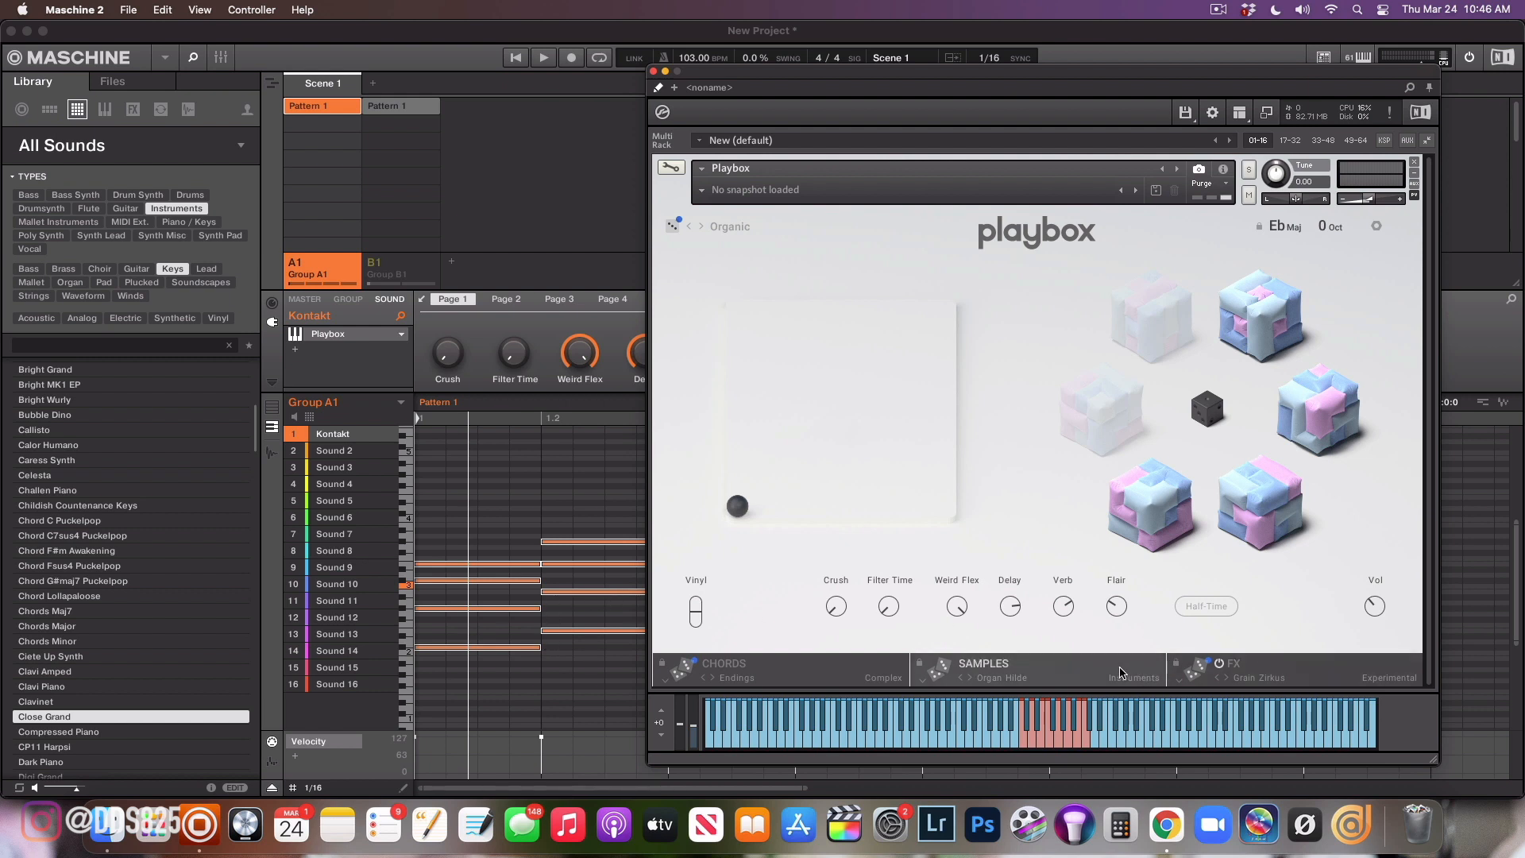
mouse_move(1117, 671)
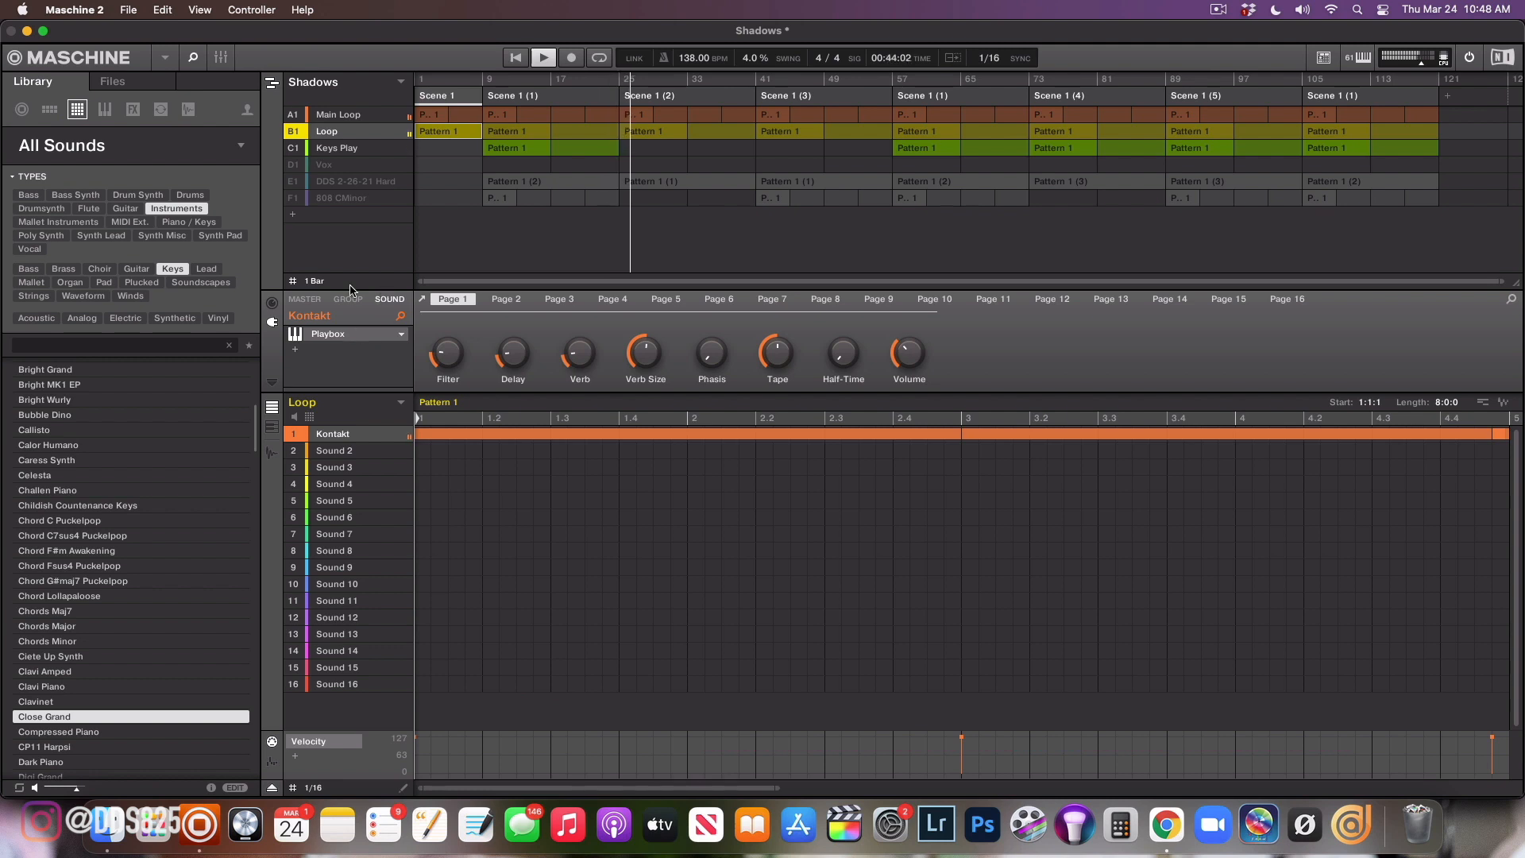
Solo the Main Loop group of Shadows, replay it, then start closing the project via File > Close
click(337, 114)
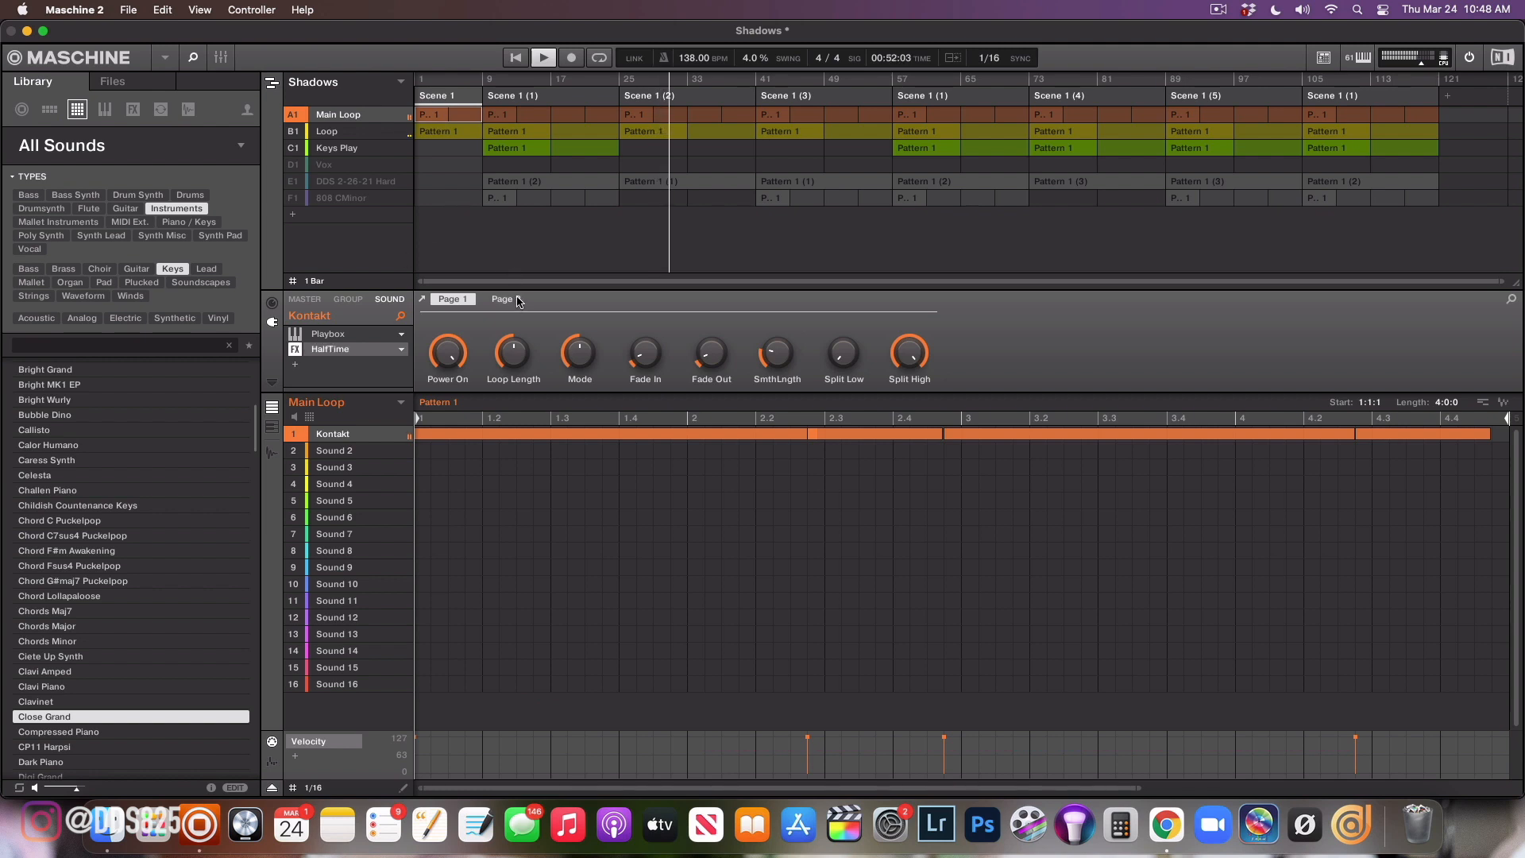
click(543, 57)
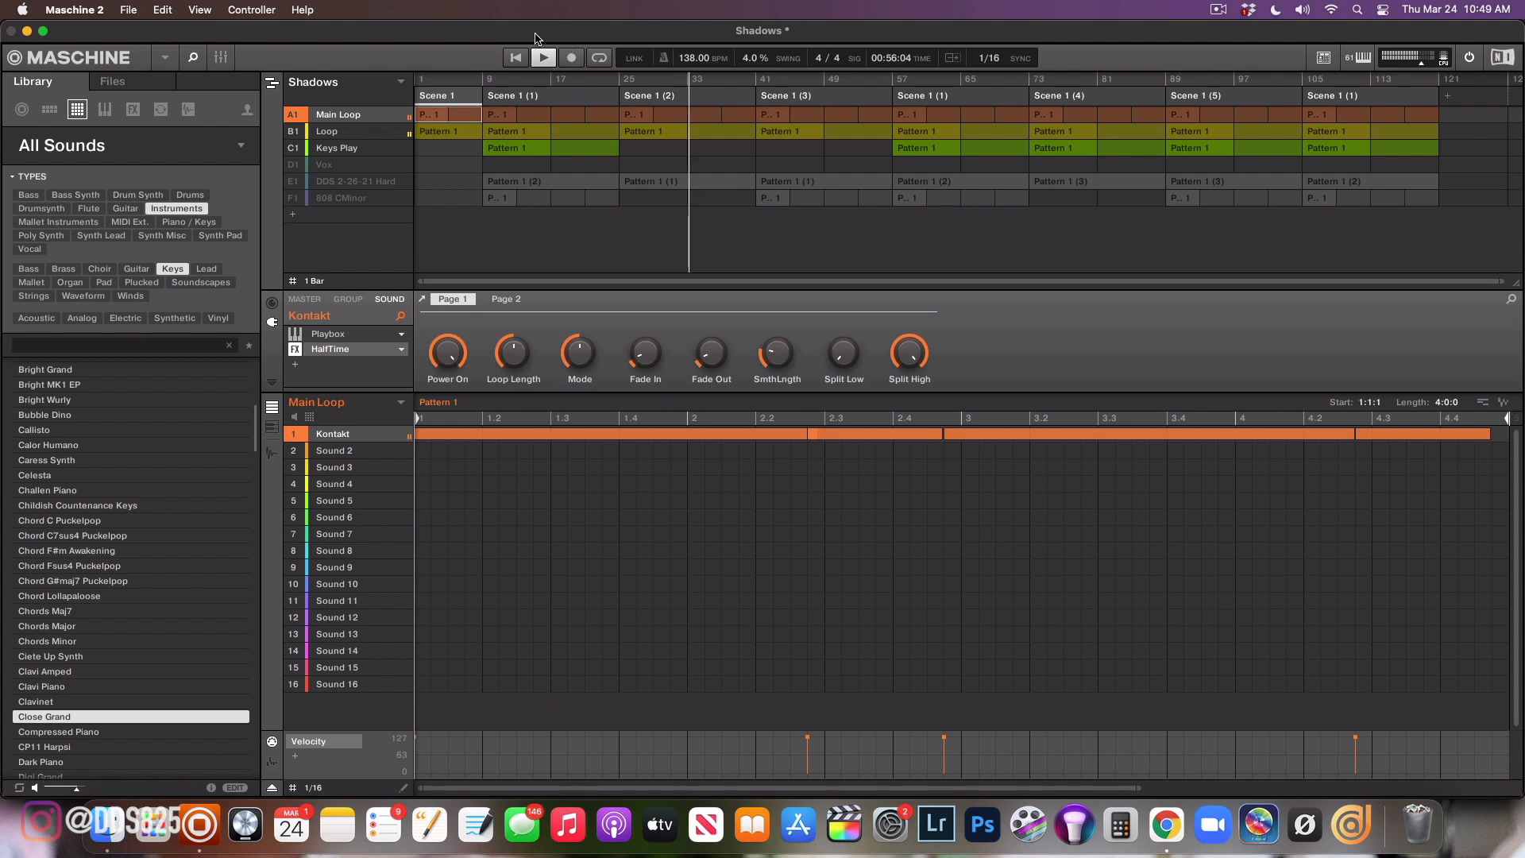
click(544, 57)
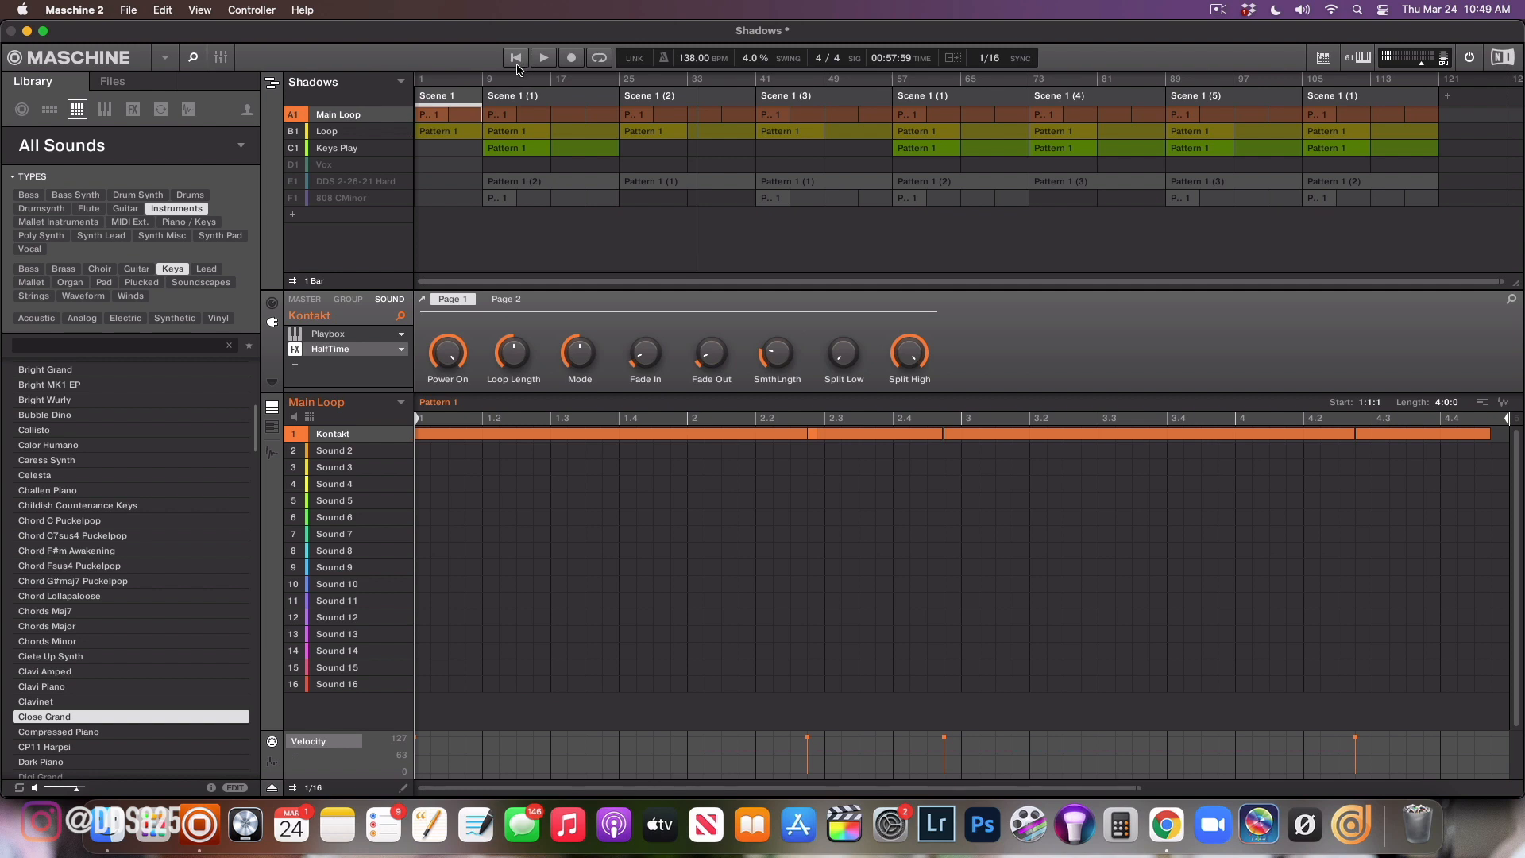
mouse_move(357, 140)
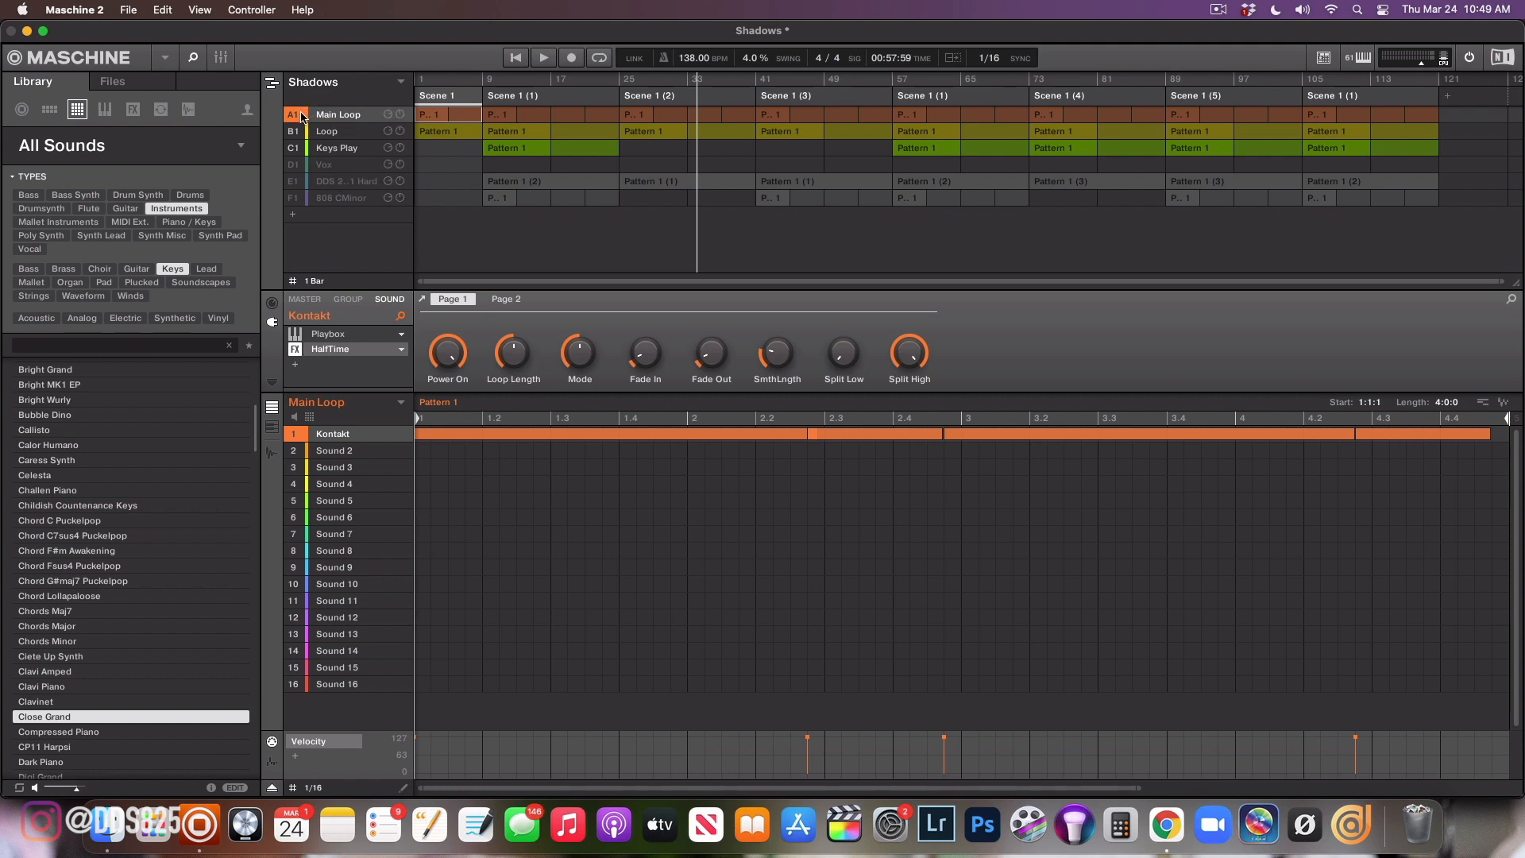
click(541, 57)
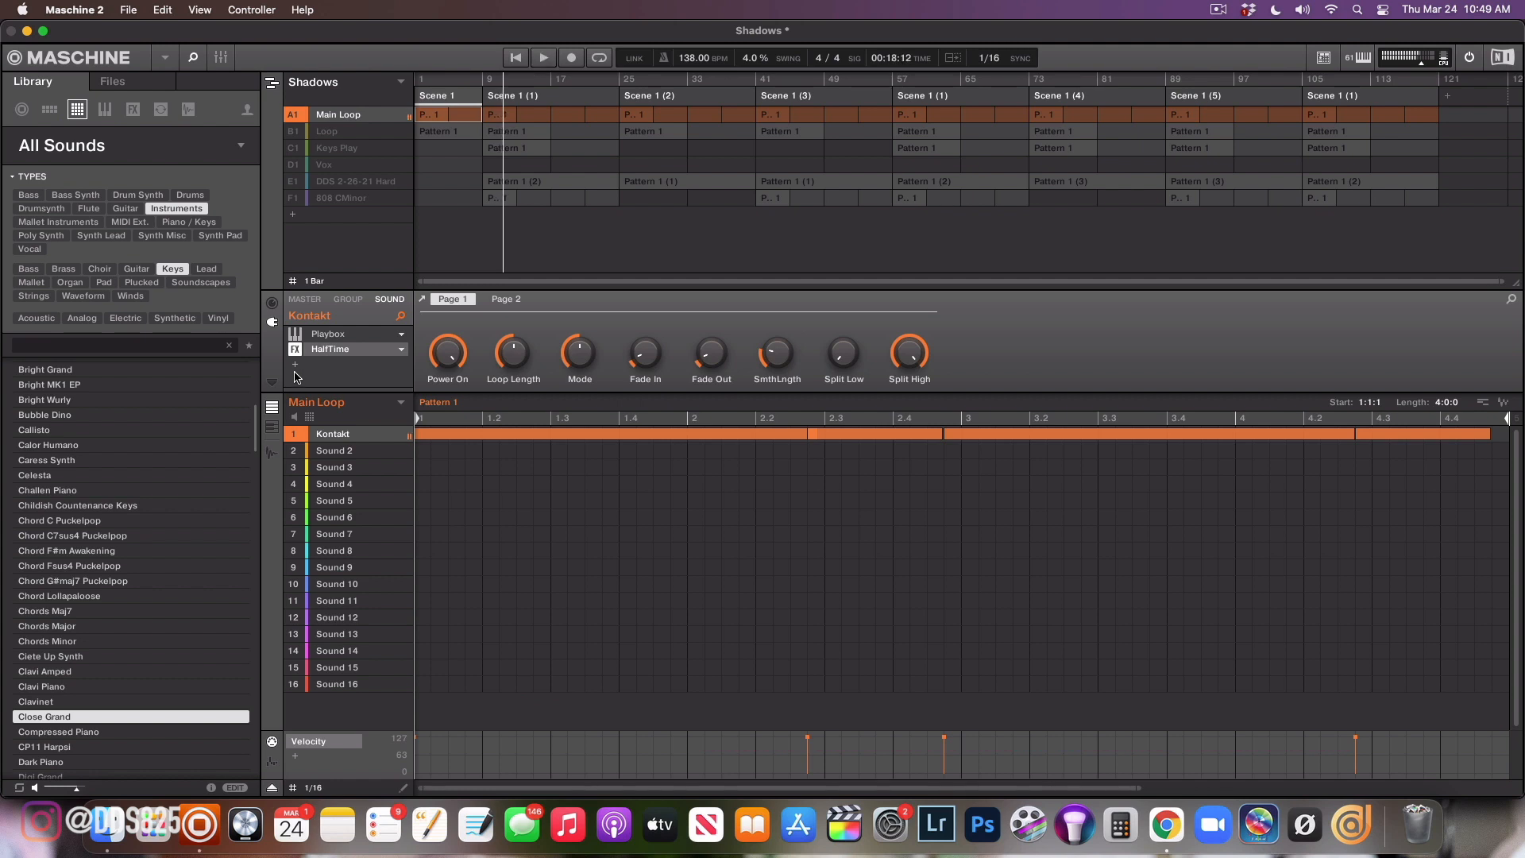
click(127, 10)
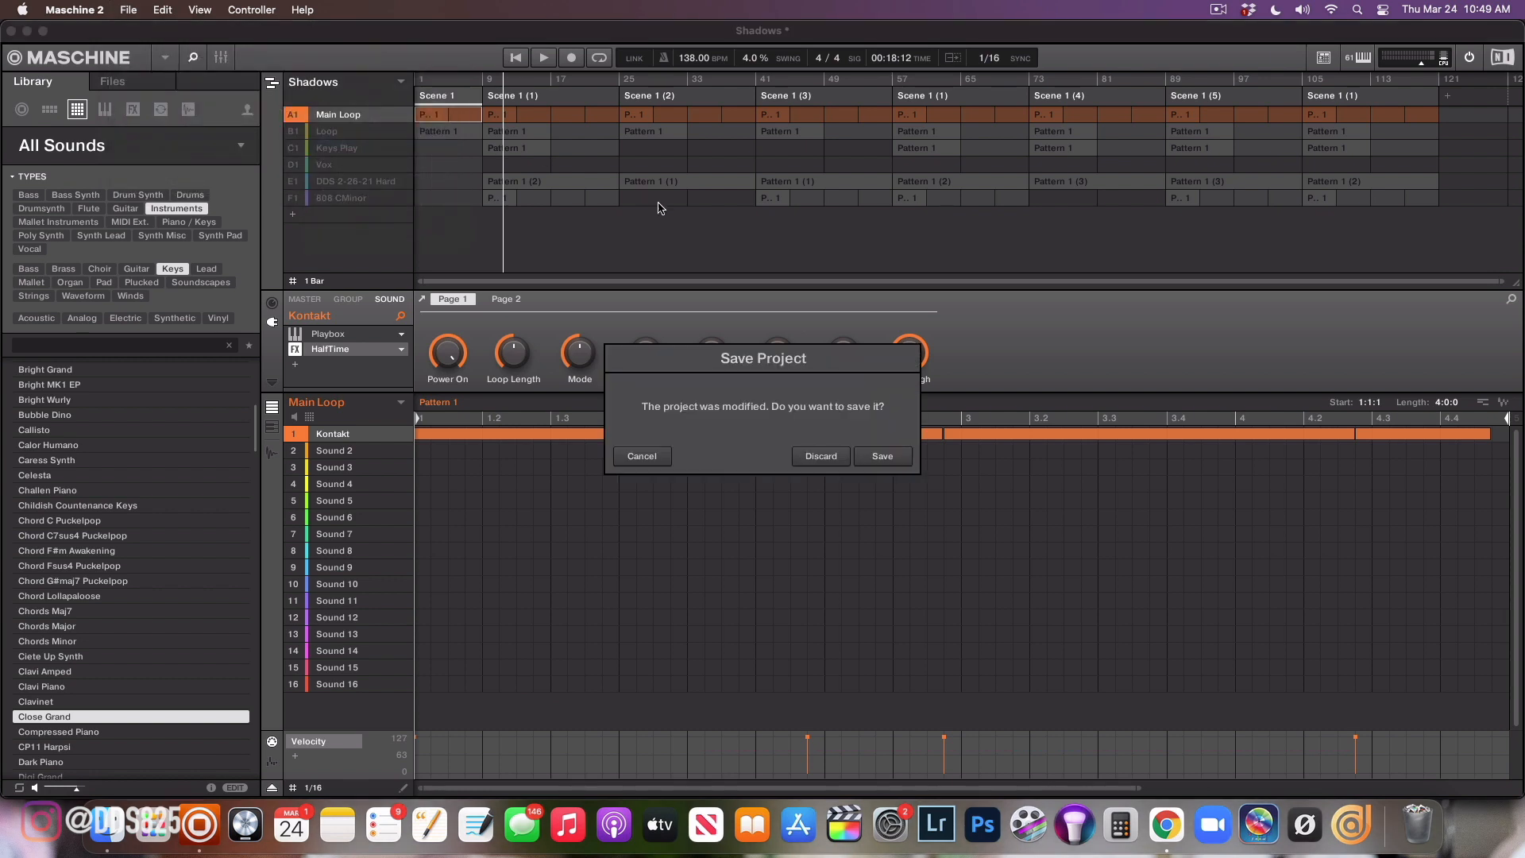
Discard Shadows' changes, open Thought It Was and view its Loop and Keys groups
click(820, 456)
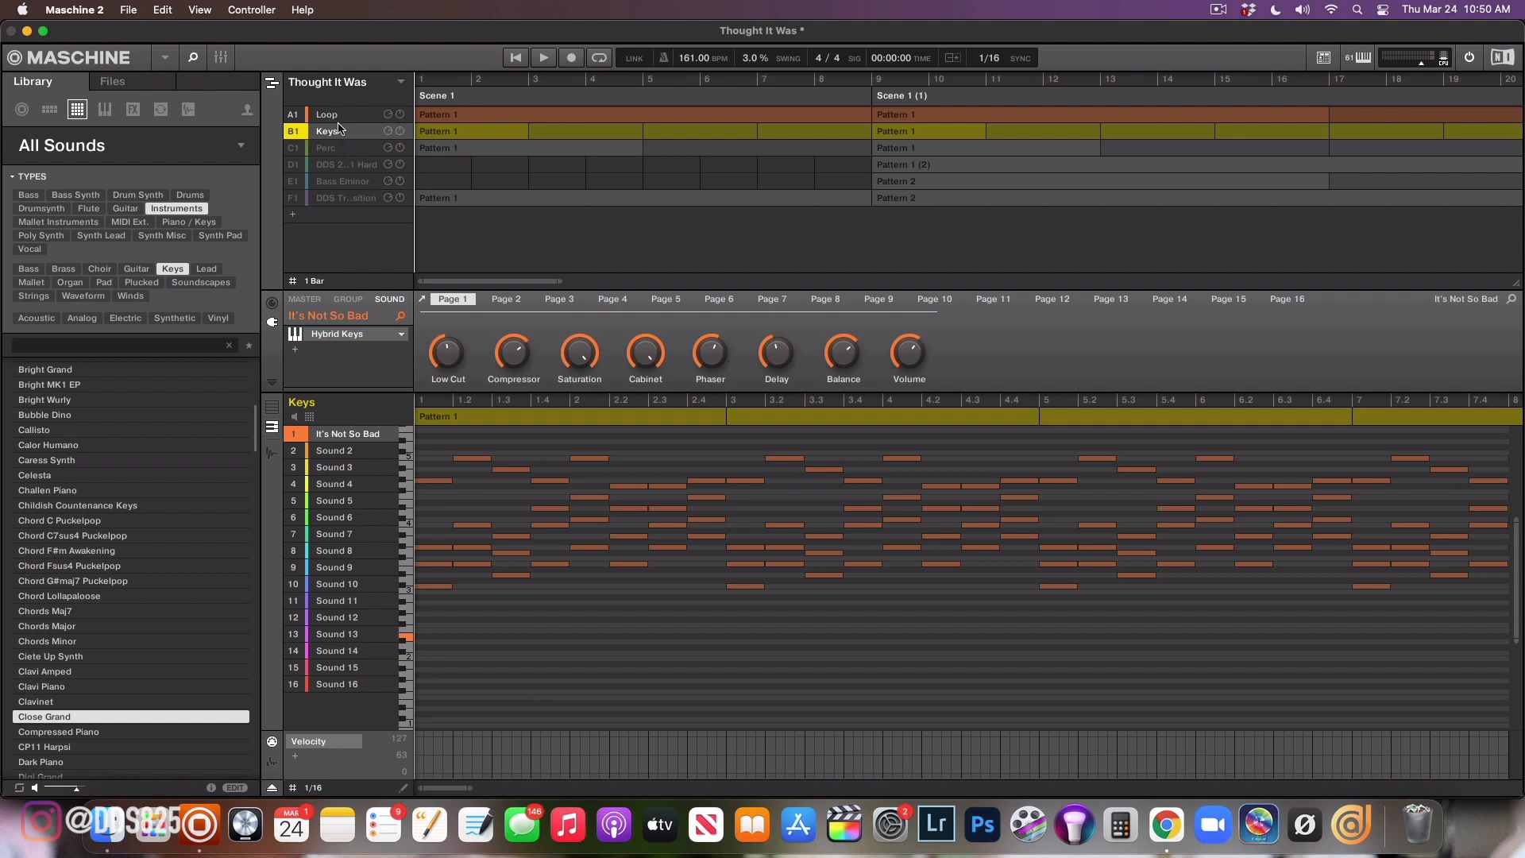
click(326, 114)
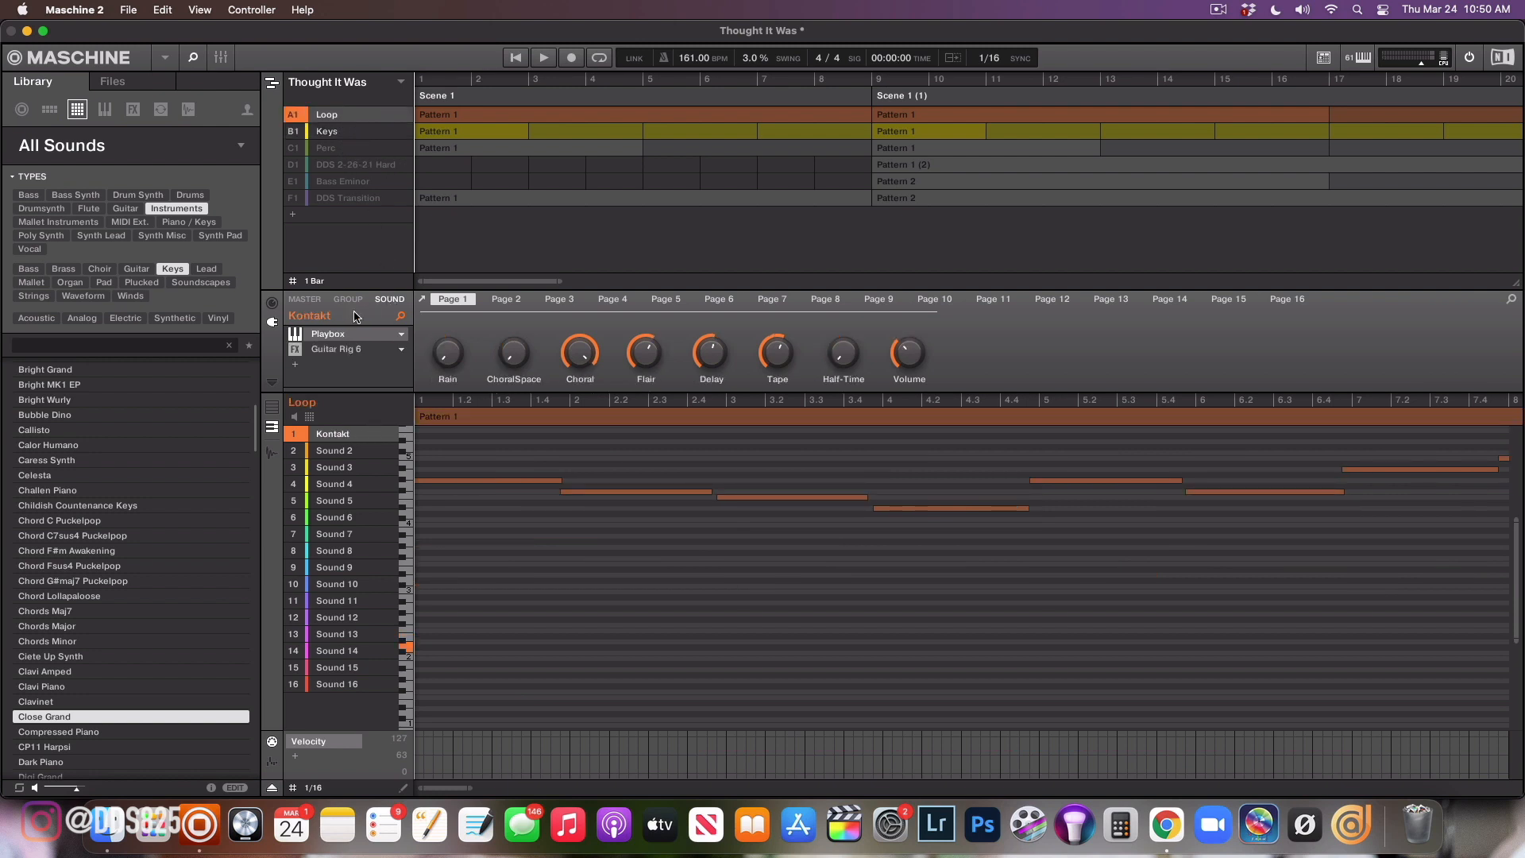
mouse_move(299, 360)
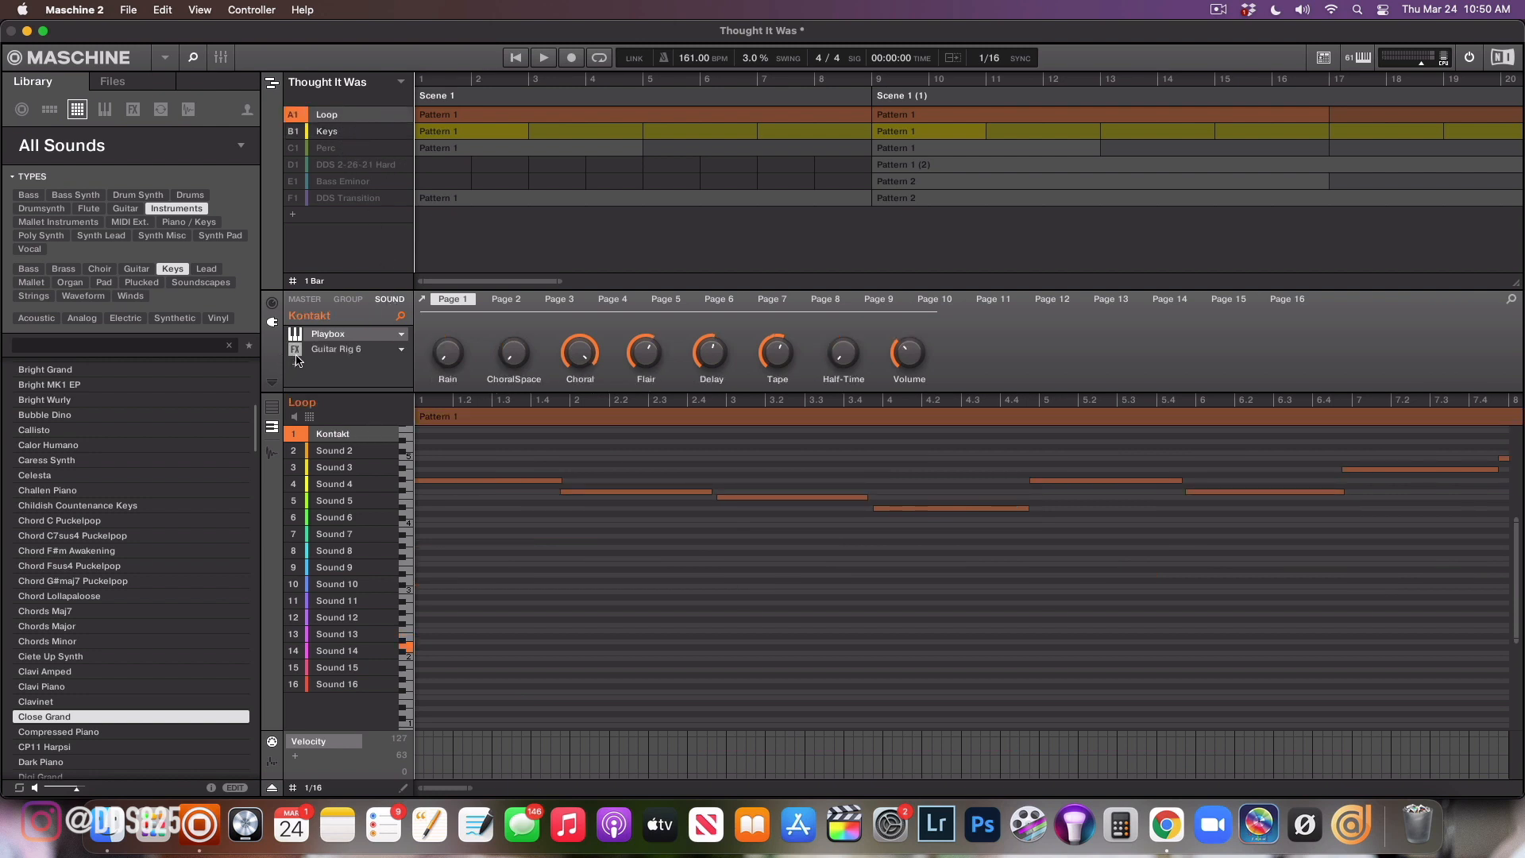
click(325, 130)
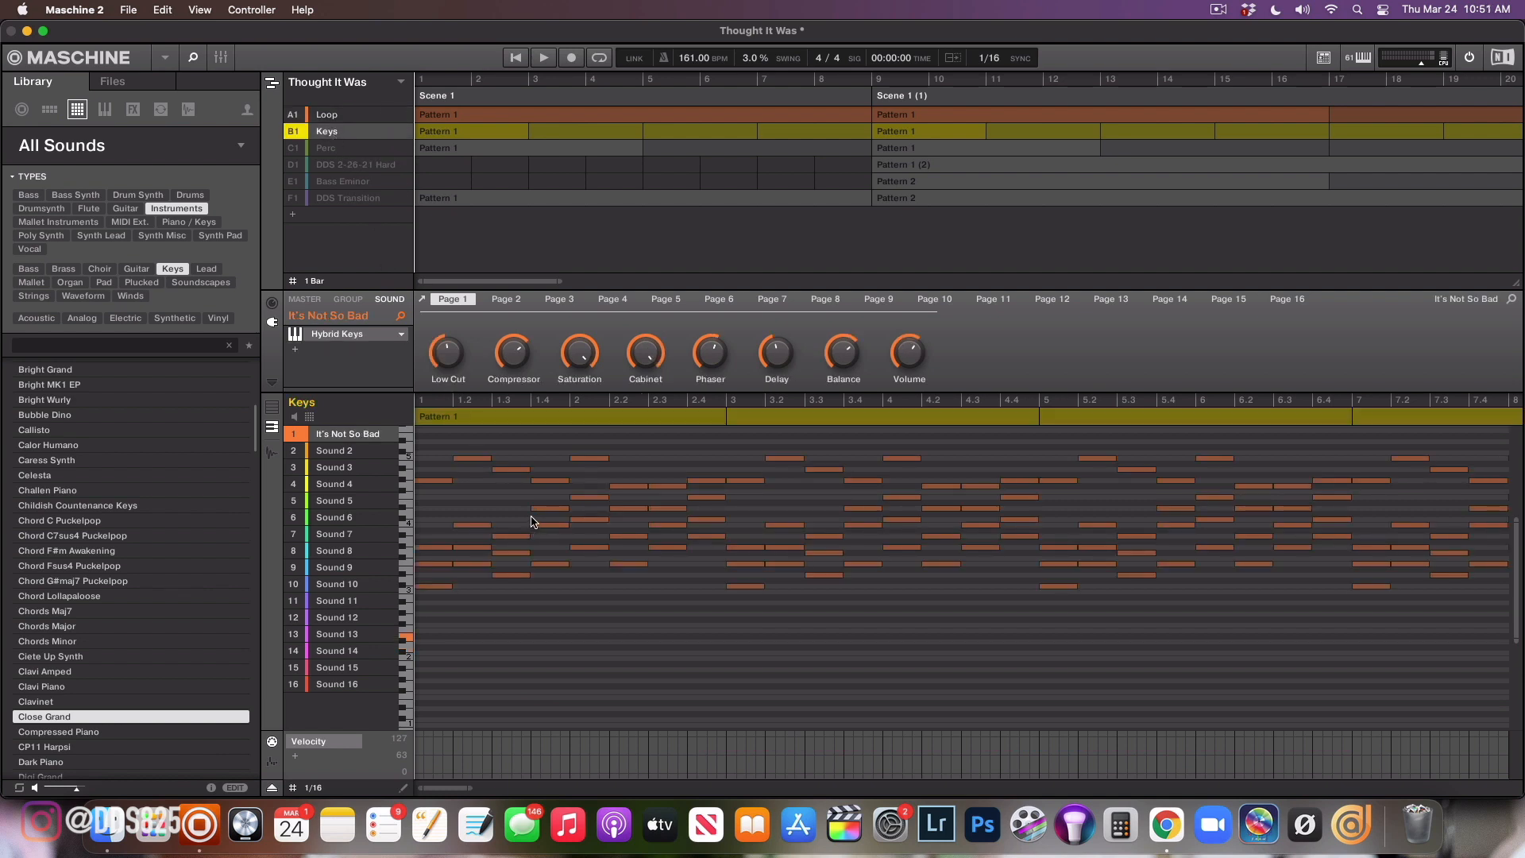
mouse_move(540, 529)
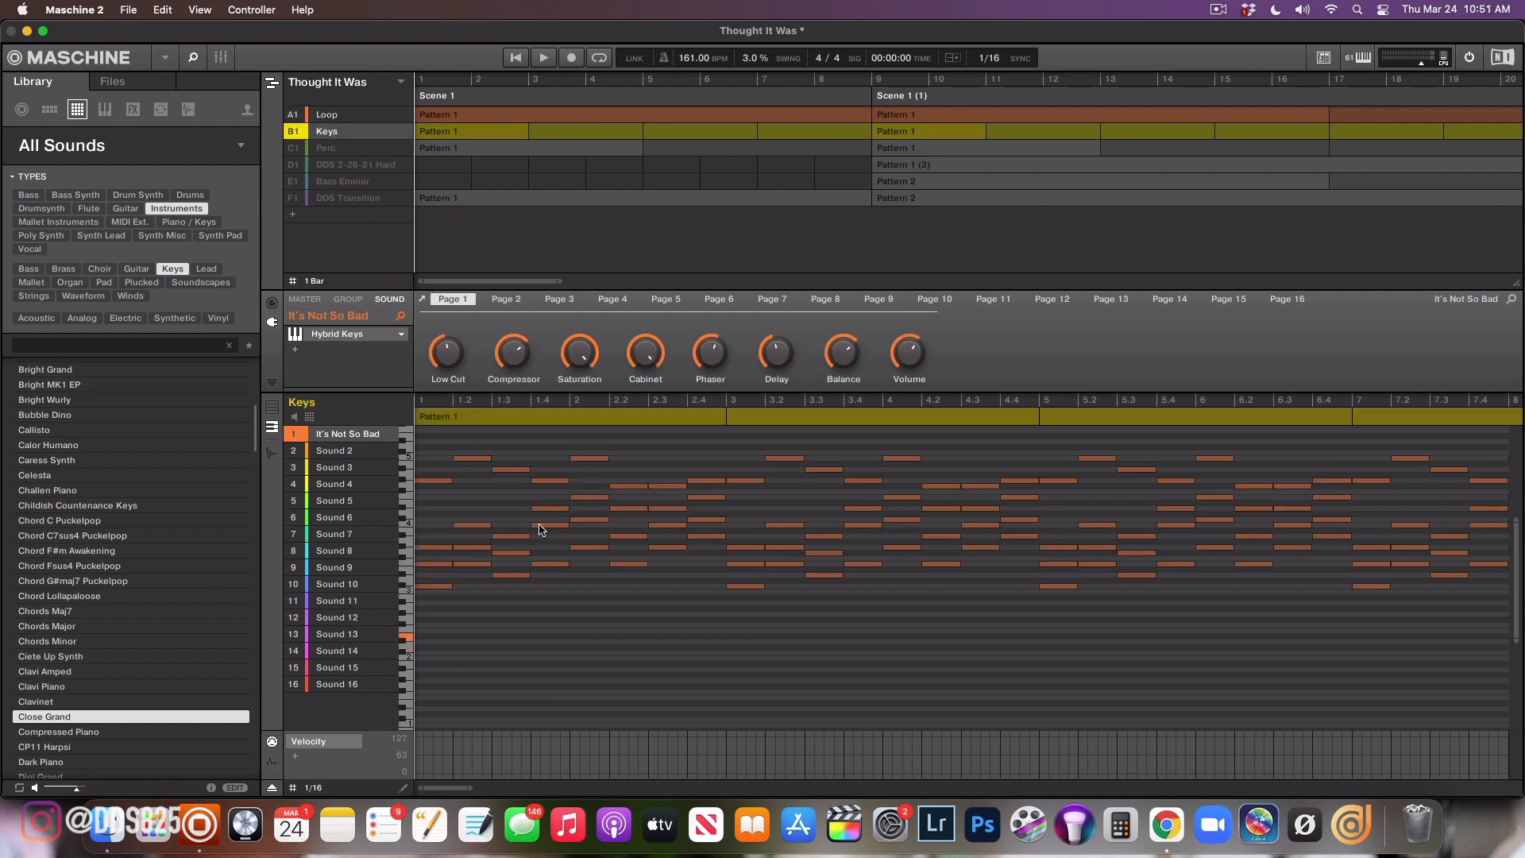
mouse_move(545, 526)
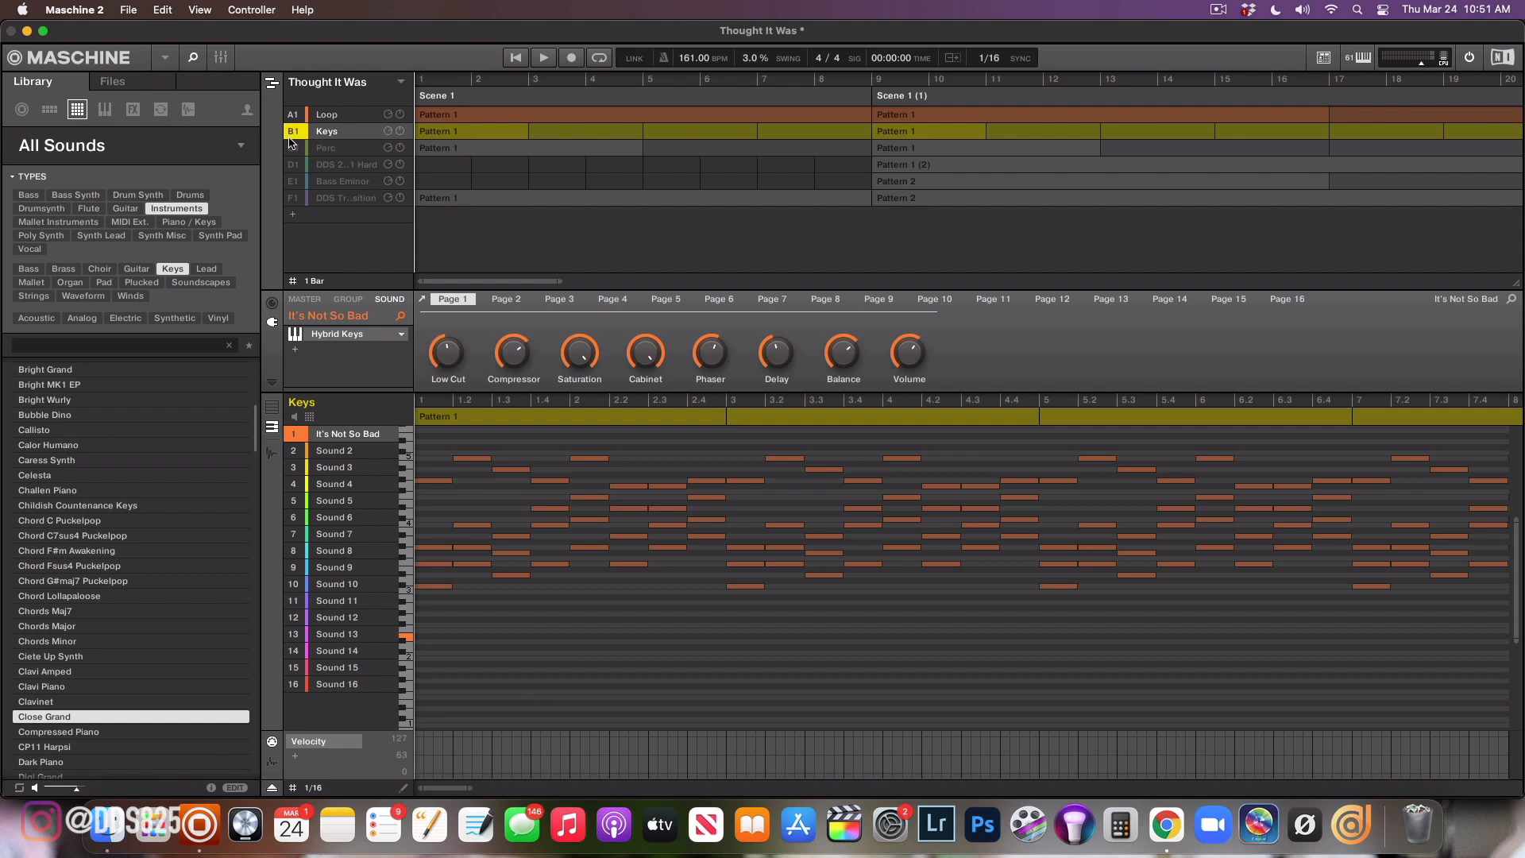
Mute Keys, restart Thought It Was from the top, then bring Keys back into the mix
click(327, 114)
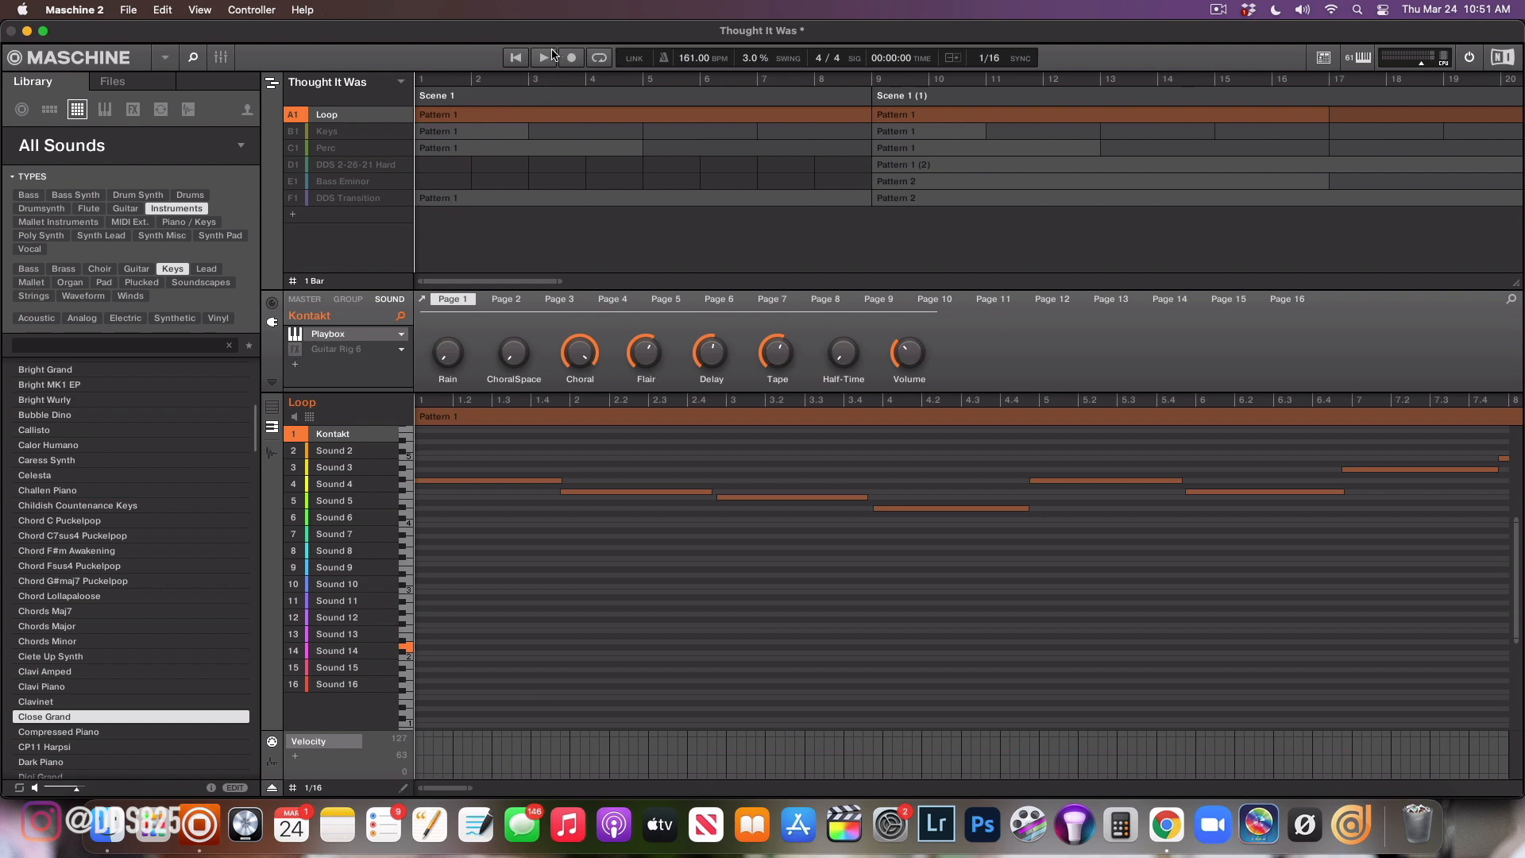
click(544, 57)
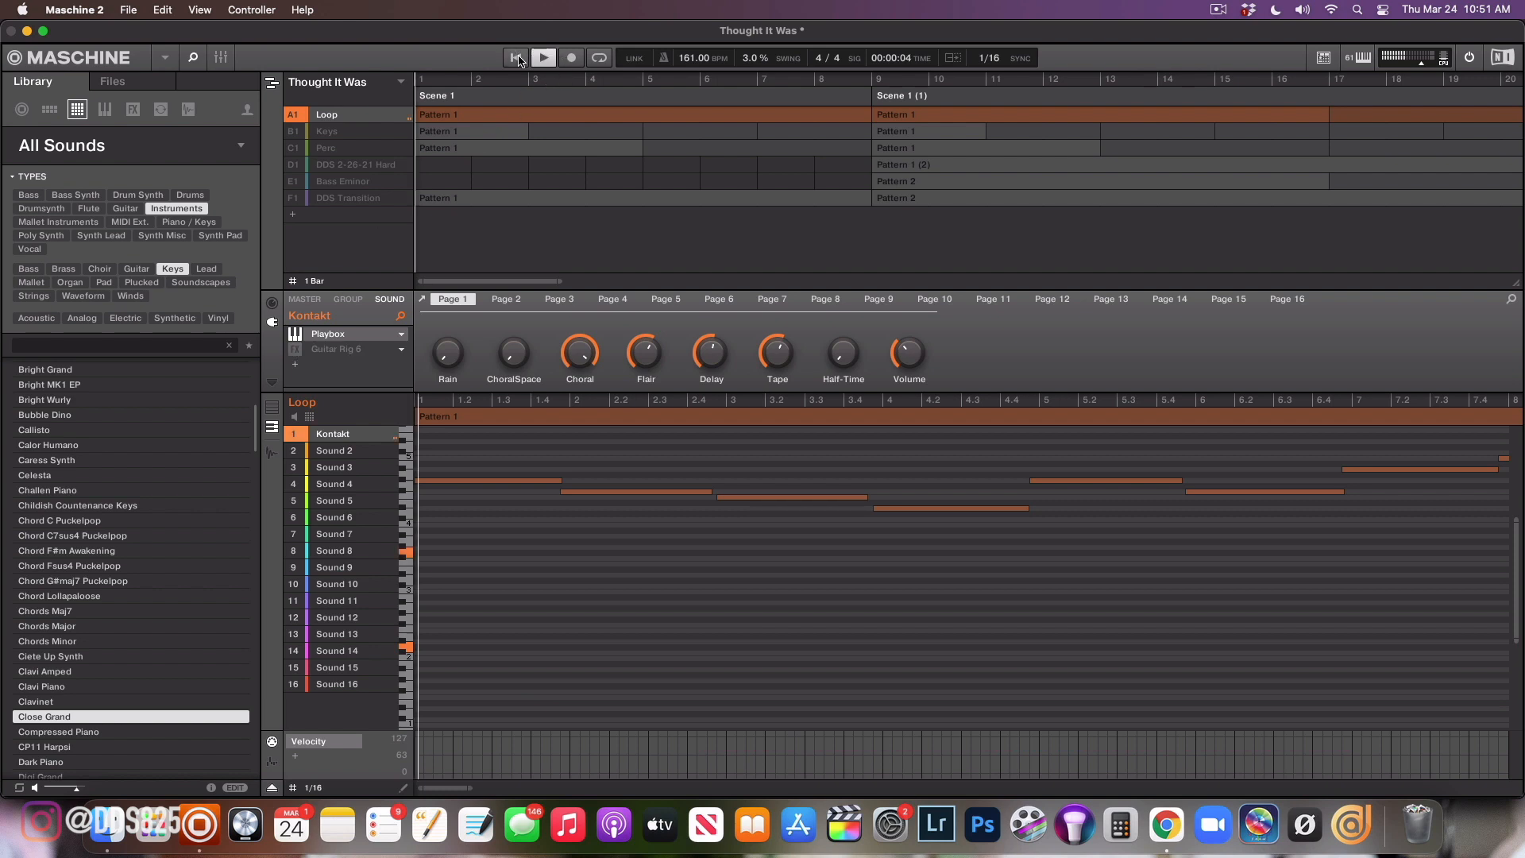
click(543, 57)
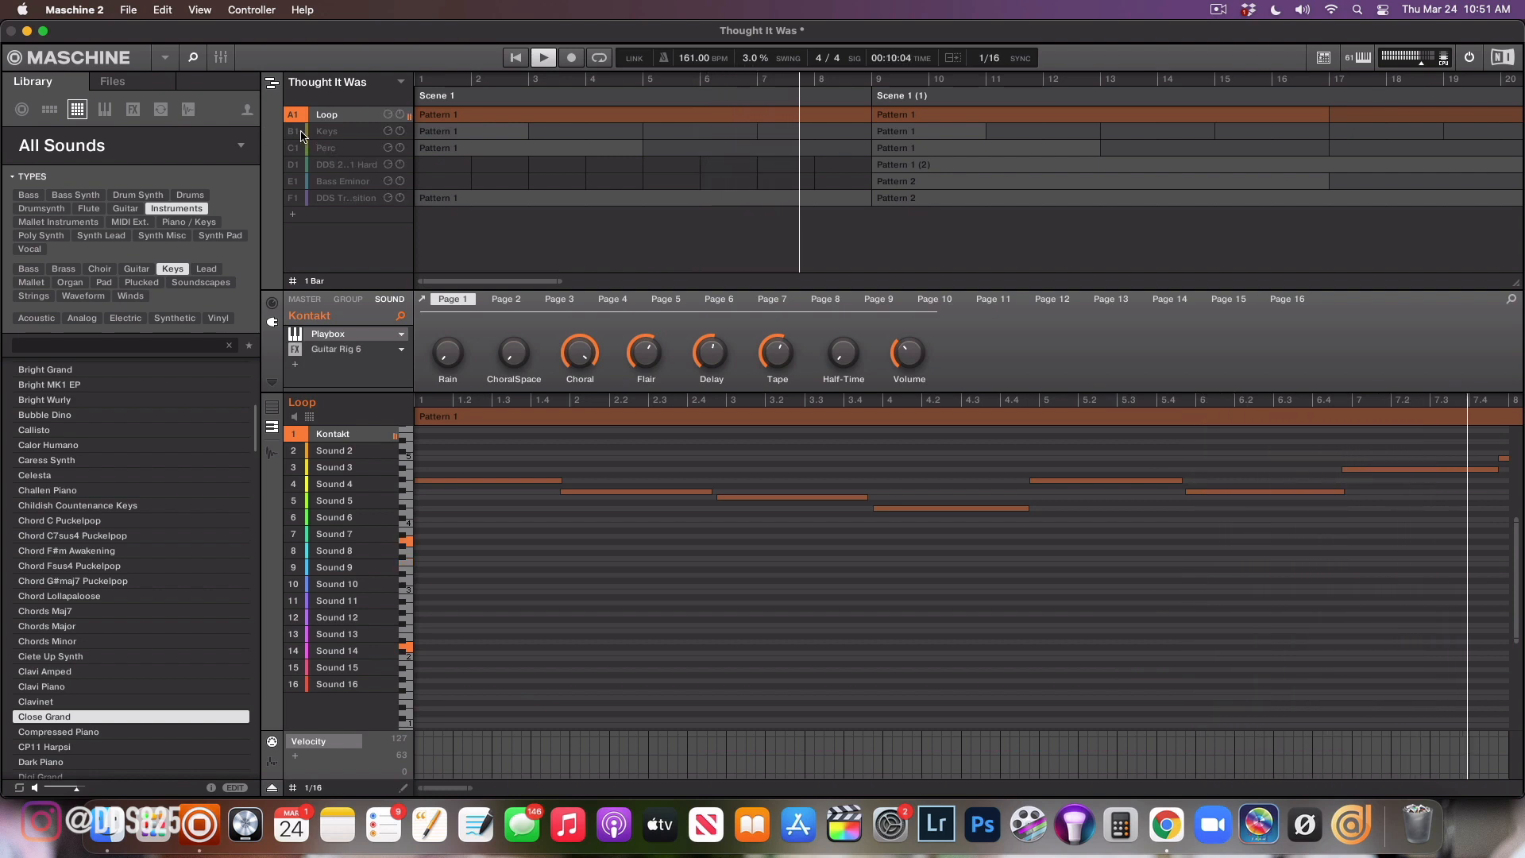
click(326, 132)
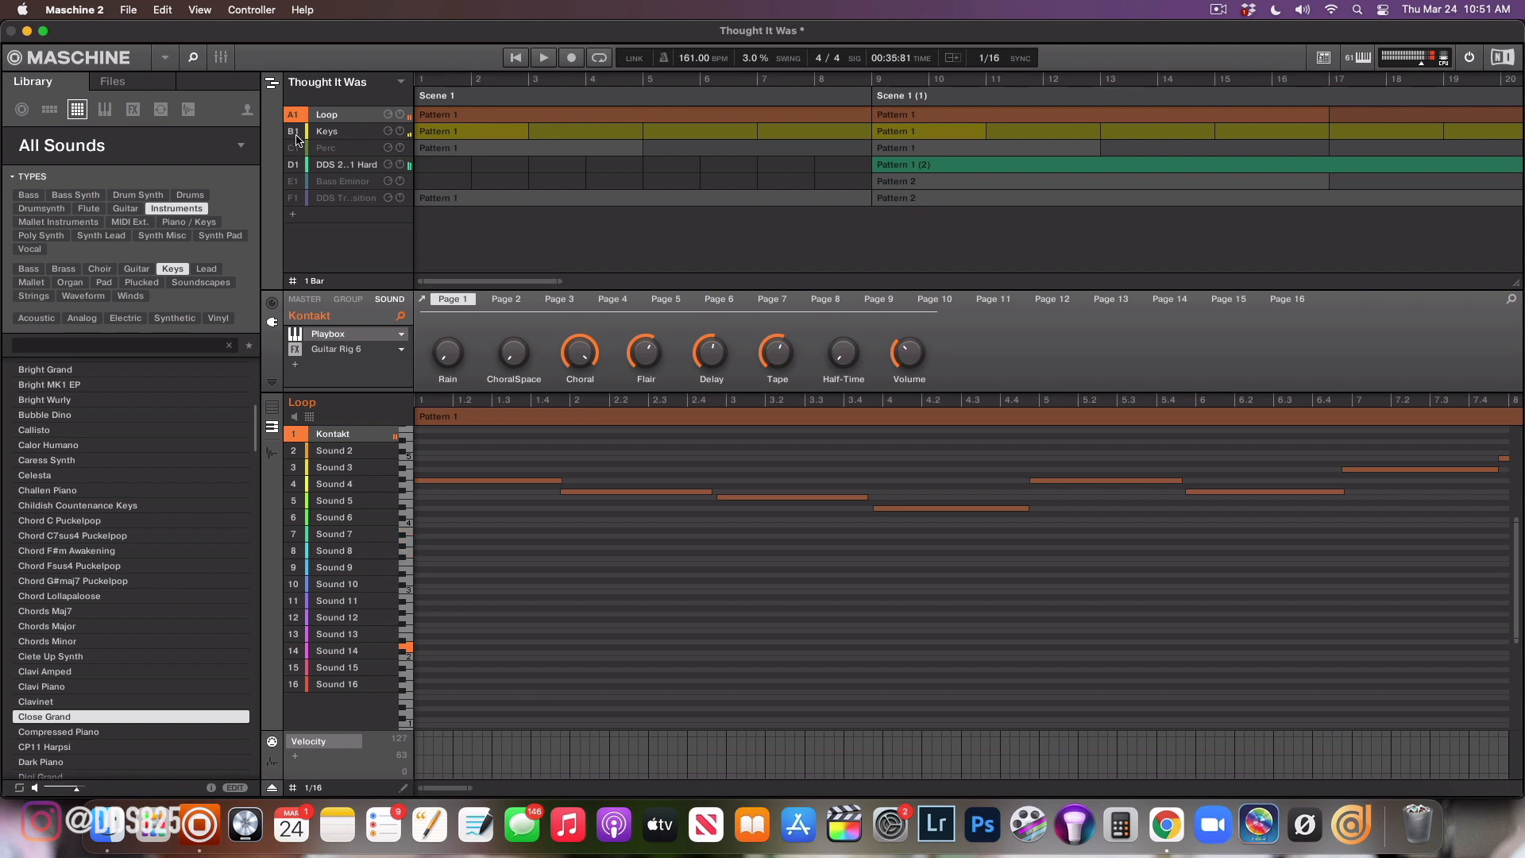
mouse_move(301, 187)
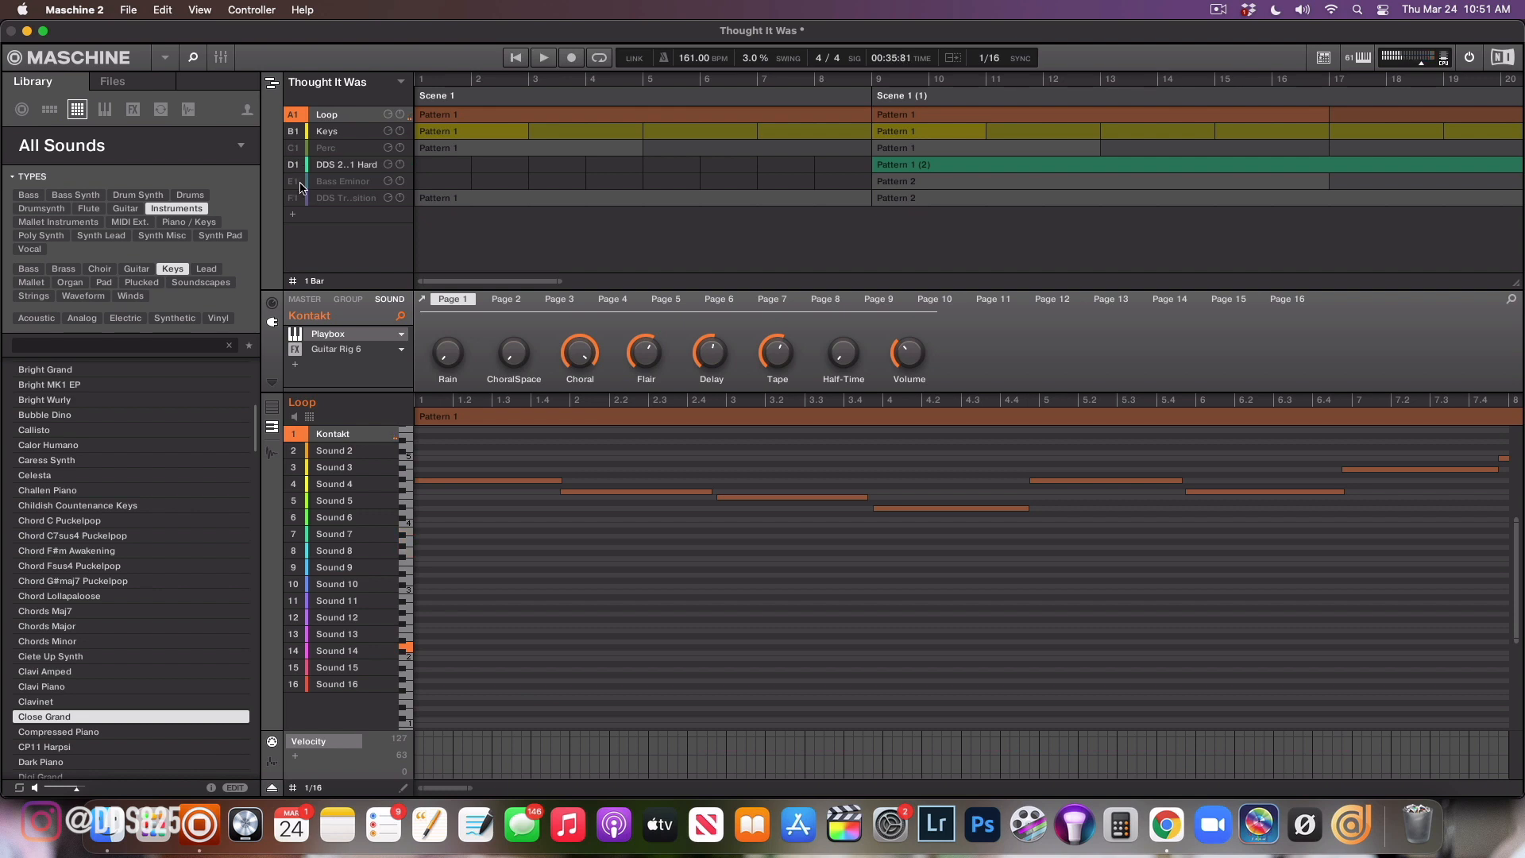